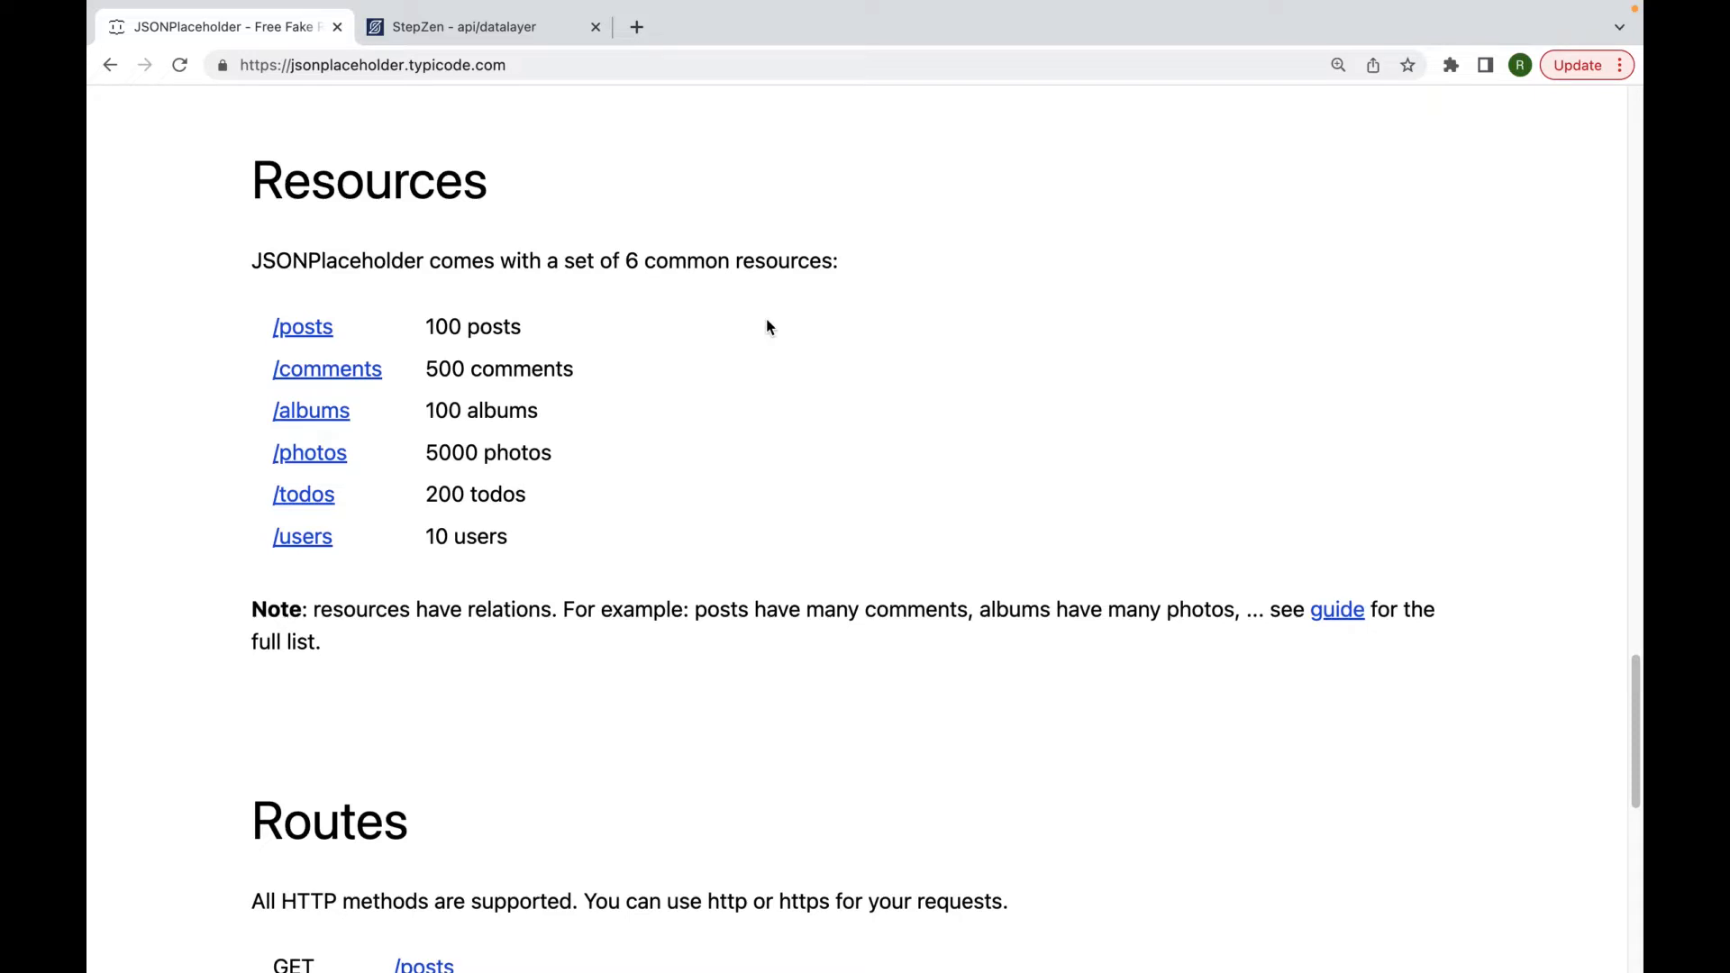
pyautogui.moveTo(337, 335)
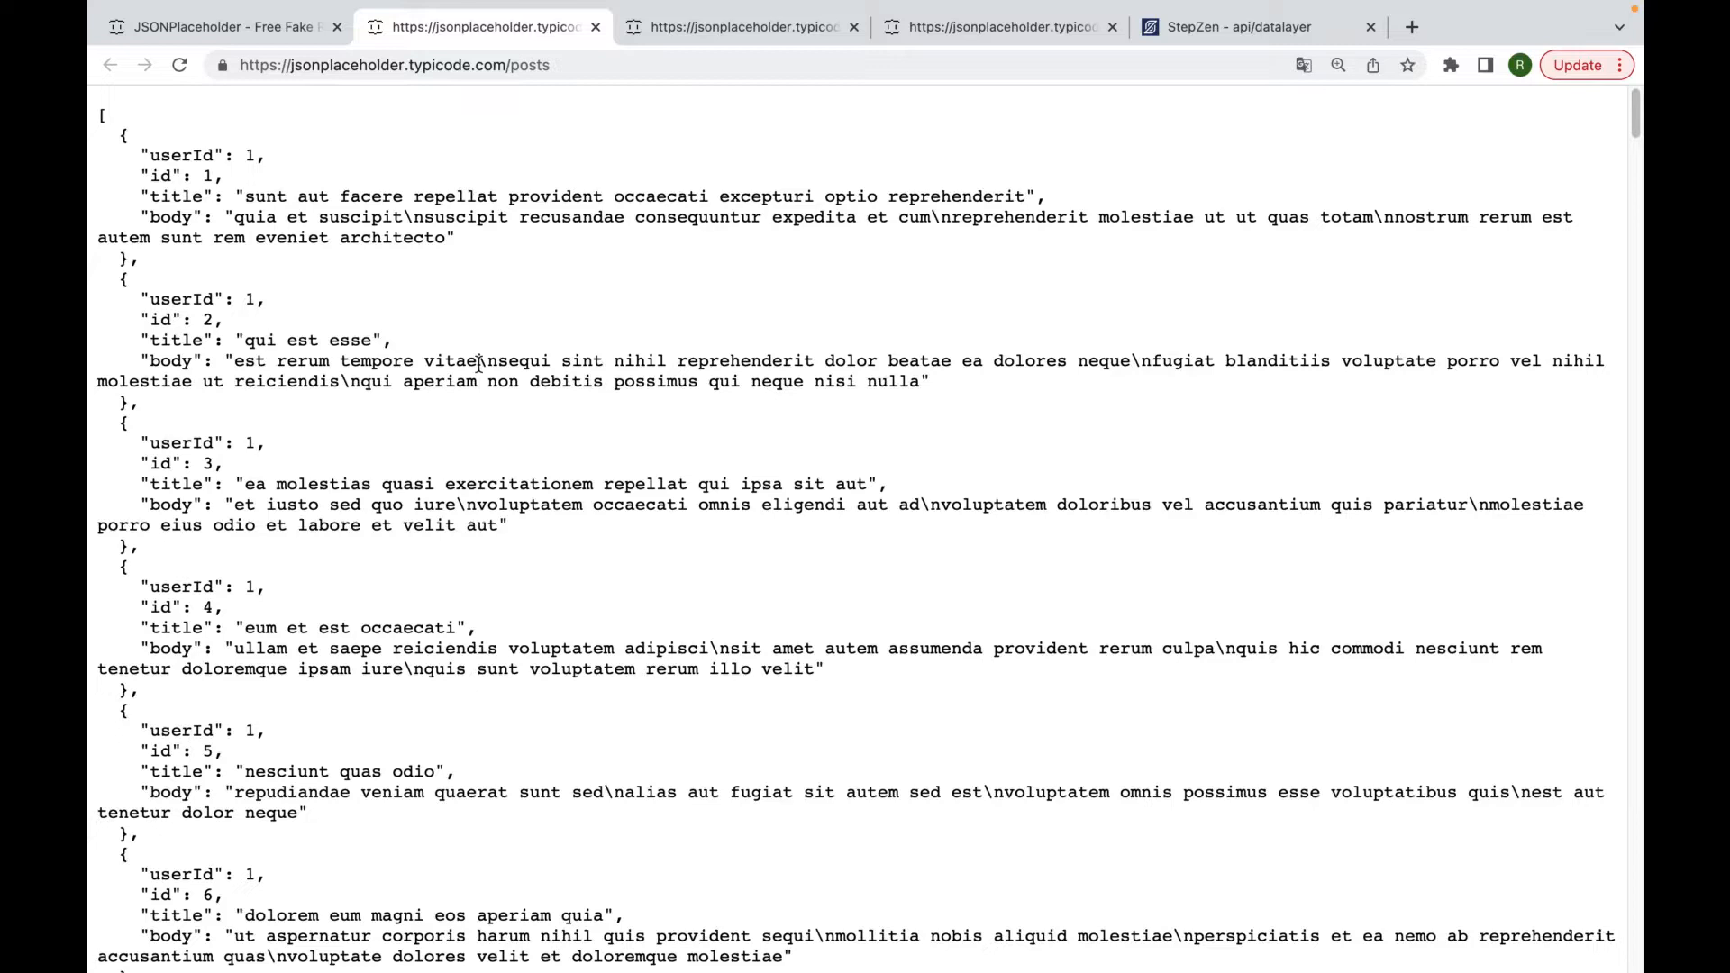
# Request post 1 via /posts/1, then switch to the comments endpoint.
pyautogui.click(441, 65)
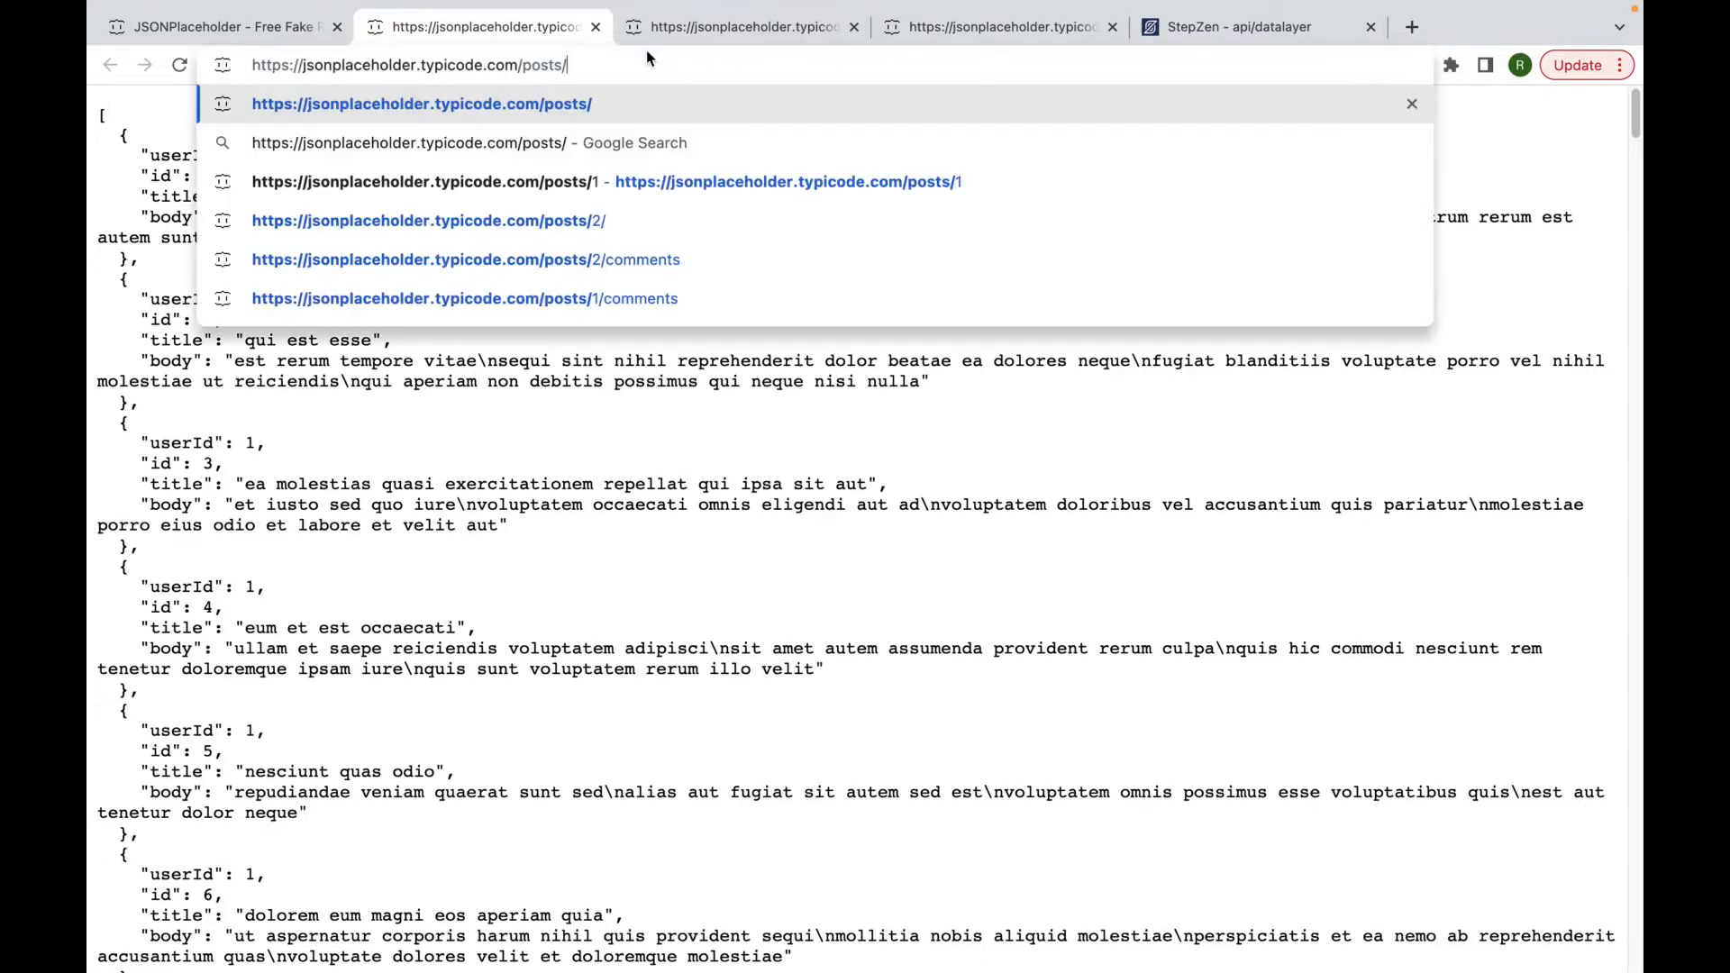
pyautogui.click(422, 181)
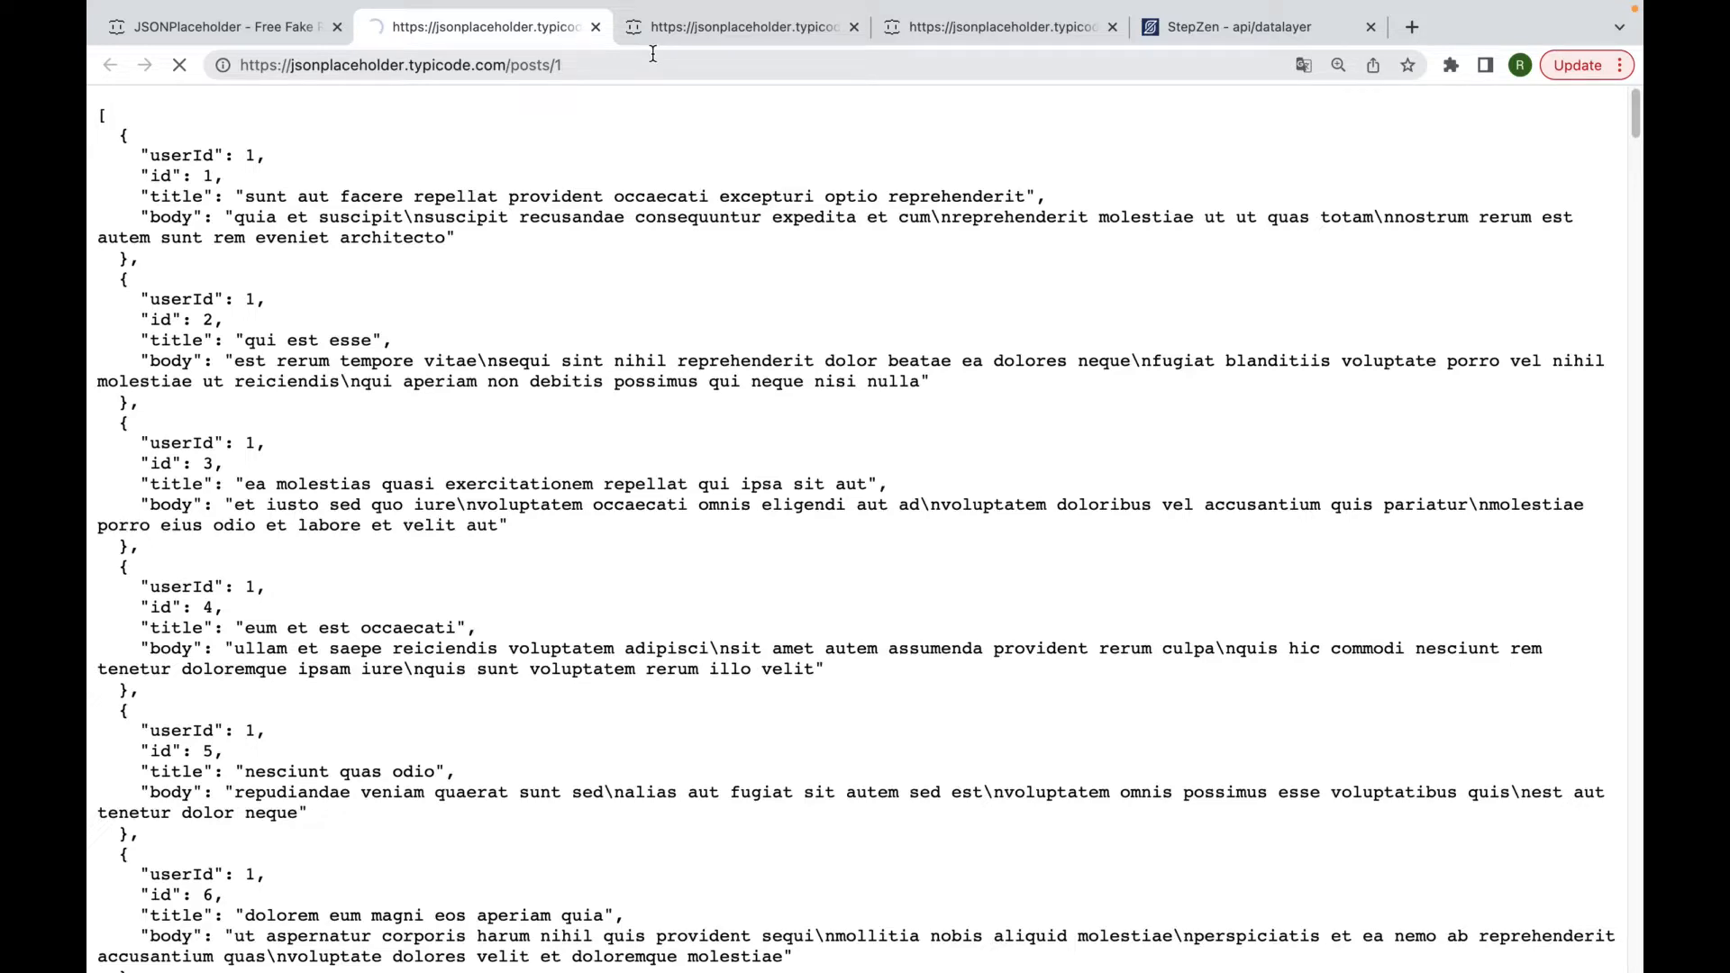
pyautogui.click(739, 27)
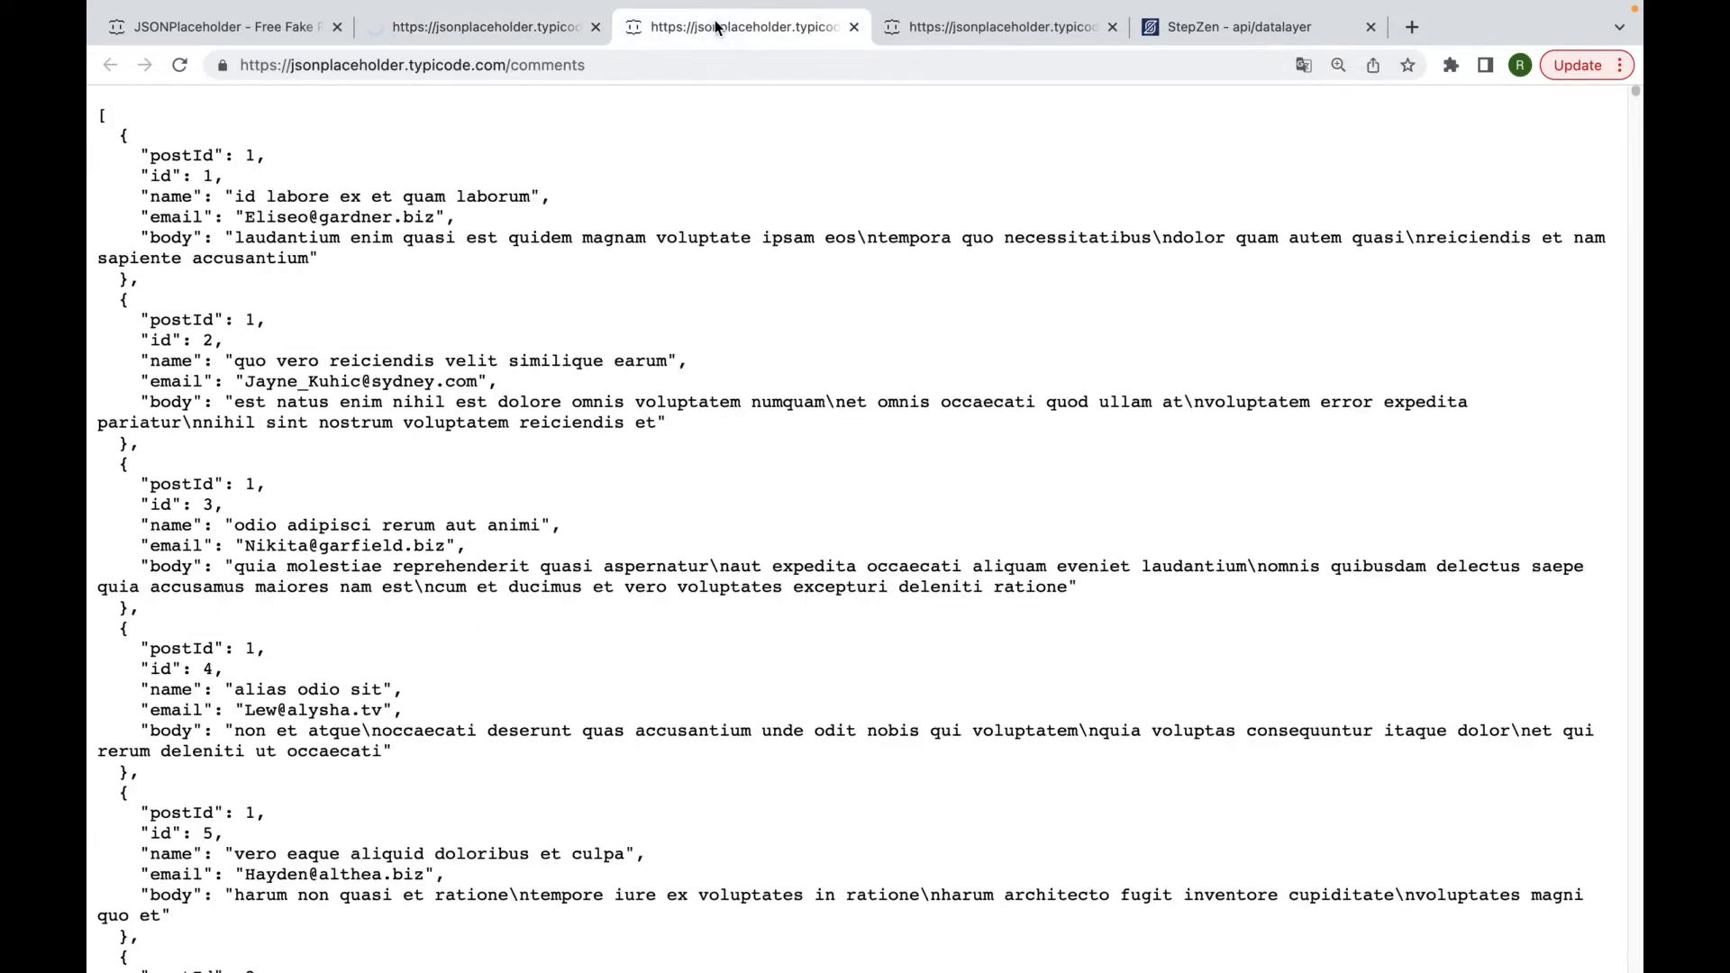
# Narrow the comments address with ?postId=1 to see comments for post 1.
pyautogui.click(410, 65)
pyautogui.write('/')
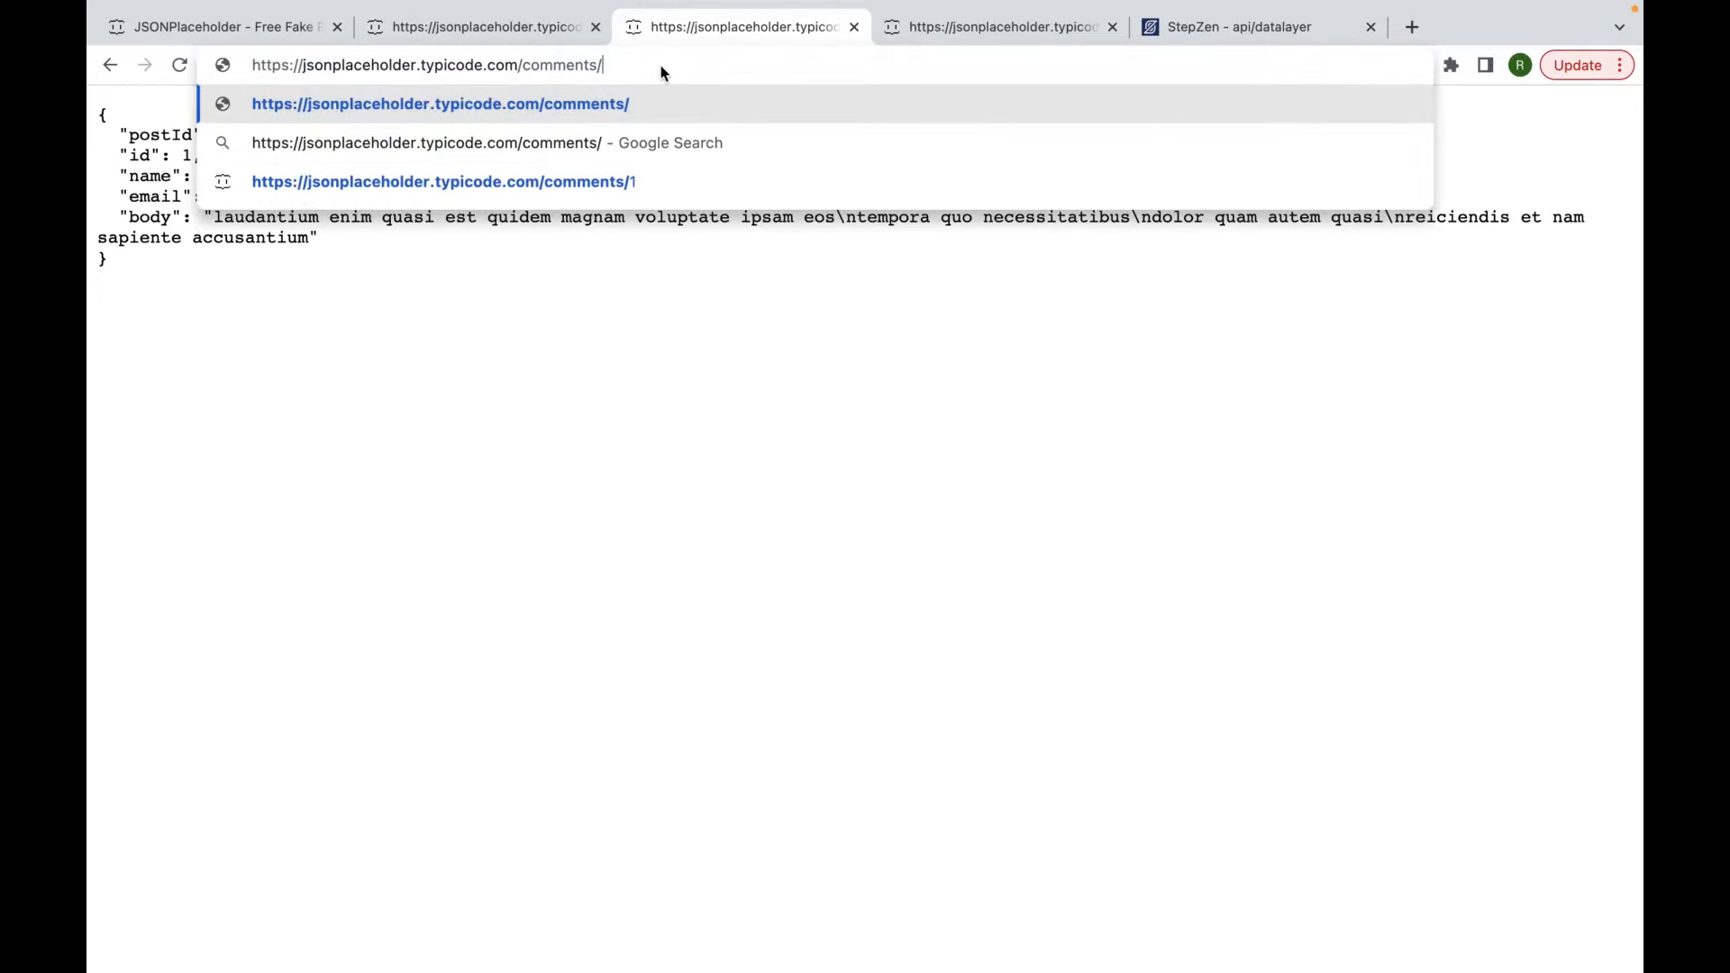
pyautogui.write('?postId=1')
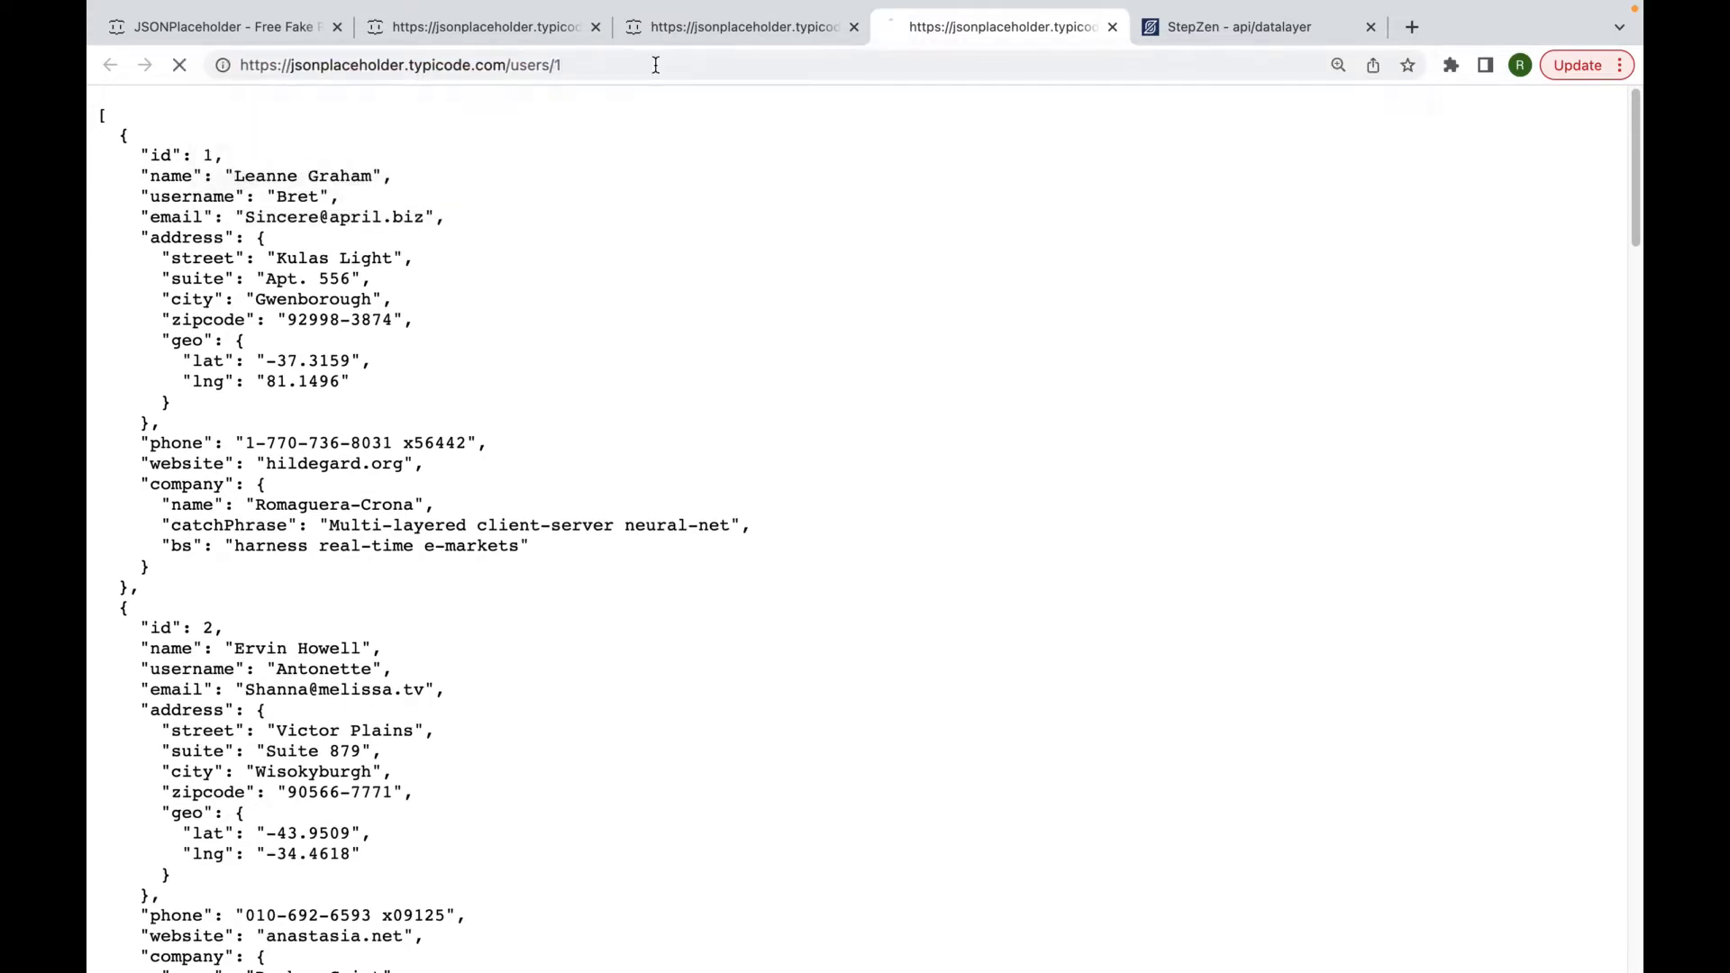
# View the users data and filter it by name Leanne Graham.
pyautogui.click(180, 65)
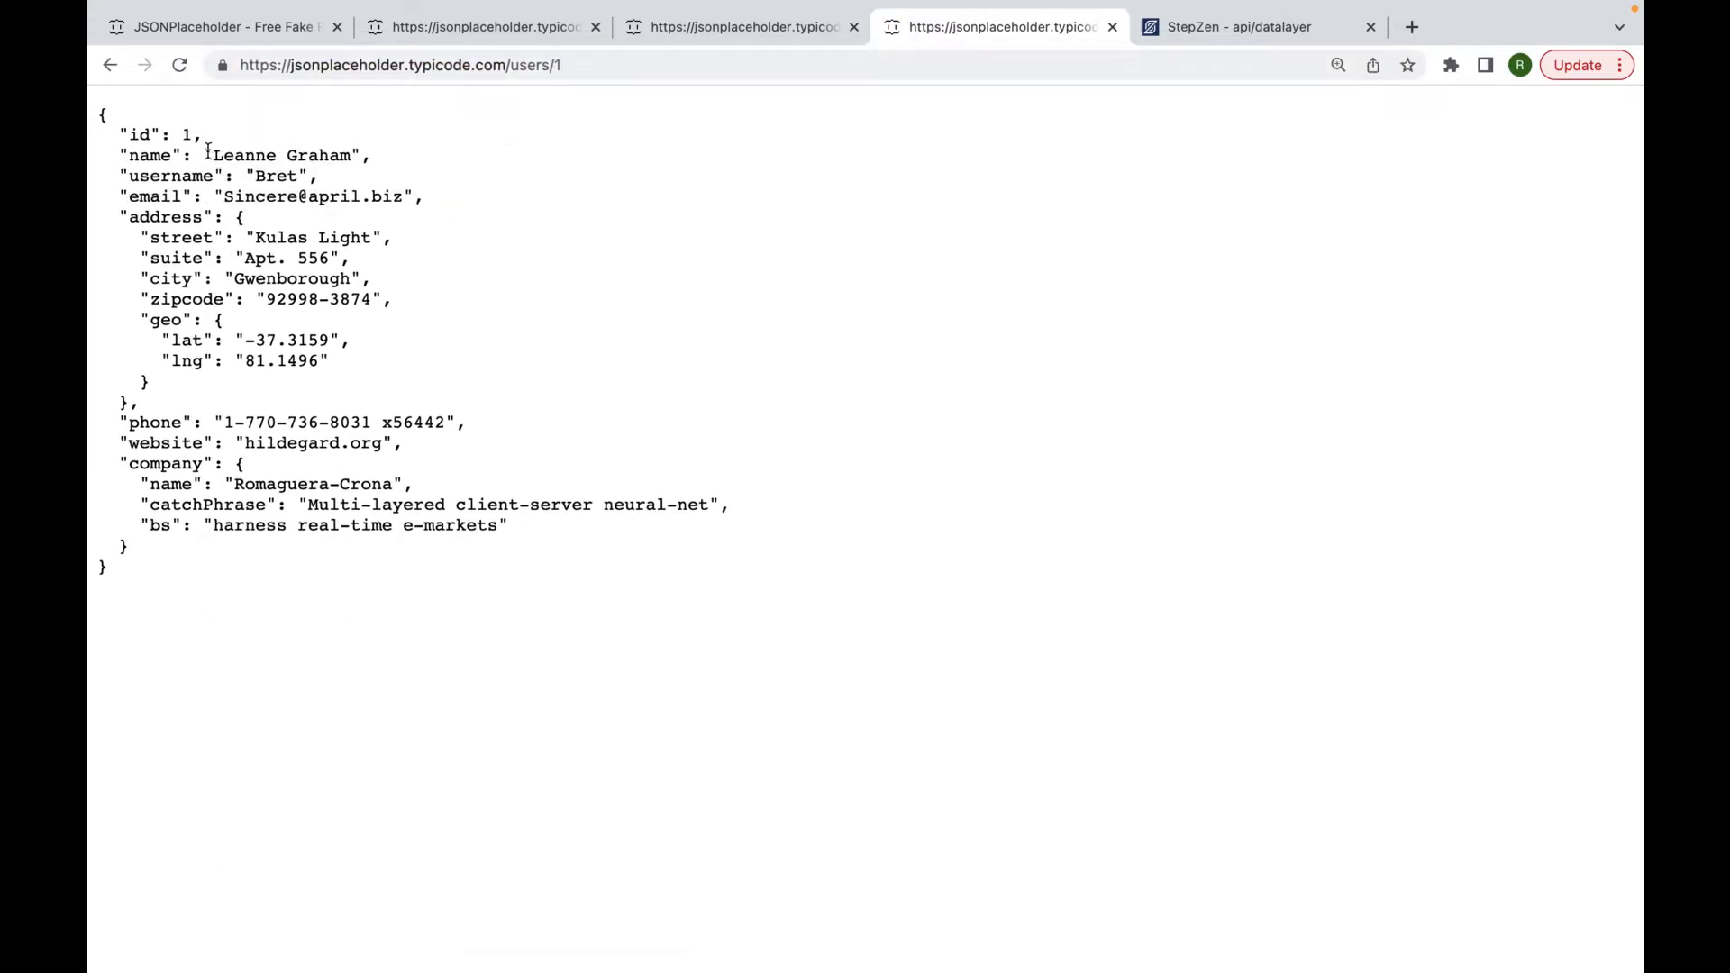
pyautogui.doubleClick(283, 155)
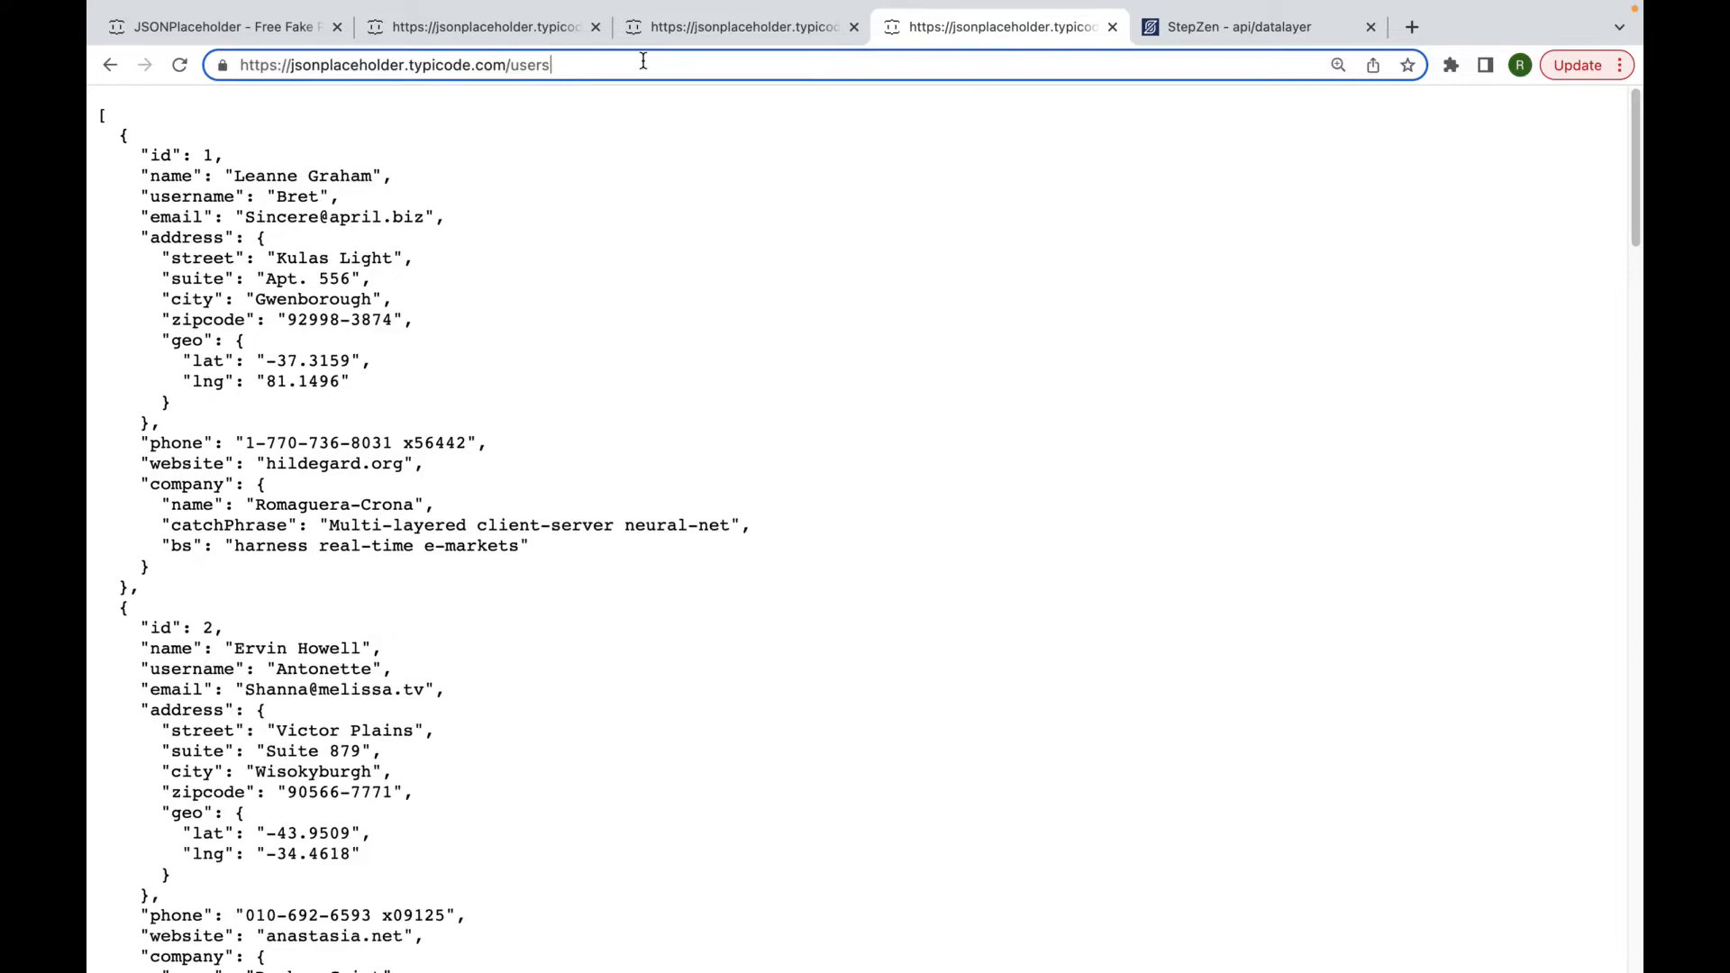
pyautogui.write('?Leanne Graham')
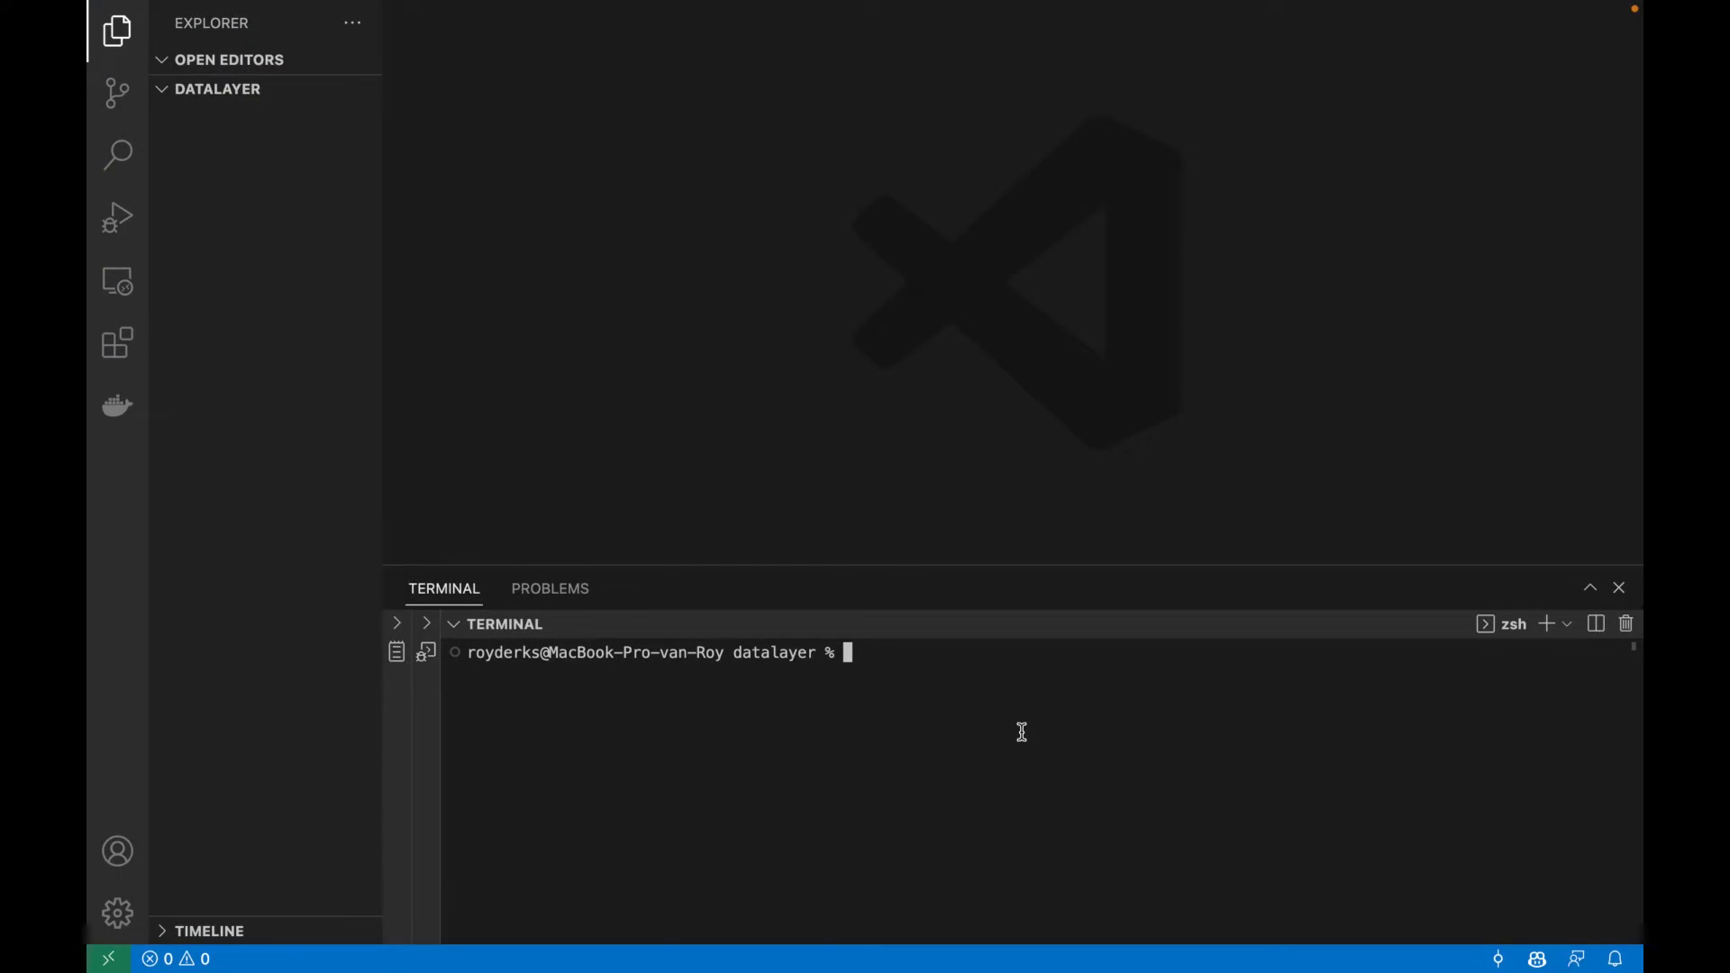
# Install the StepZen CLI globally with npm i -g stepzen.
pyautogui.write('npm i -g')
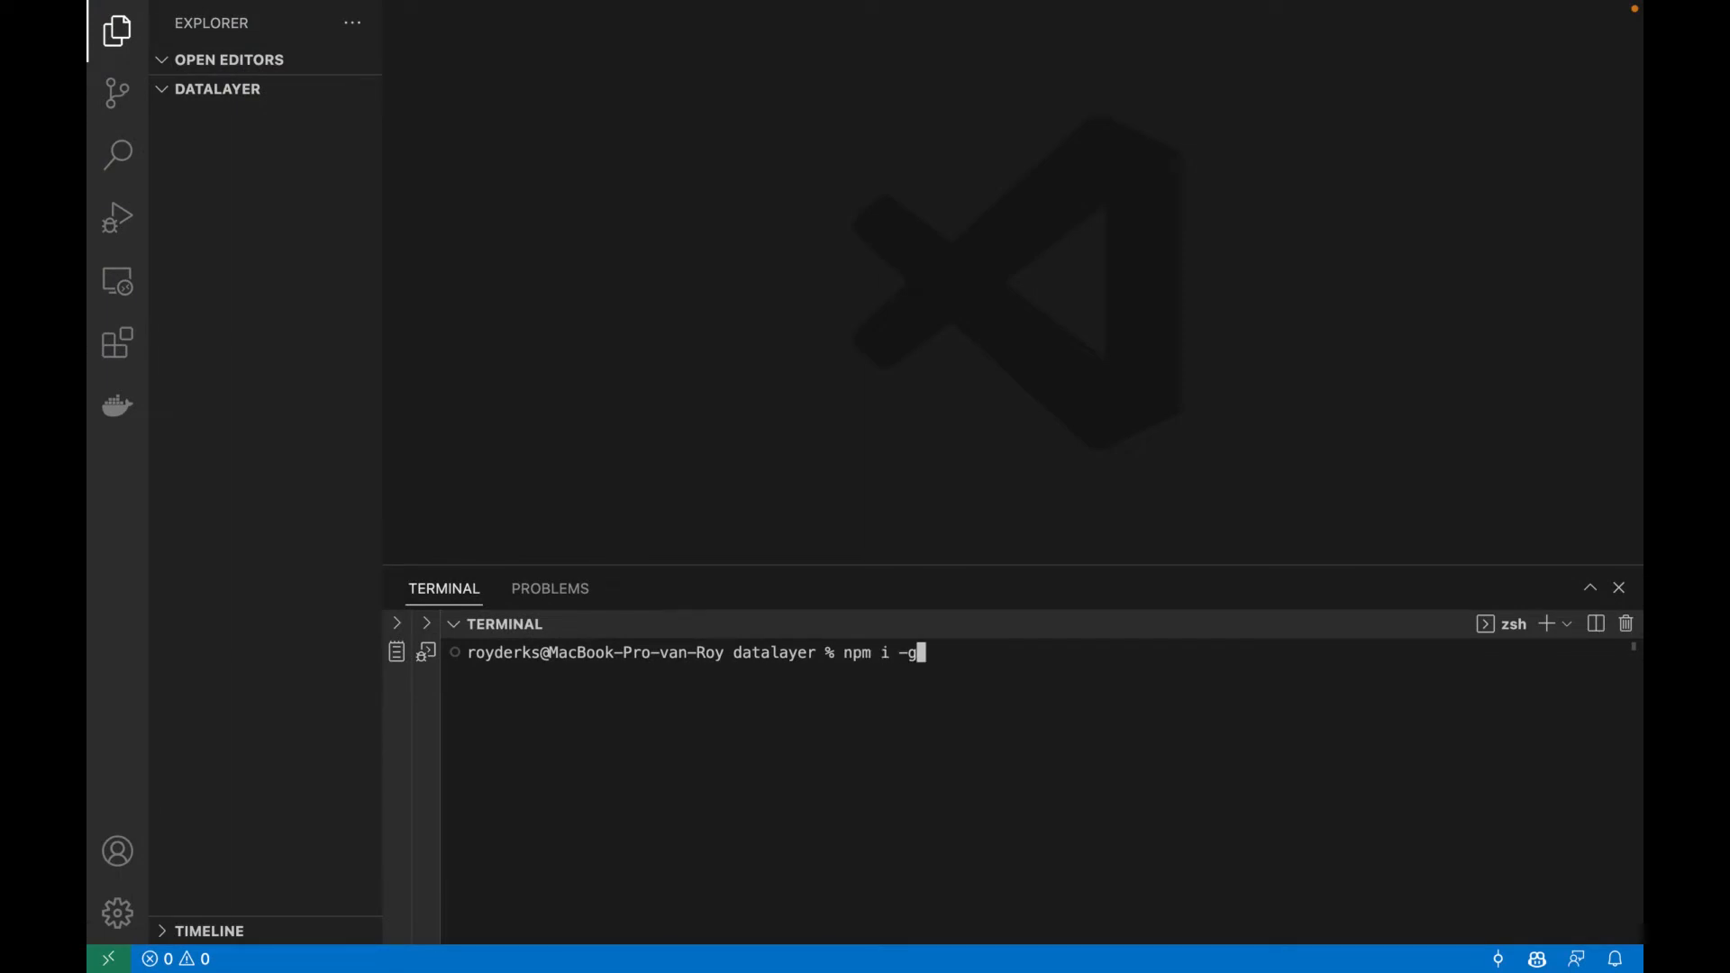
pyautogui.write('stepzen')
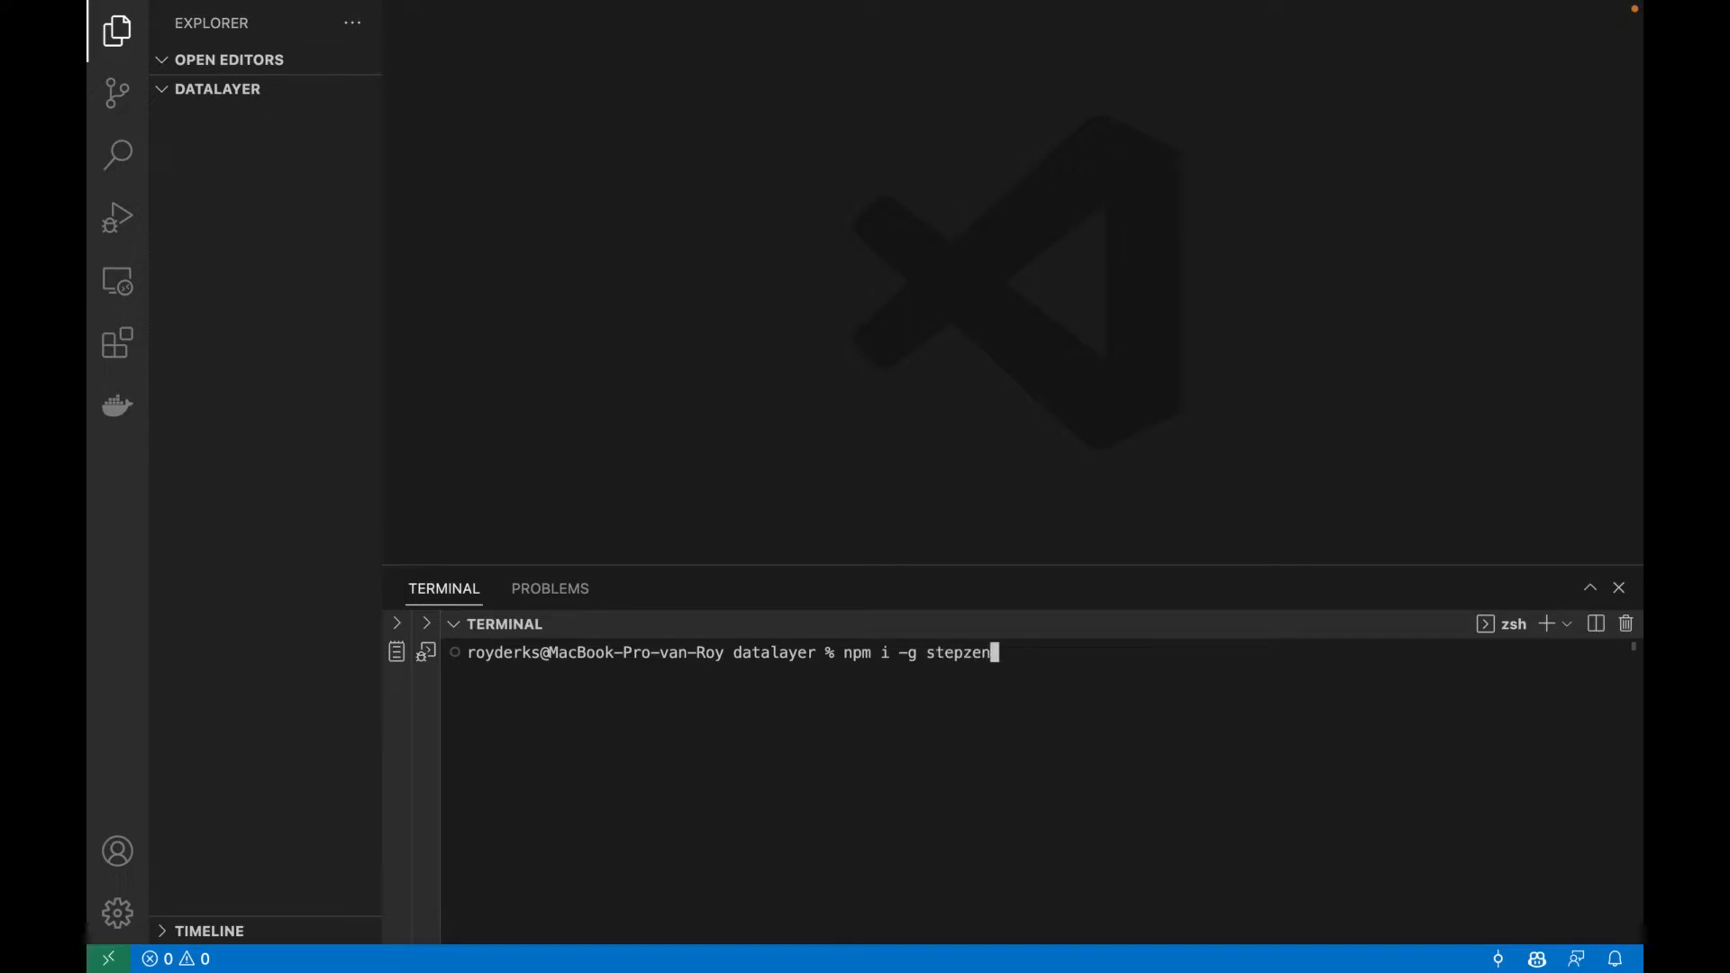
pyautogui.press('Return')
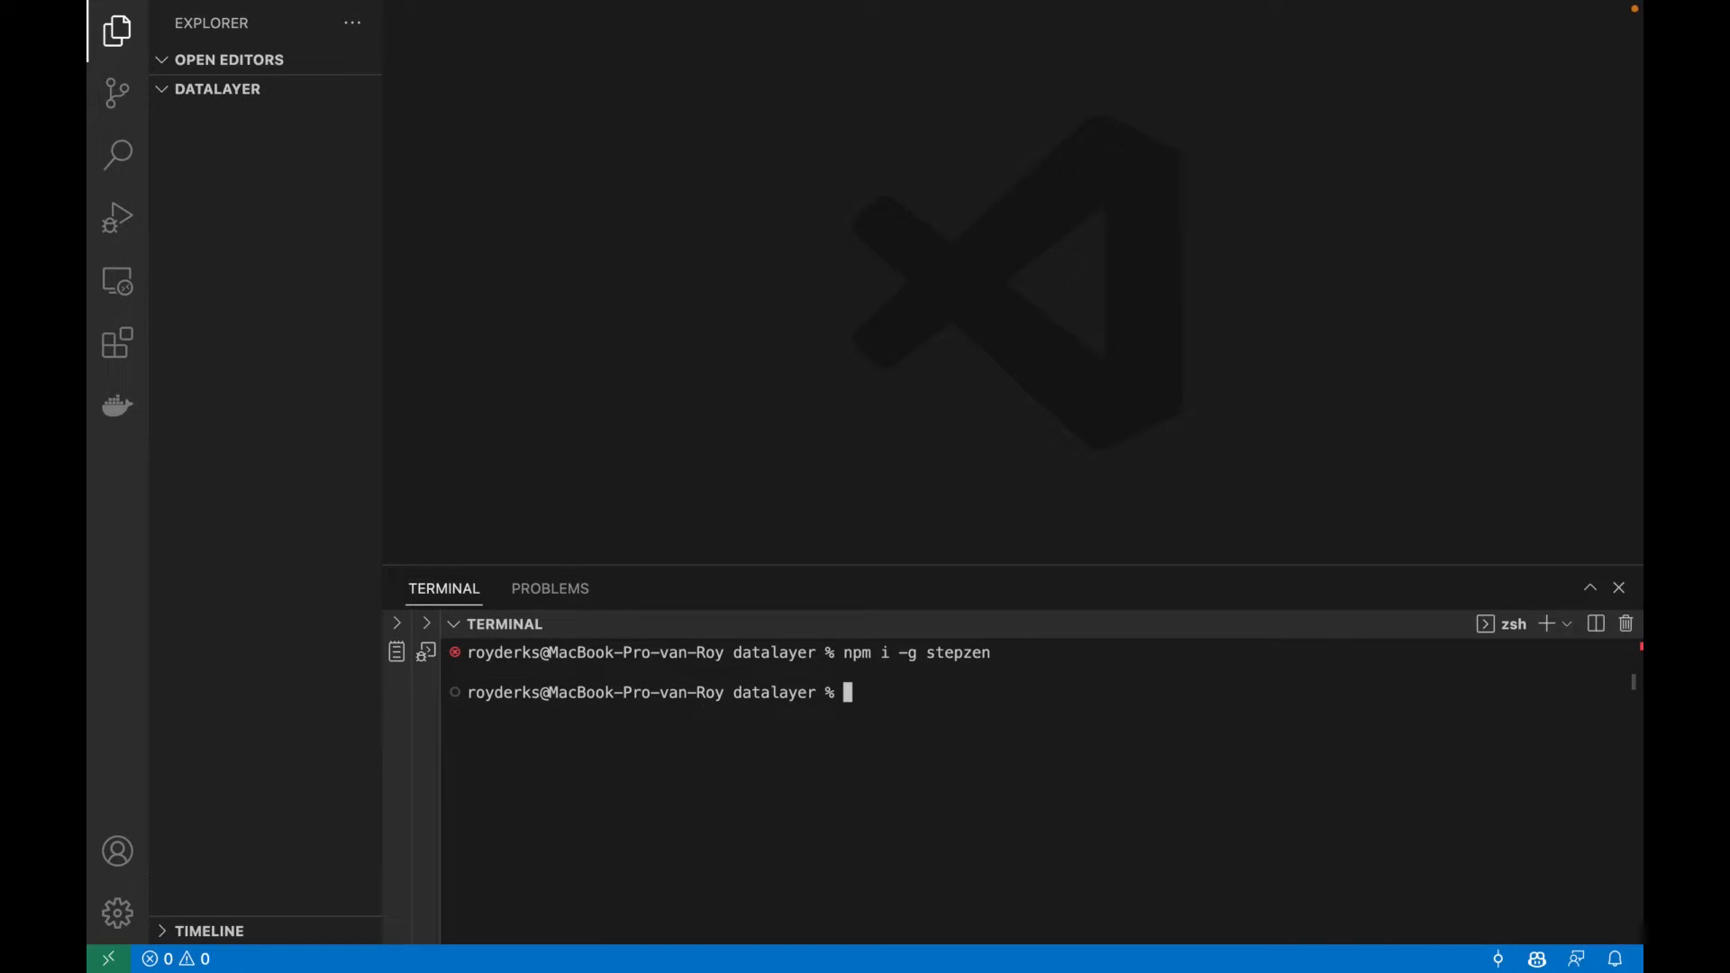
pyautogui.write('ste')
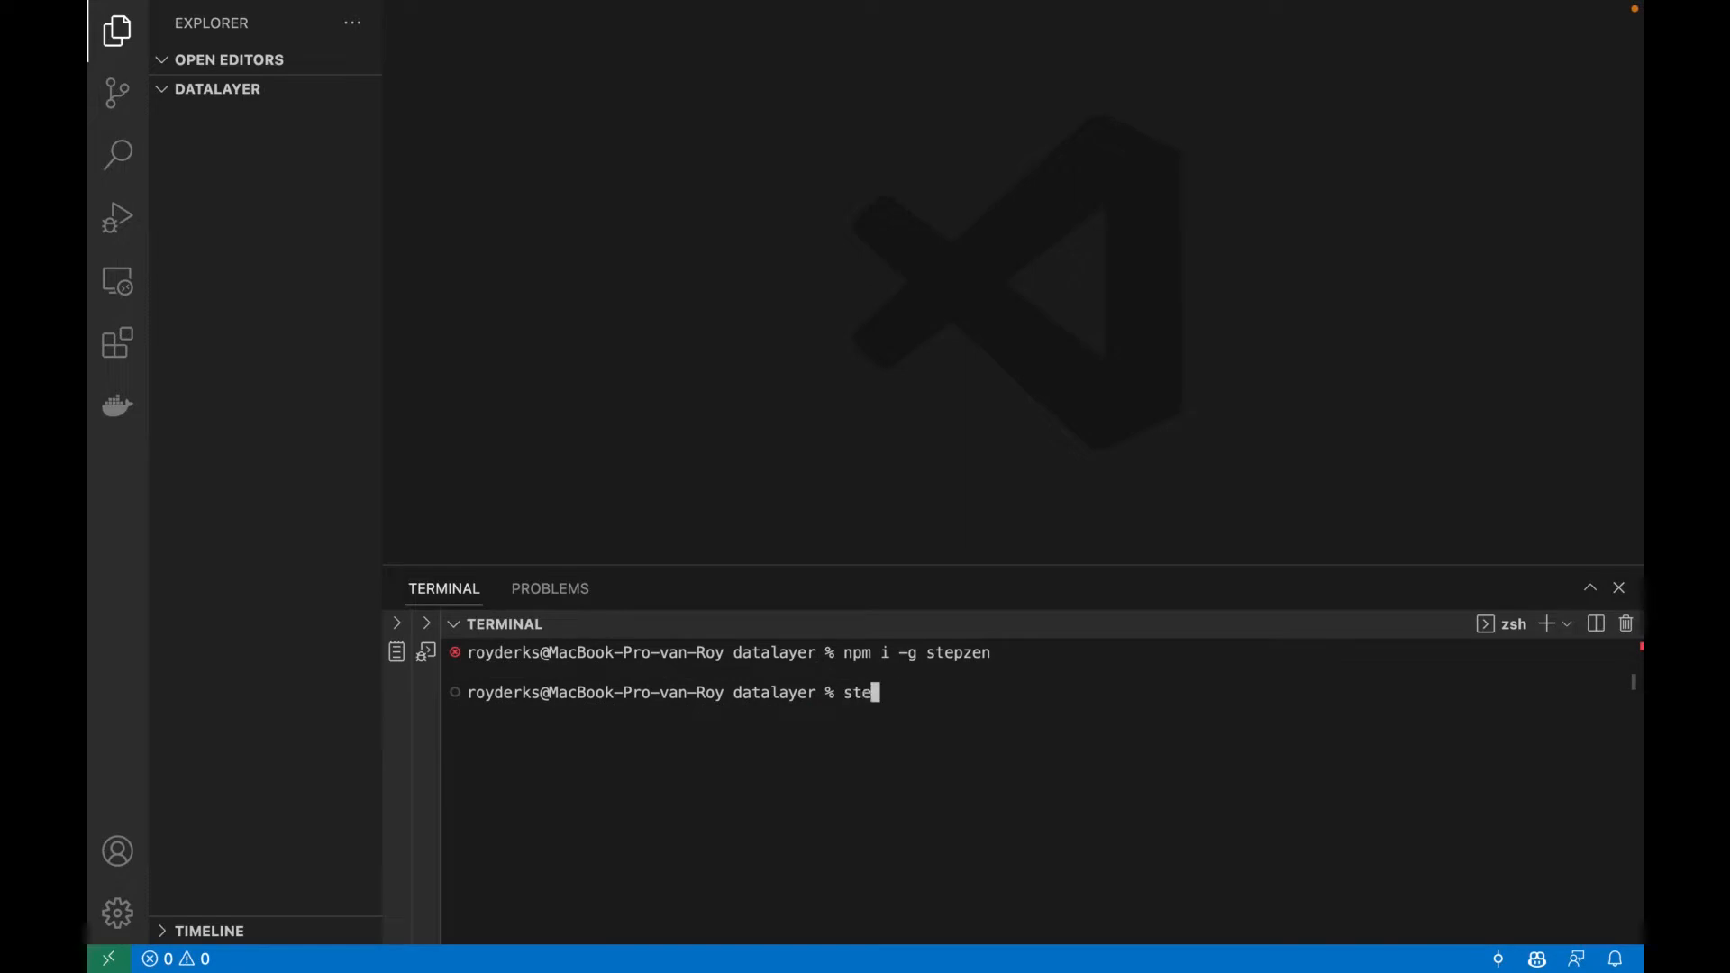
pyautogui.write('pzen import')
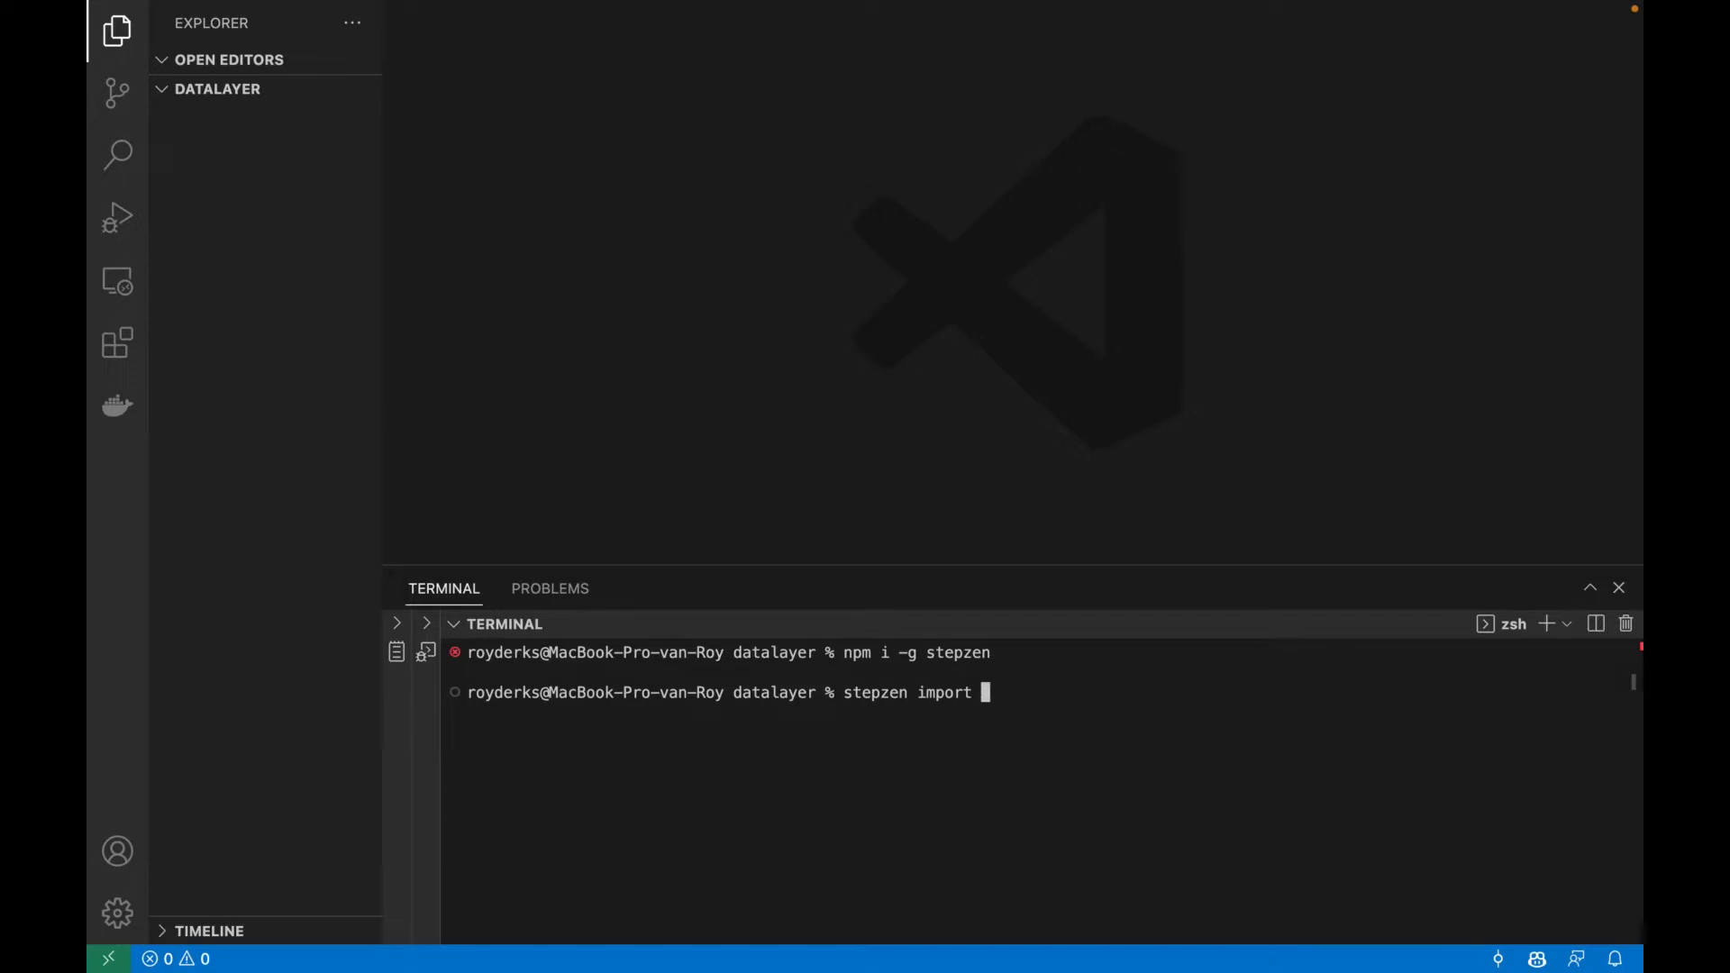
pyautogui.write('curl')
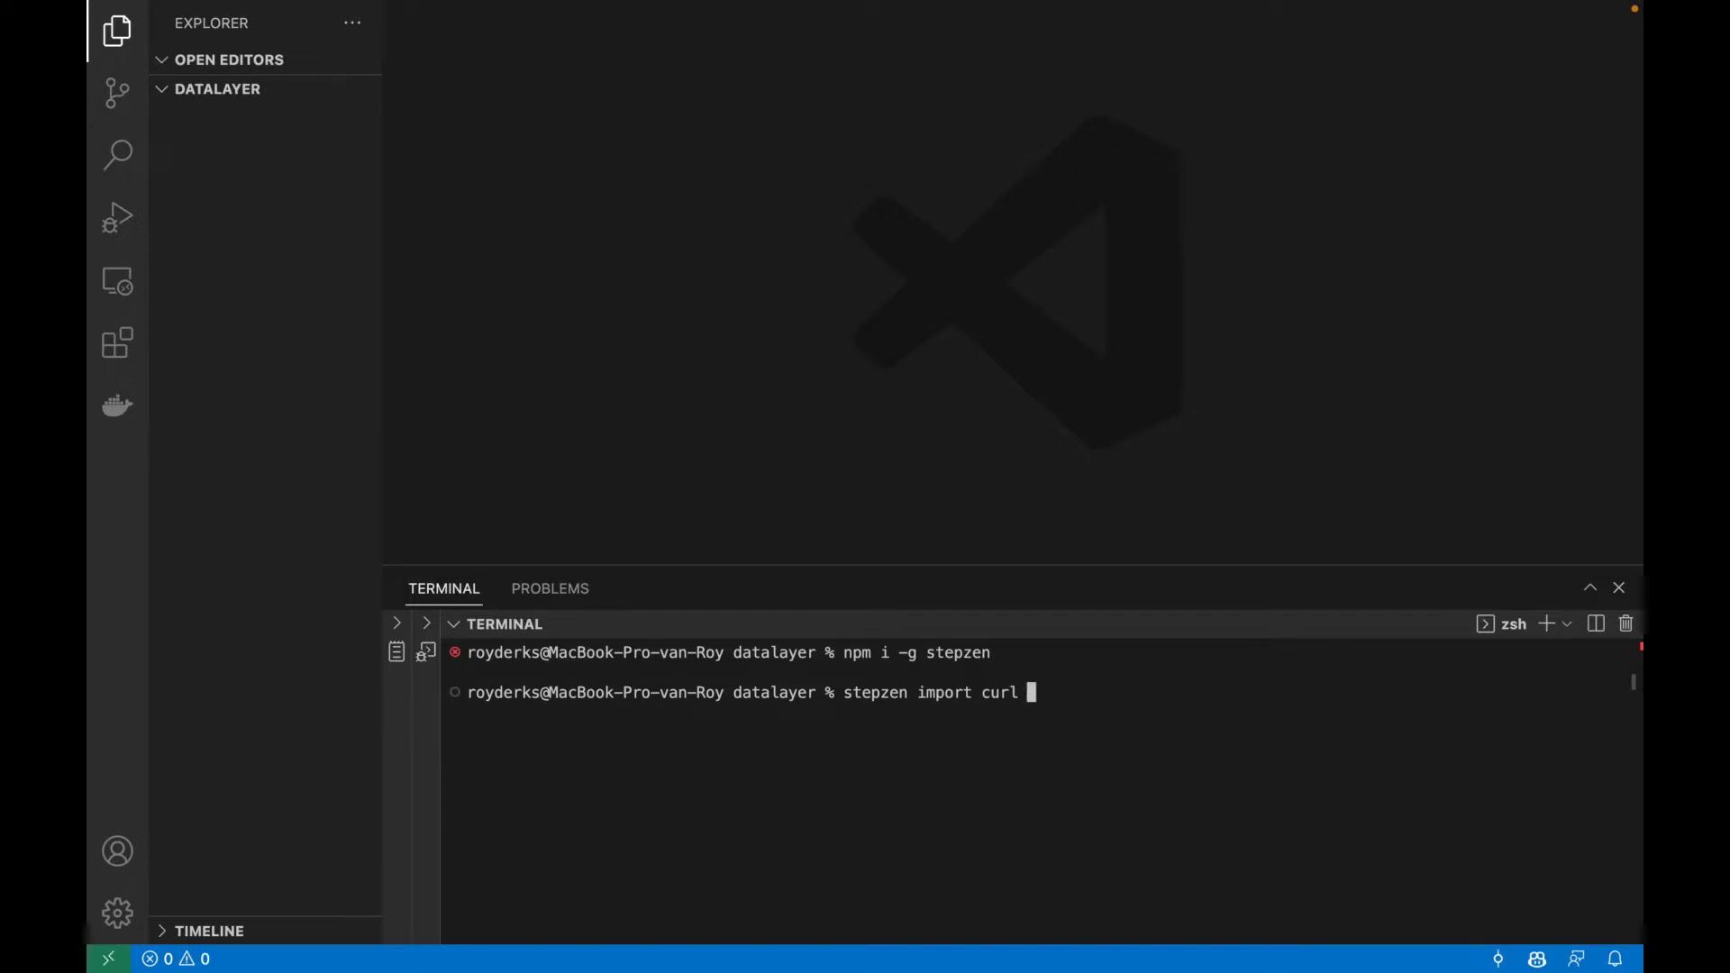
pyautogui.write('https://jsonplaceholder.typicode.com/posts')
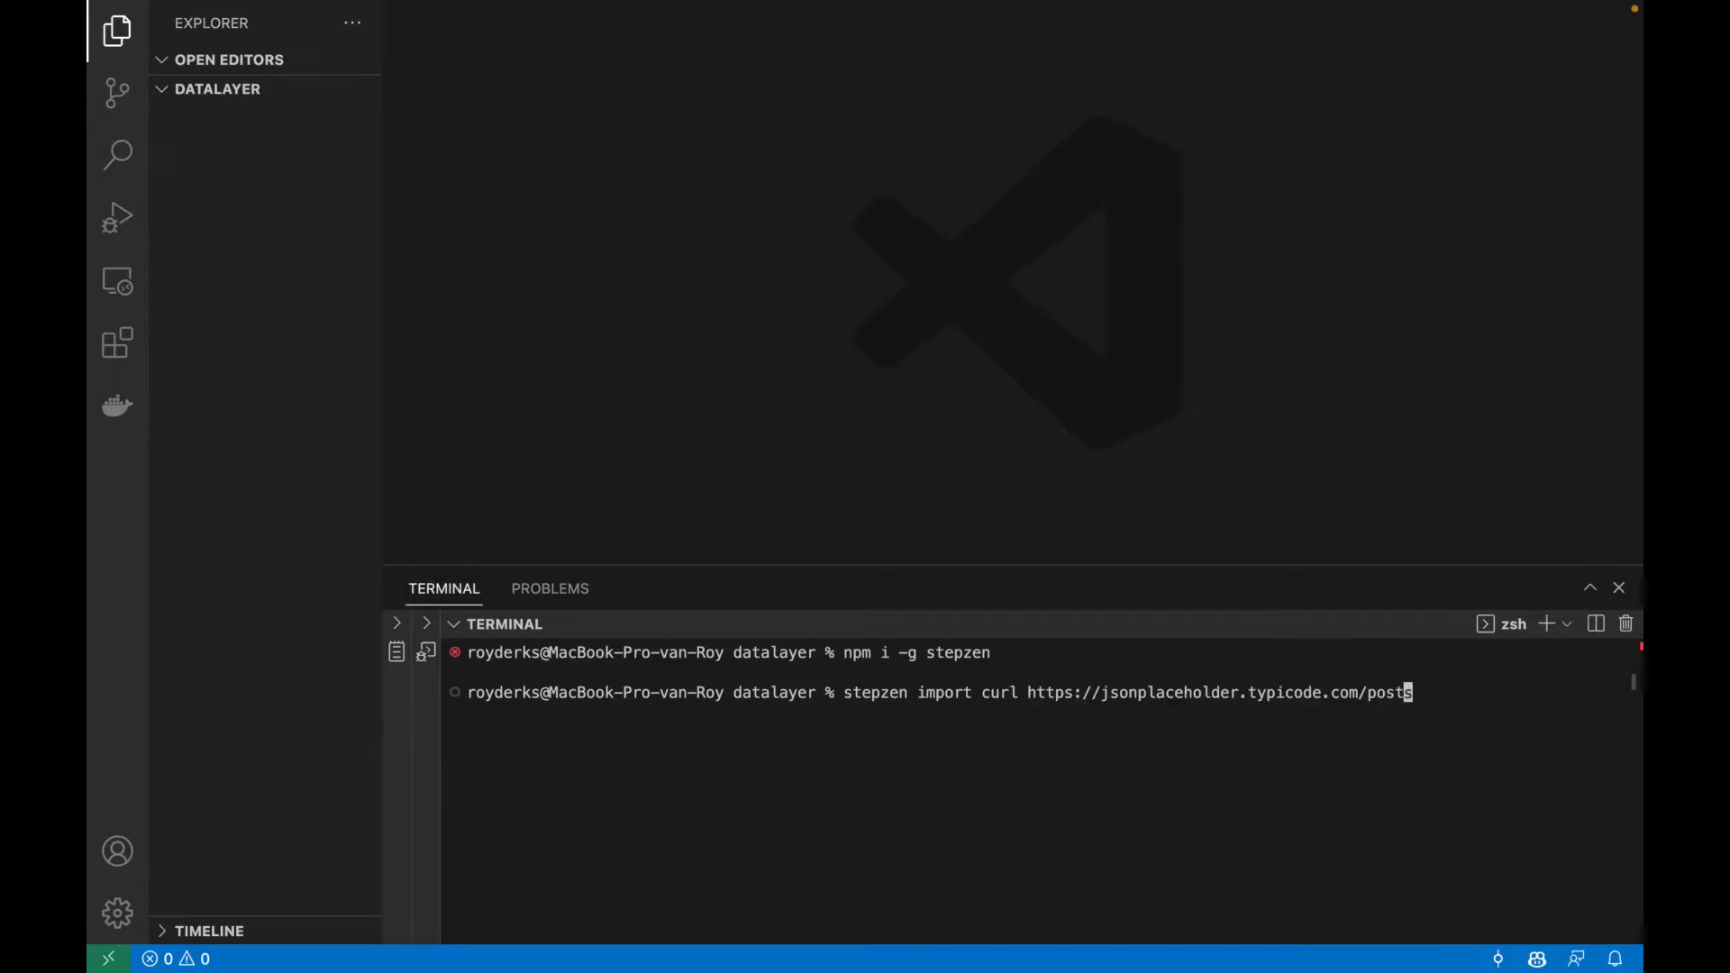
pyautogui.moveTo(985, 692)
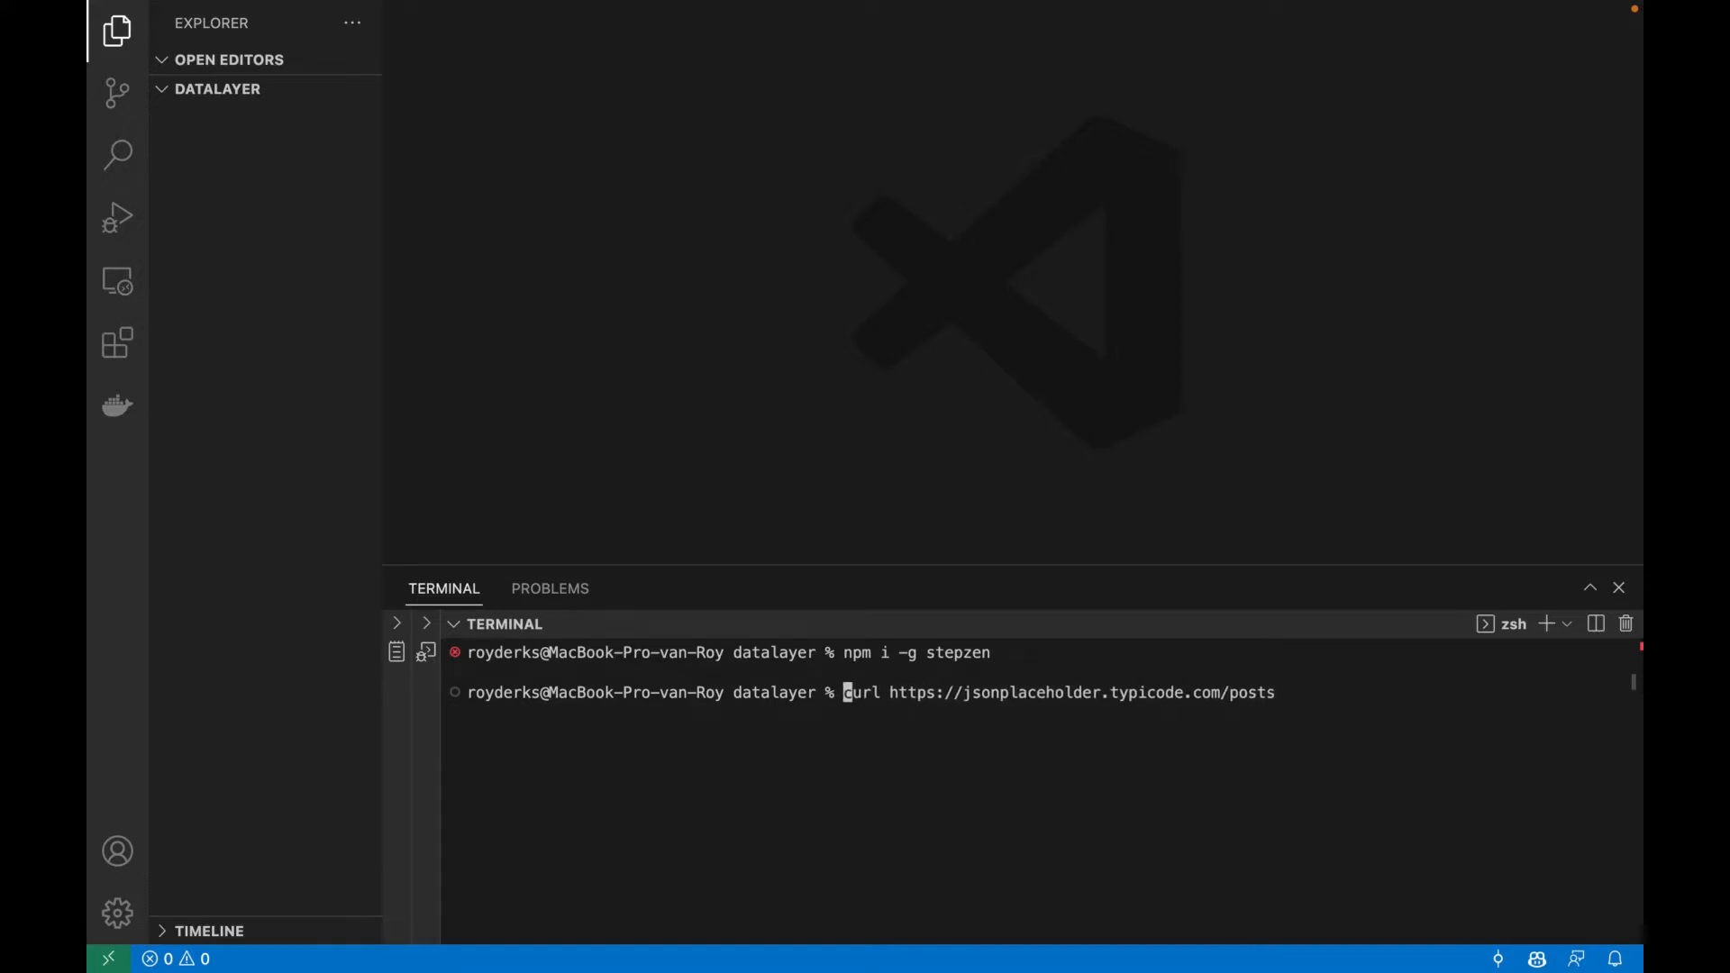
pyautogui.press('Return')
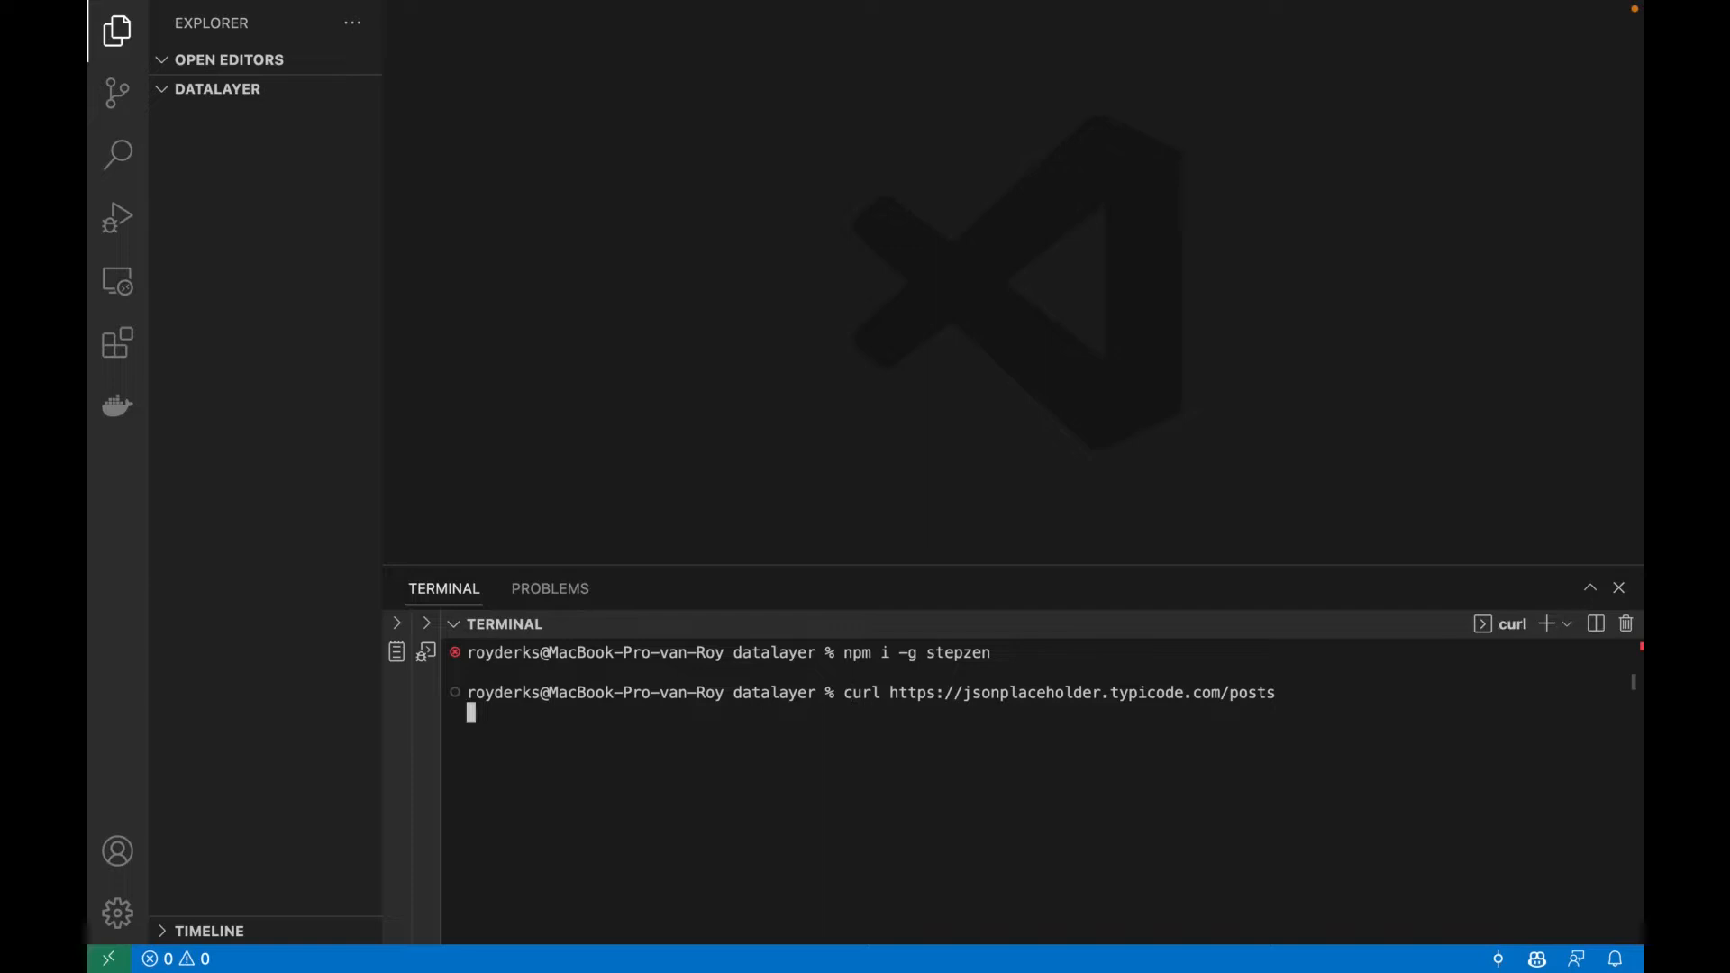
pyautogui.press('Return')
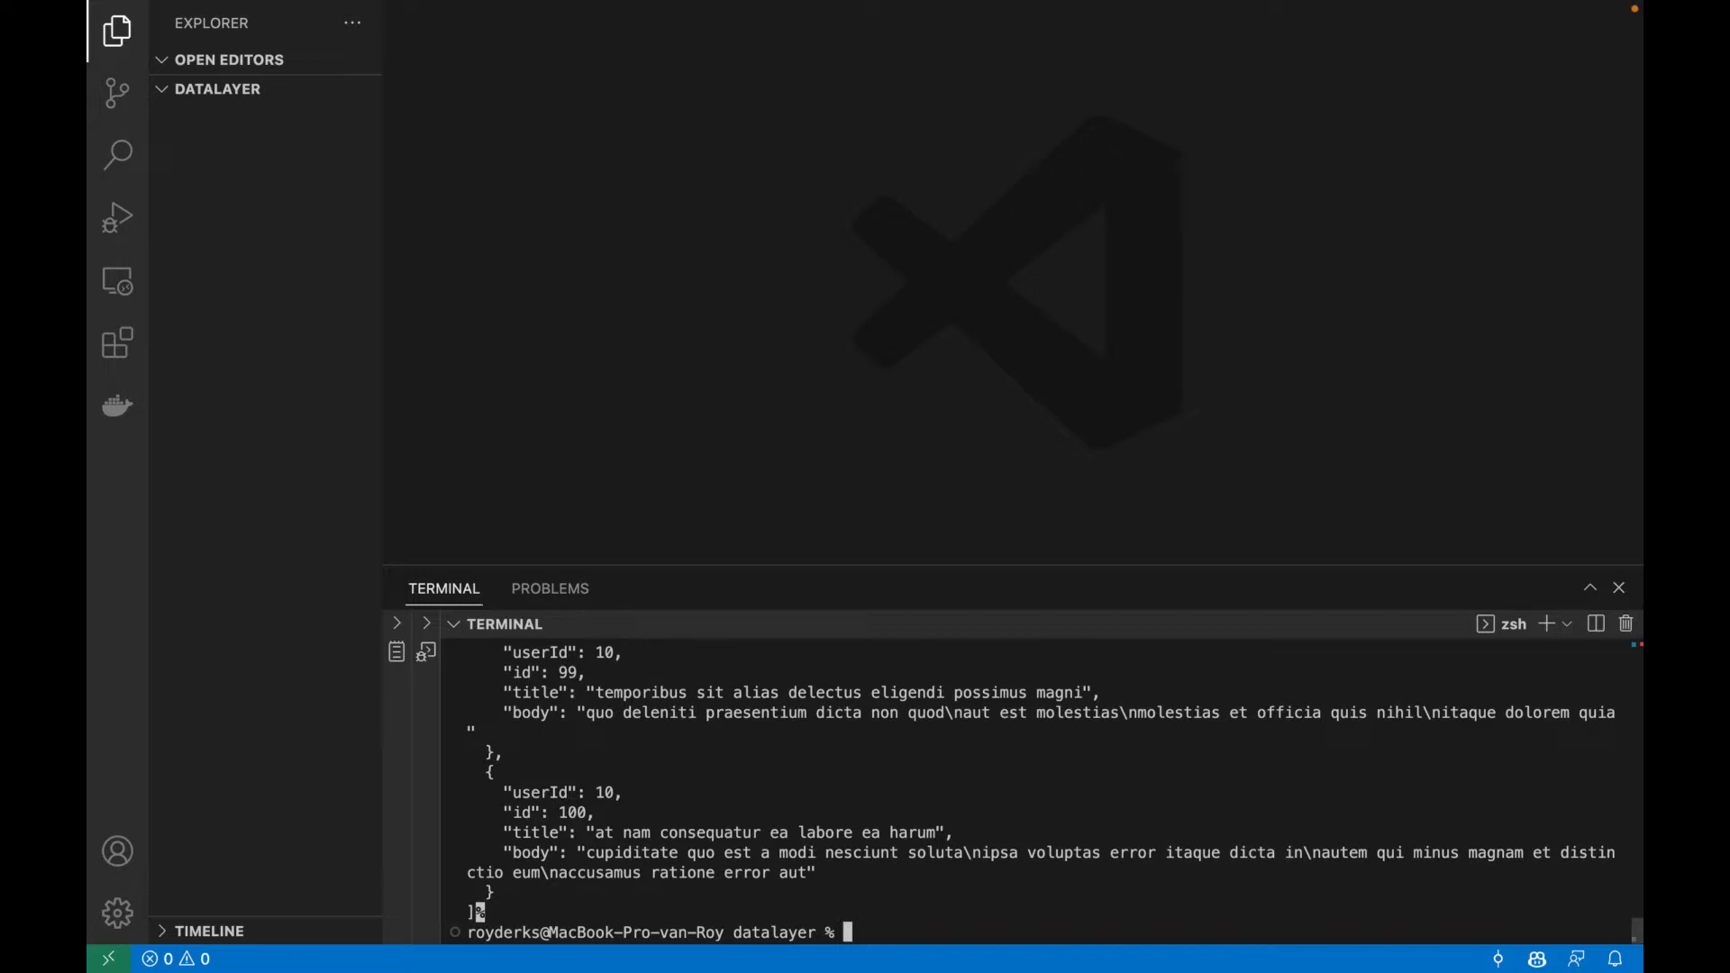
# Run stepzen import curl on the posts URL with --name posts, query posts, type Post, endpoint api/datalayer.
pyautogui.write('stepzen impor')
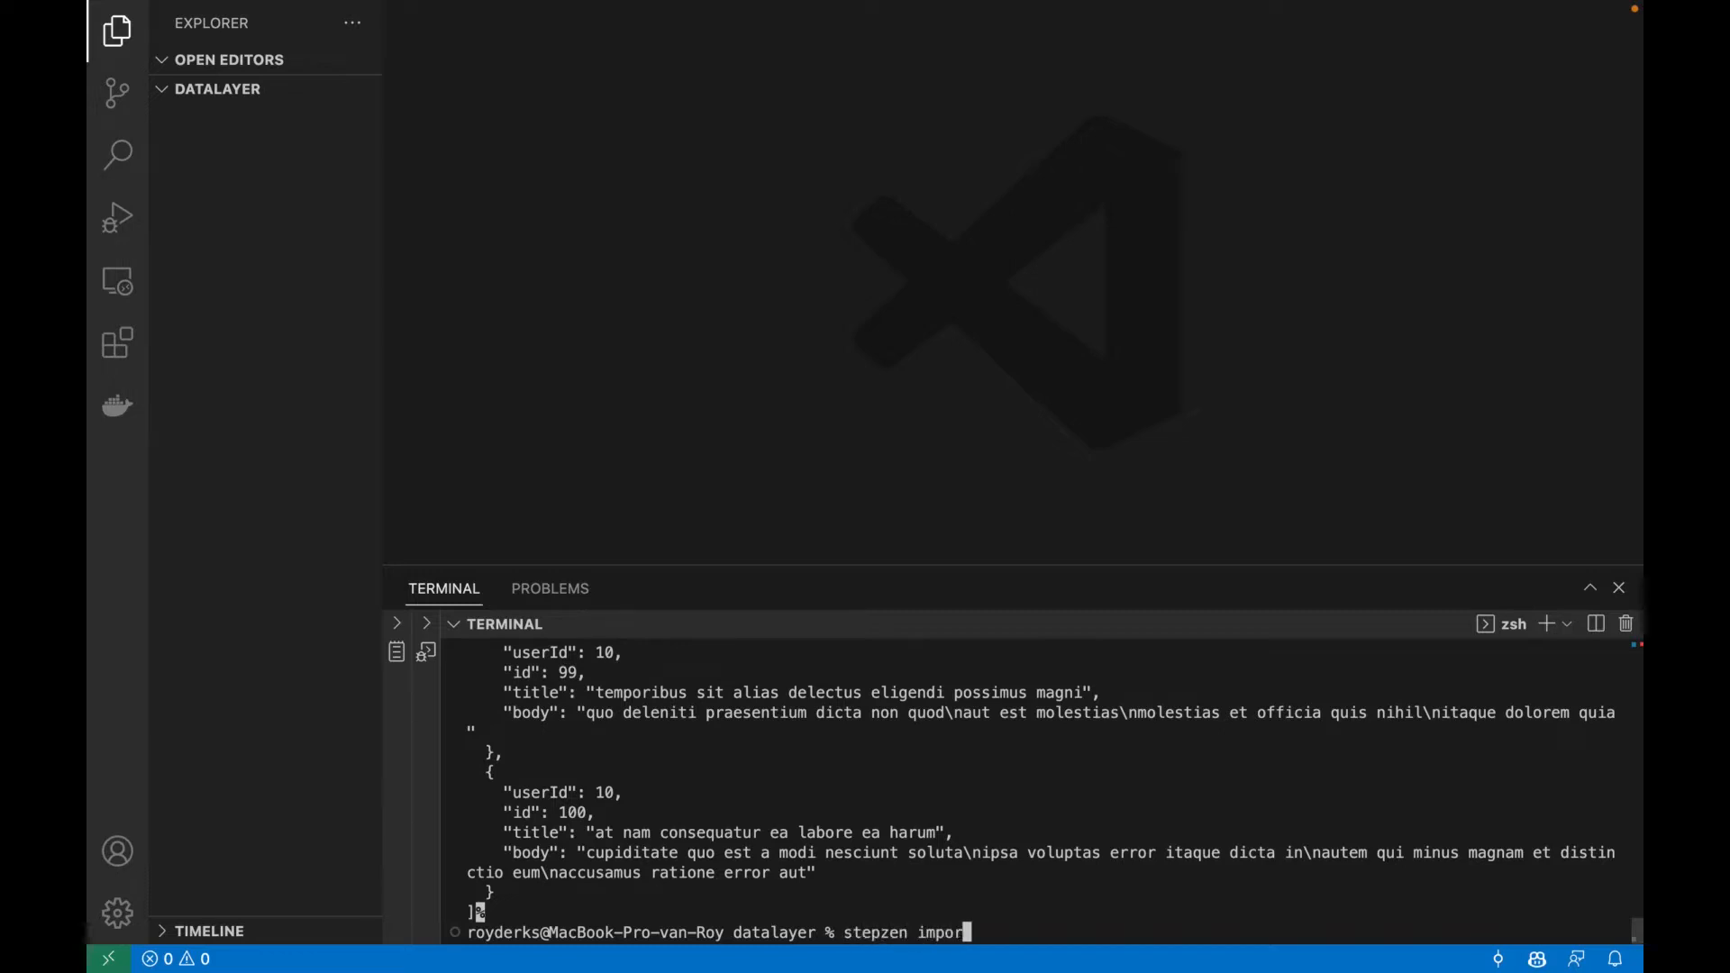
pyautogui.write('curl https://jsonplaceholder.typicode.com/posts')
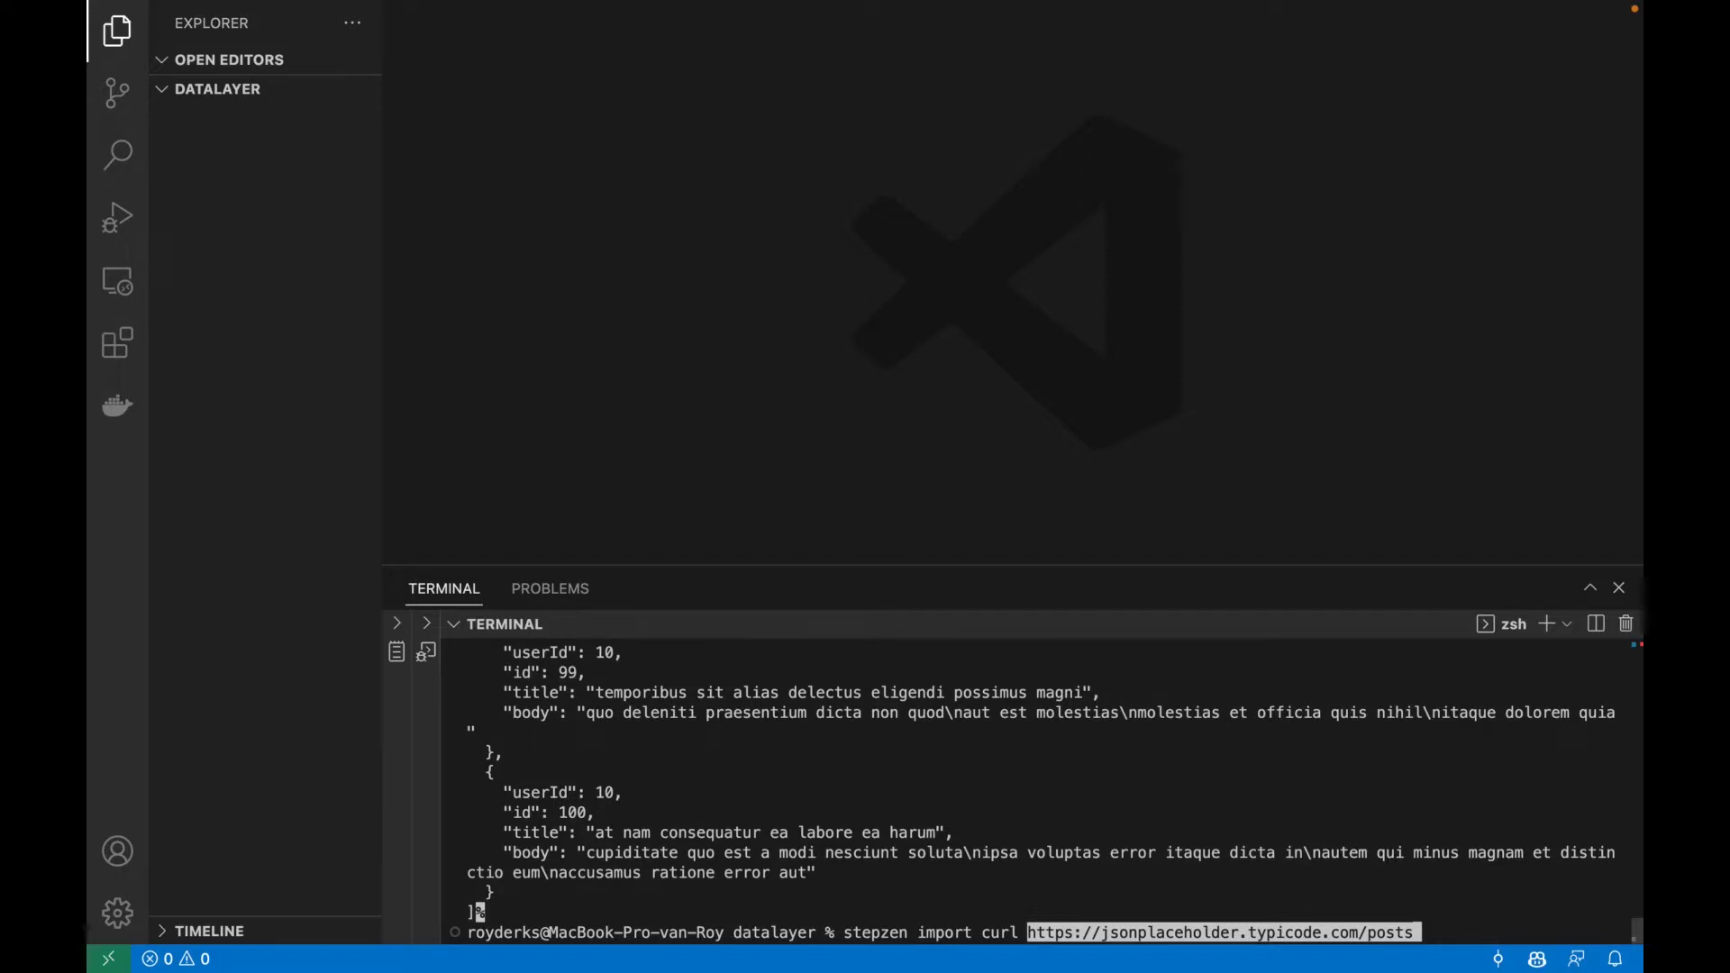
pyautogui.write('--name post')
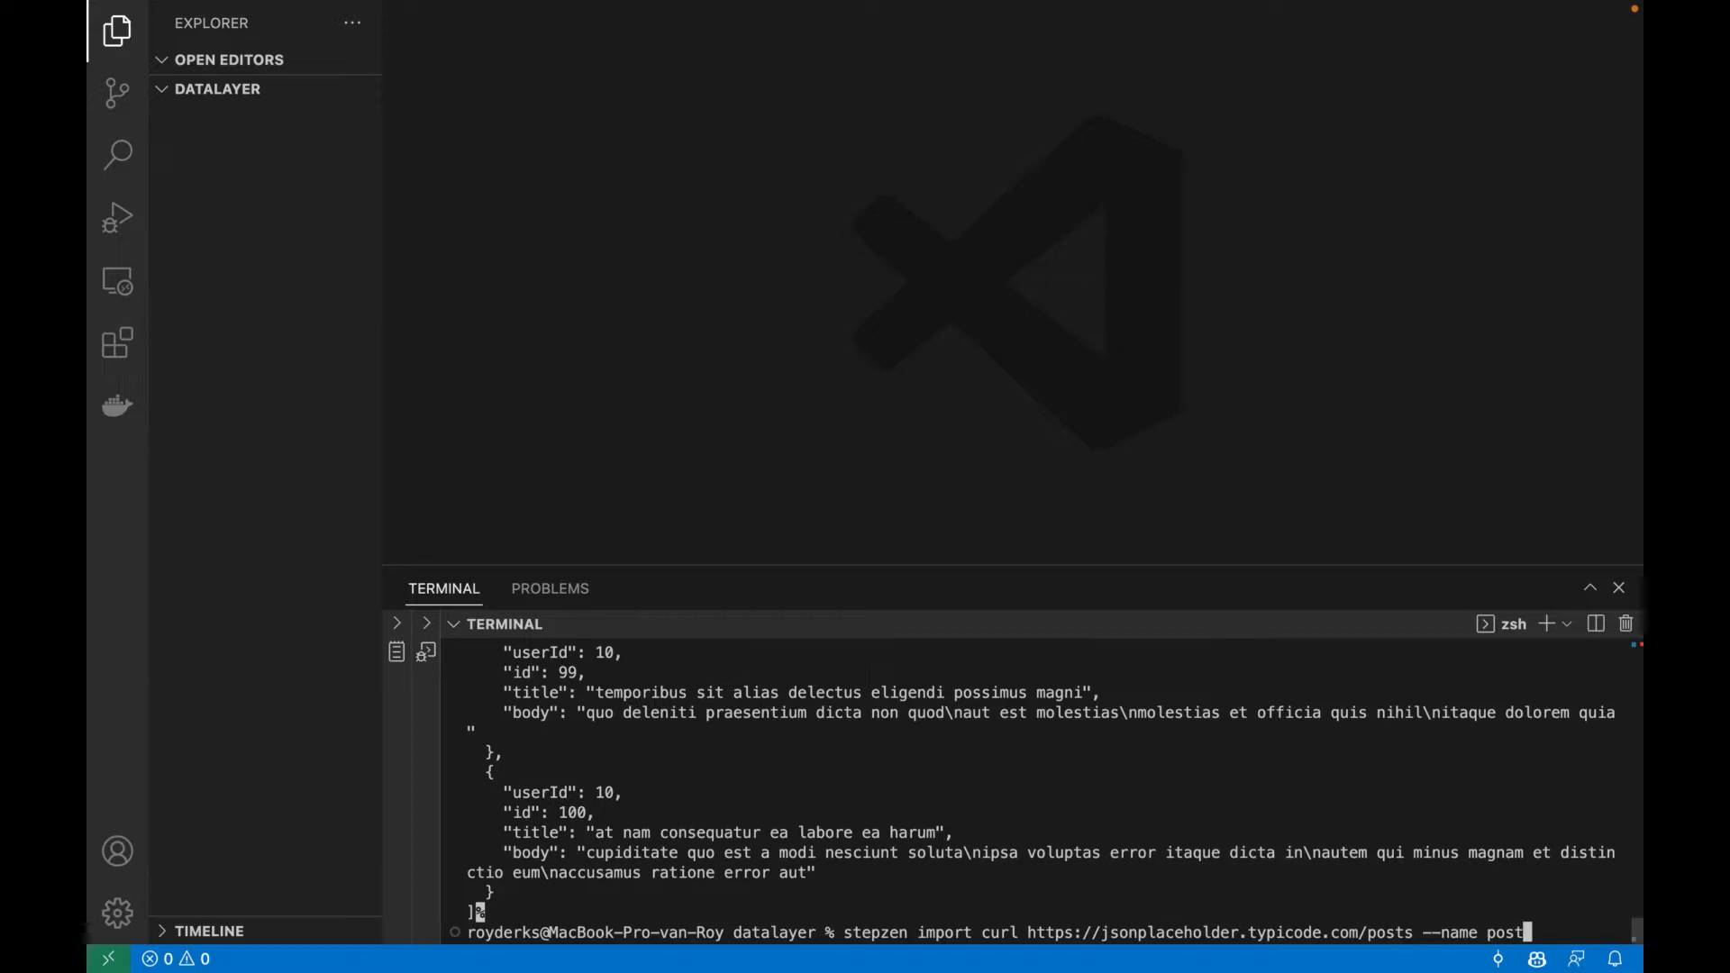
pyautogui.write('--query-name')
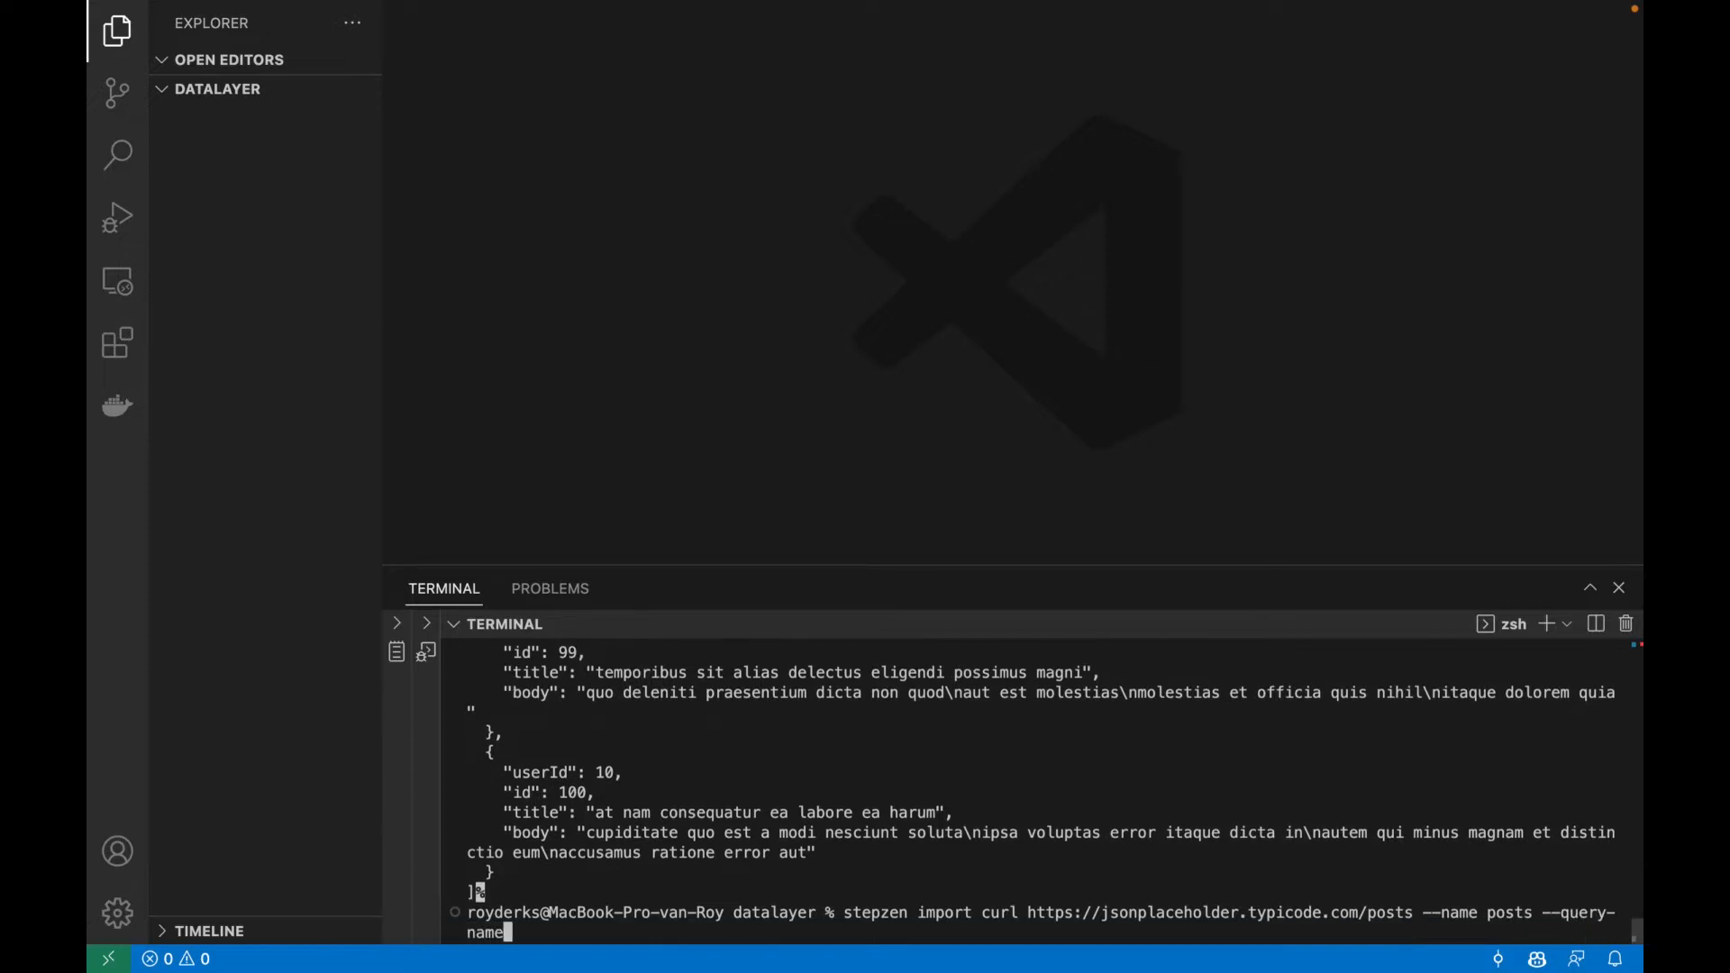
pyautogui.write('posts')
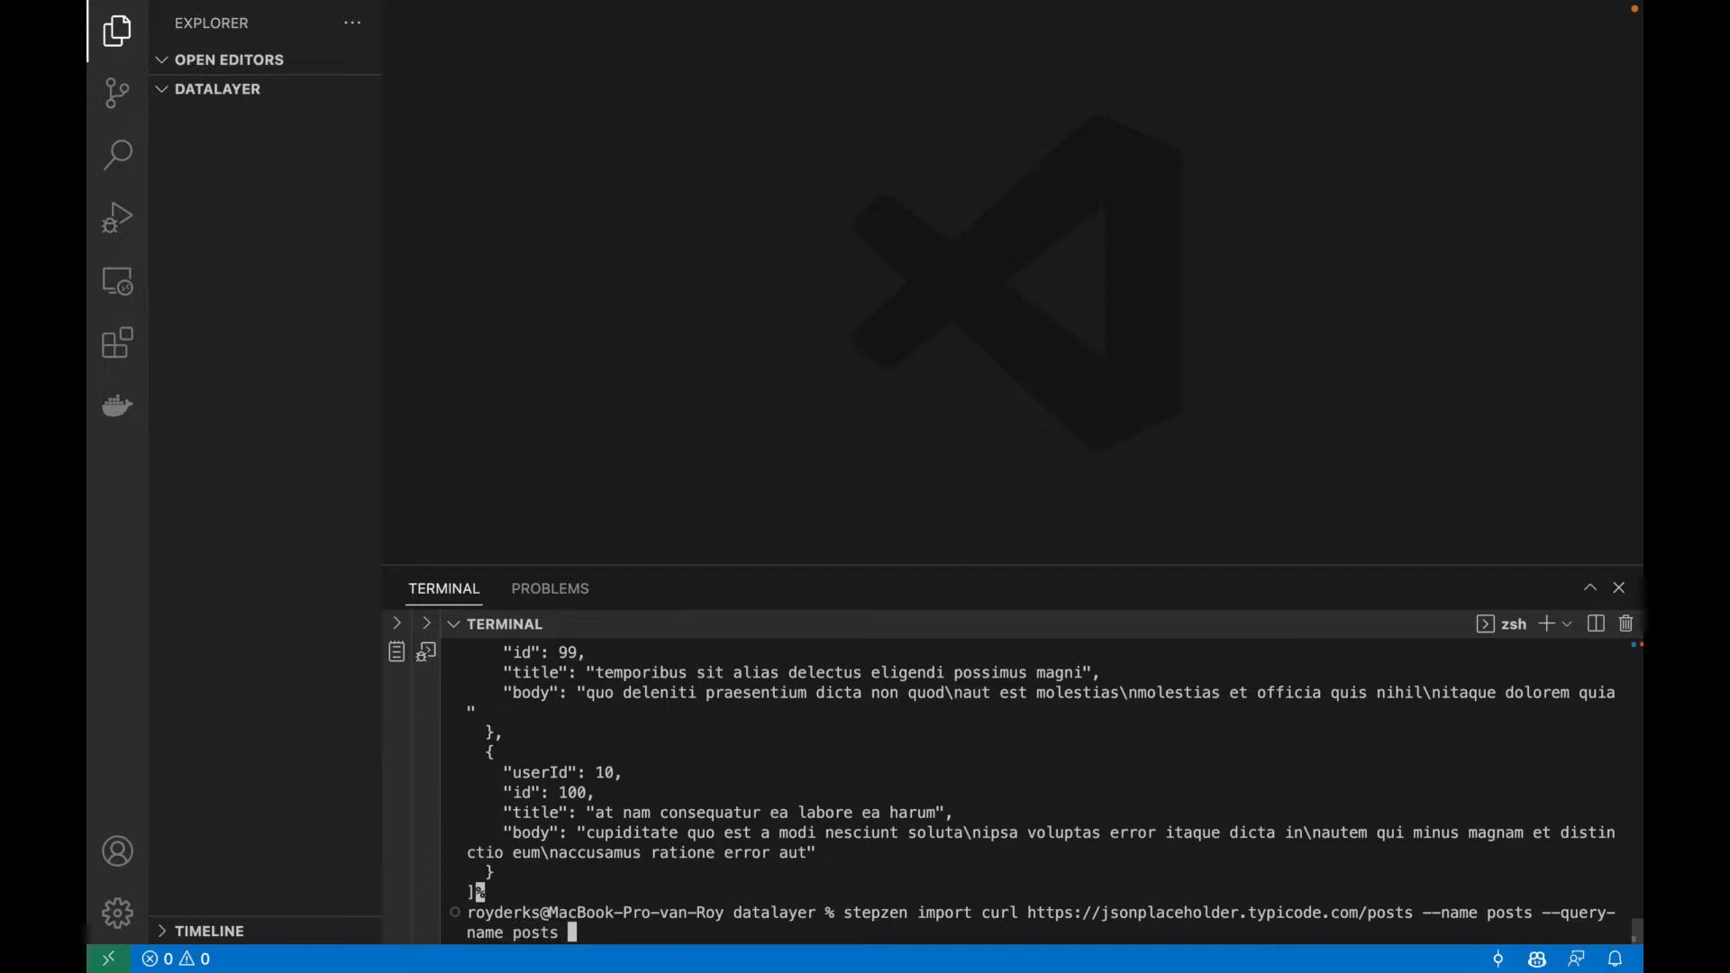
pyautogui.write('--query-type Post')
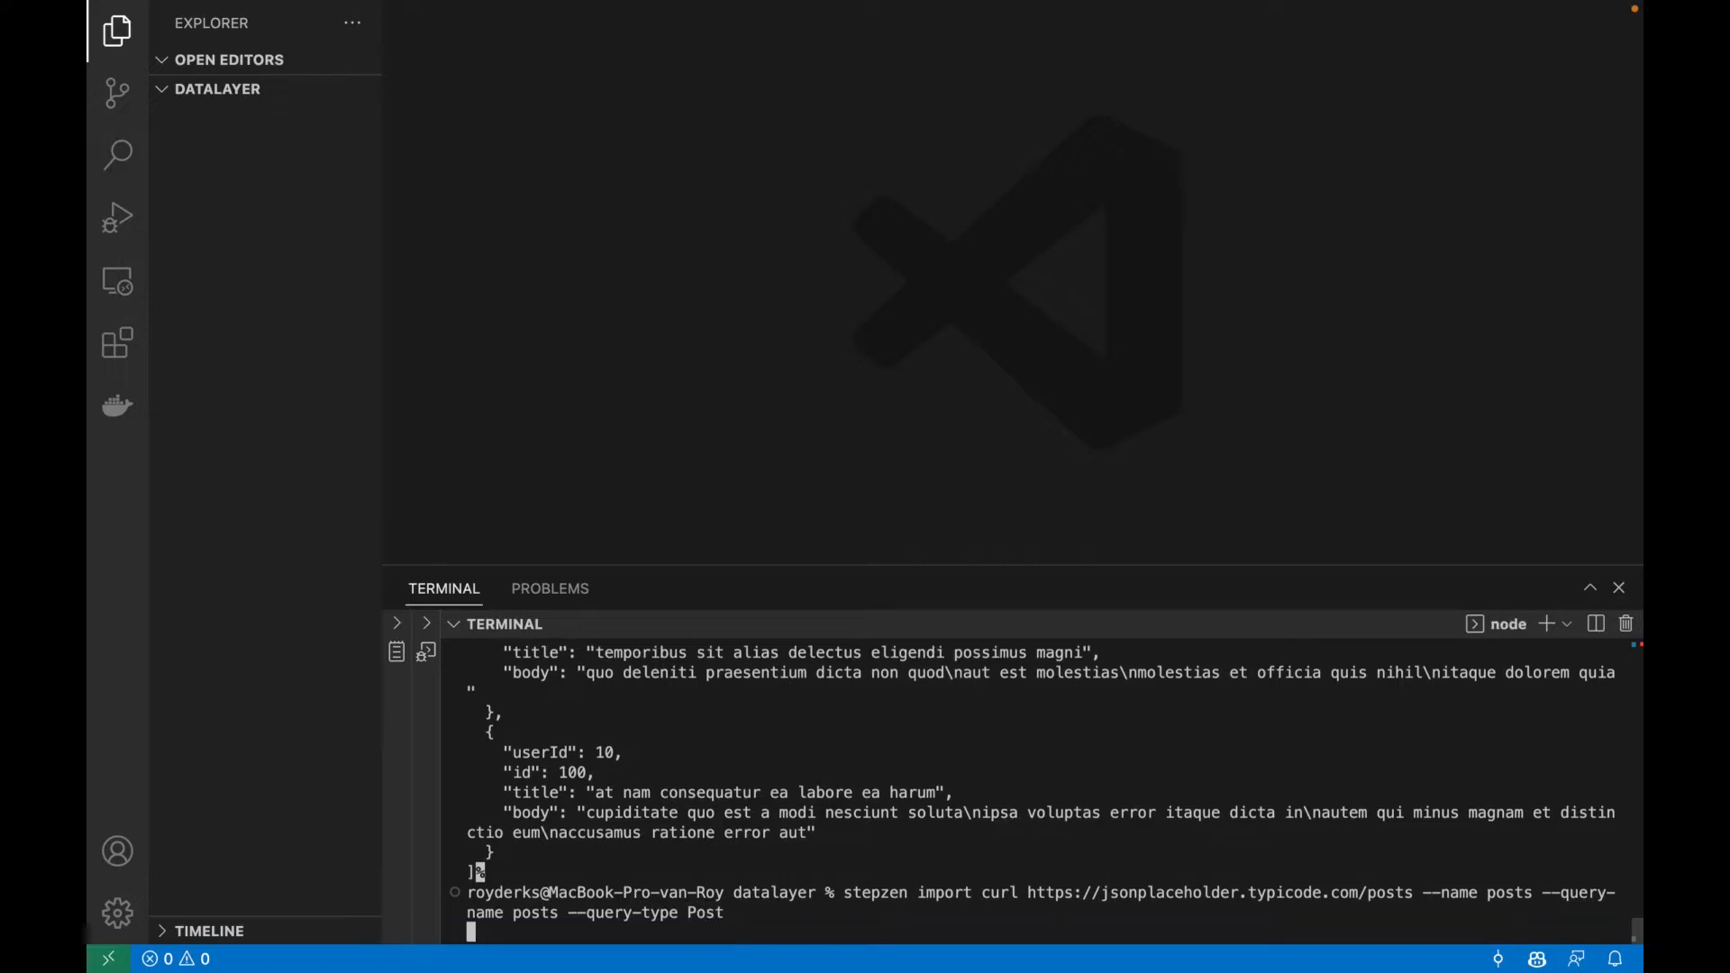
pyautogui.press('Return')
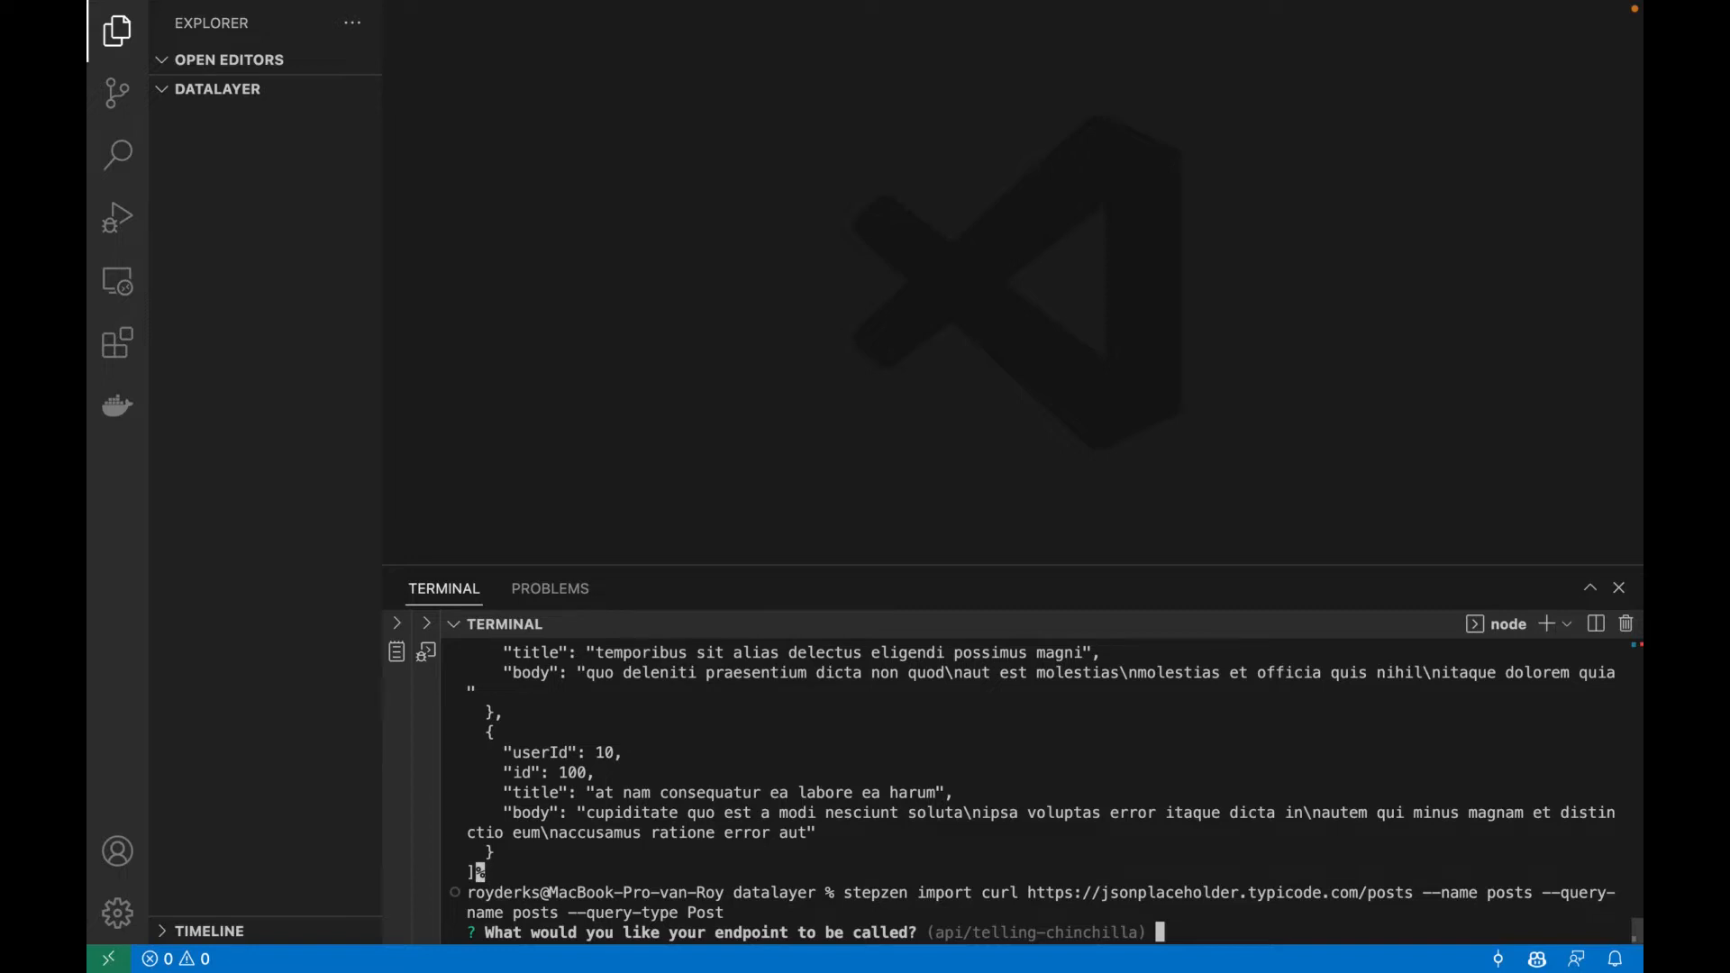
pyautogui.write('api/datalayer')
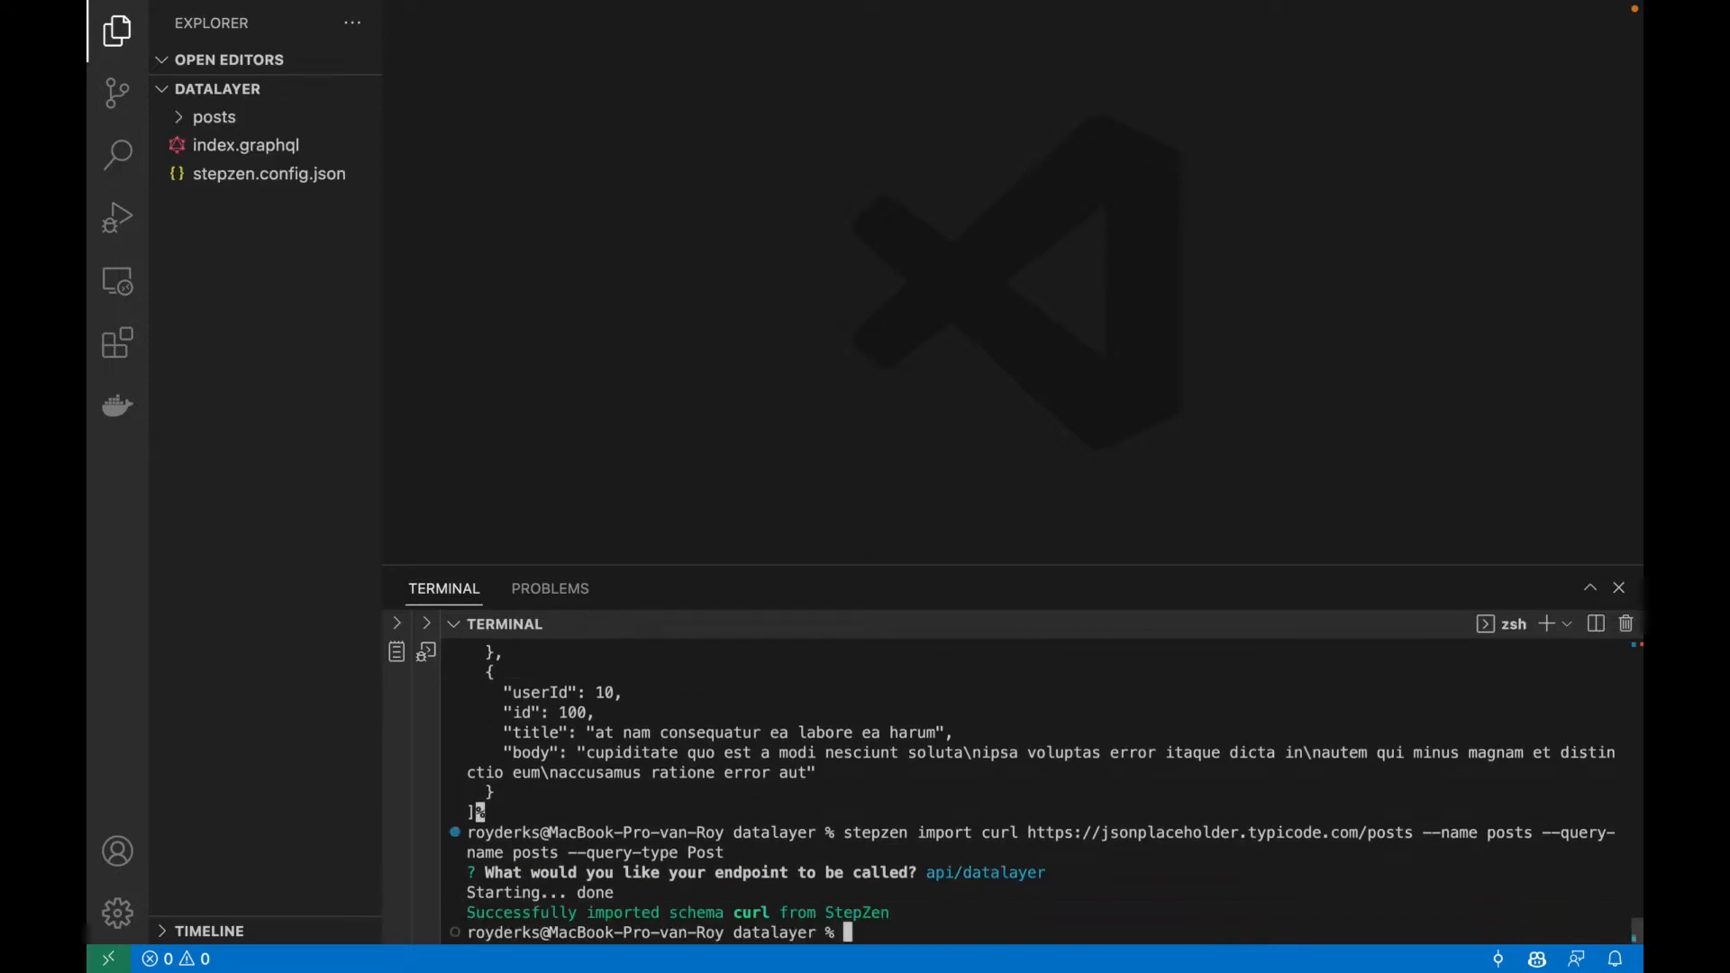
pyautogui.moveTo(259, 177)
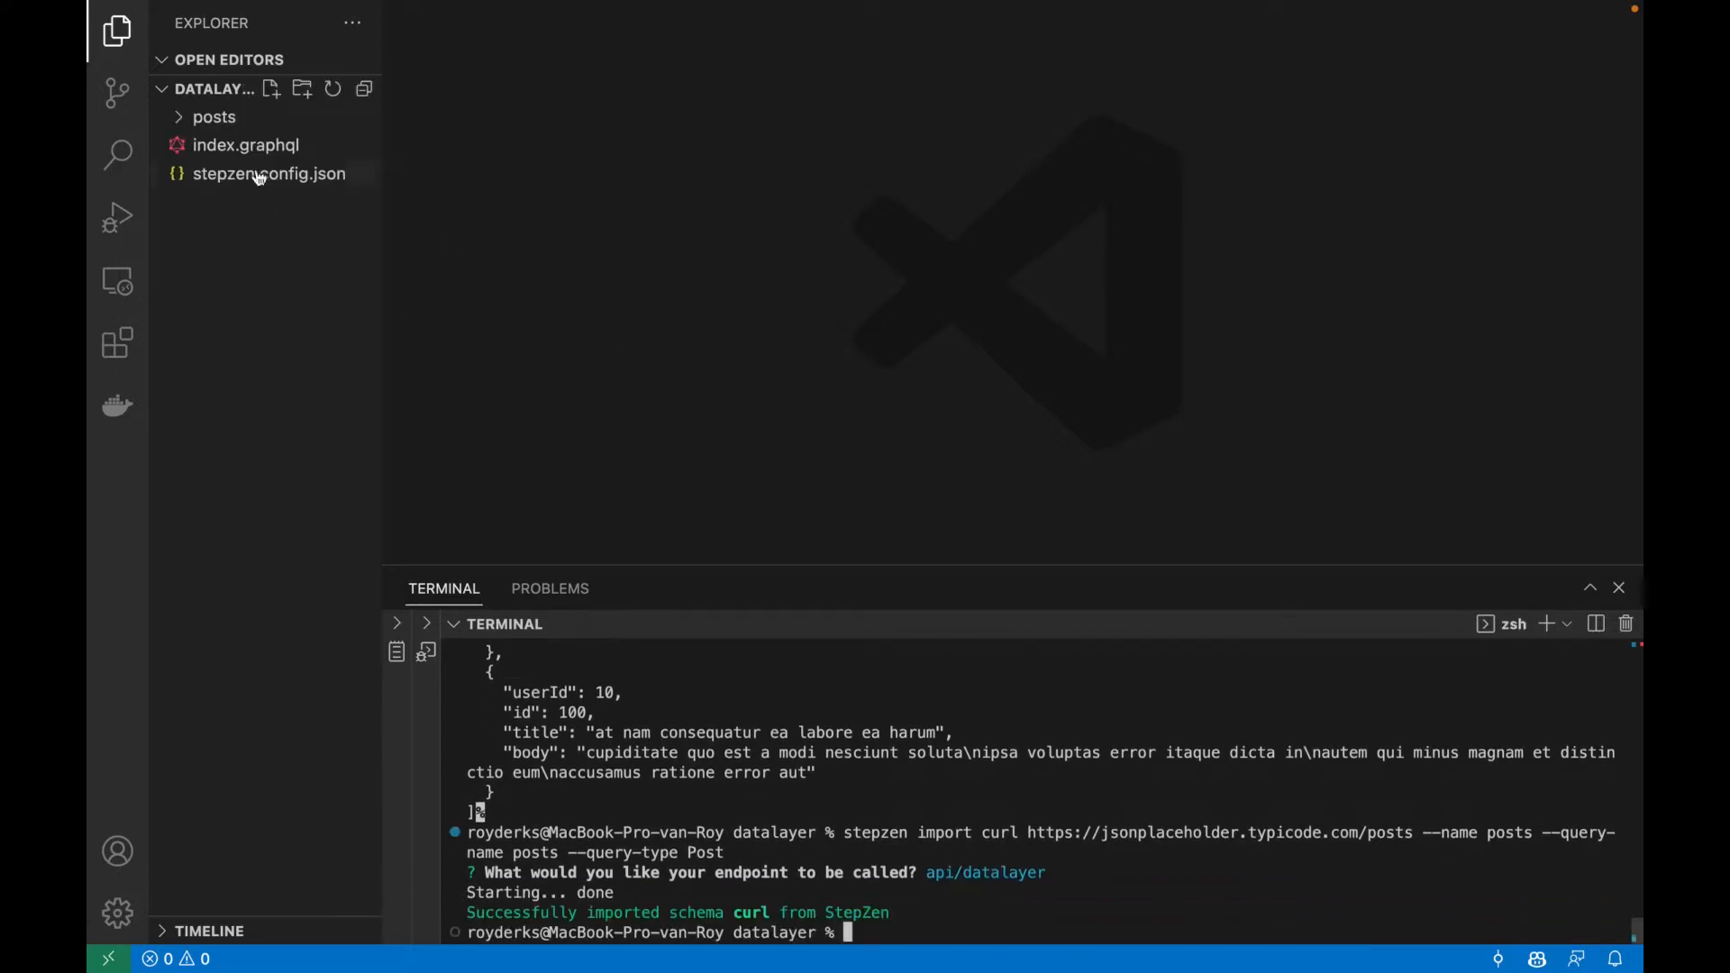
# Review posts/index.graphql with its PostEntry type and REST-backed posts query.
pyautogui.click(215, 145)
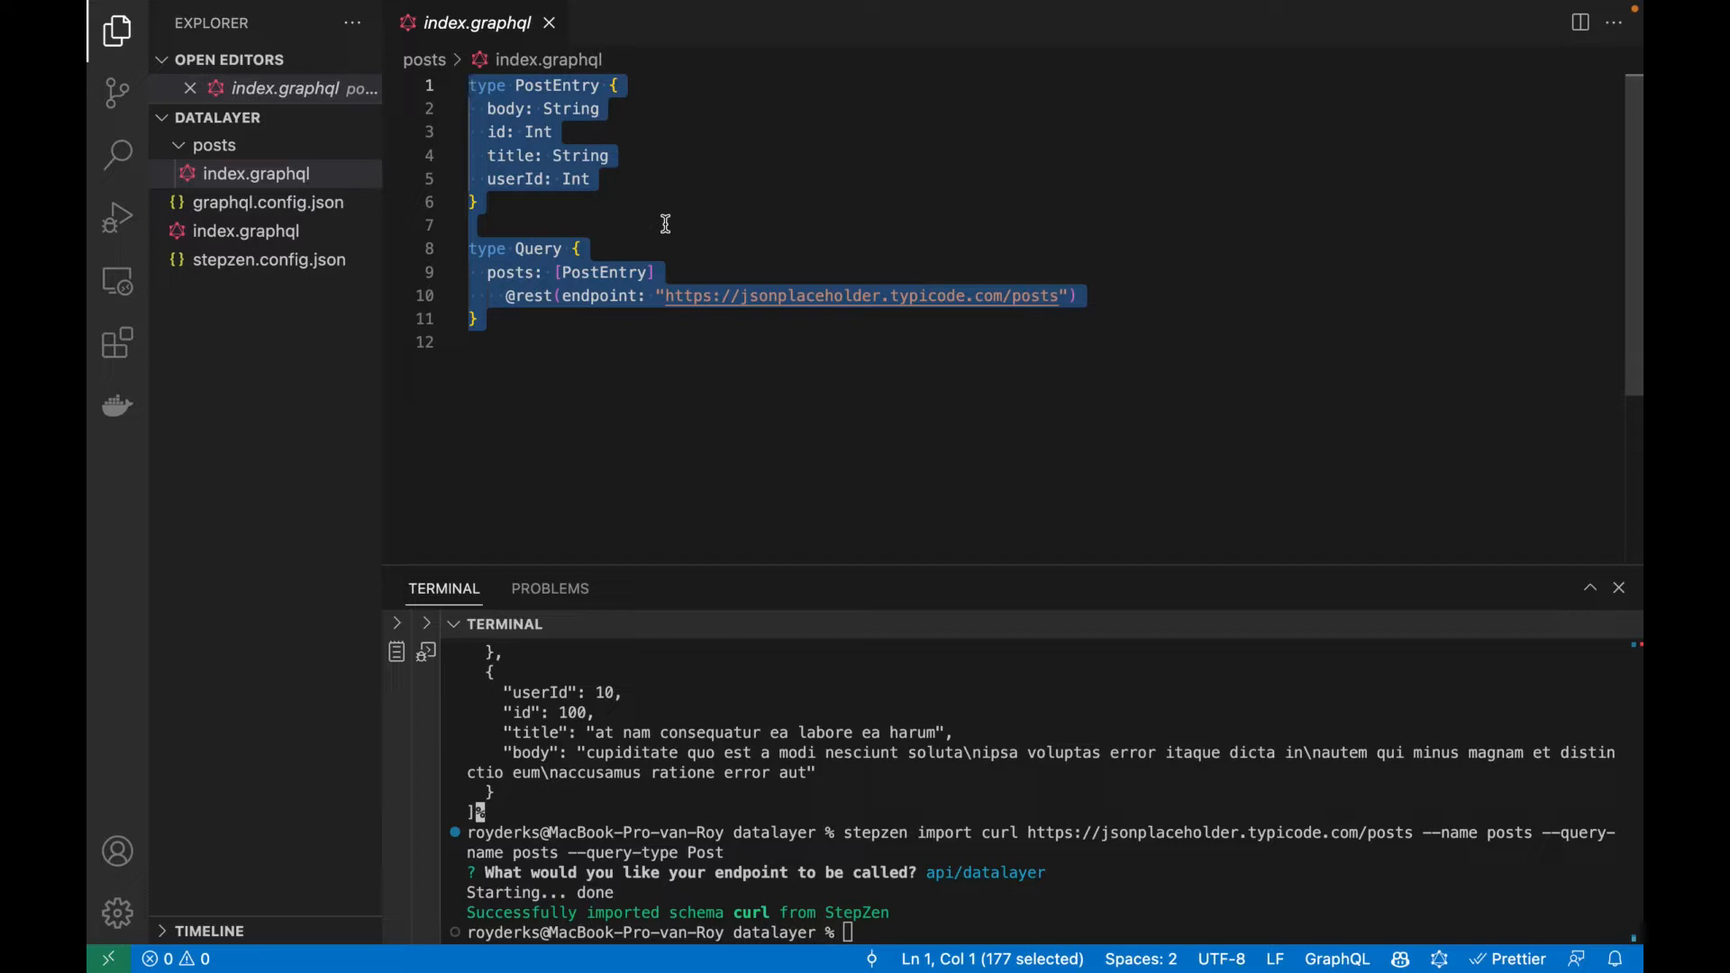
pyautogui.click(245, 231)
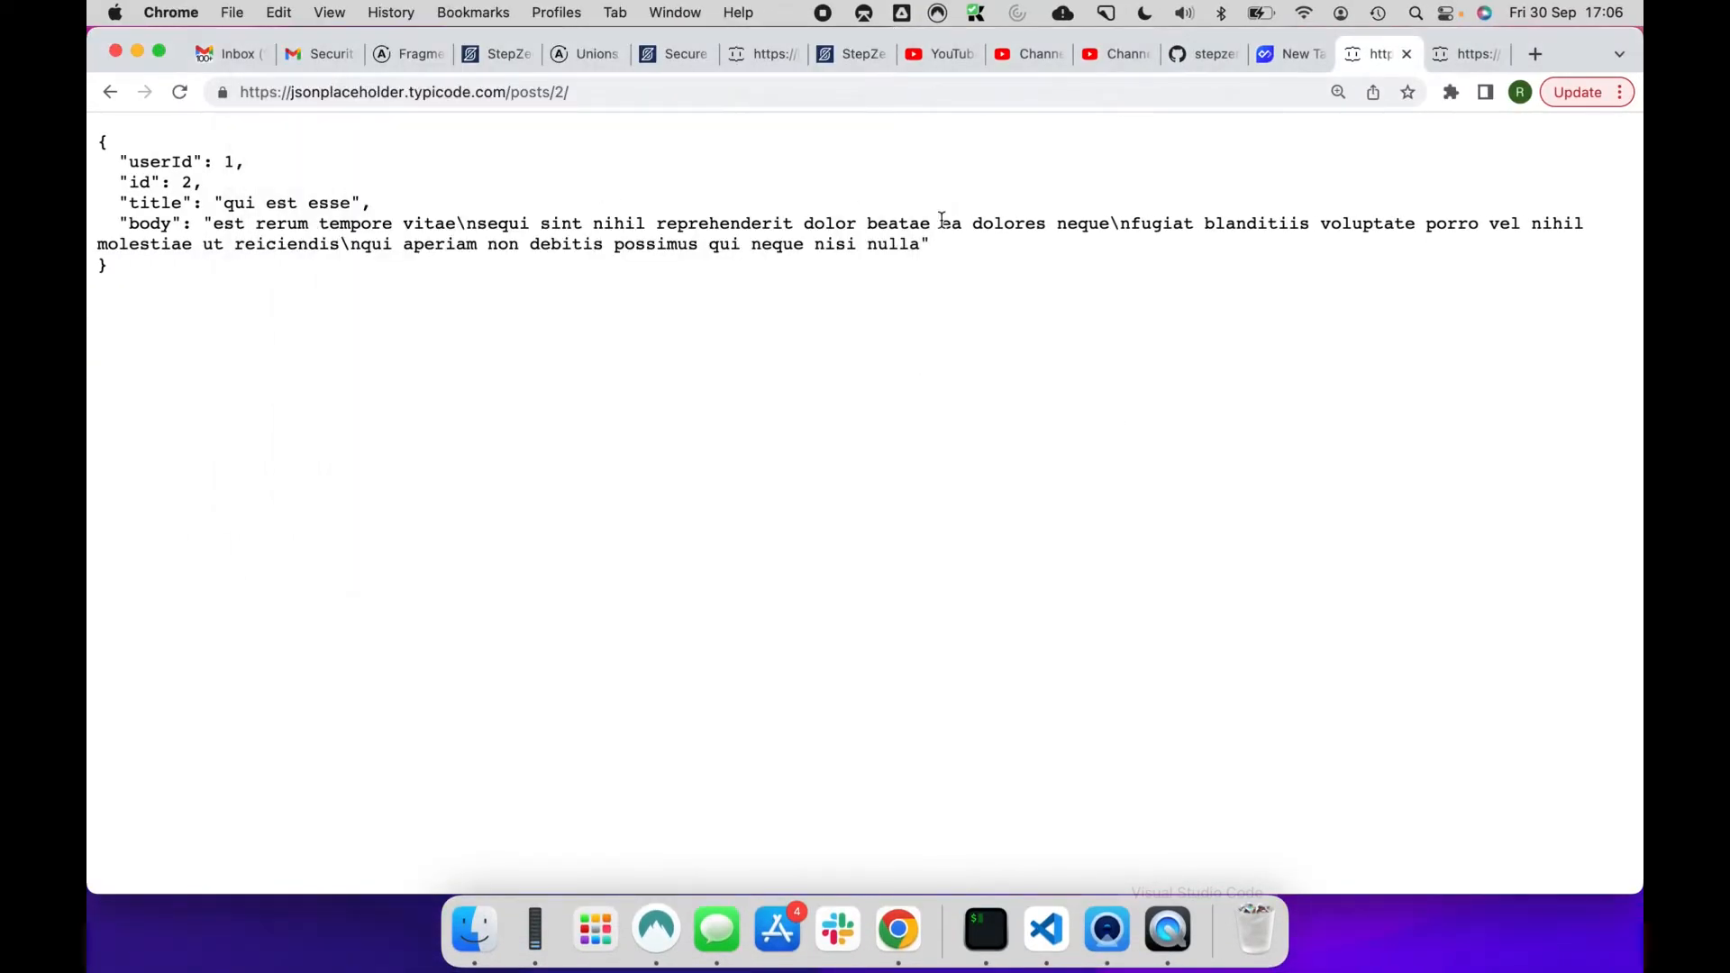
# View the comments for post 1 in the browser, then return to the root index.graphql.
pyautogui.click(1044, 928)
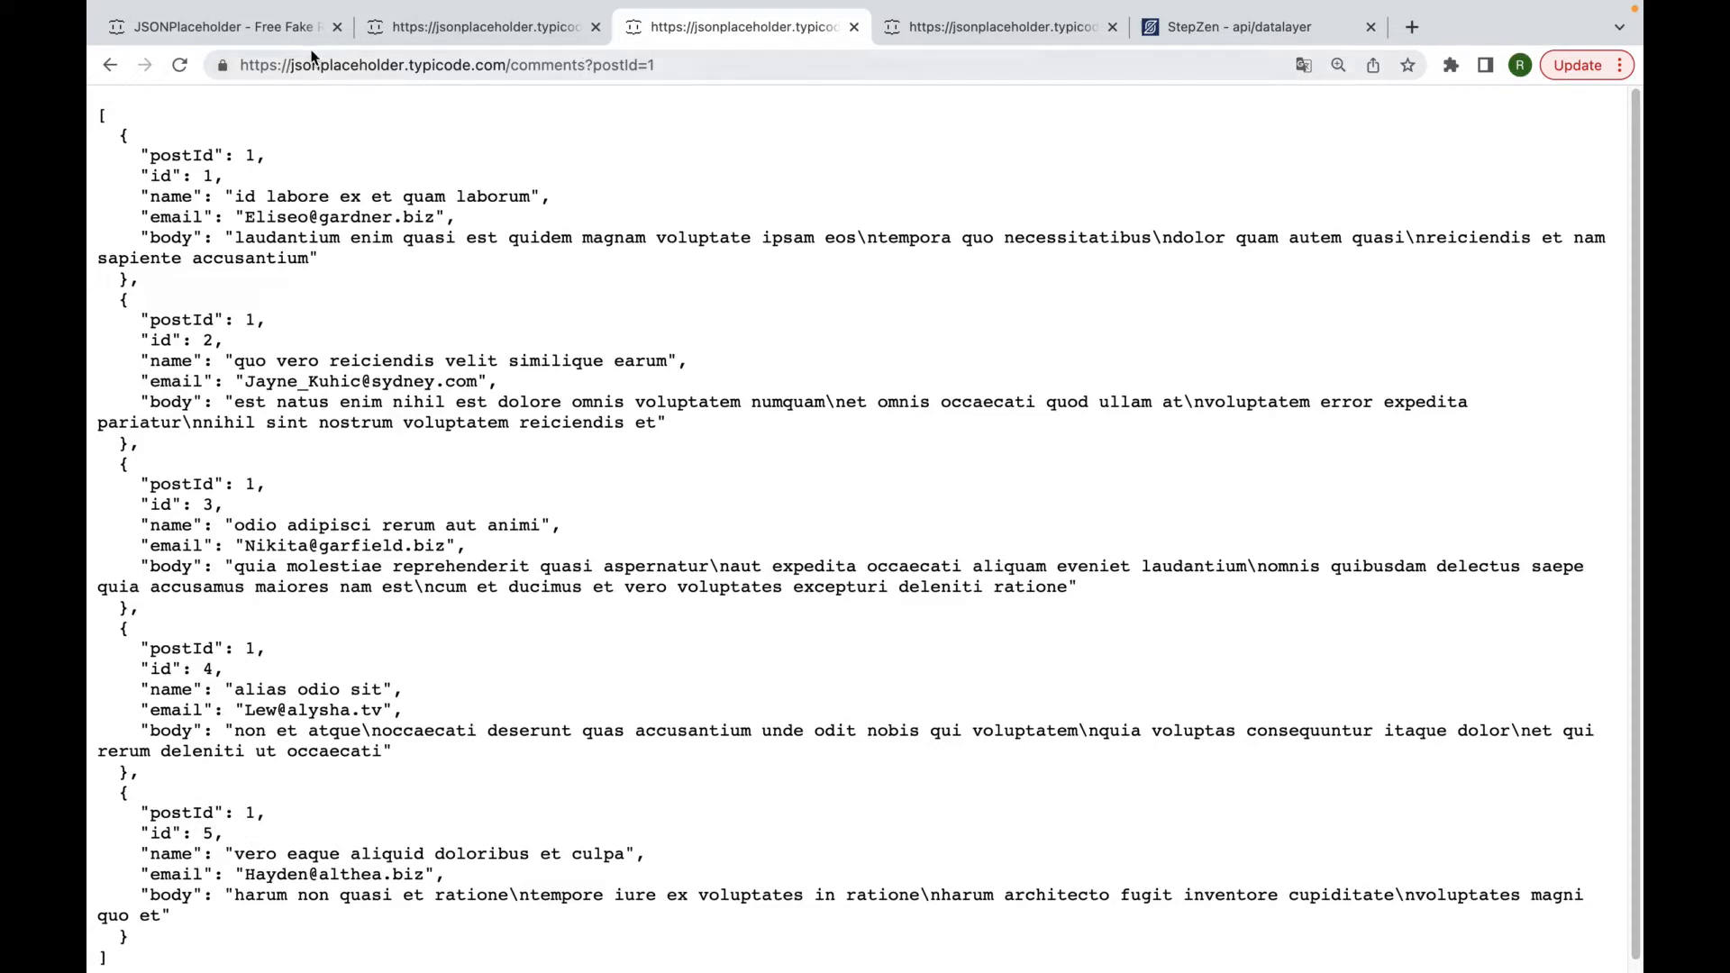
pyautogui.click(442, 65)
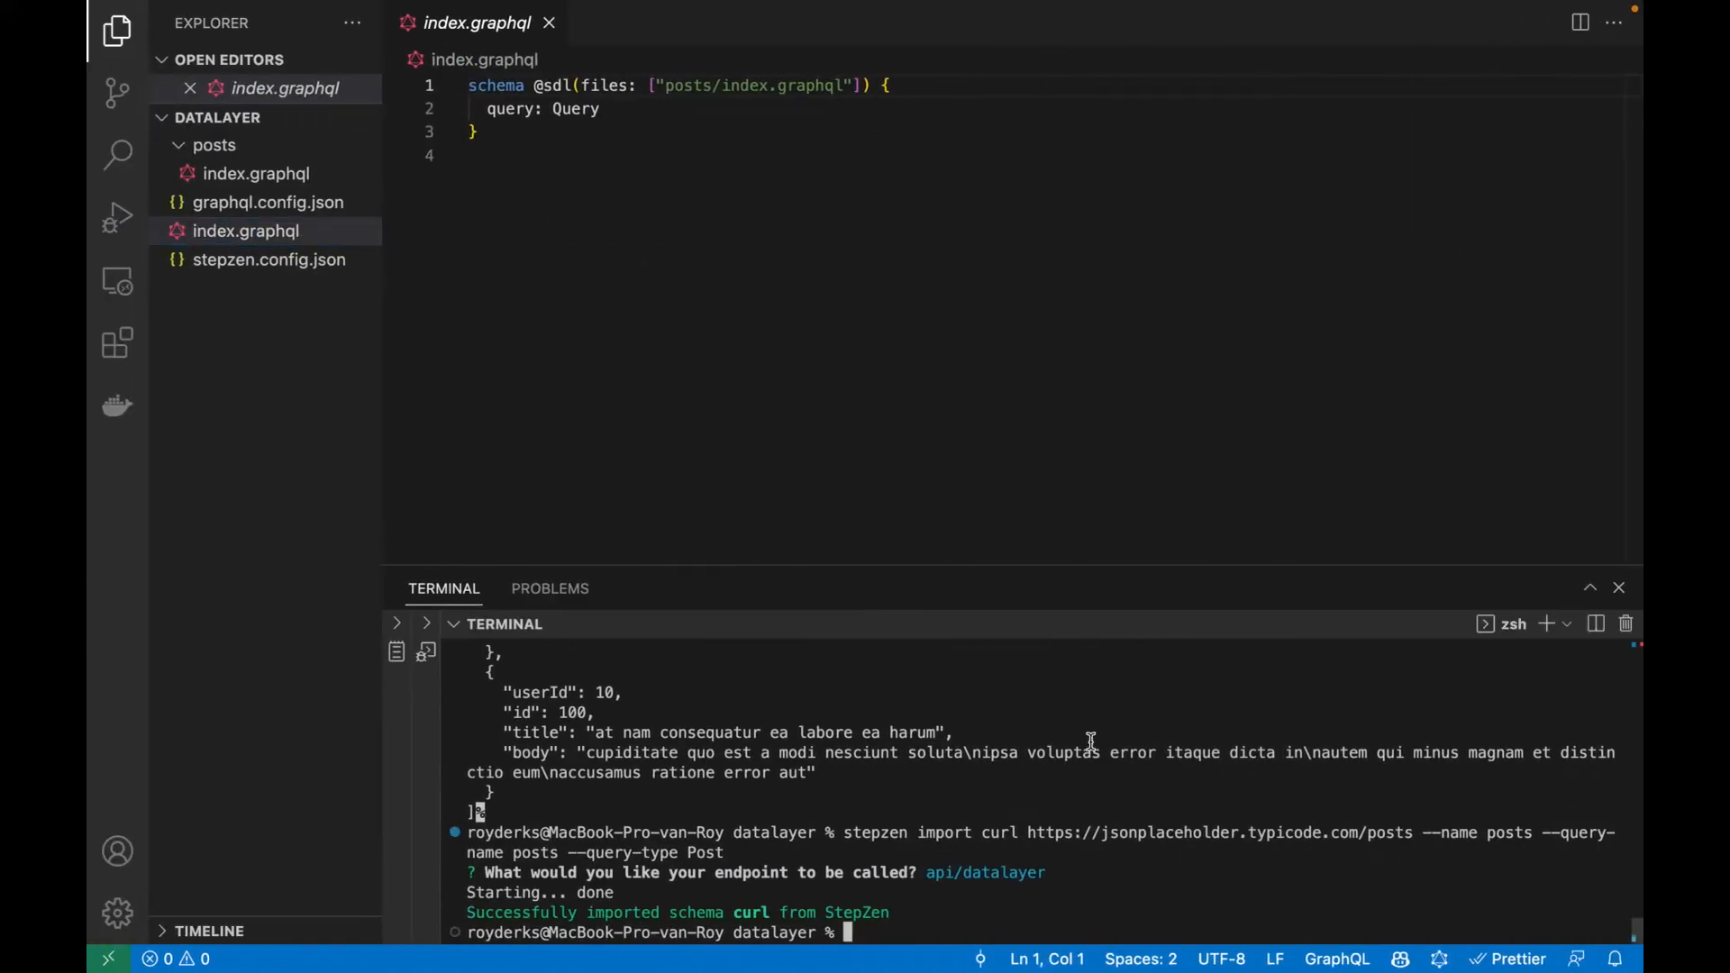
# Run stepzen import curl on comments?postId=1 with --name comments, query comments, type Comment.
pyautogui.write('stepzen import curl https://jsonplaceholder.typicode.com/comments?postId=1')
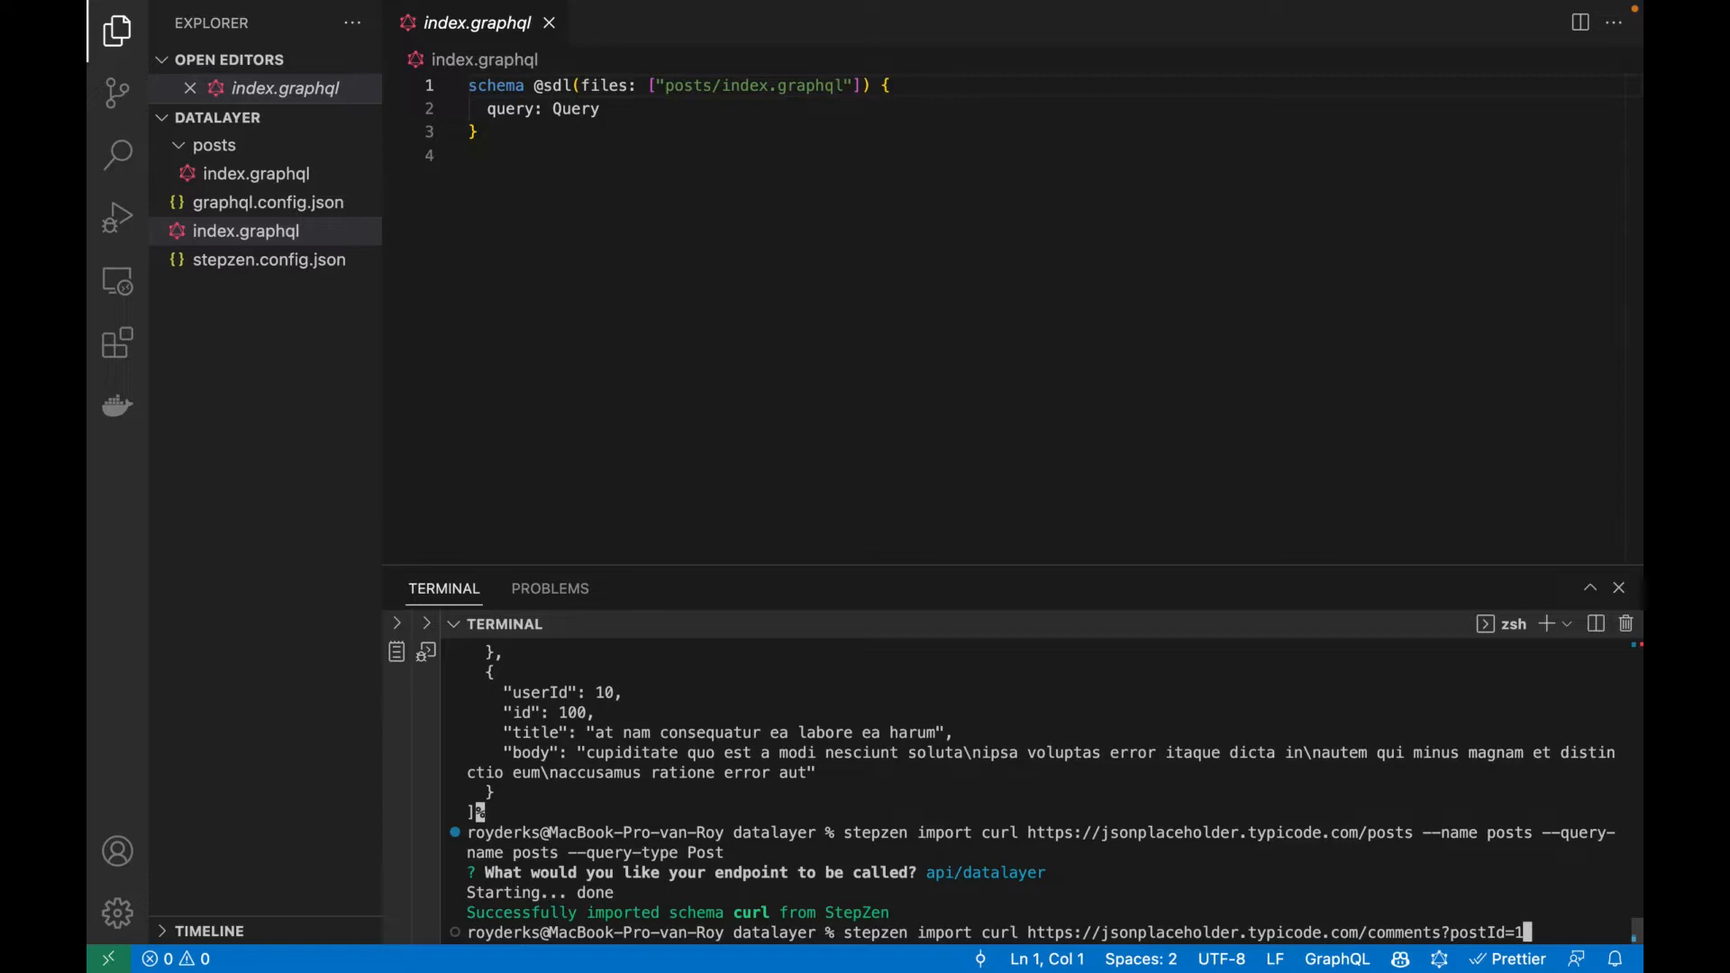
pyautogui.write('--b')
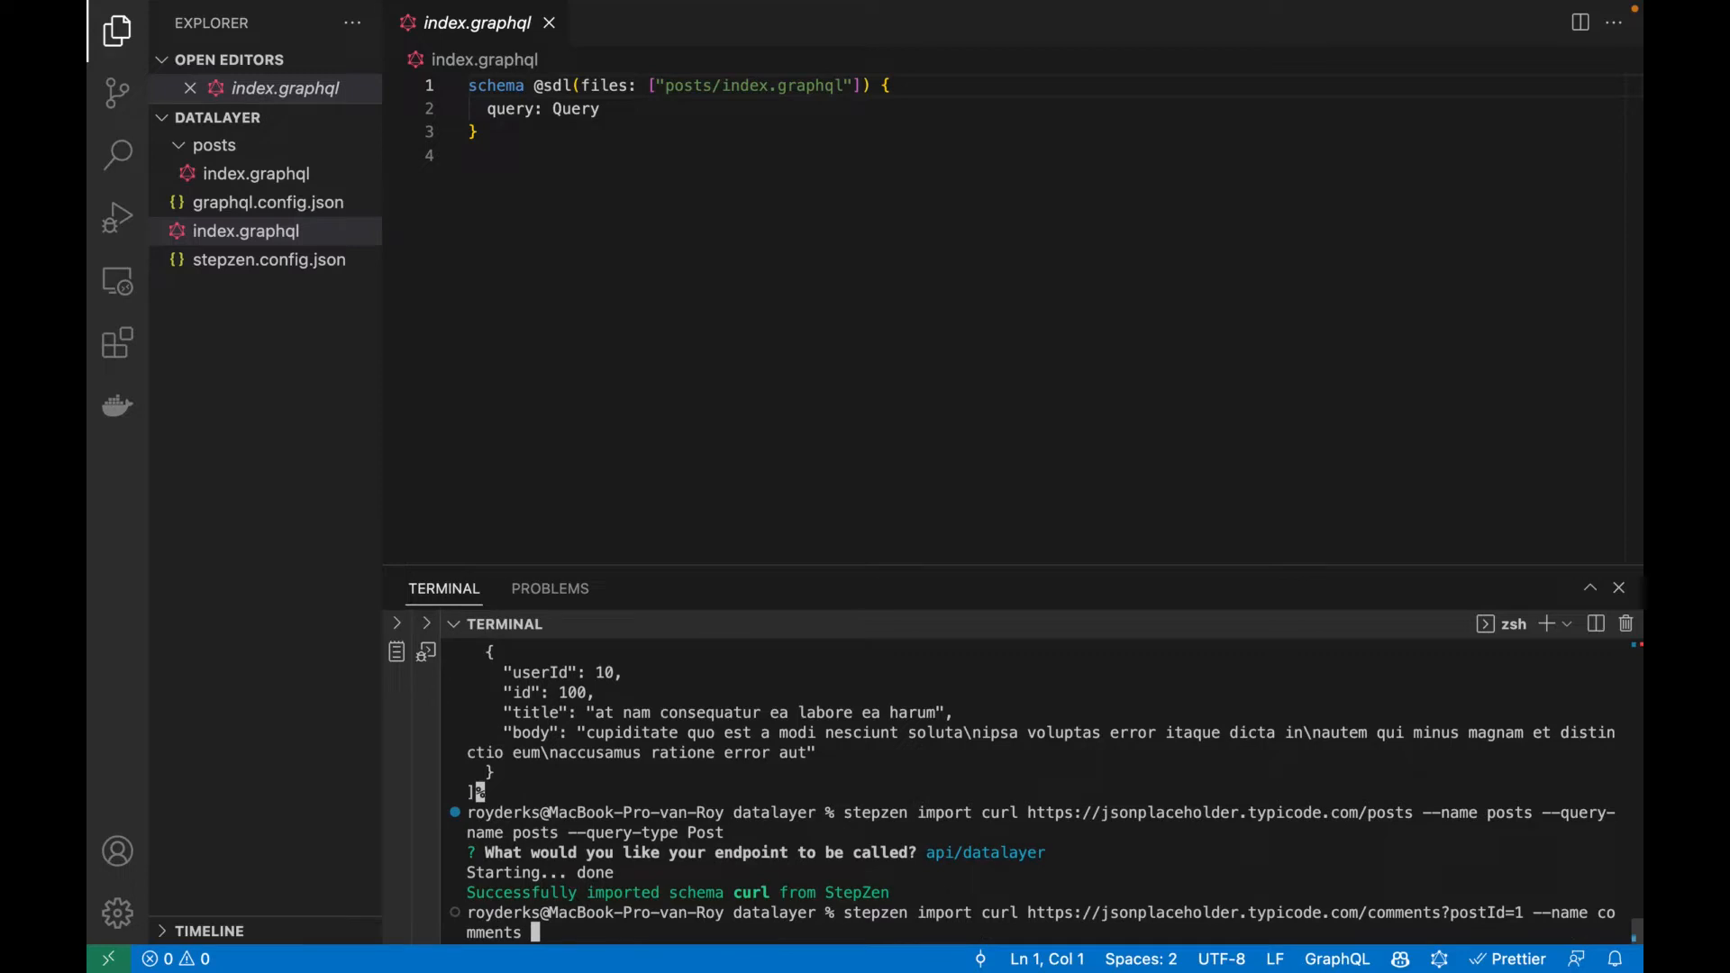
pyautogui.write('--qyert')
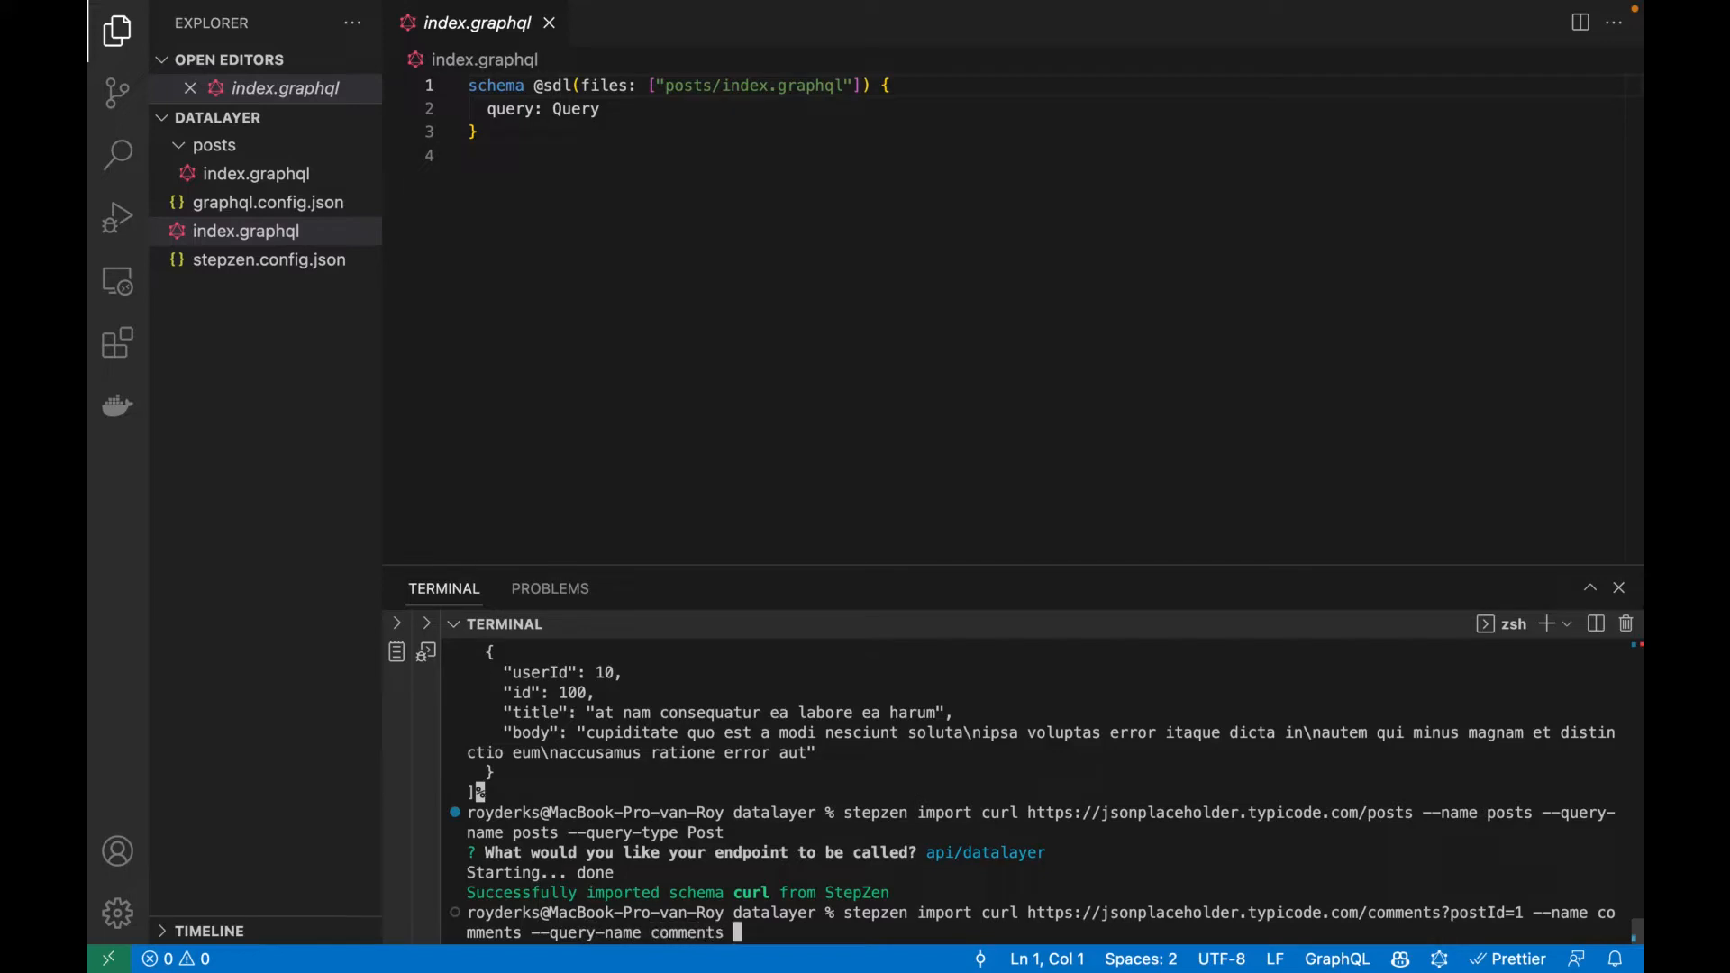
pyautogui.write('--query-type Co')
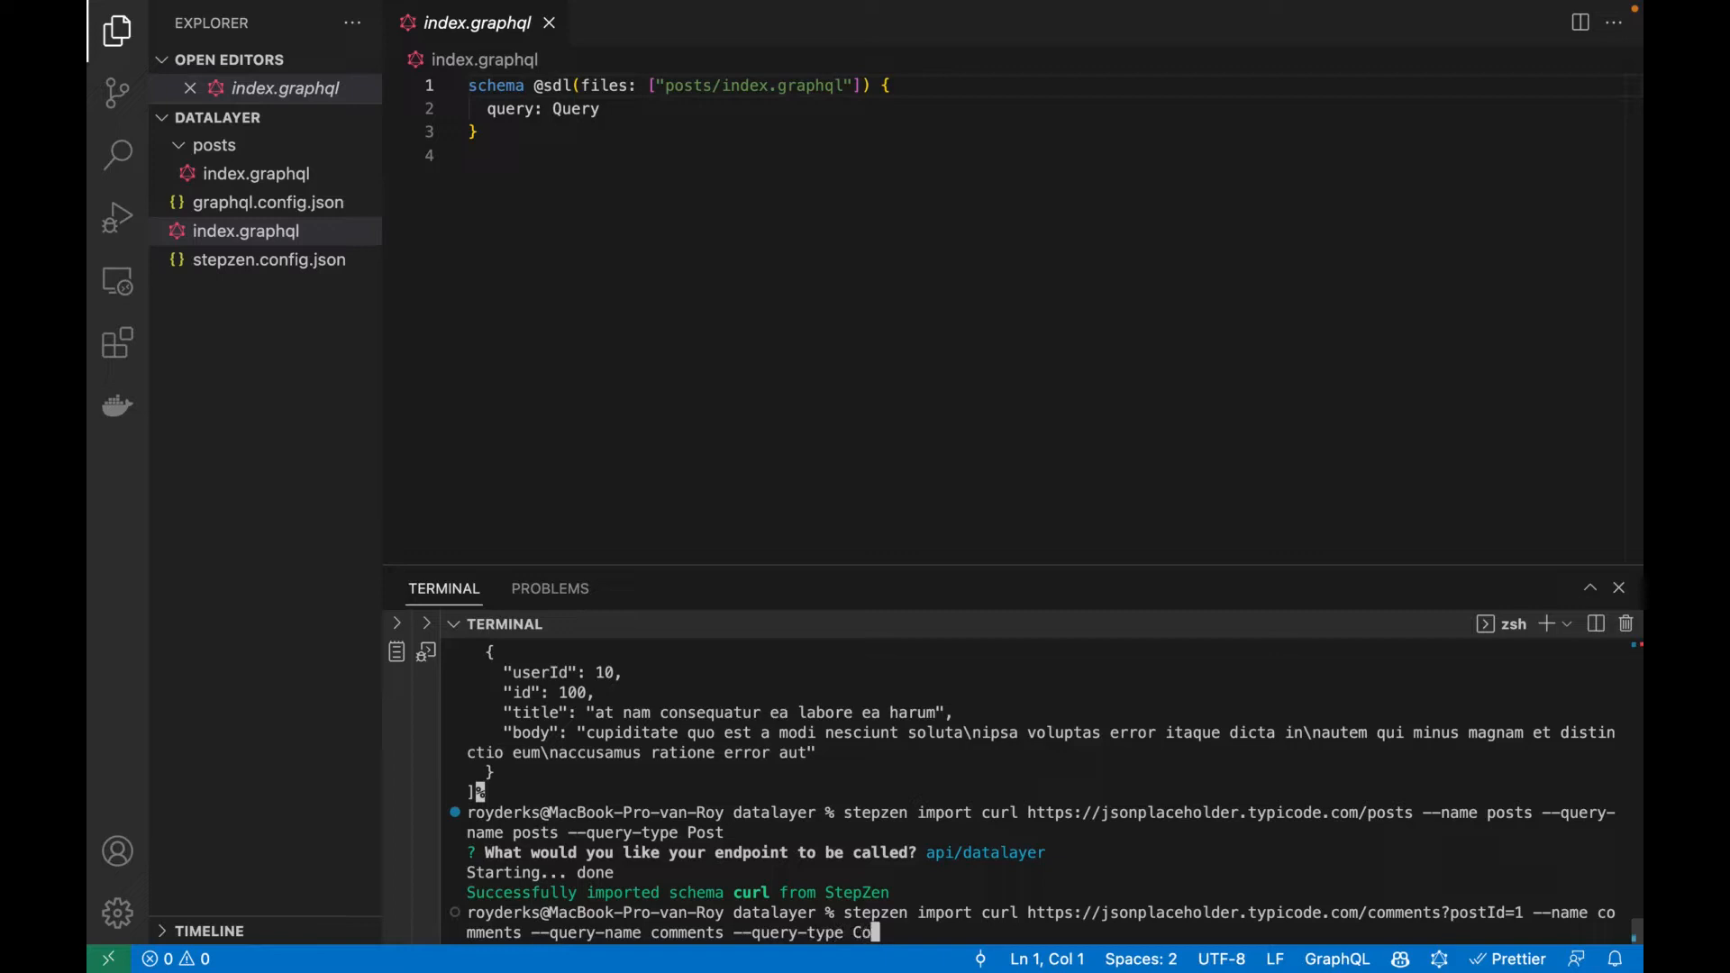
pyautogui.press('Return')
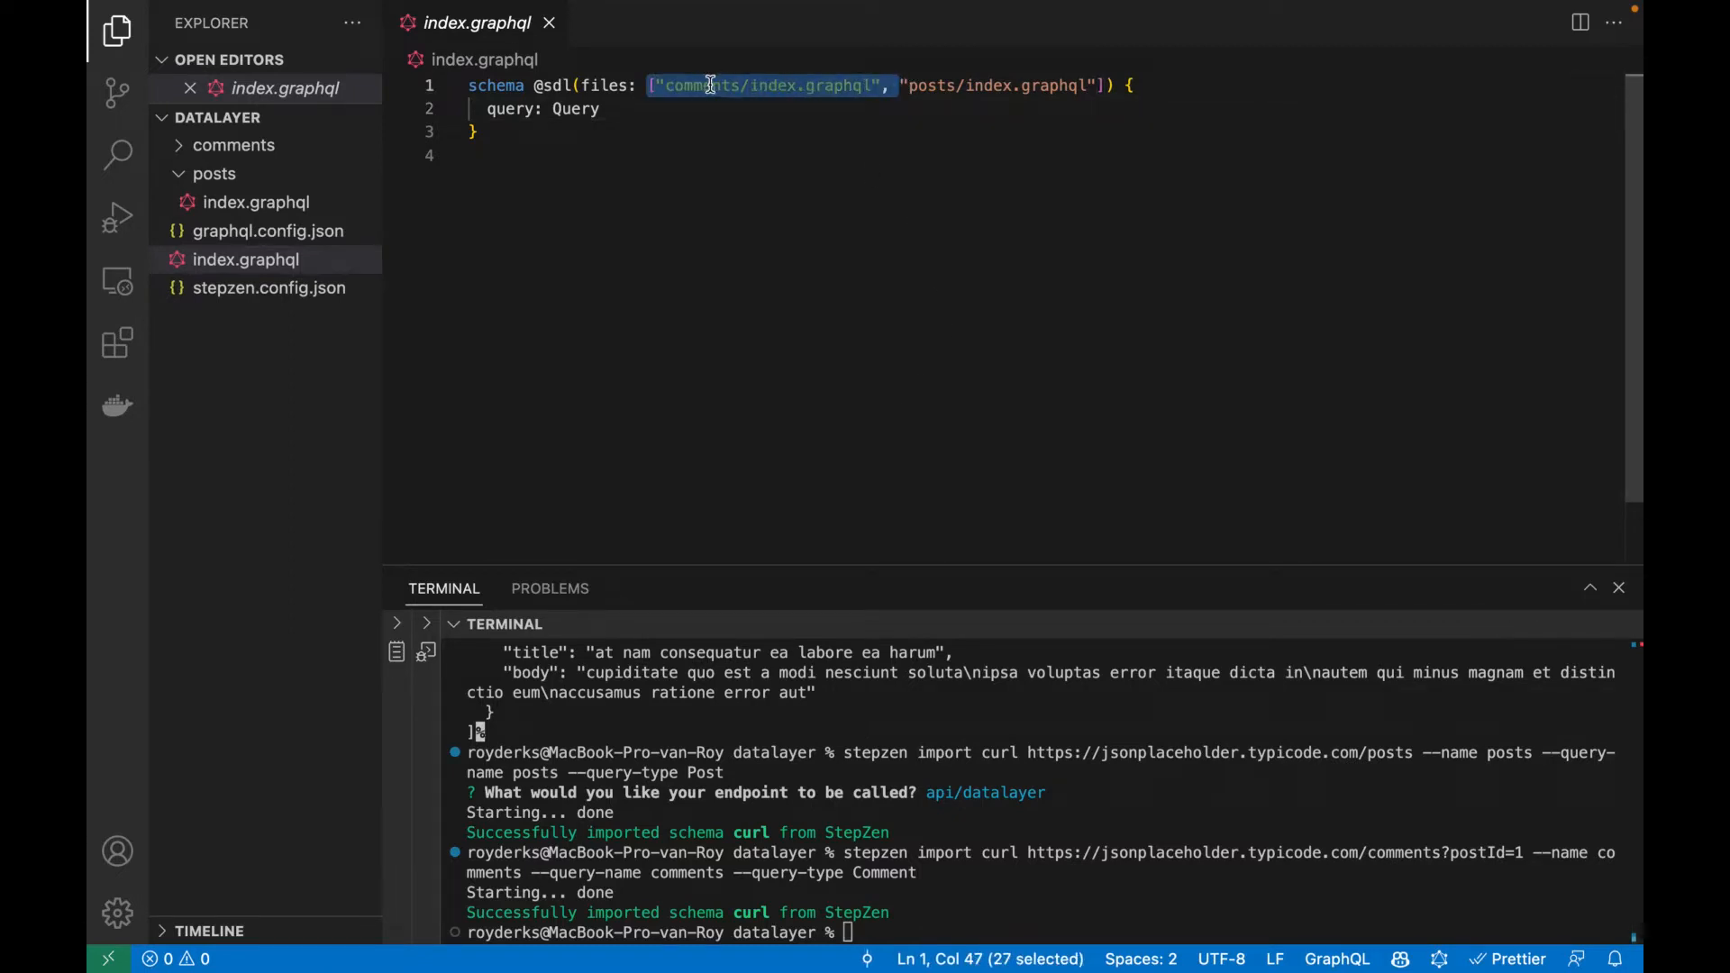
# Review comments/index.graphql with its CommentEntry type and postId-based comments query.
pyautogui.click(256, 173)
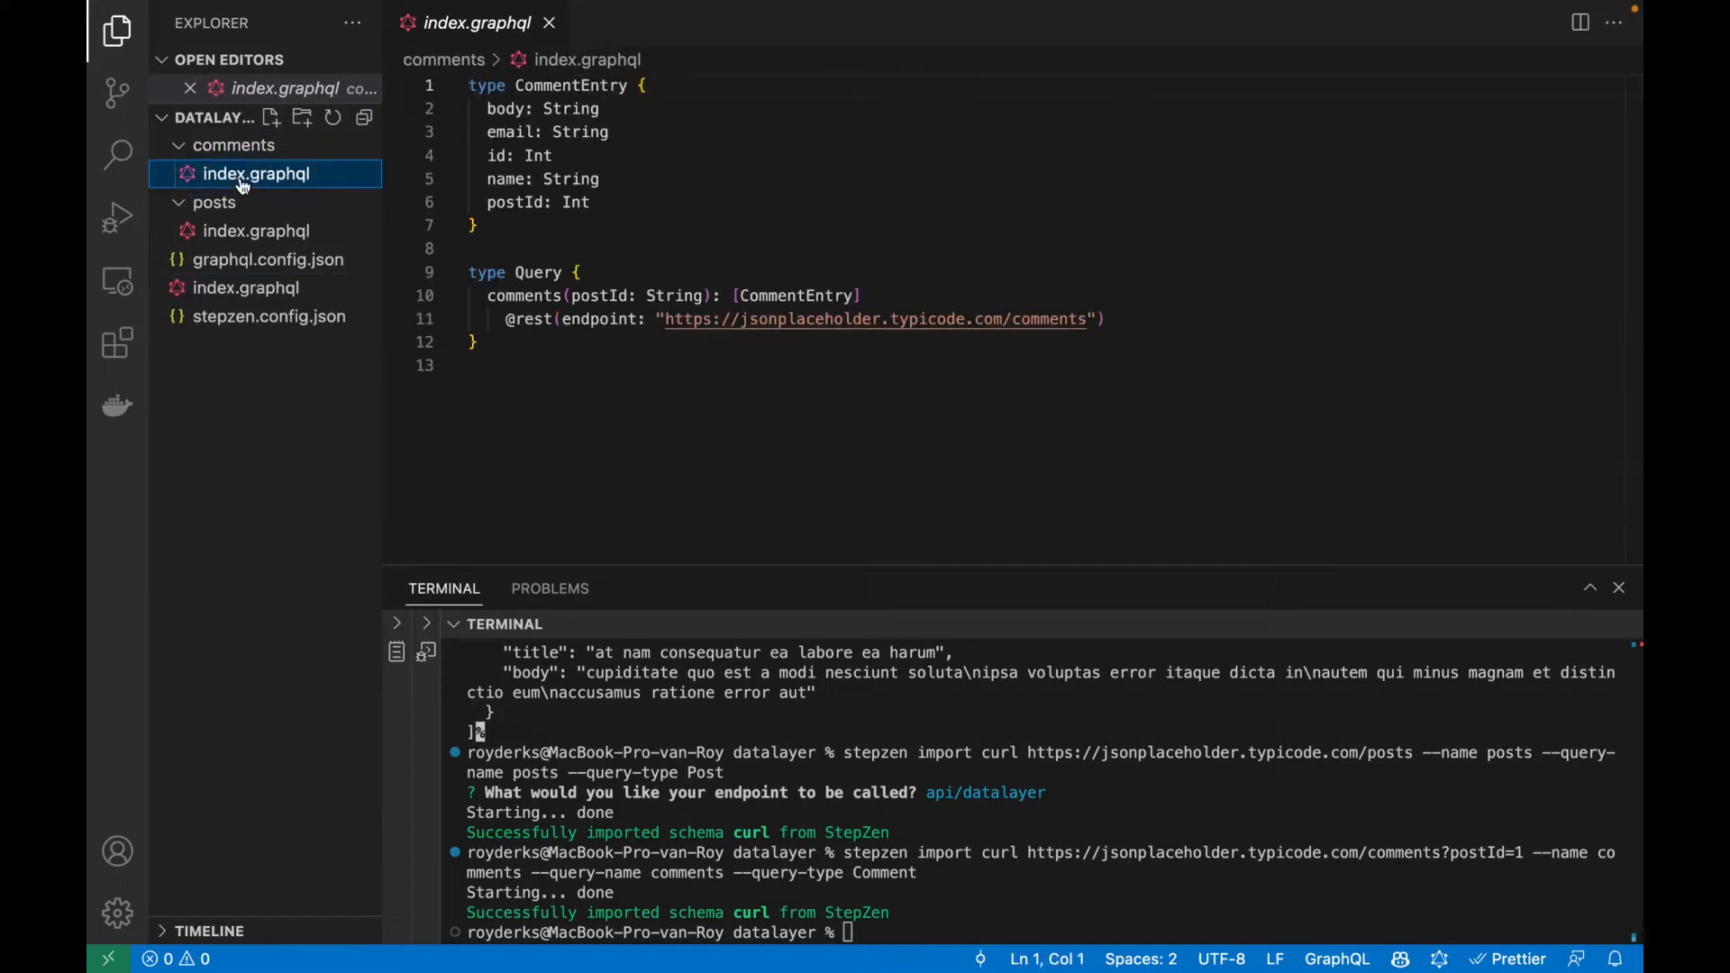
pyautogui.moveTo(584, 274)
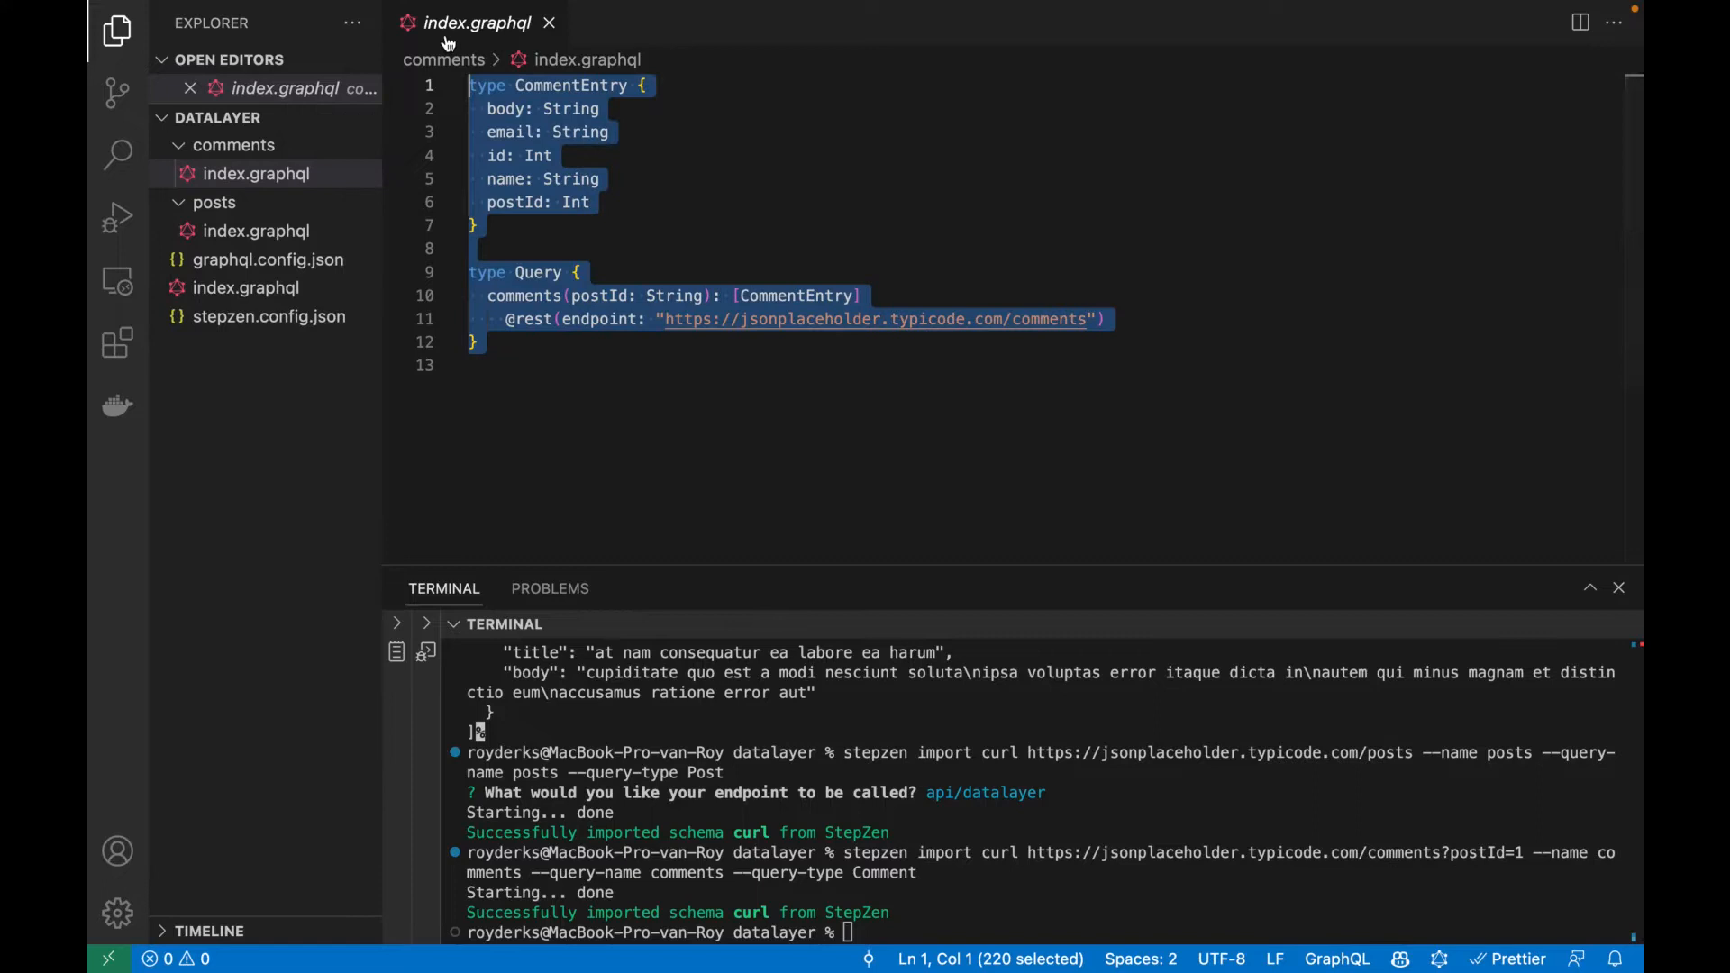
pyautogui.click(537, 294)
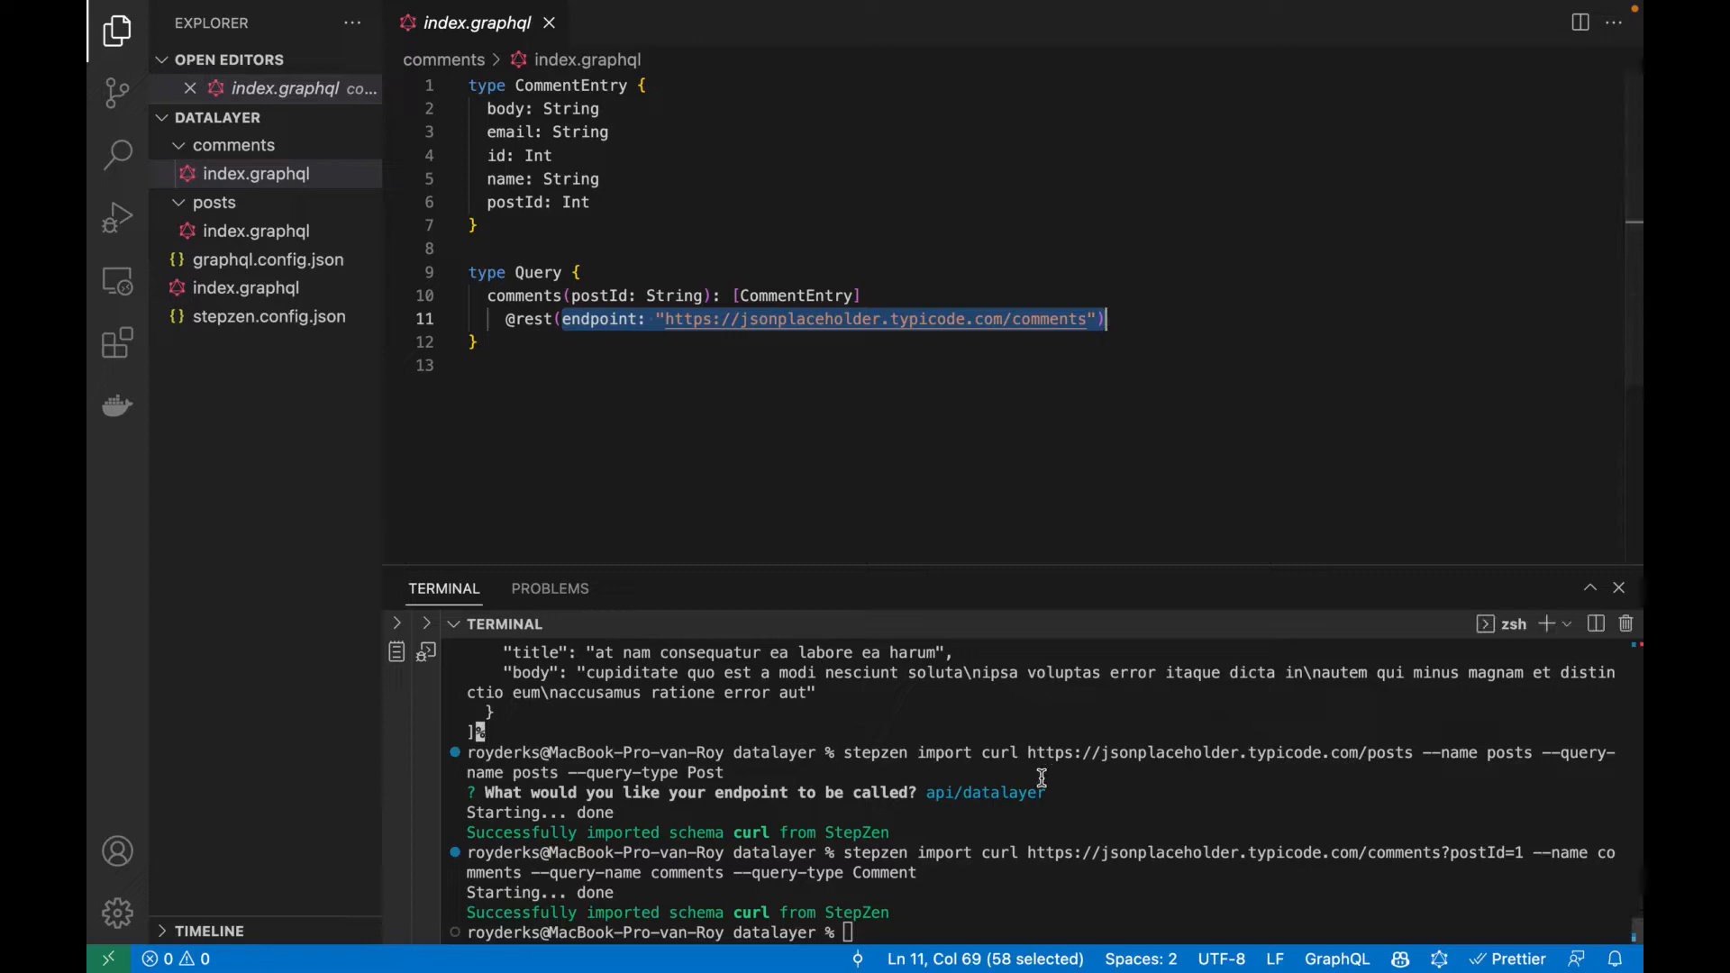
# Run stepzen import curl on users?name=Leanne%20Graham with --name users, query users, type User.
pyautogui.click(999, 27)
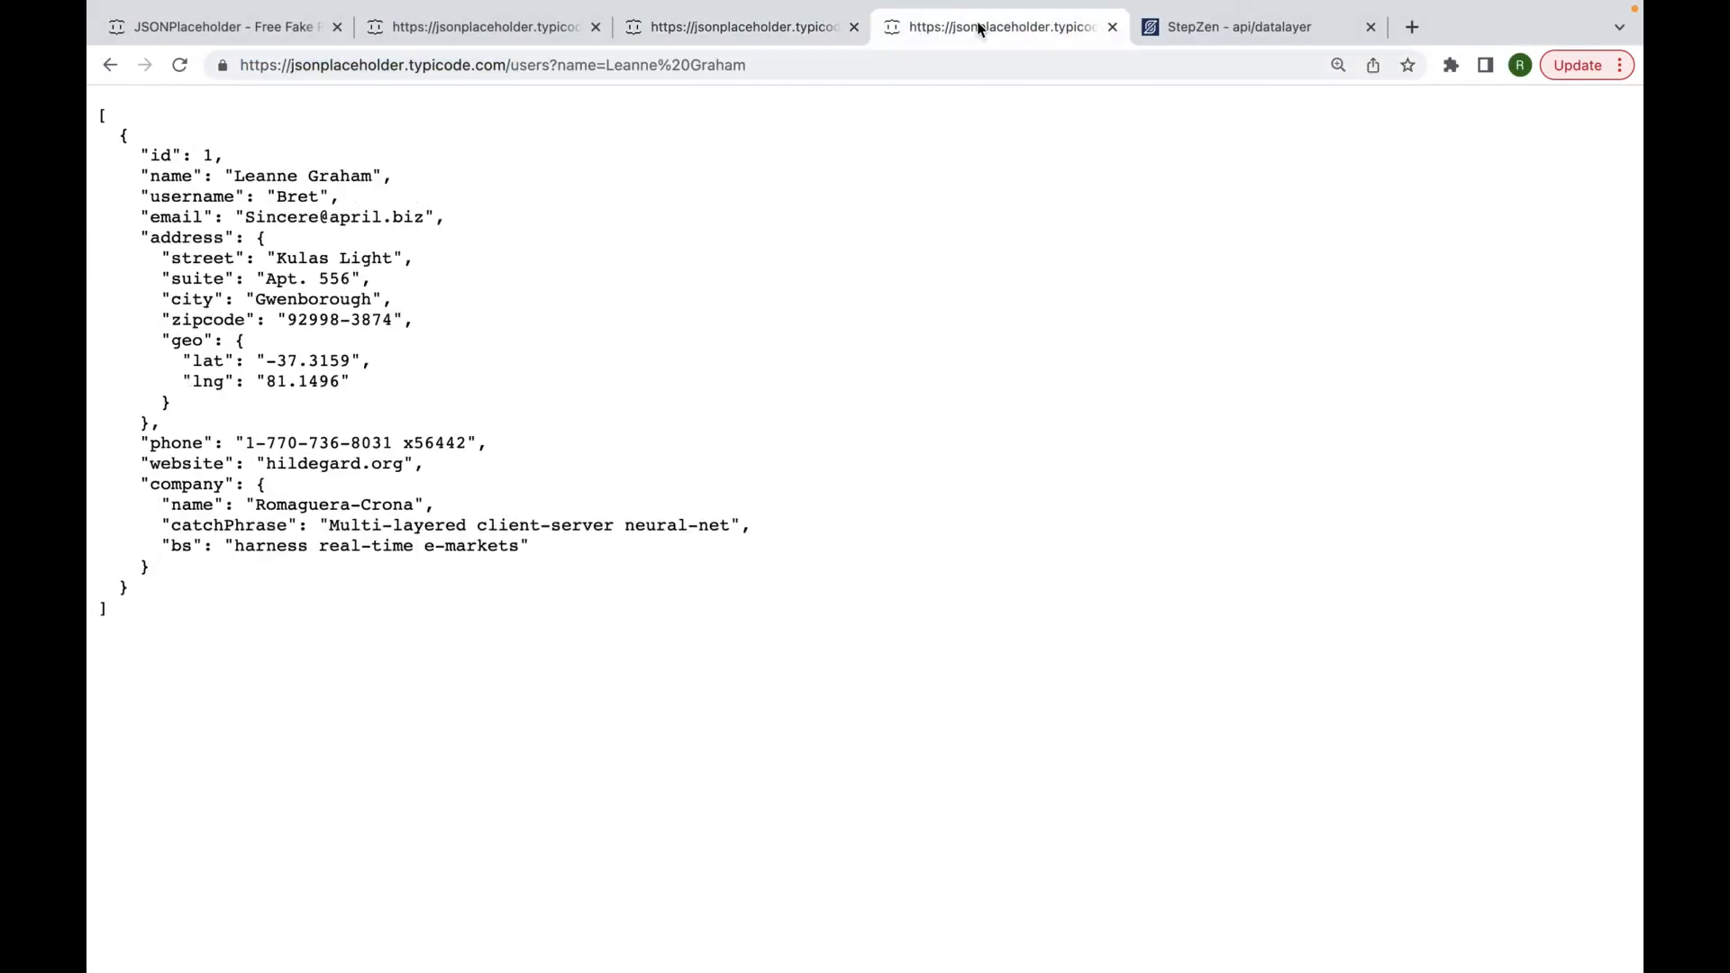
pyautogui.click(490, 65)
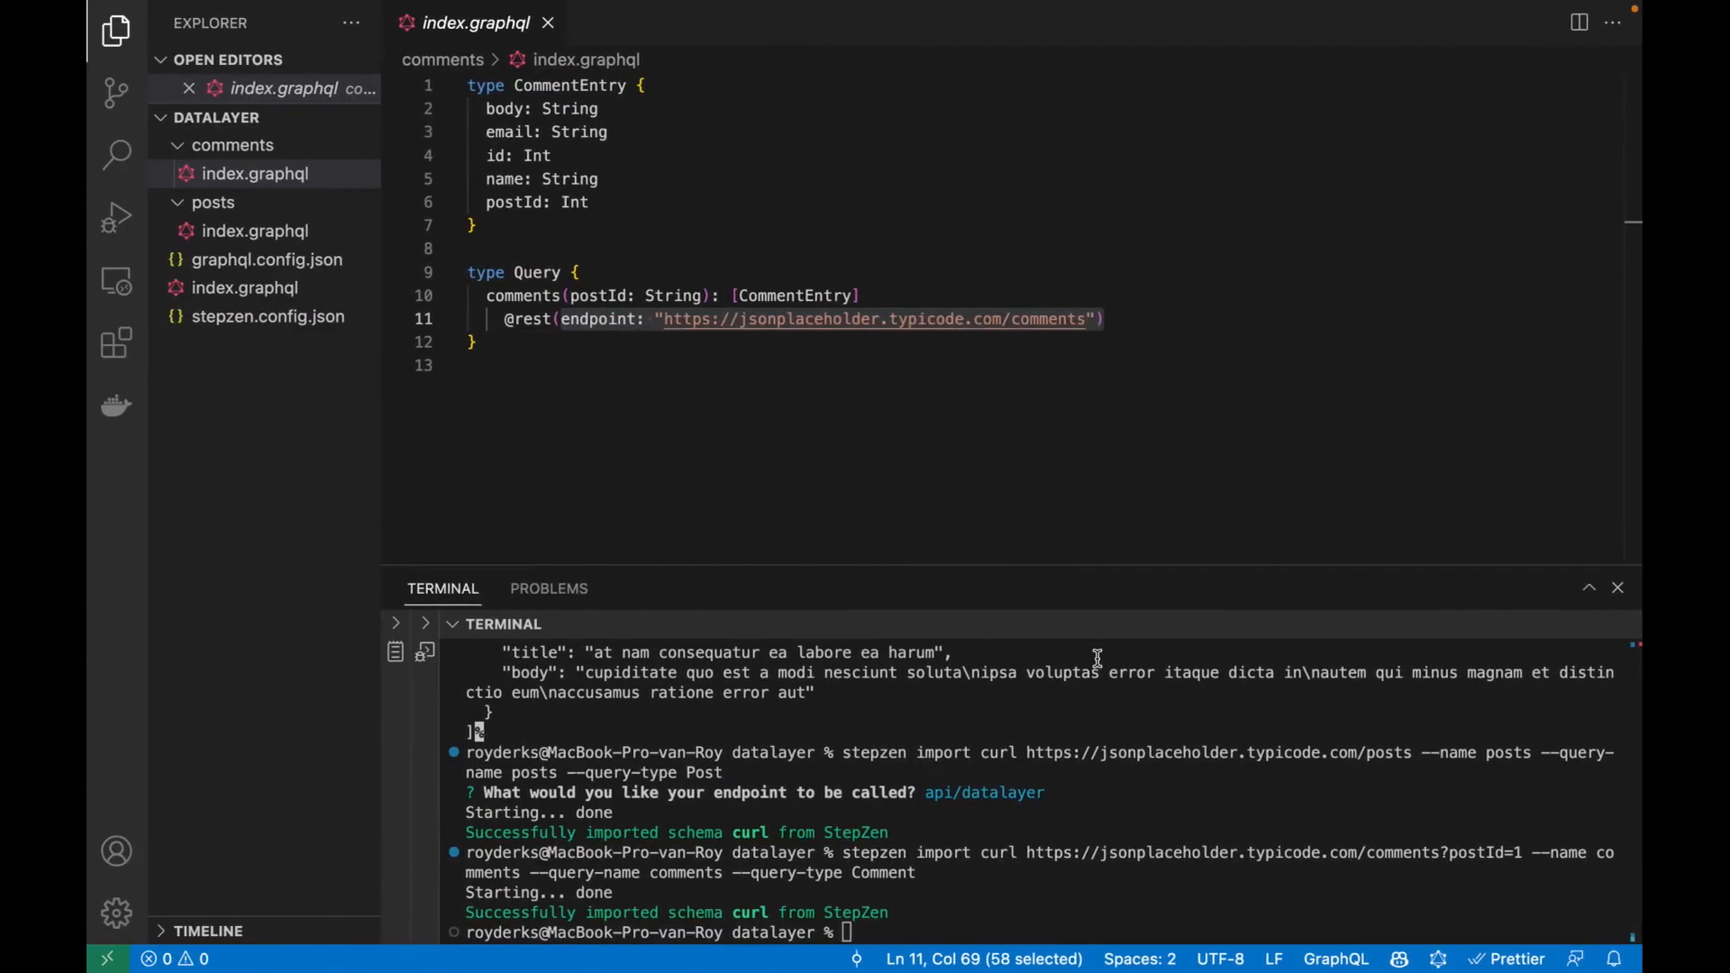
pyautogui.write('stepzen import curl https://jsonplaceholder.typicode.com/users?name=Leanne%20Graham --name')
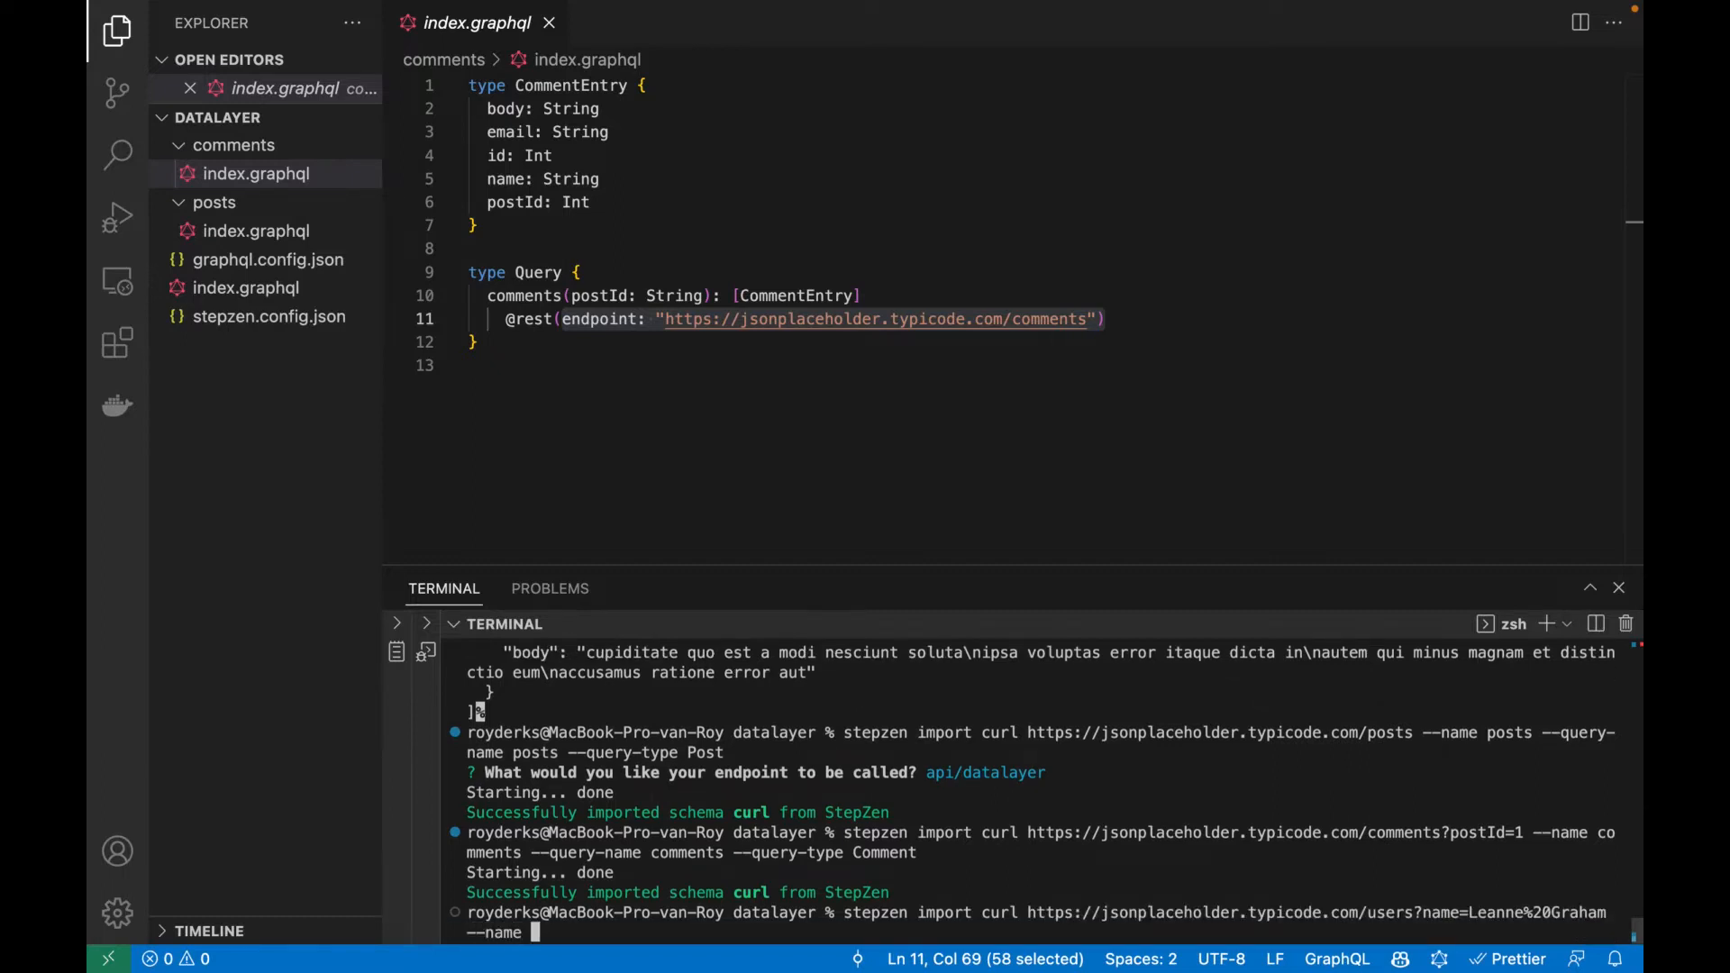
pyautogui.write('users --query-name users --query-type User')
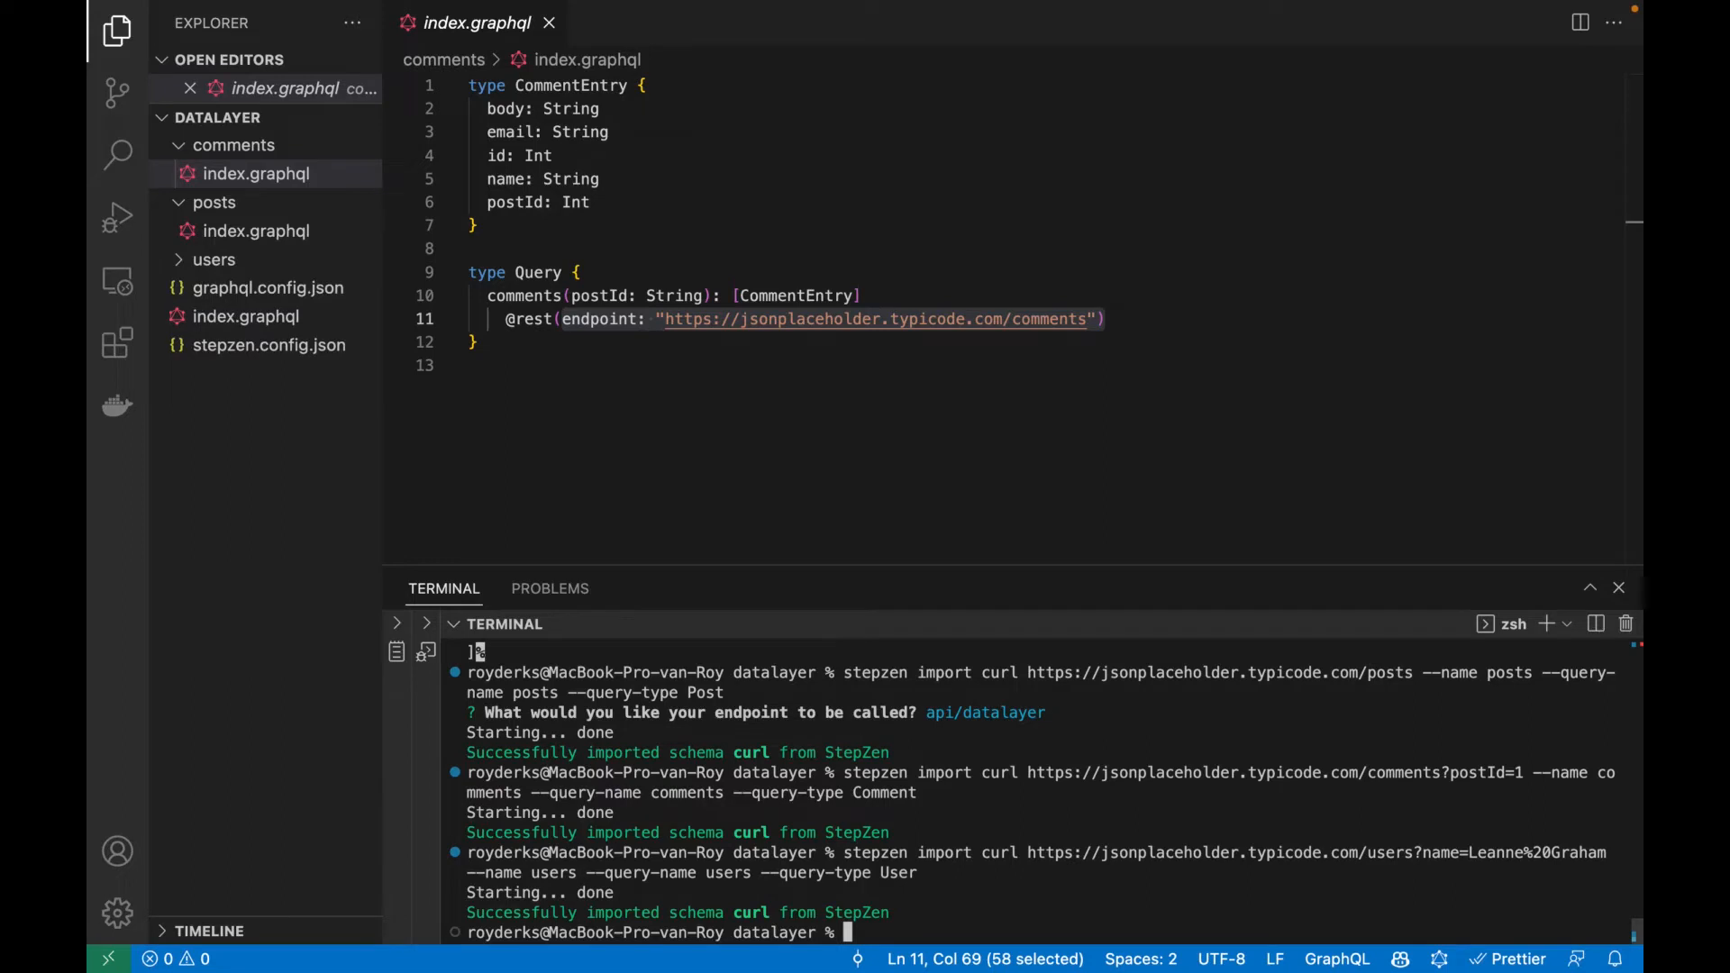
# Review users/index.graphql with its UserEntry, Company and Geo types.
pyautogui.click(213, 260)
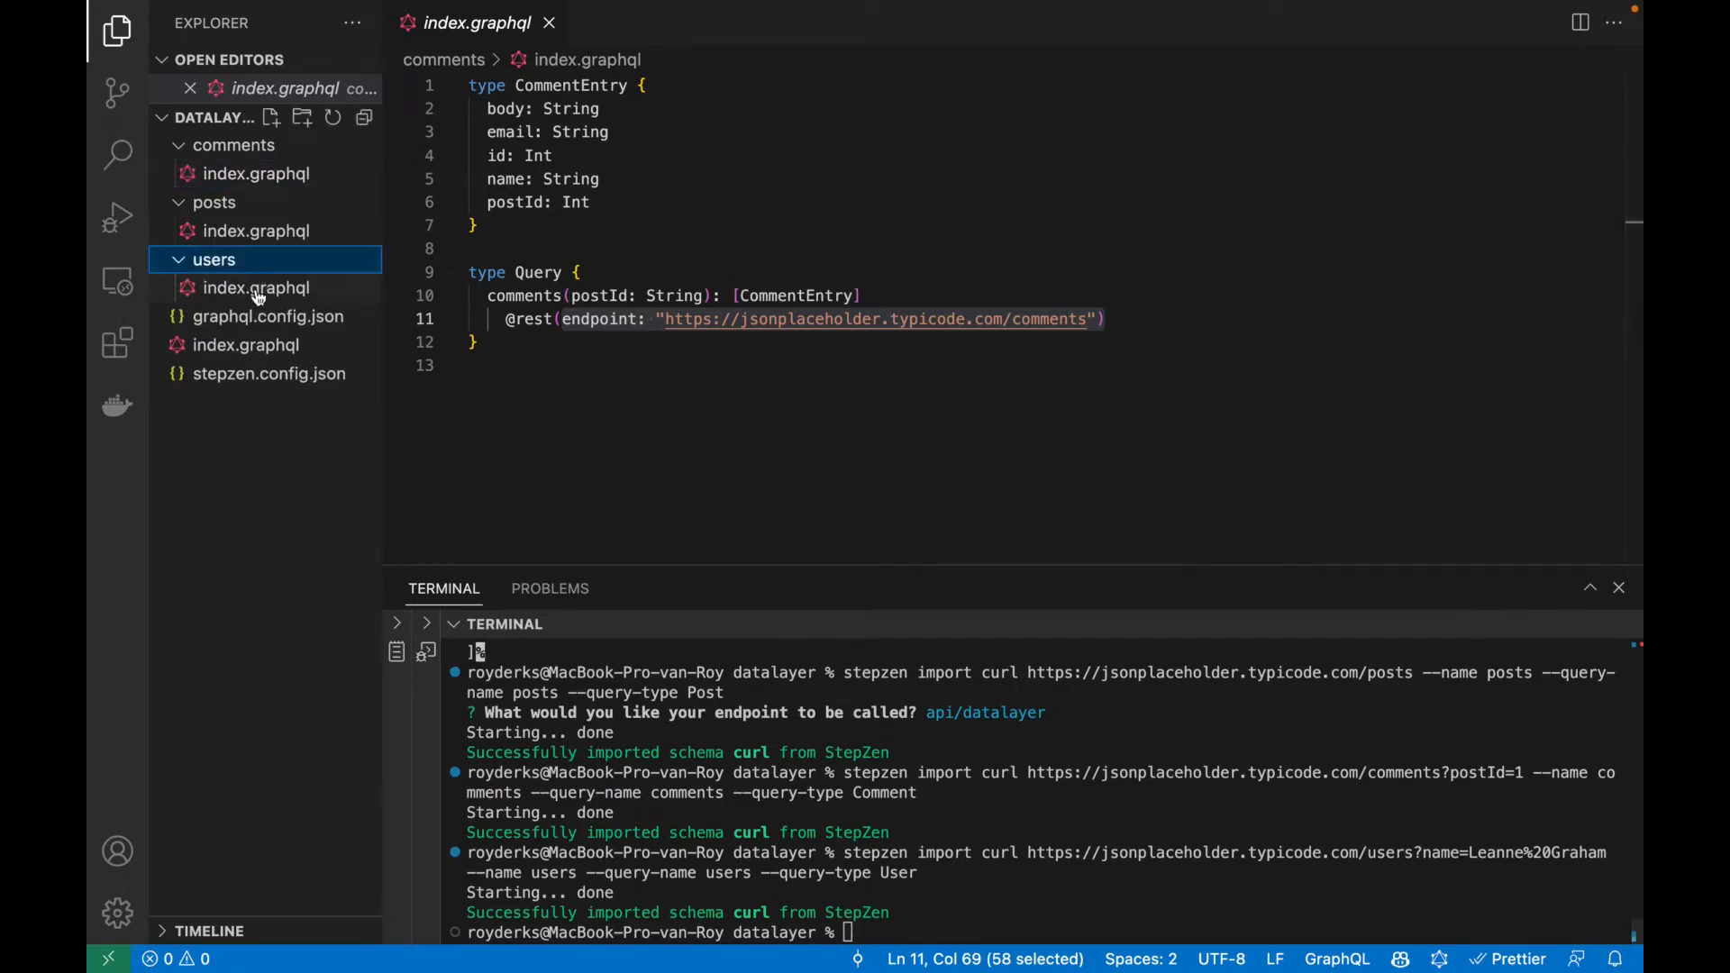
pyautogui.click(258, 286)
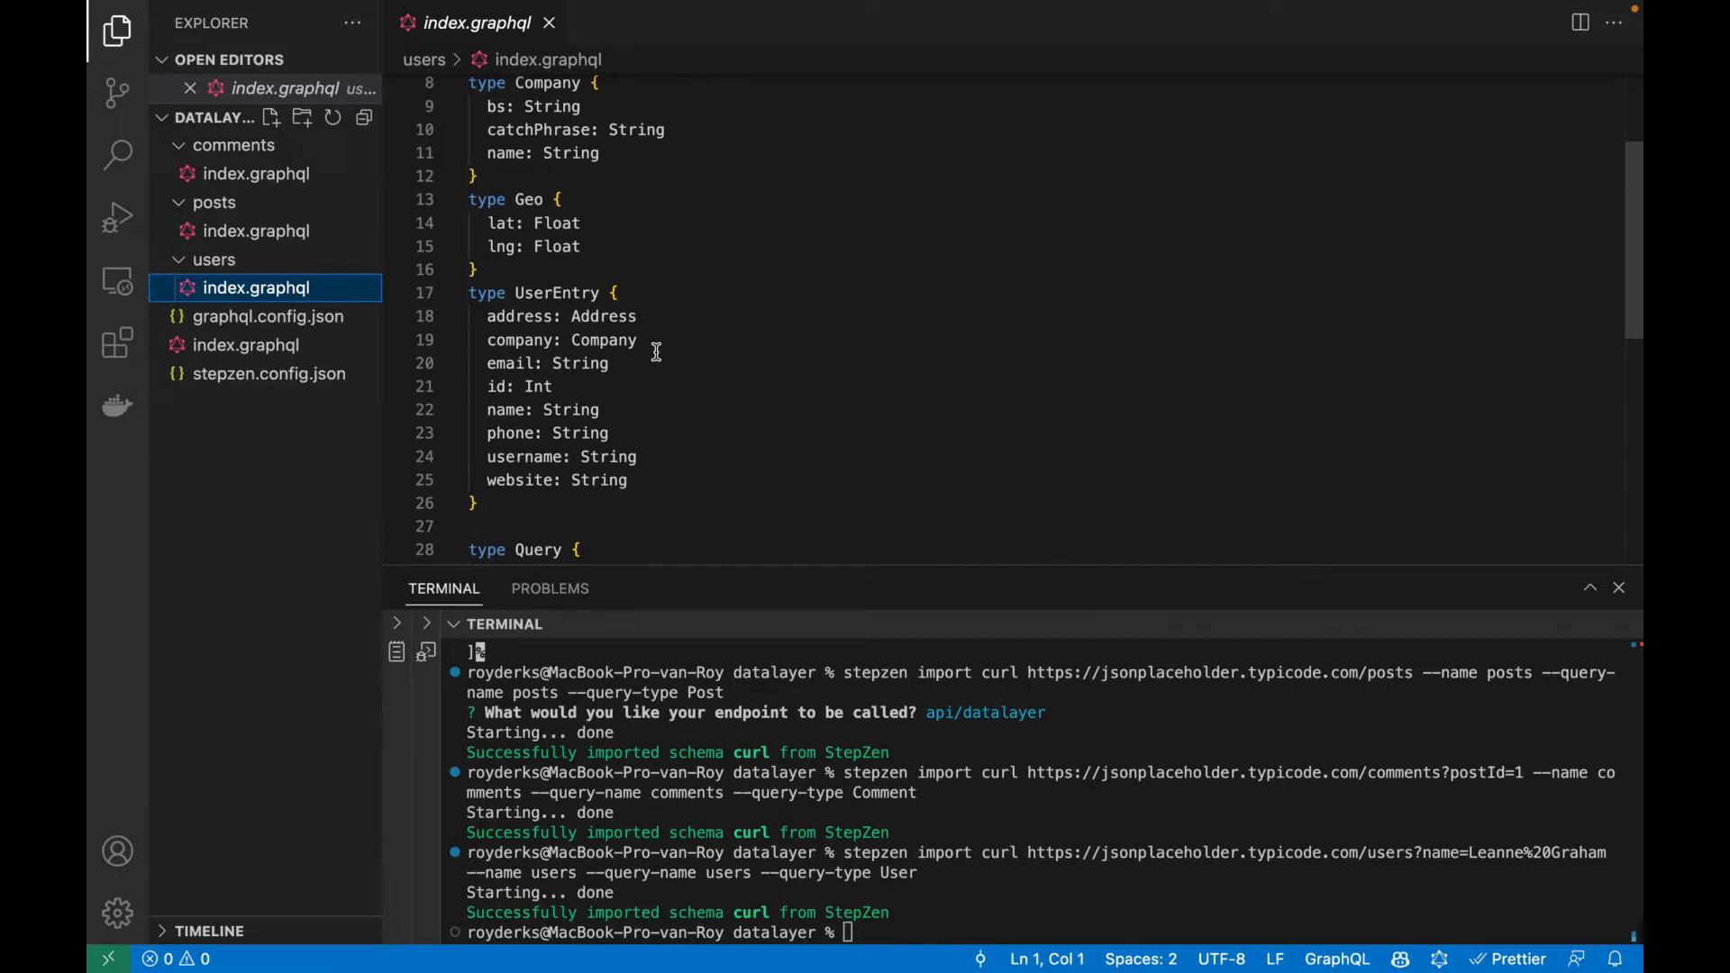
pyautogui.moveTo(739, 417)
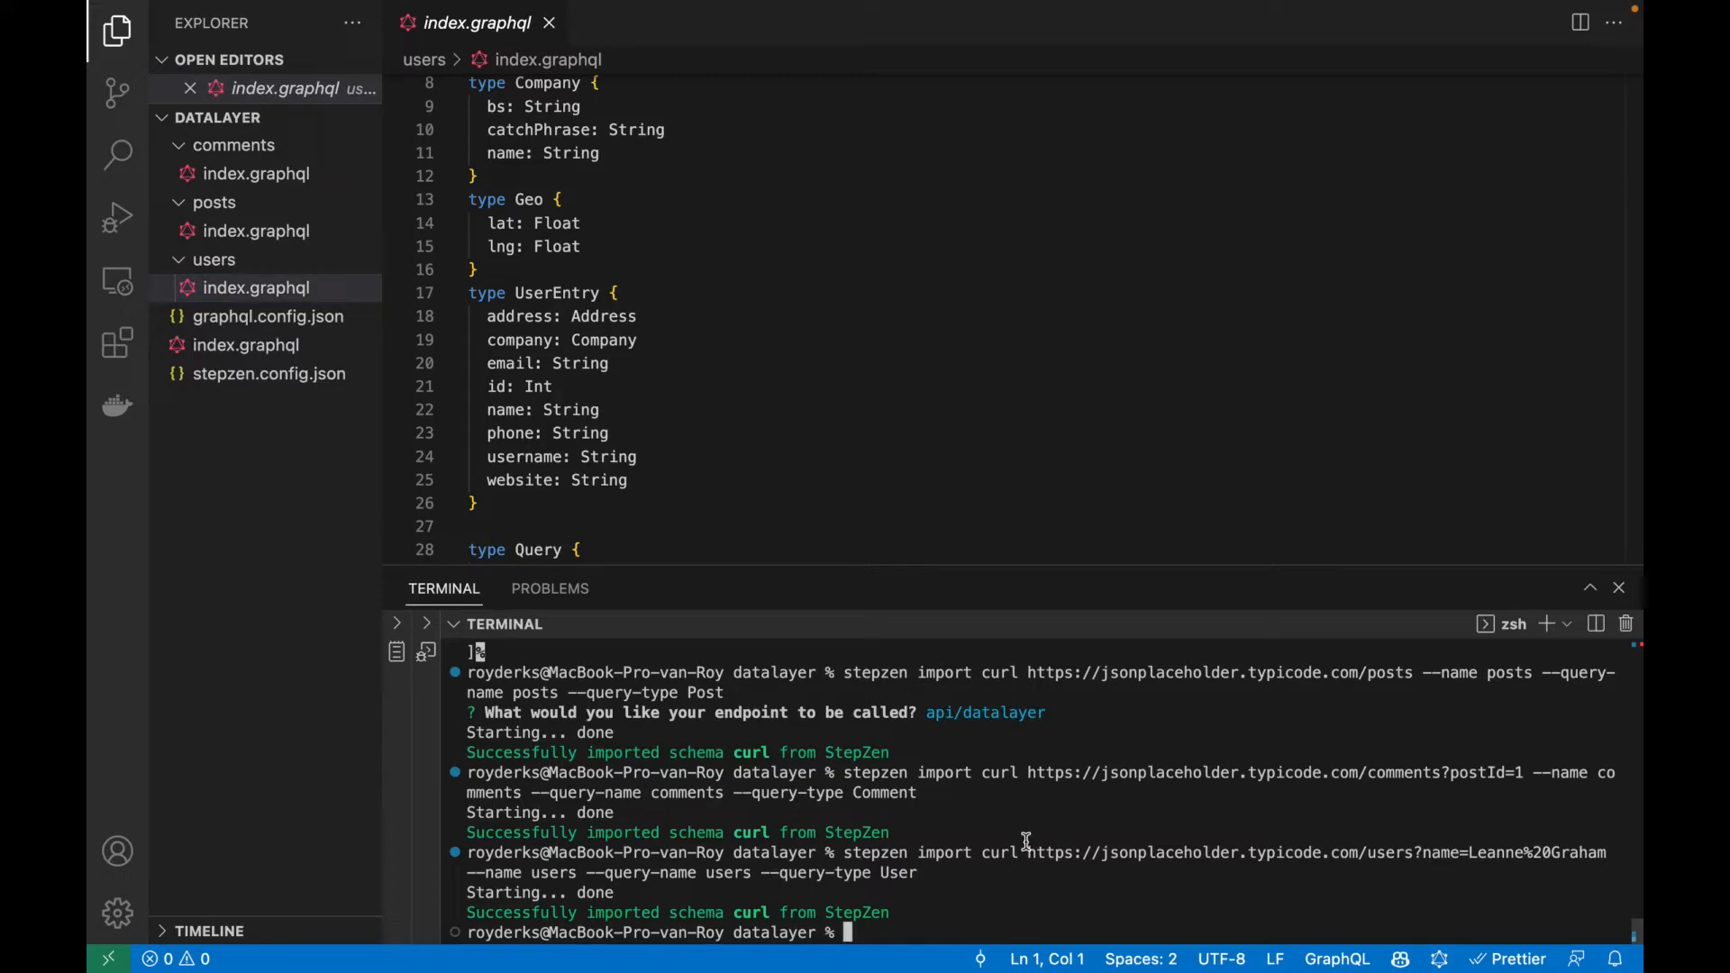
# Run stepzen start to deploy the datalayer API and launch GraphiQL on localhost:5001.
pyautogui.write('stepzen start')
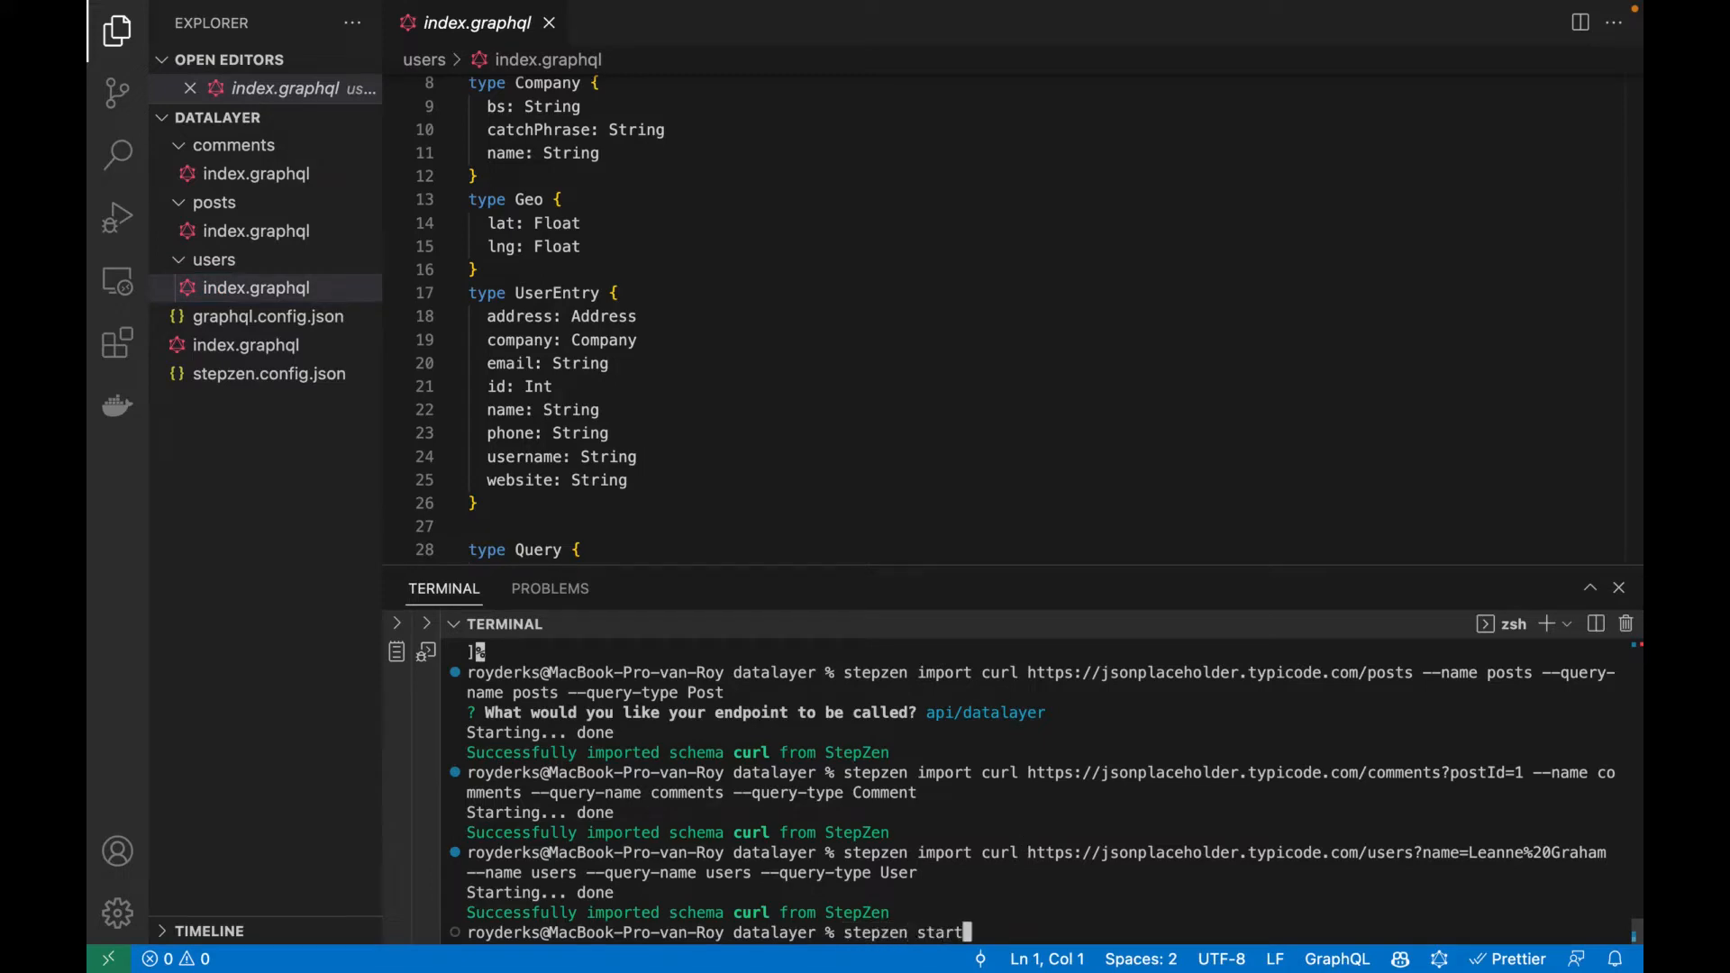
pyautogui.press('Return')
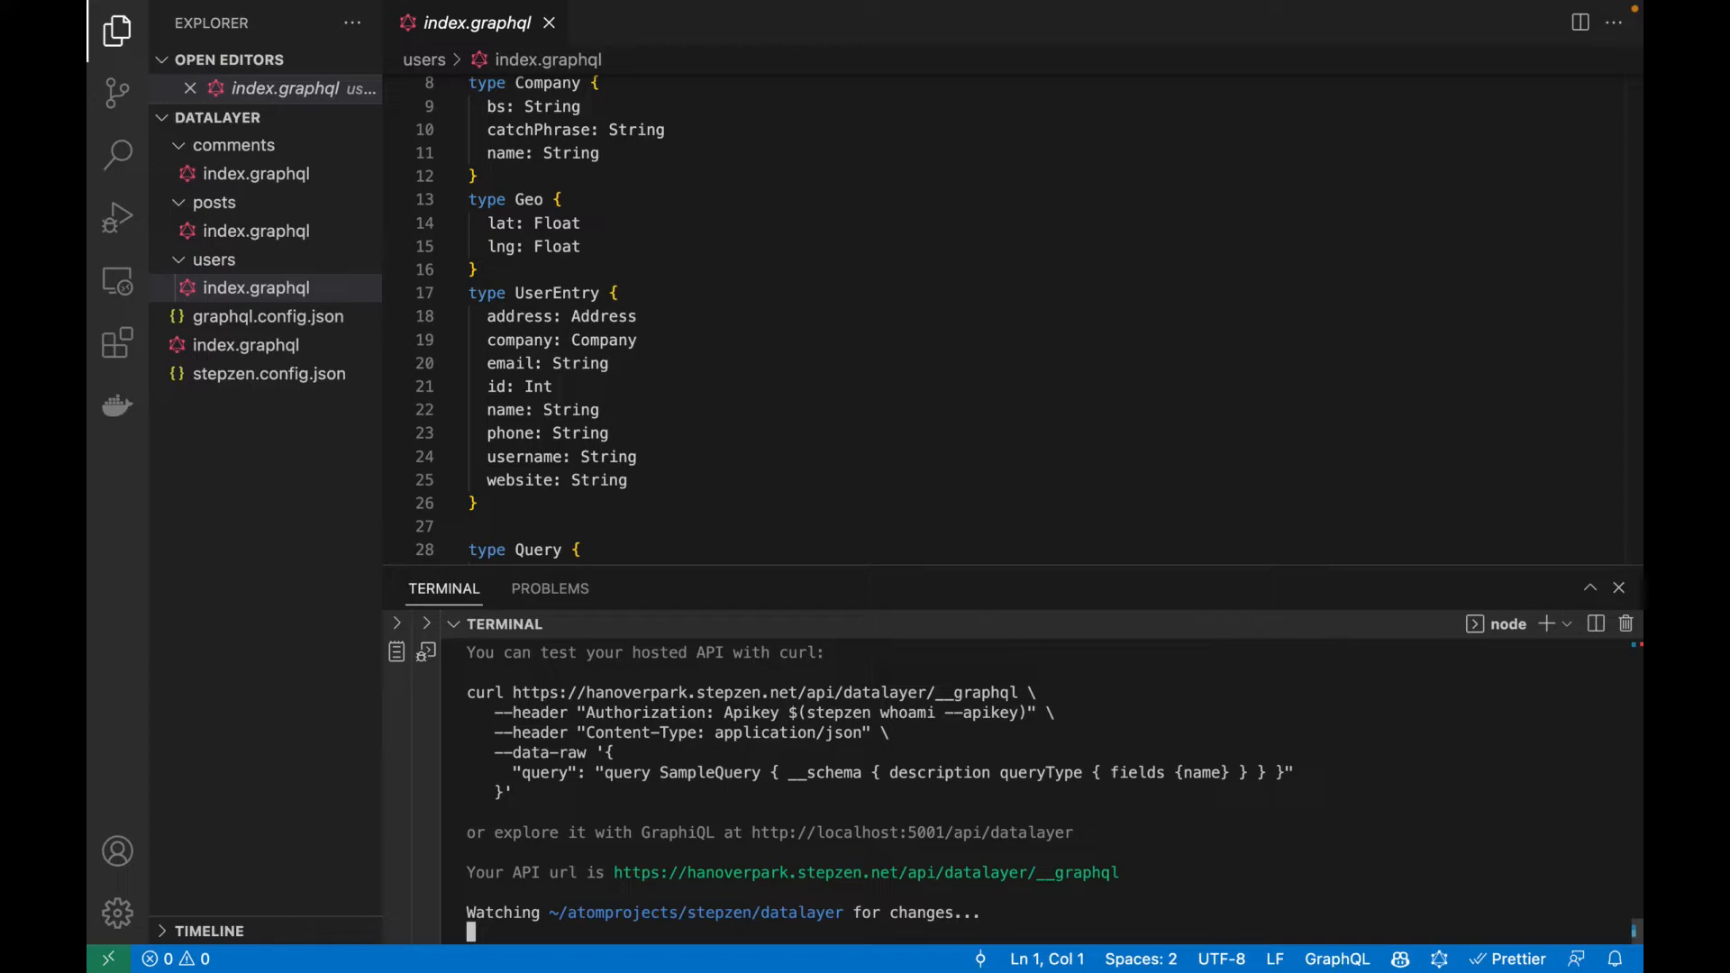
pyautogui.moveTo(831, 809)
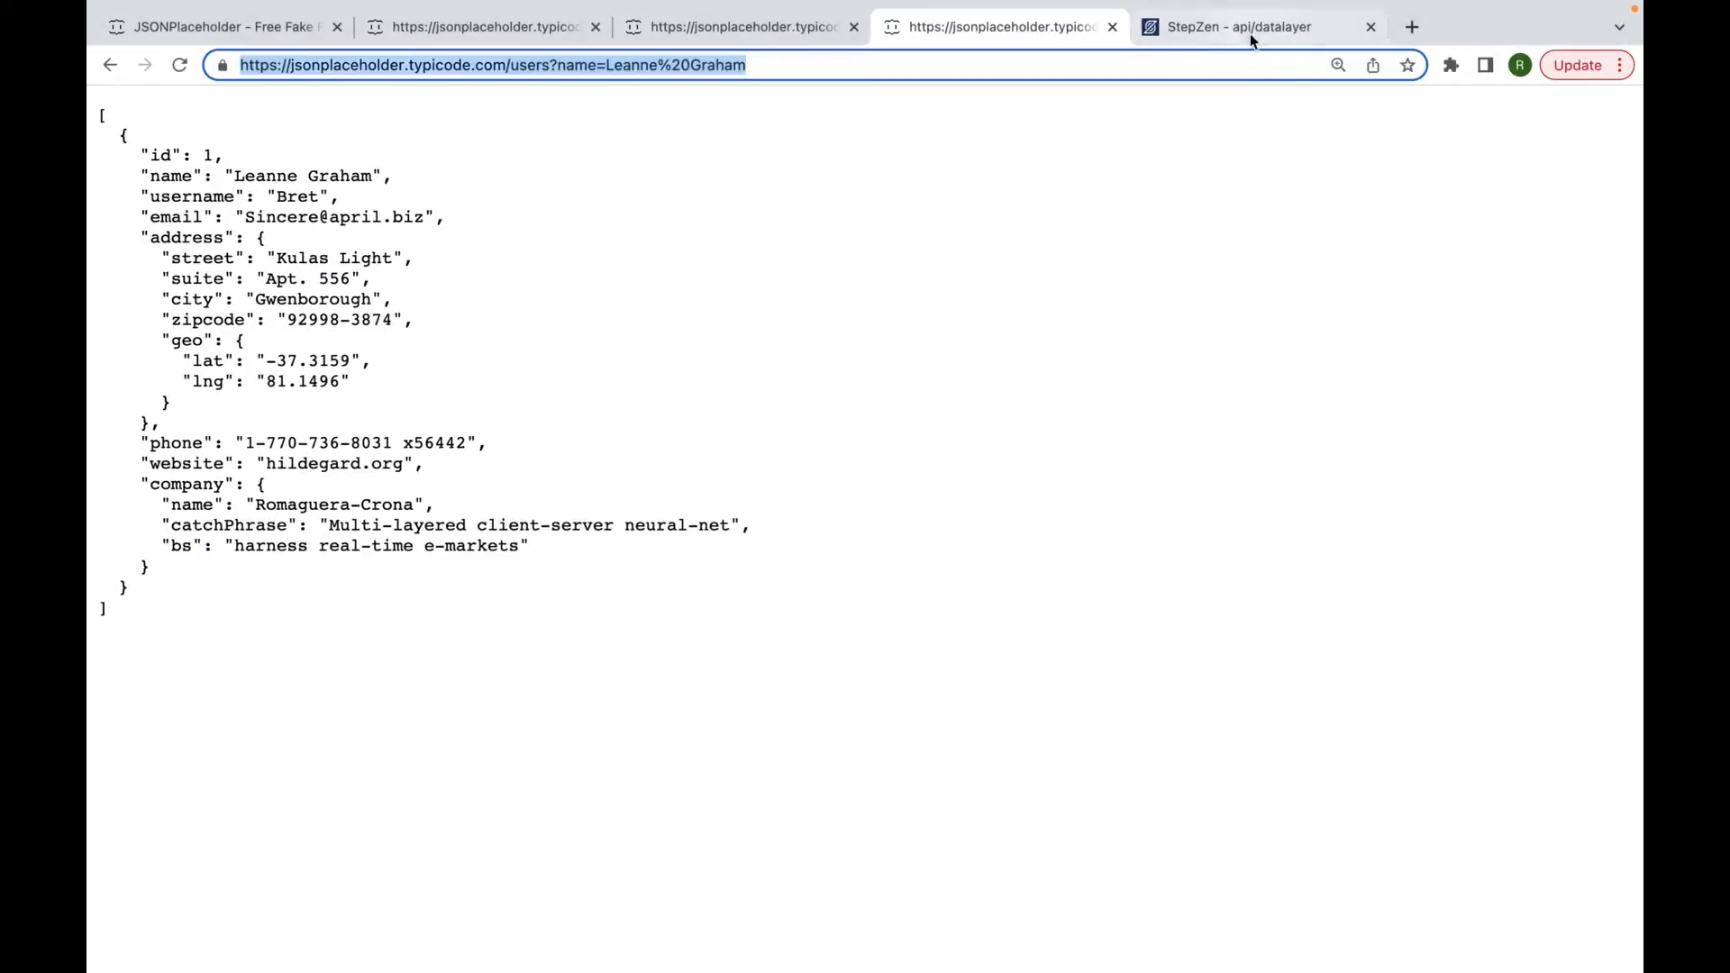
# Bring up StepZen GraphiQL for the API and inspect the Query root fields in the Explorer.
pyautogui.click(1240, 27)
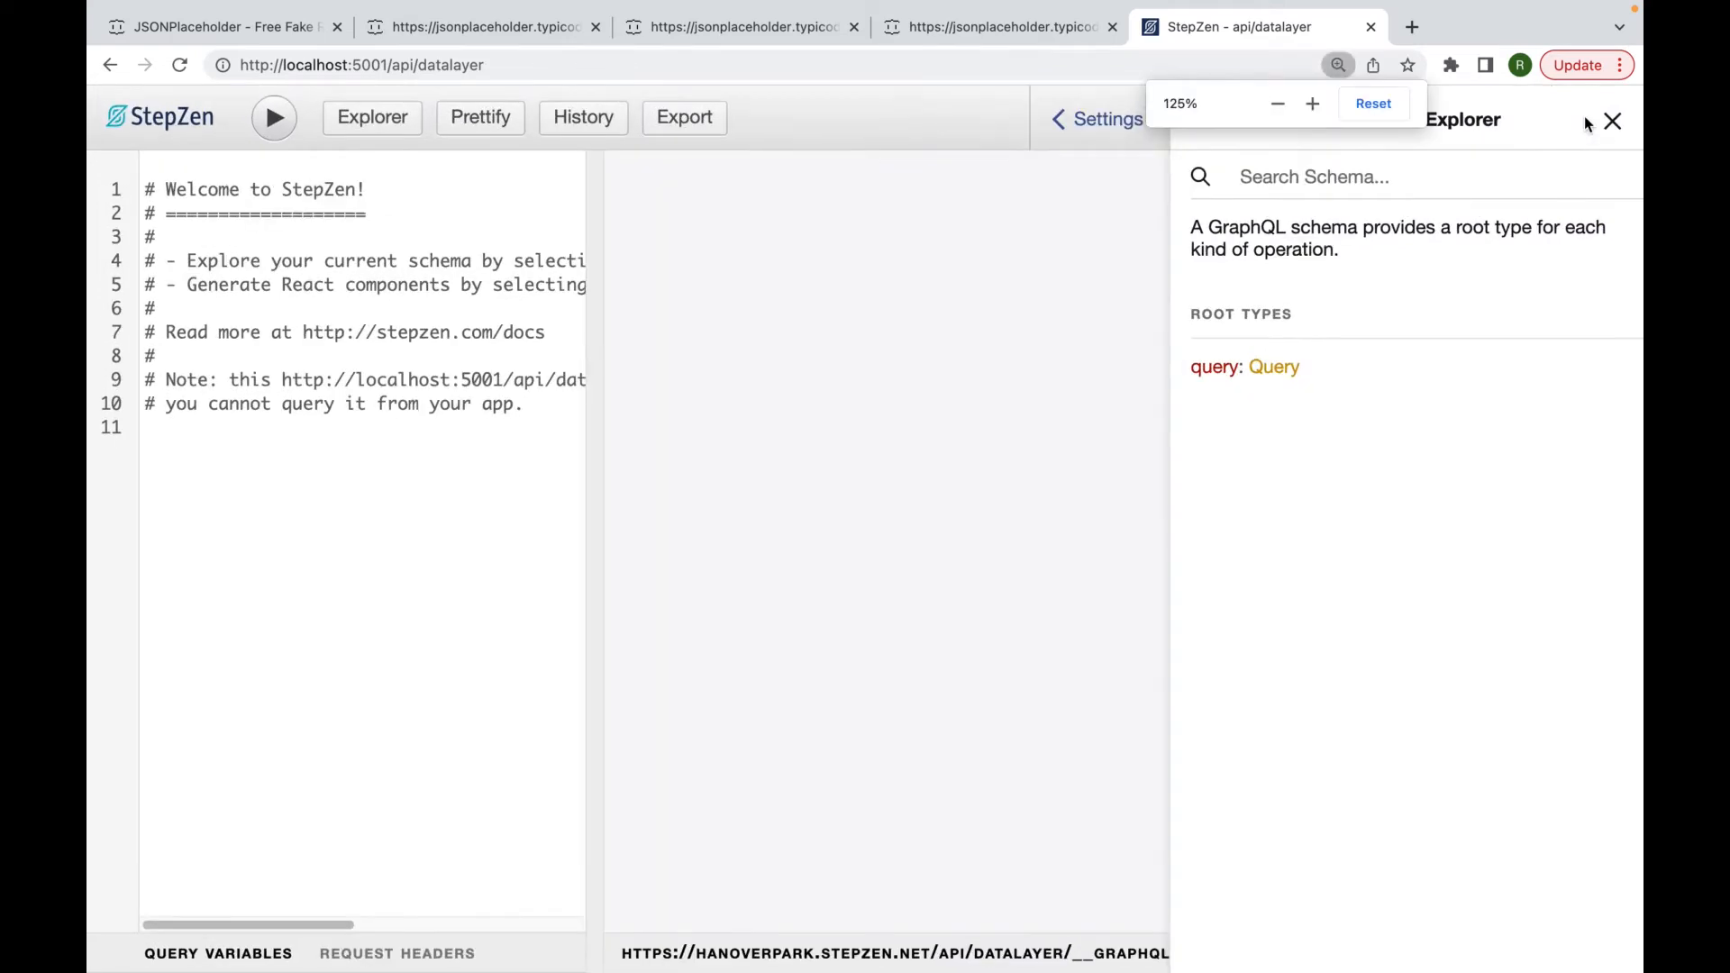
pyautogui.click(1273, 366)
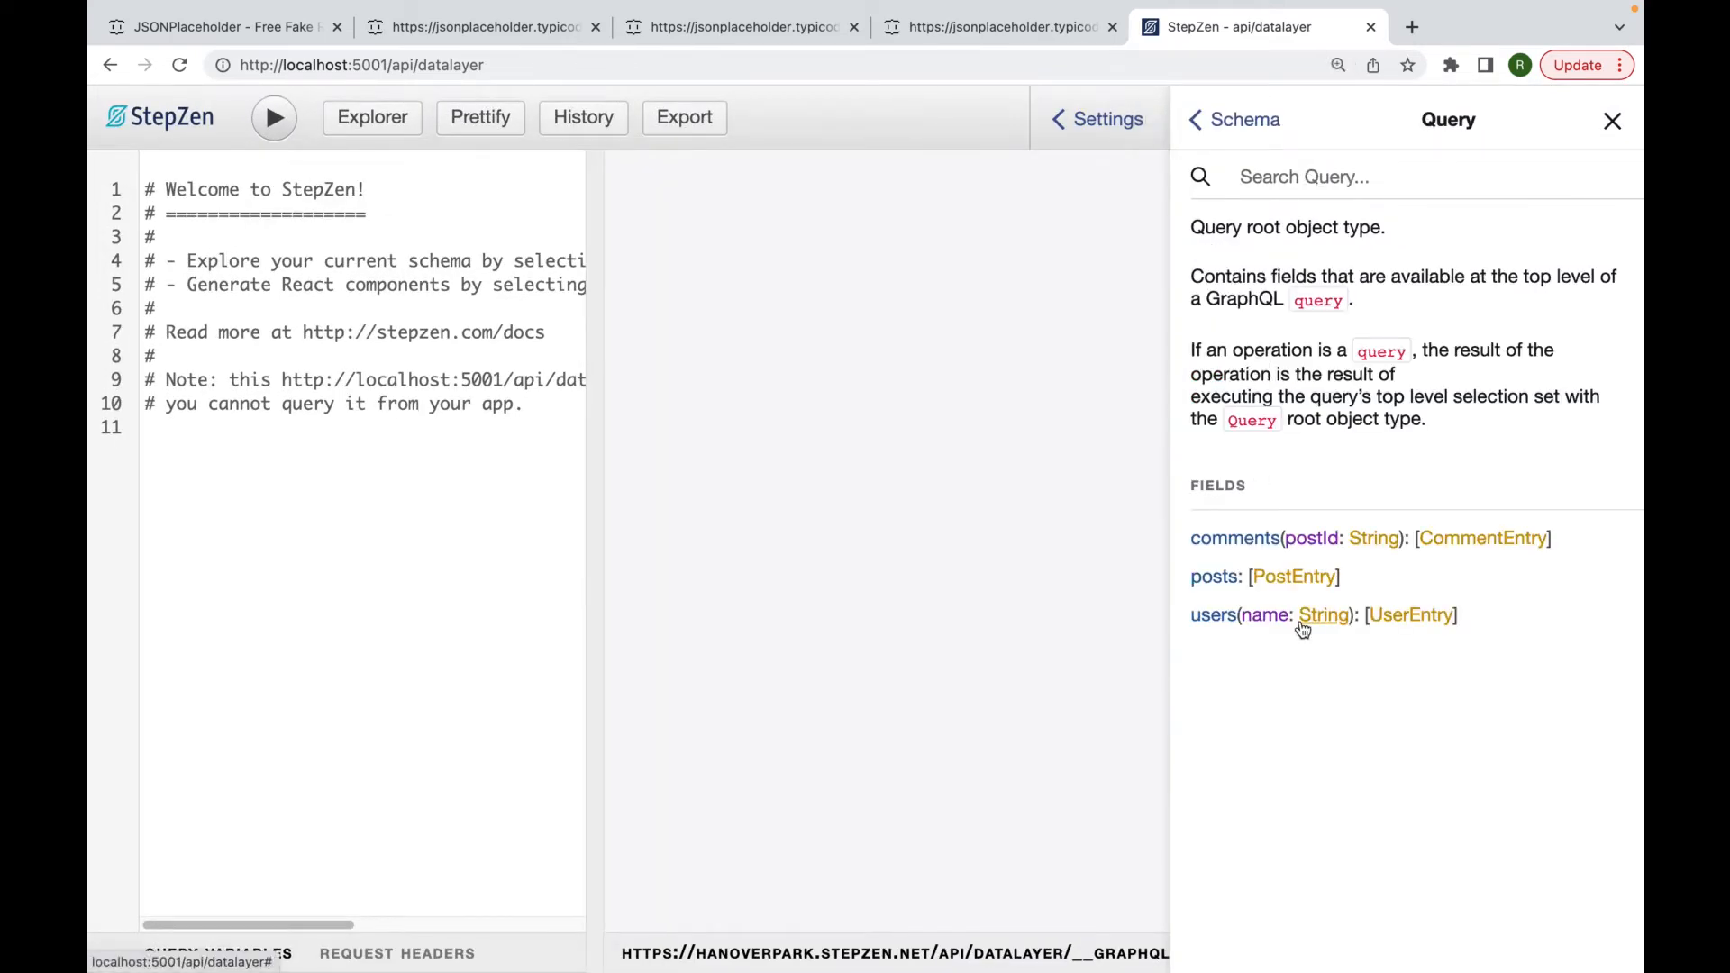
pyautogui.moveTo(1213, 575)
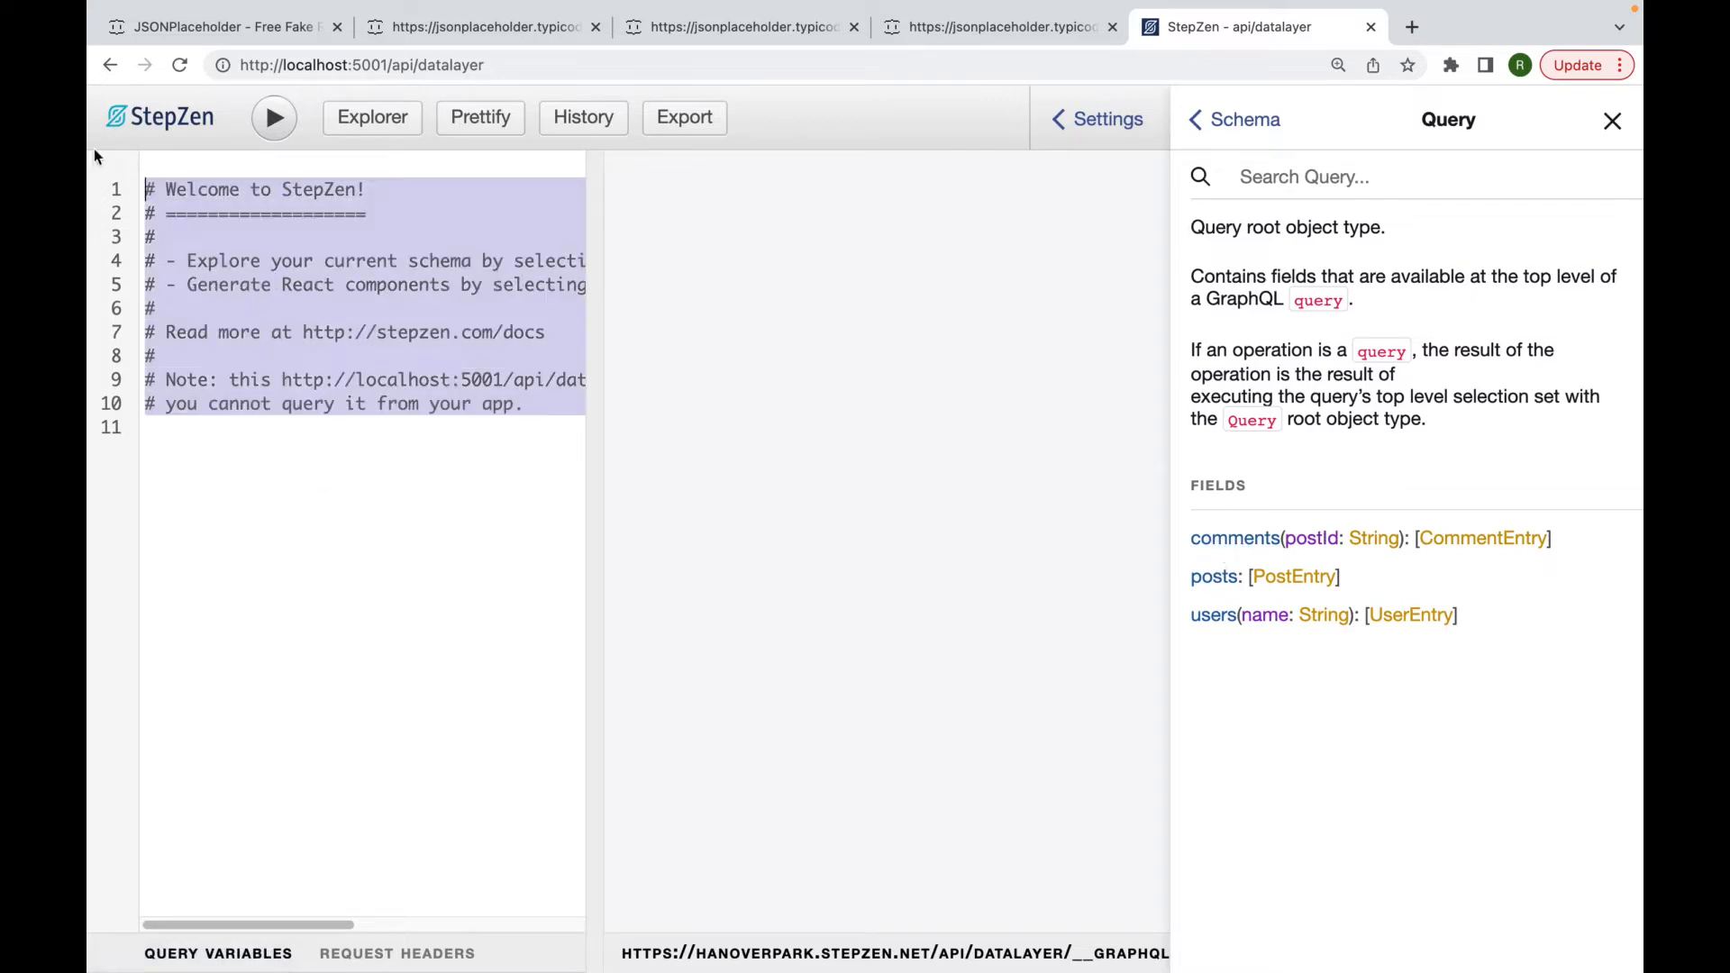
pyautogui.click(371, 117)
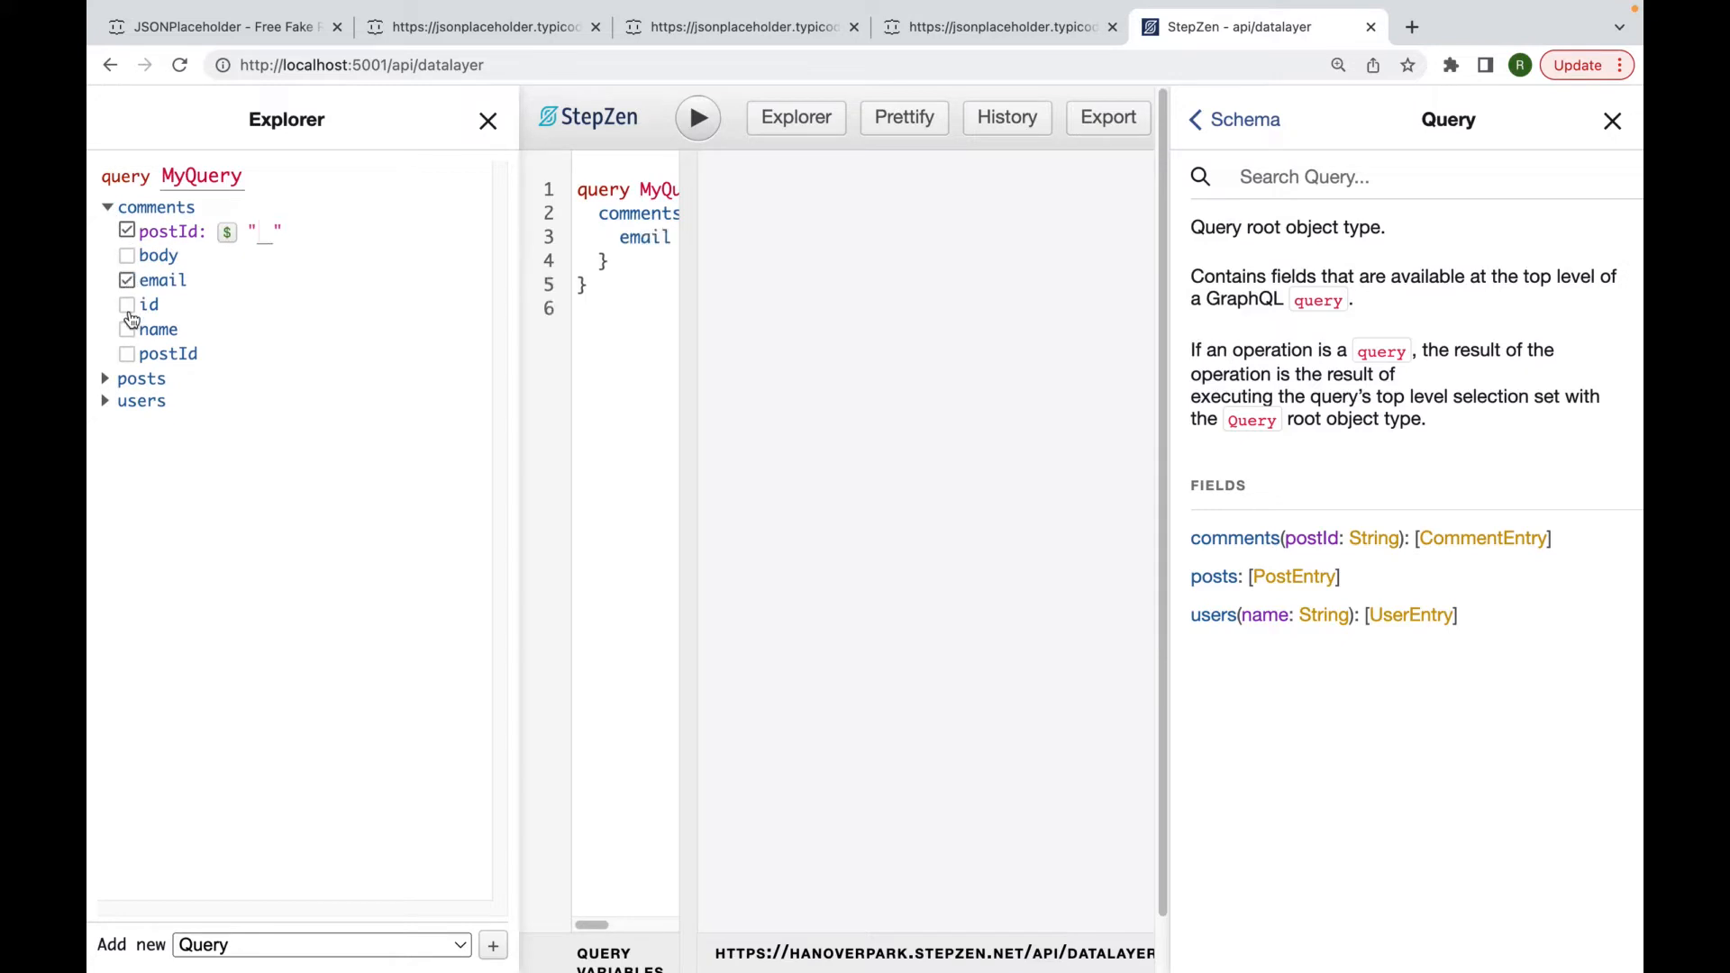
# Run a comments query with postId 1 returning email, id and name.
pyautogui.click(126, 328)
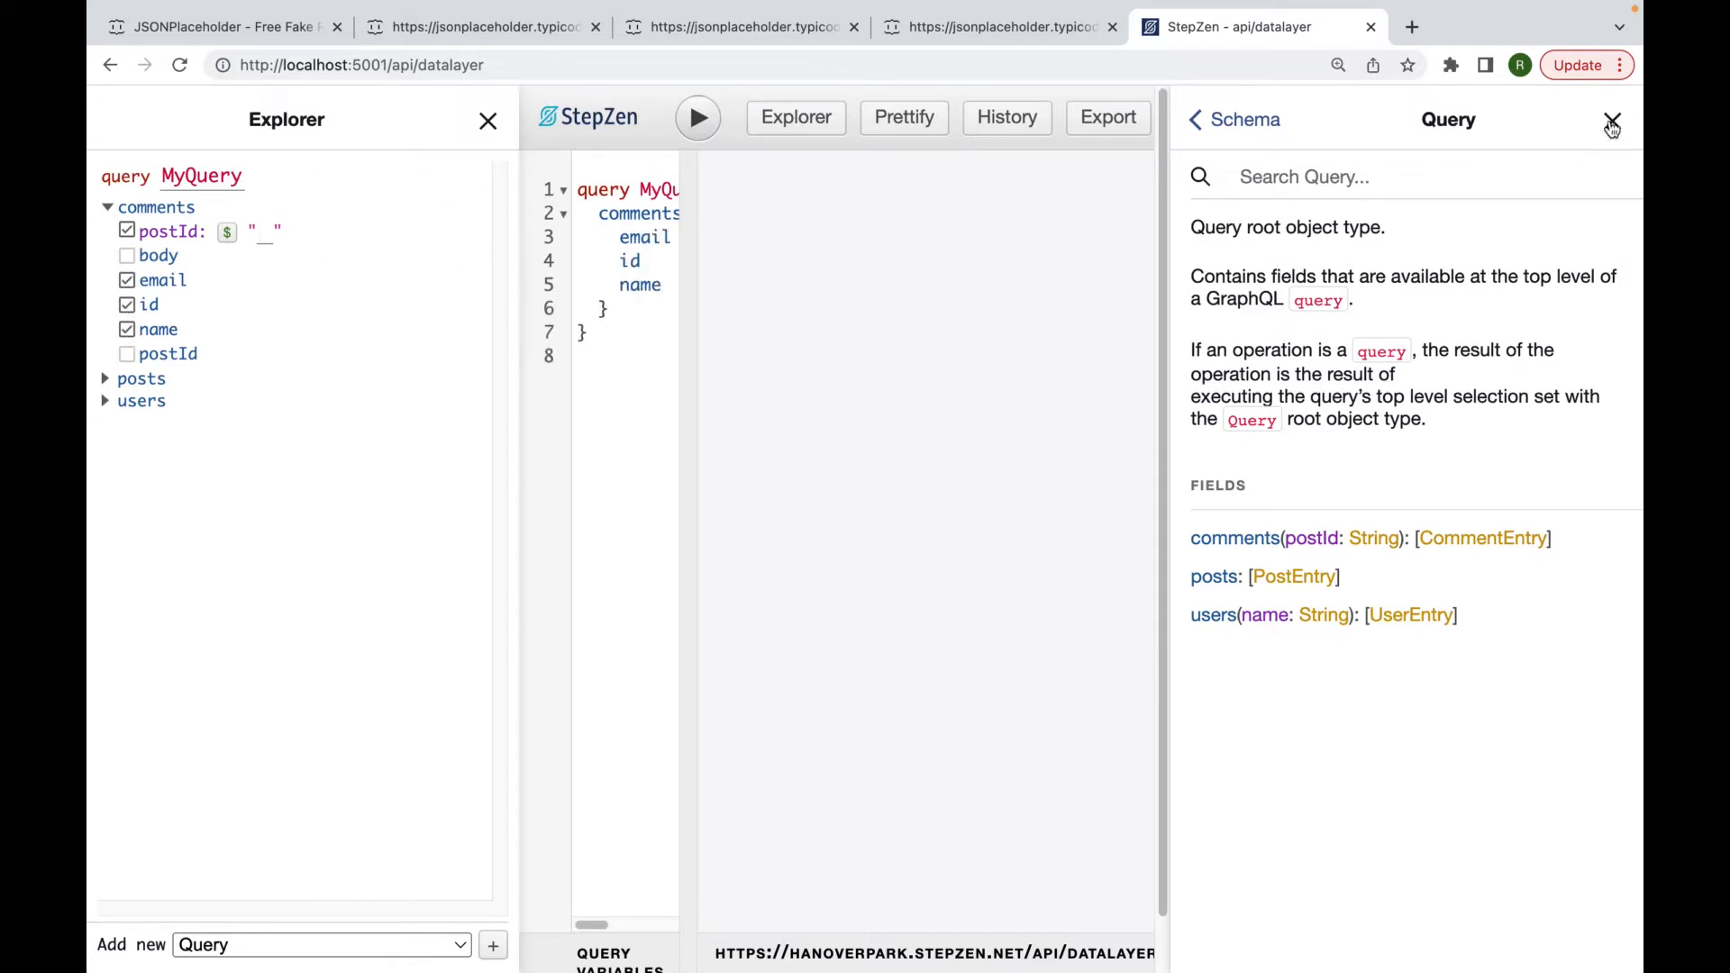
pyautogui.click(1611, 119)
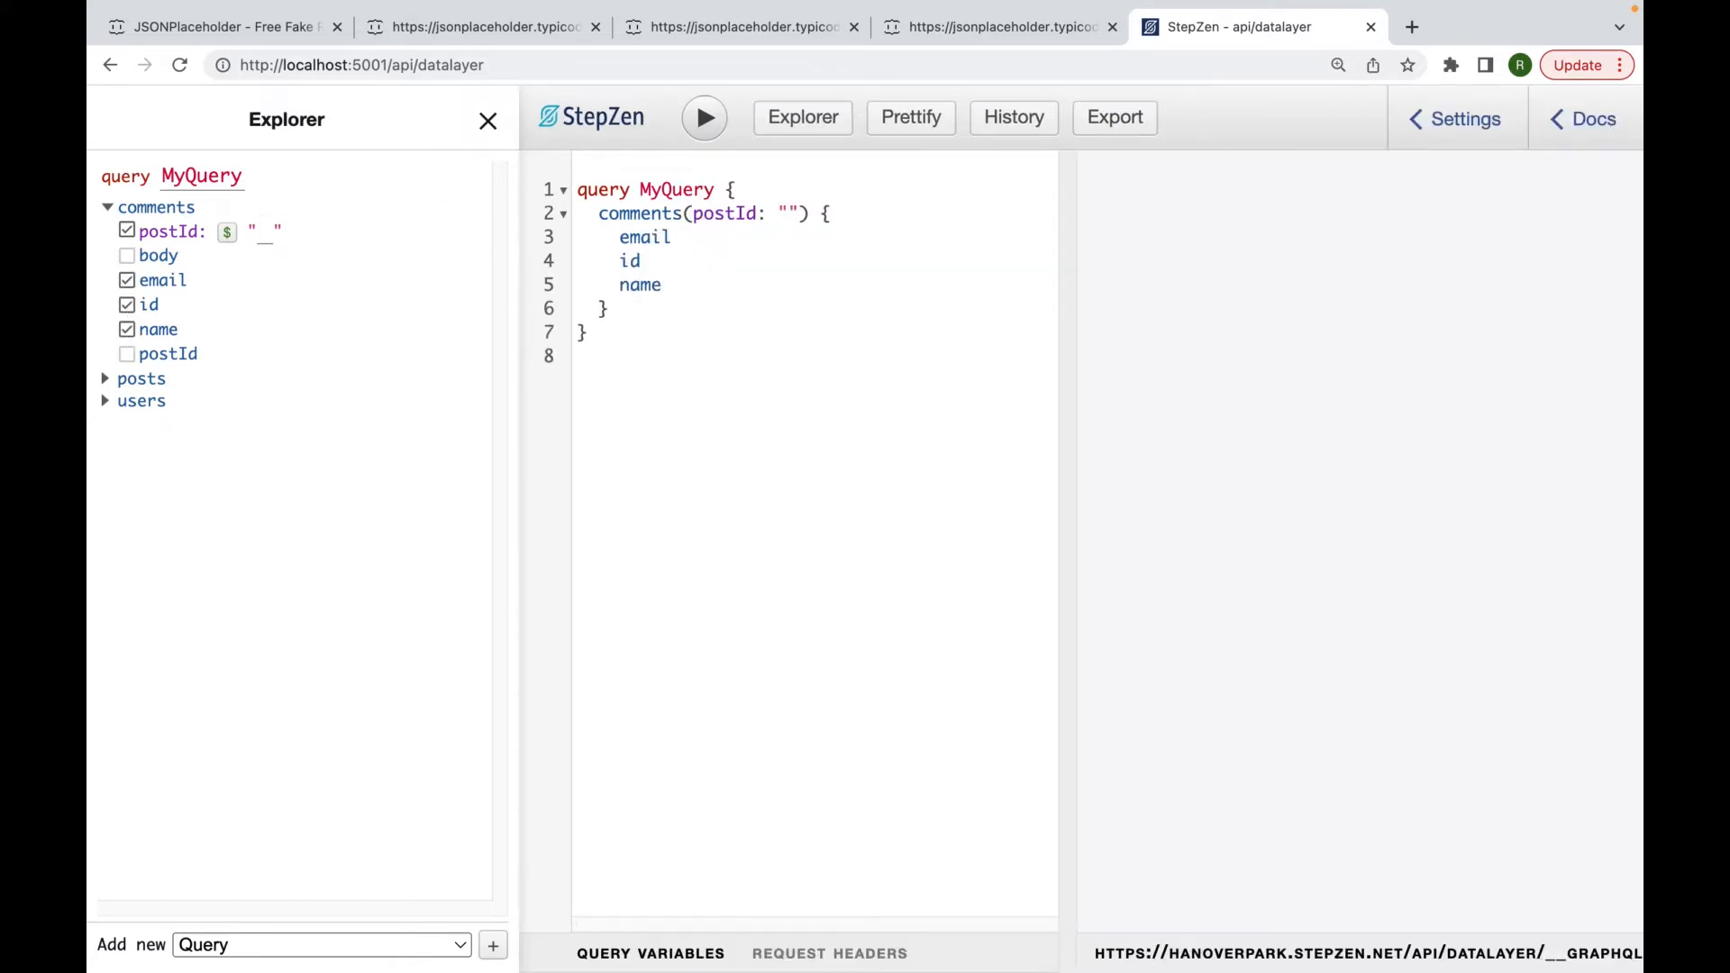
pyautogui.write('1')
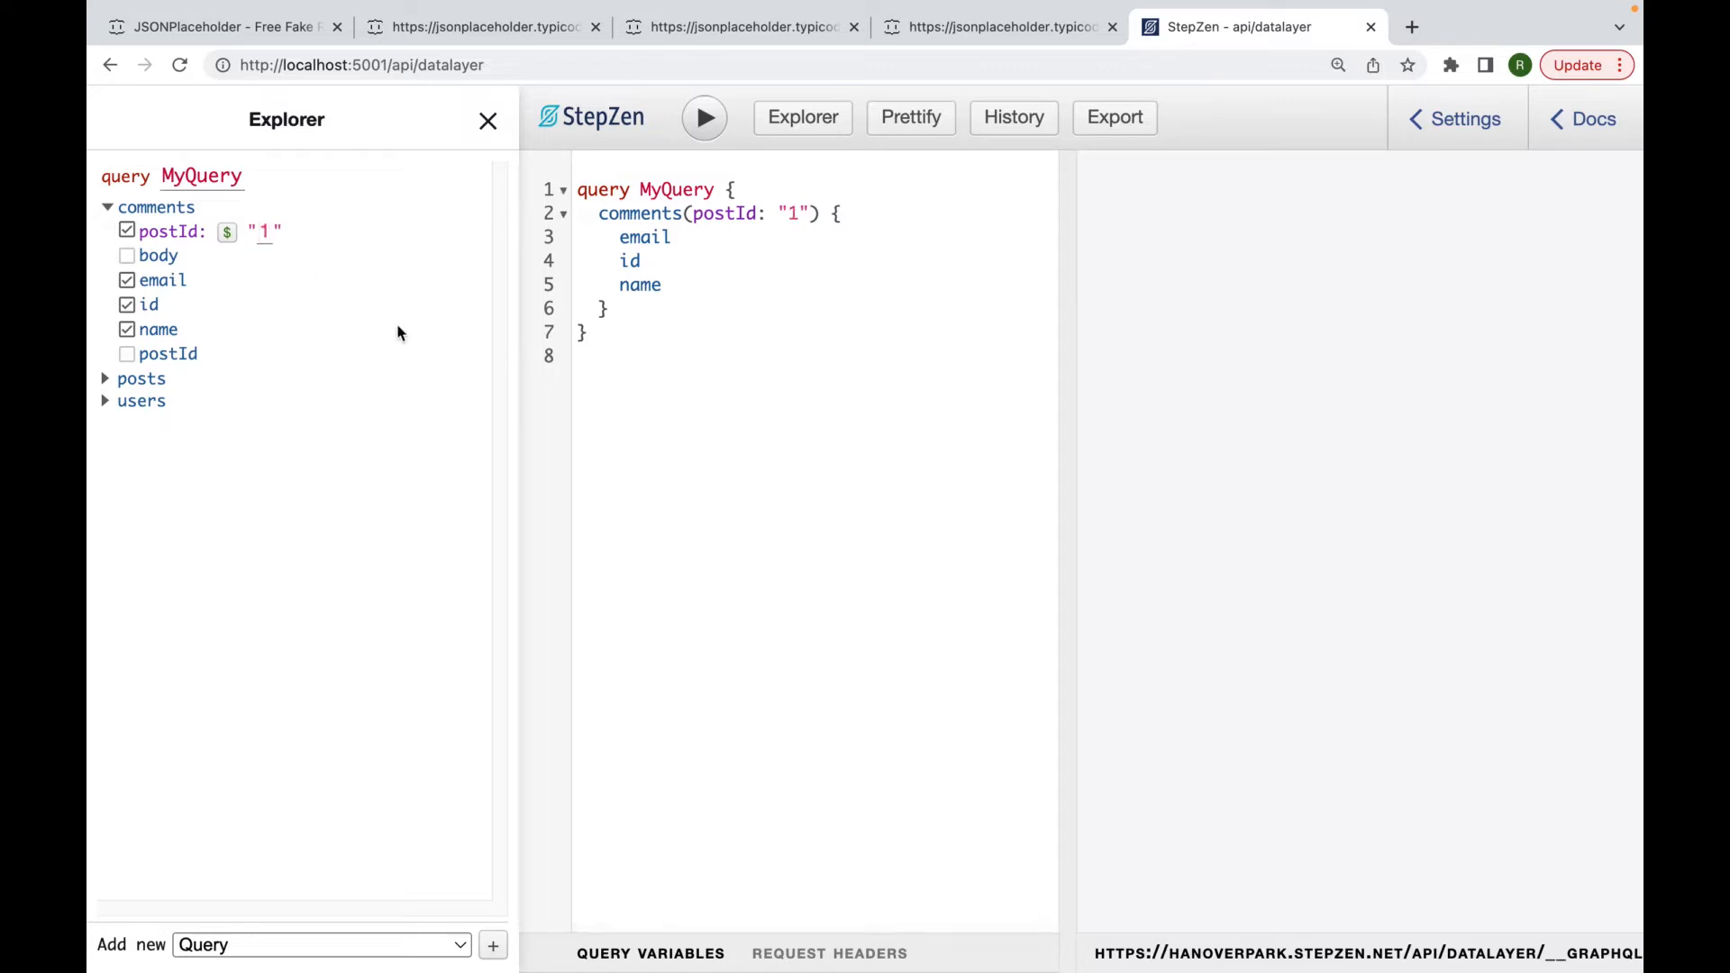
pyautogui.click(705, 117)
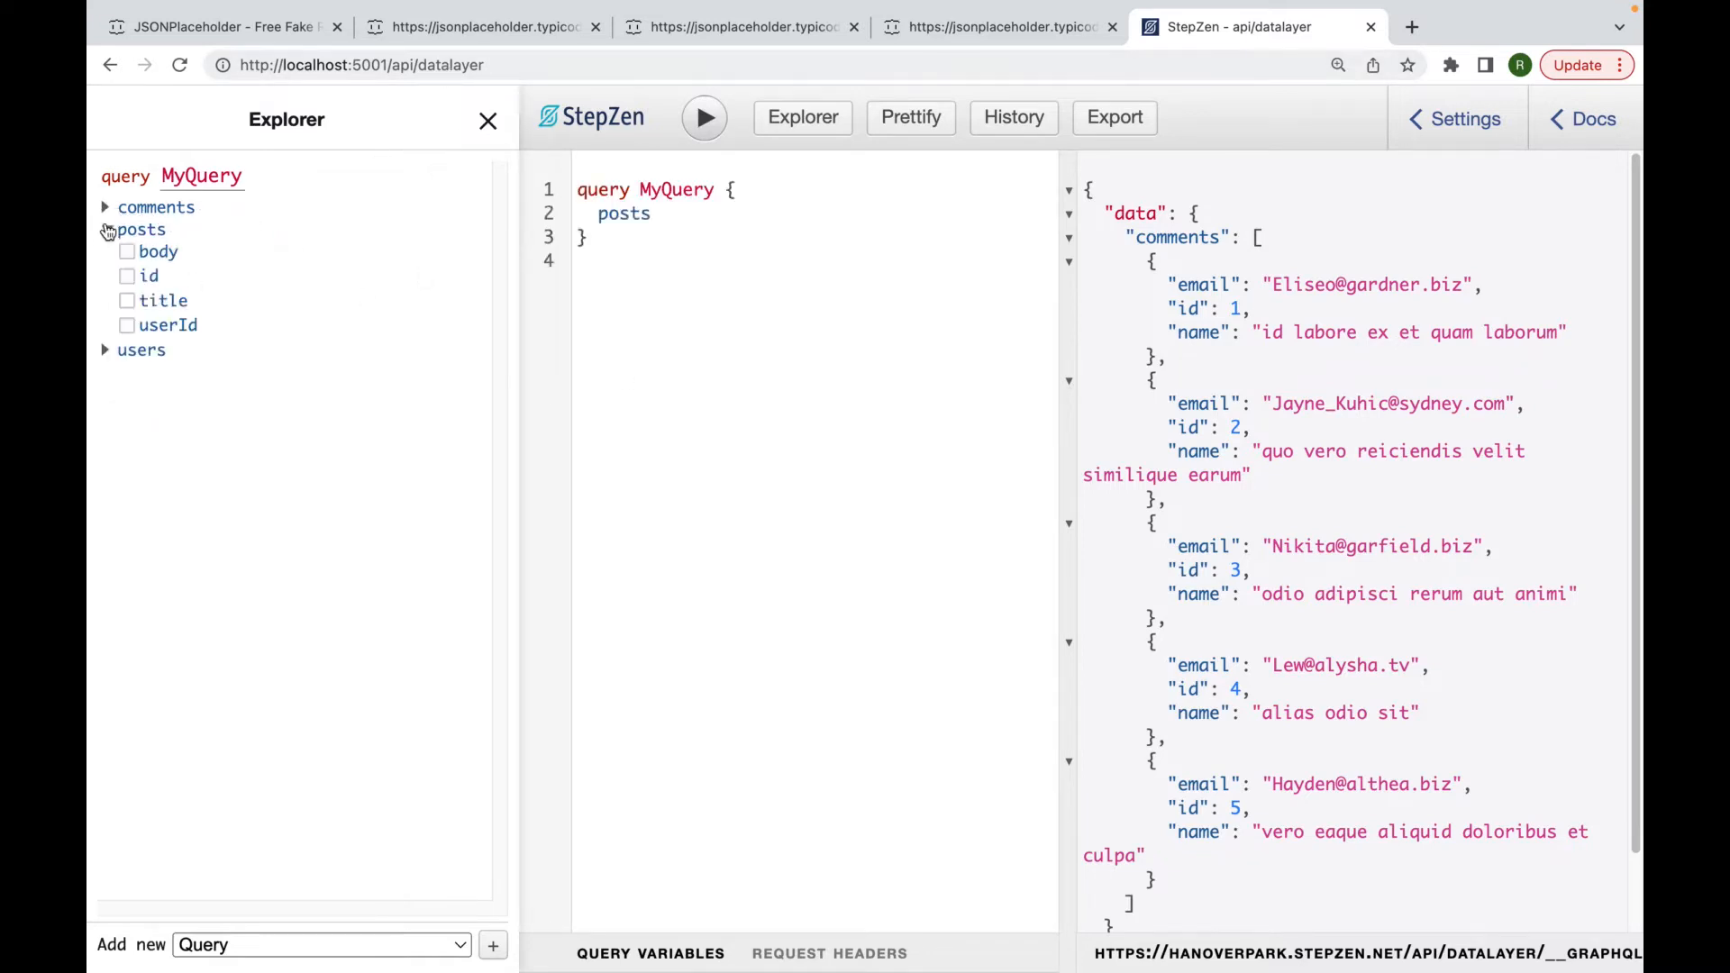
# Run a posts query returning body and title for every post.
pyautogui.click(126, 301)
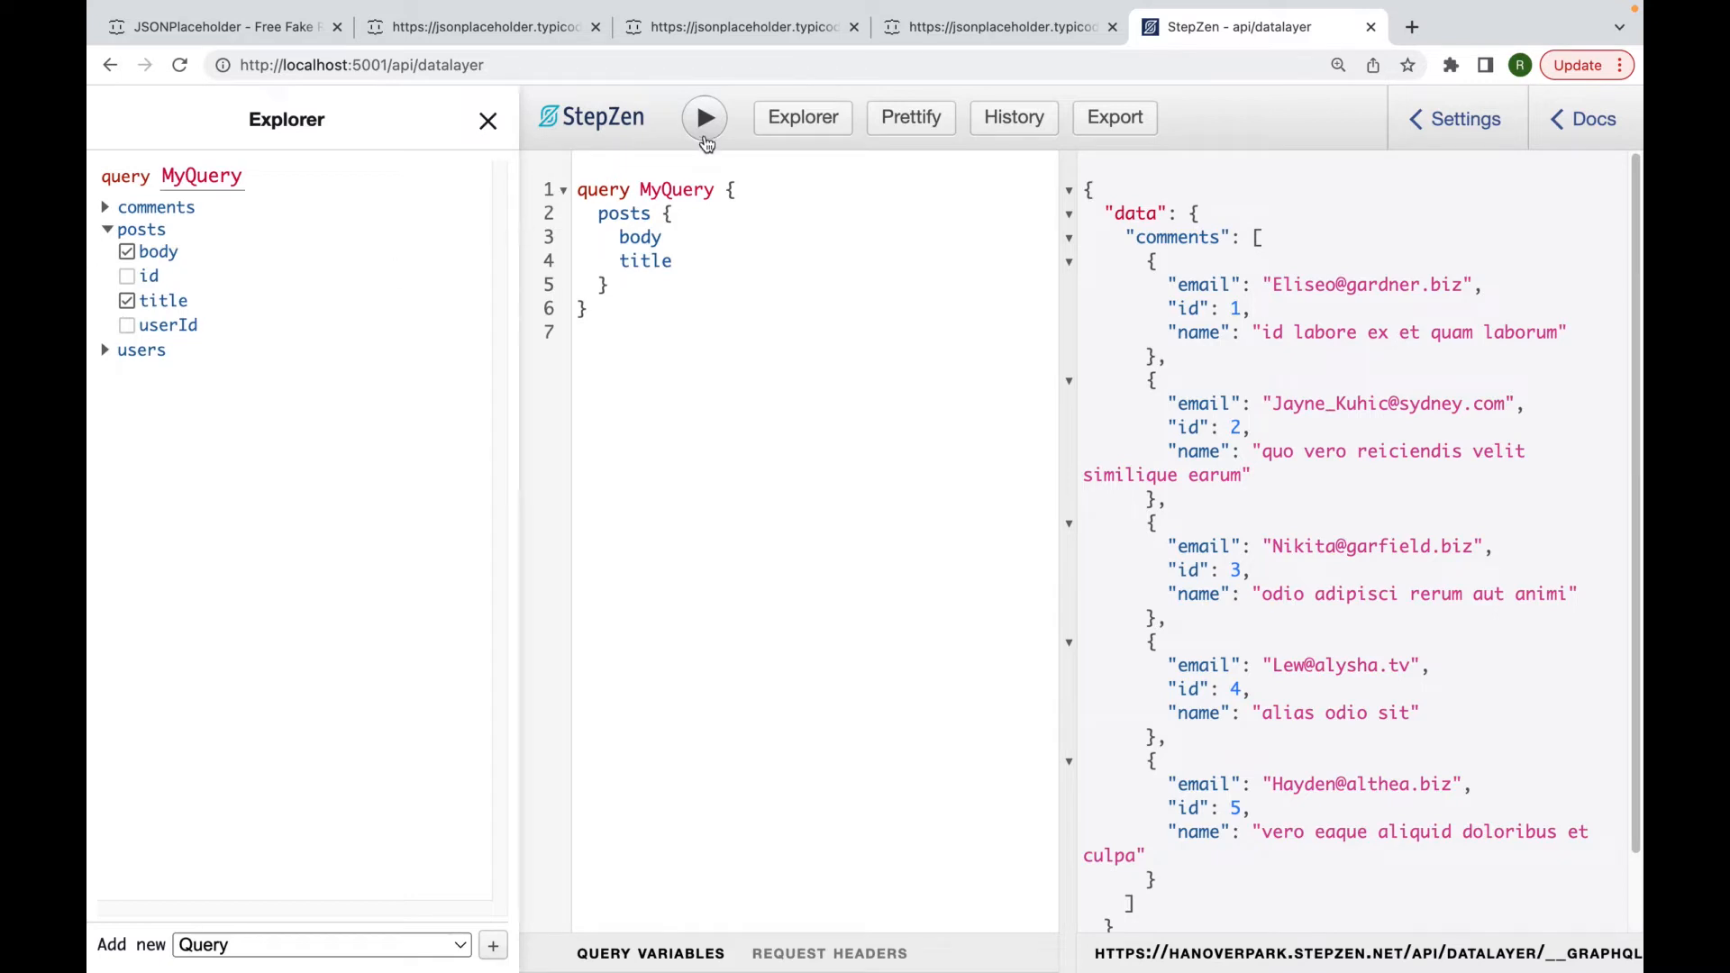
pyautogui.click(705, 118)
pyautogui.write('comments')
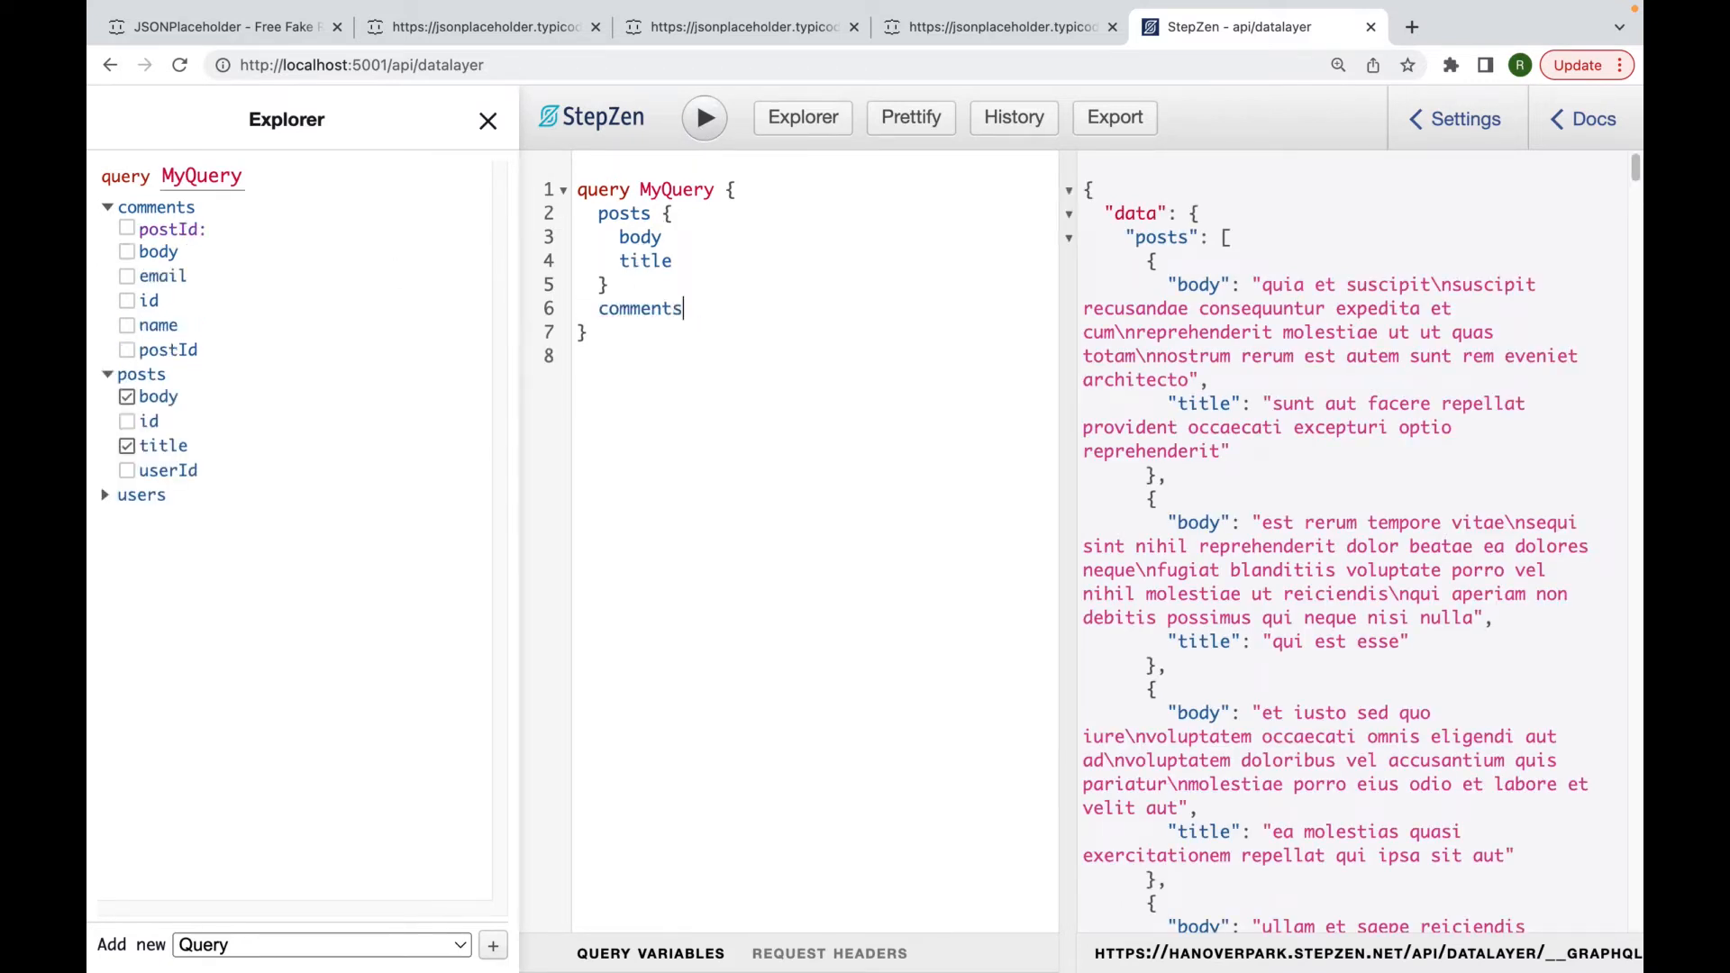
# Add a comments { id name } block and posts userId, then rerun the combined query.
pyautogui.write('{')
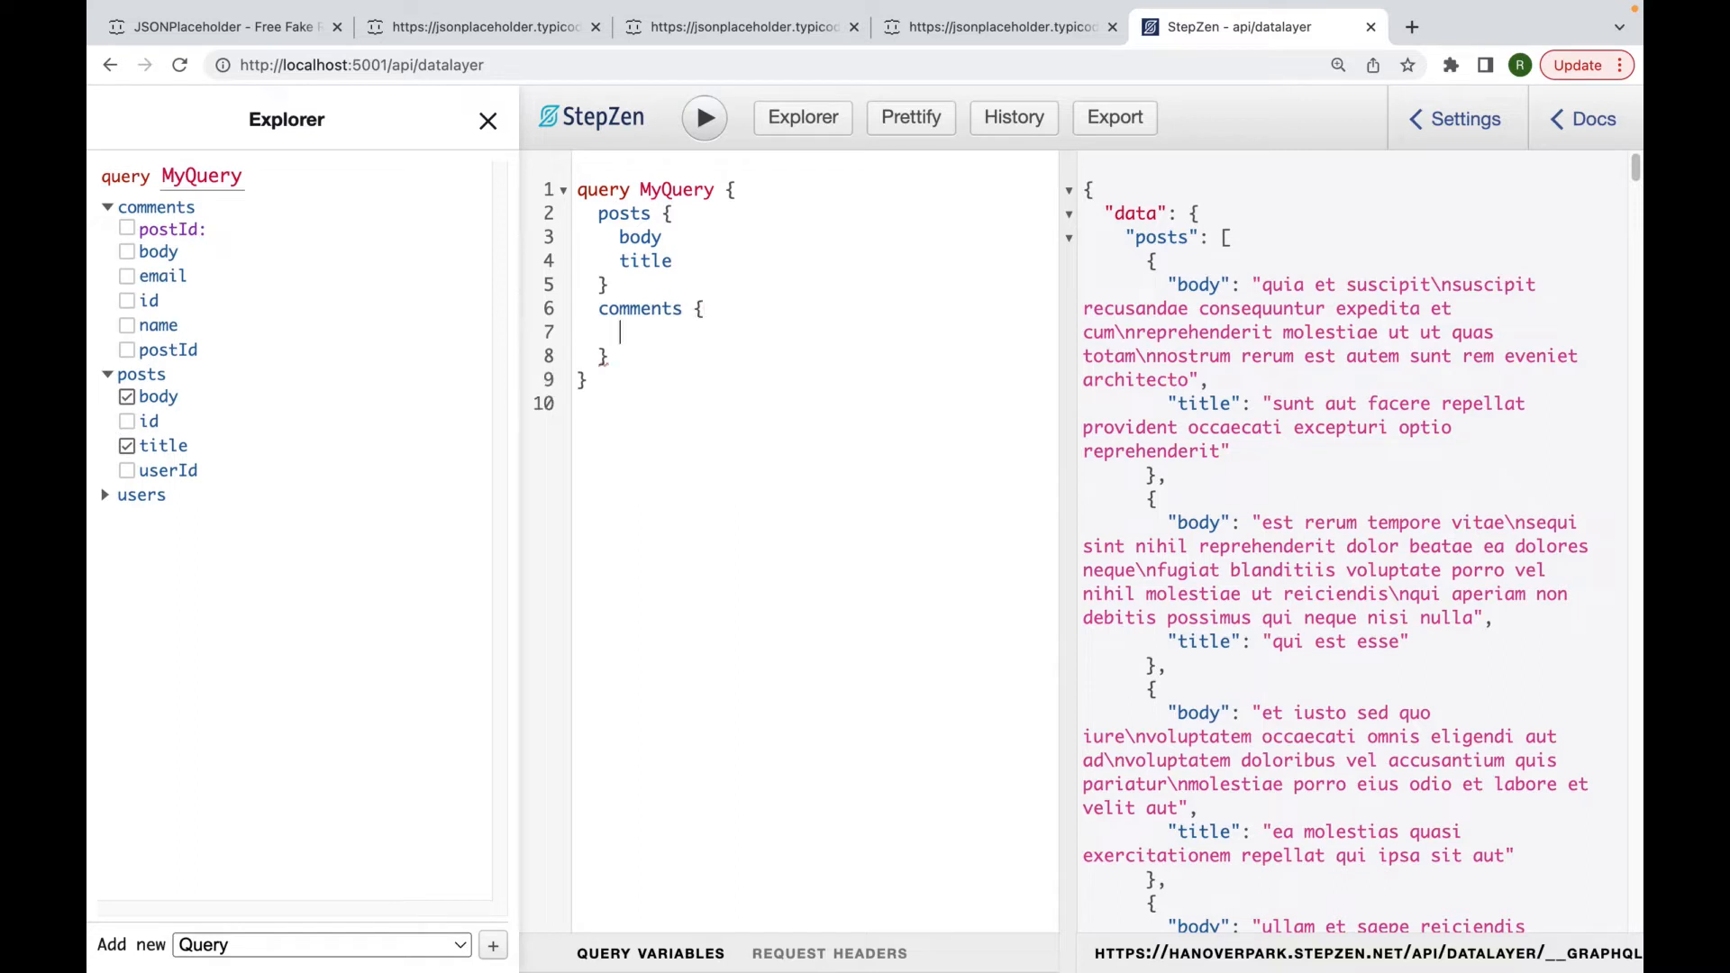
pyautogui.write('id')
pyautogui.write('name')
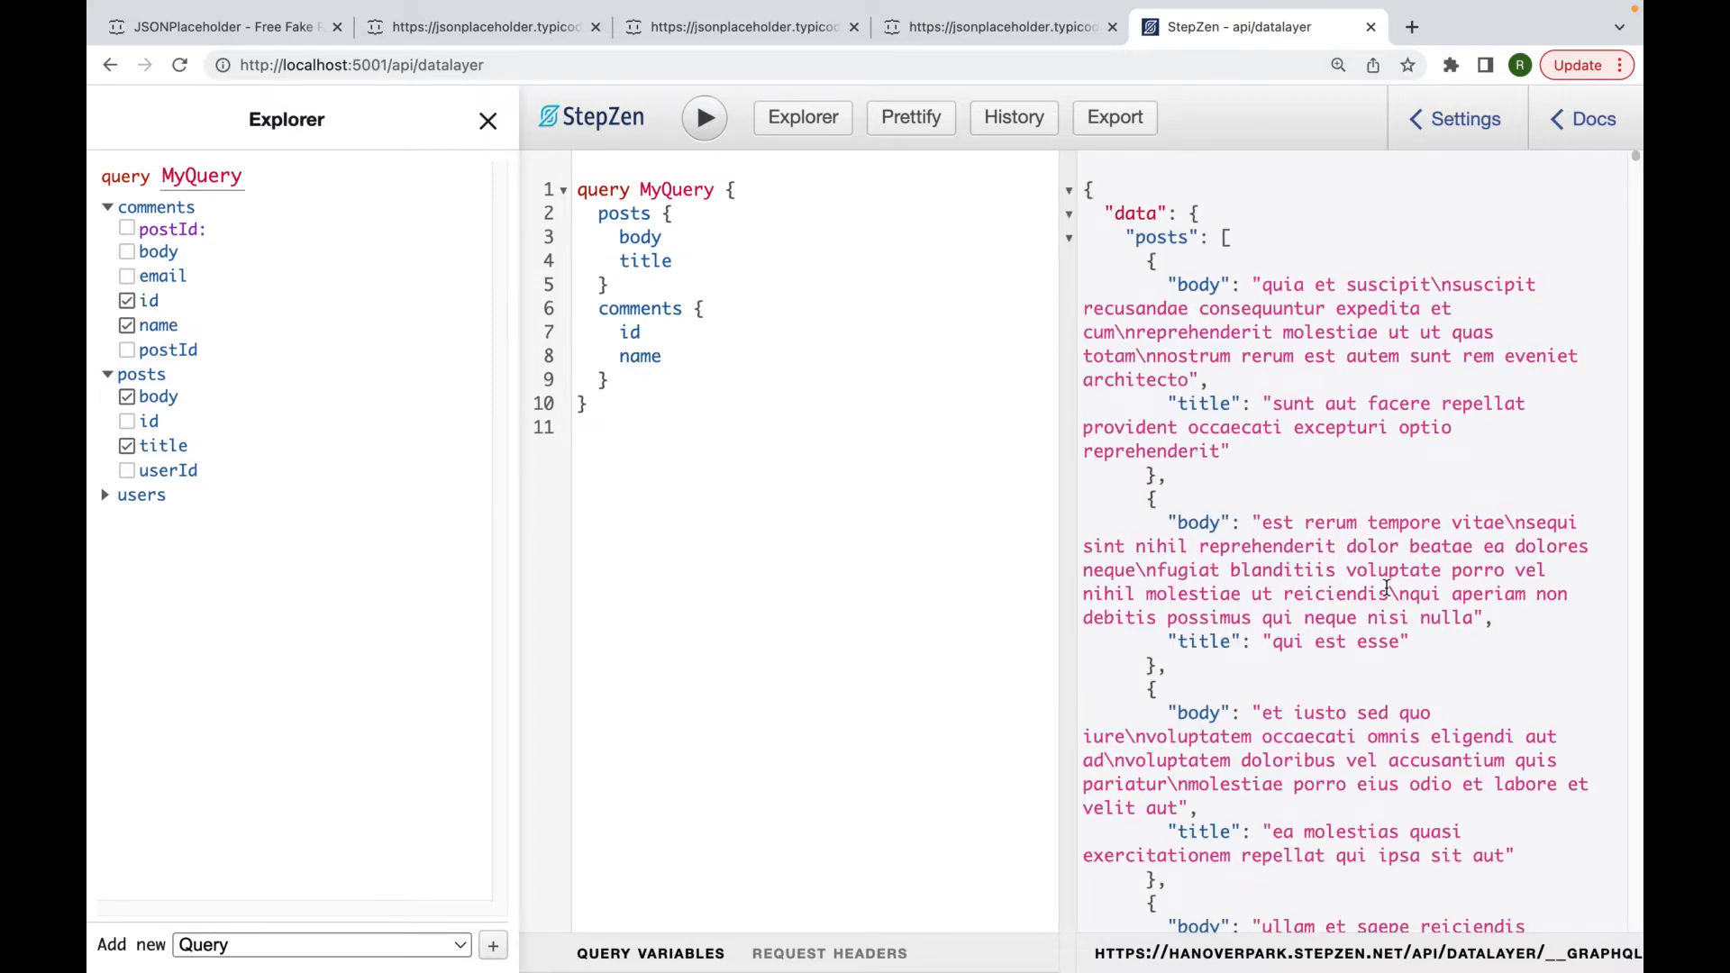
pyautogui.moveTo(1153, 712)
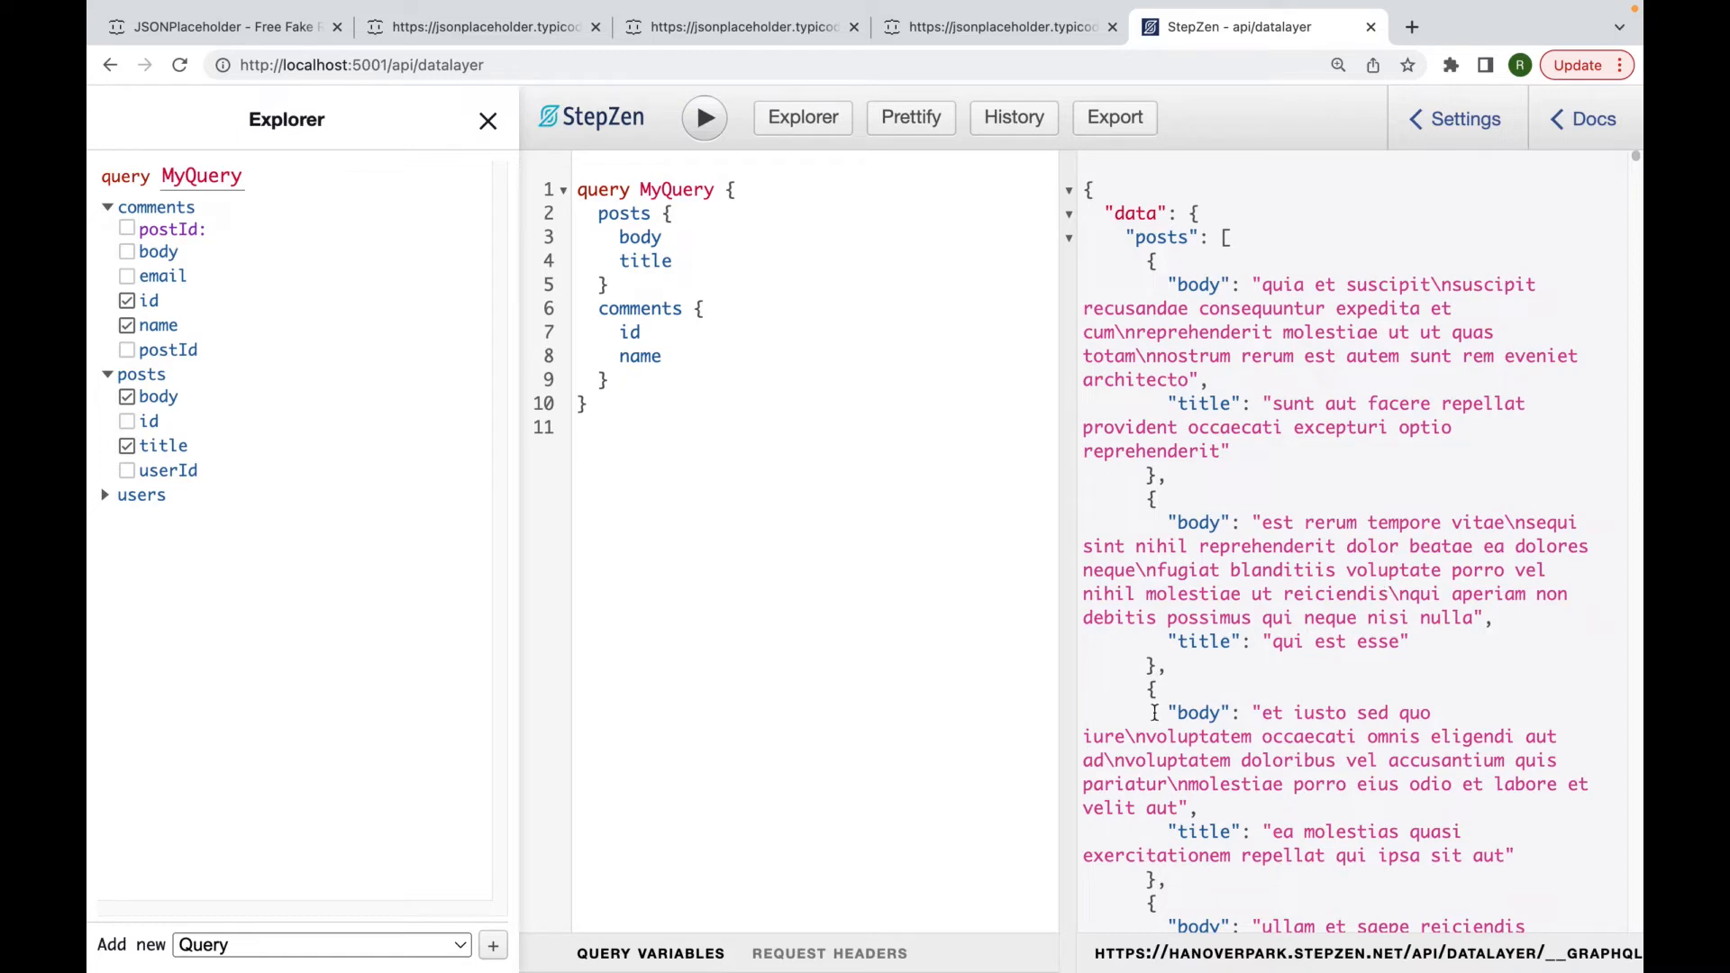
pyautogui.click(127, 471)
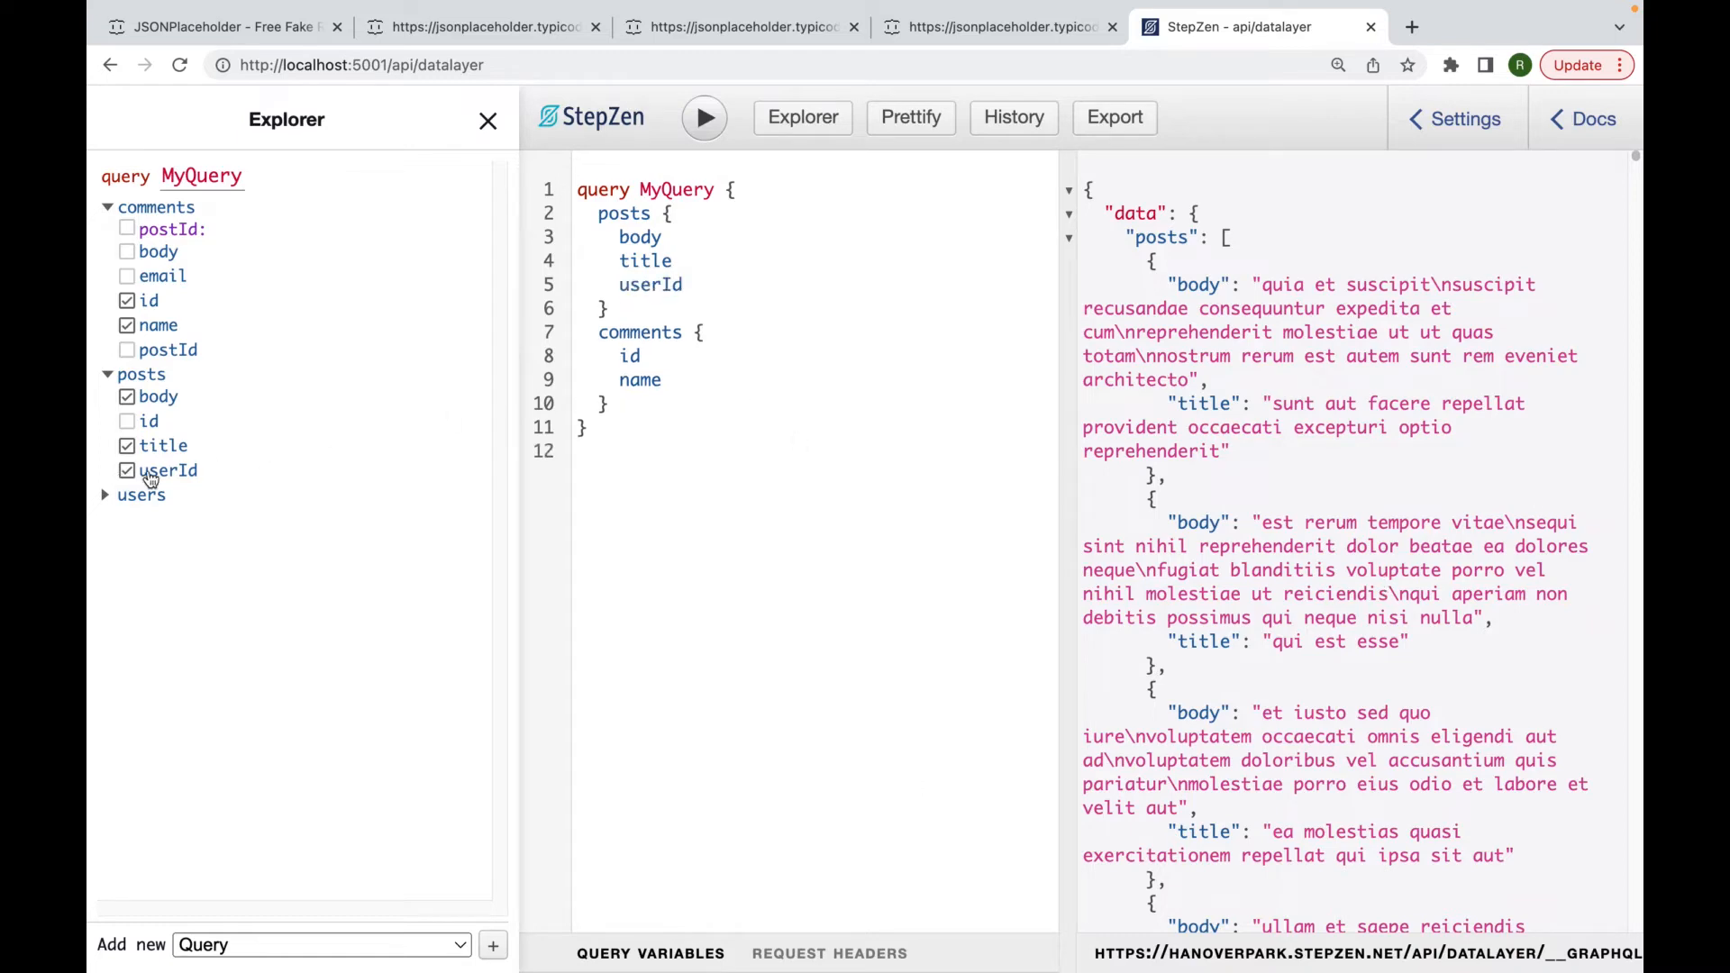
pyautogui.click(705, 117)
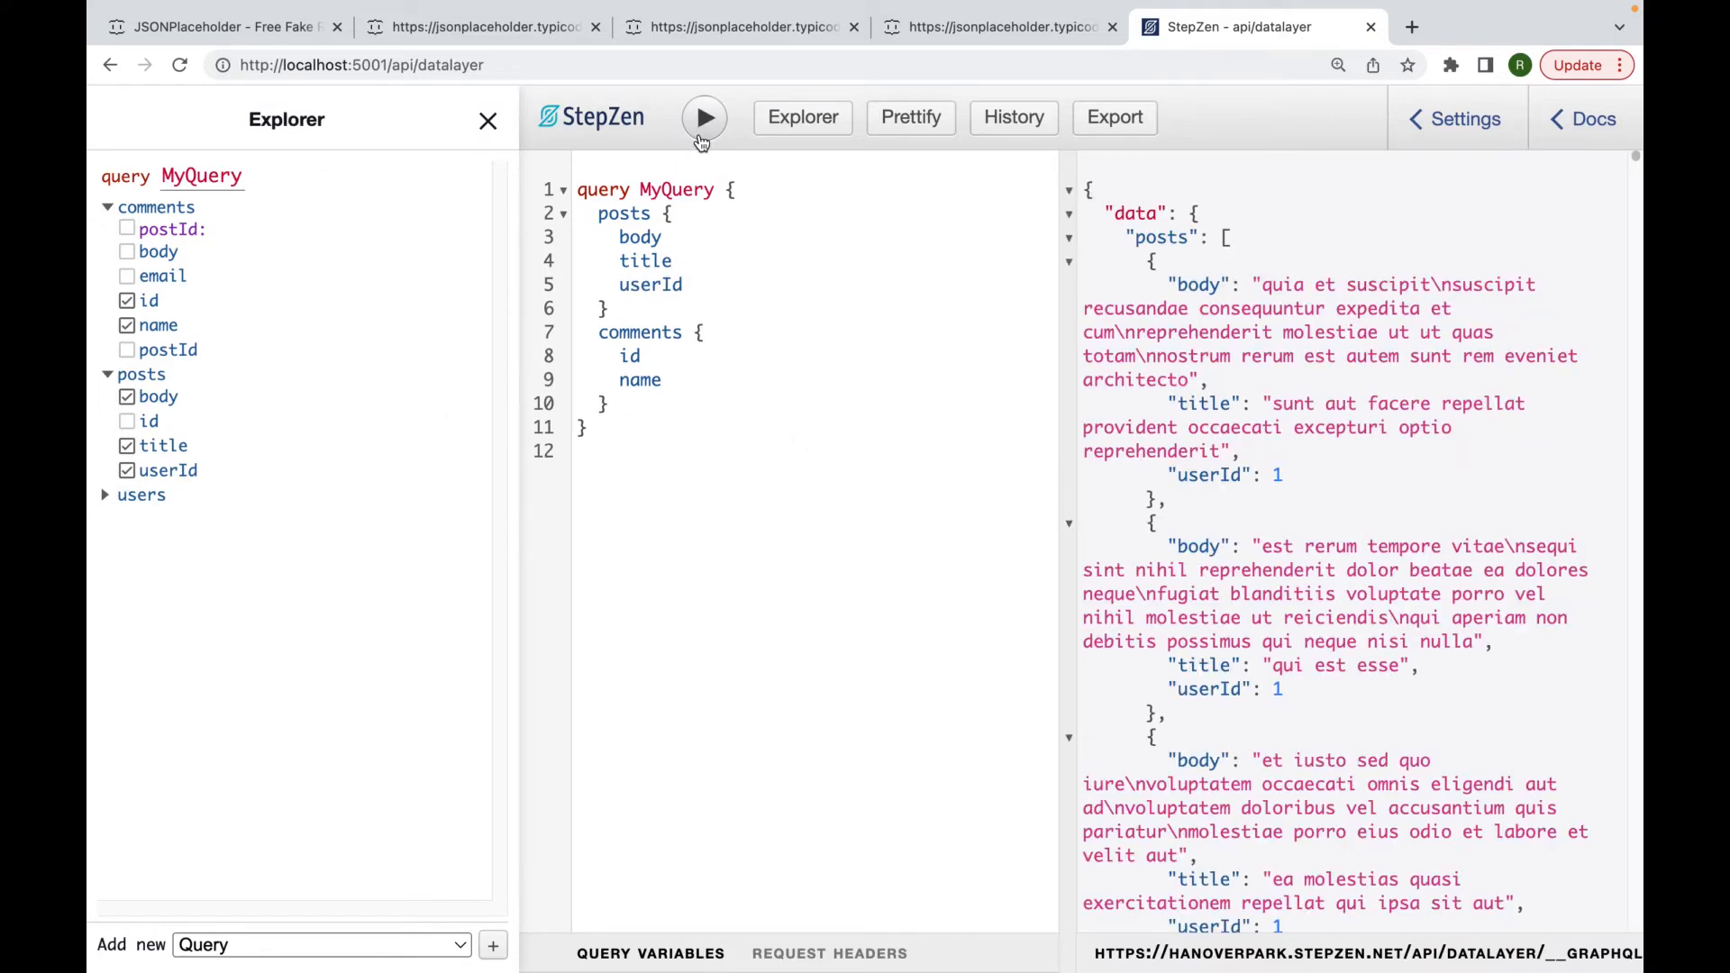
pyautogui.moveTo(1002, 481)
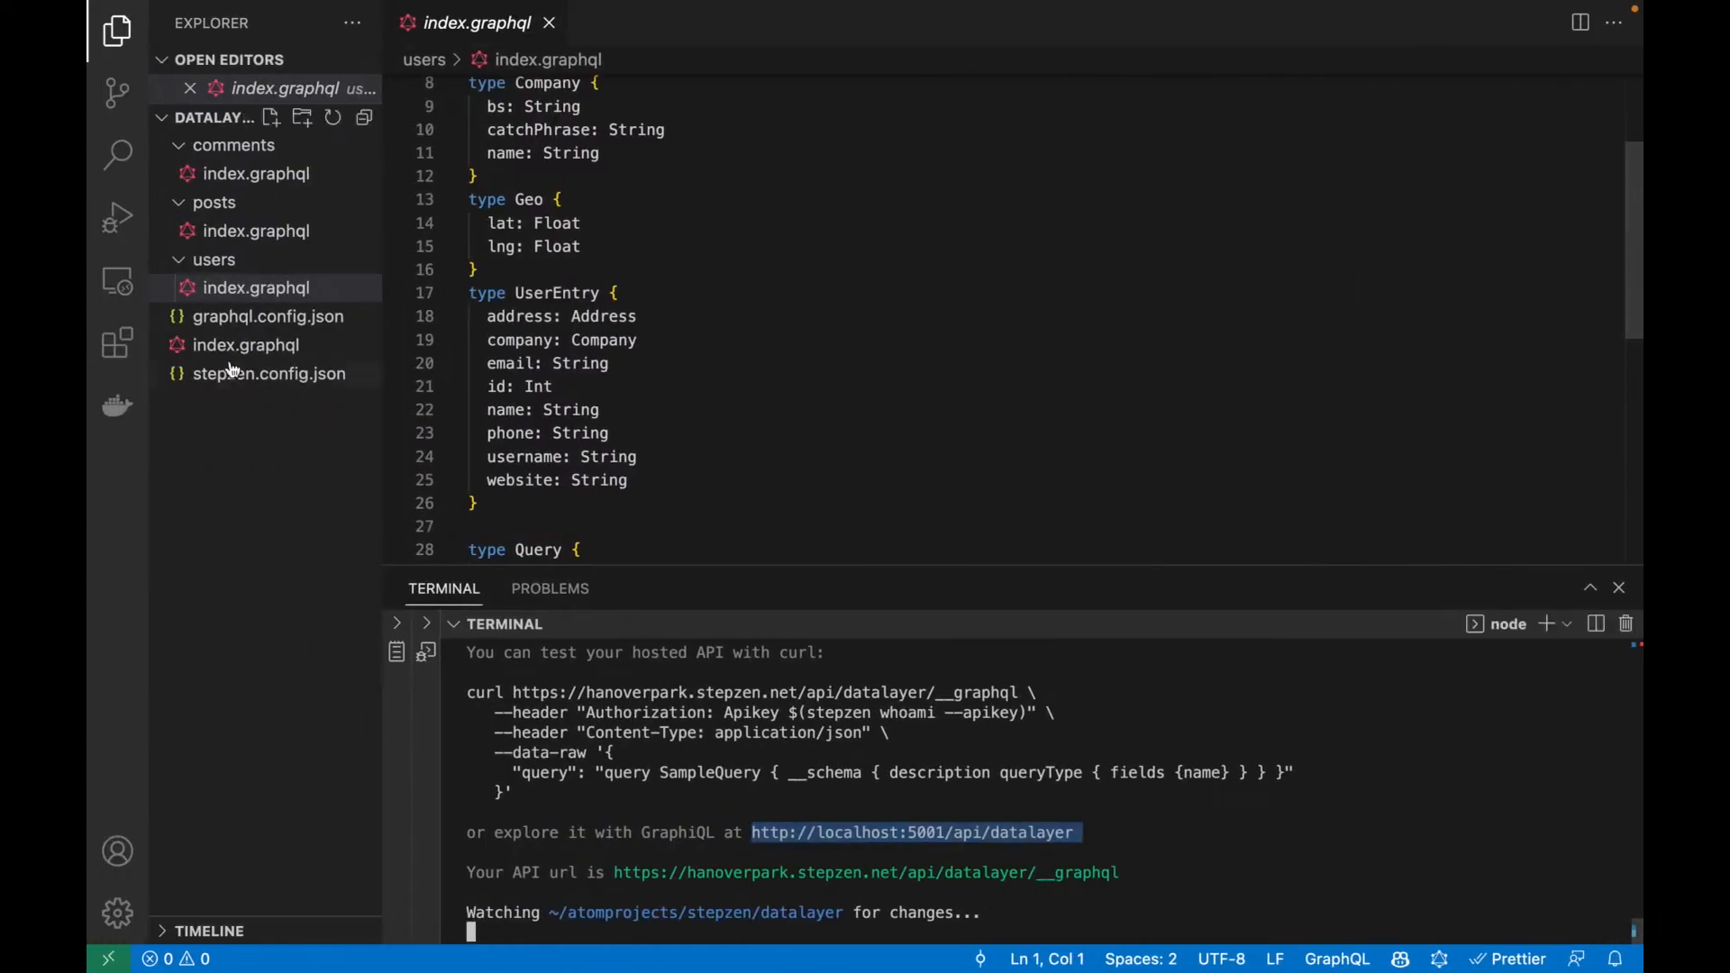
# Create a new file named combinations.graphql in the project folder.
pyautogui.rightClick(265, 420)
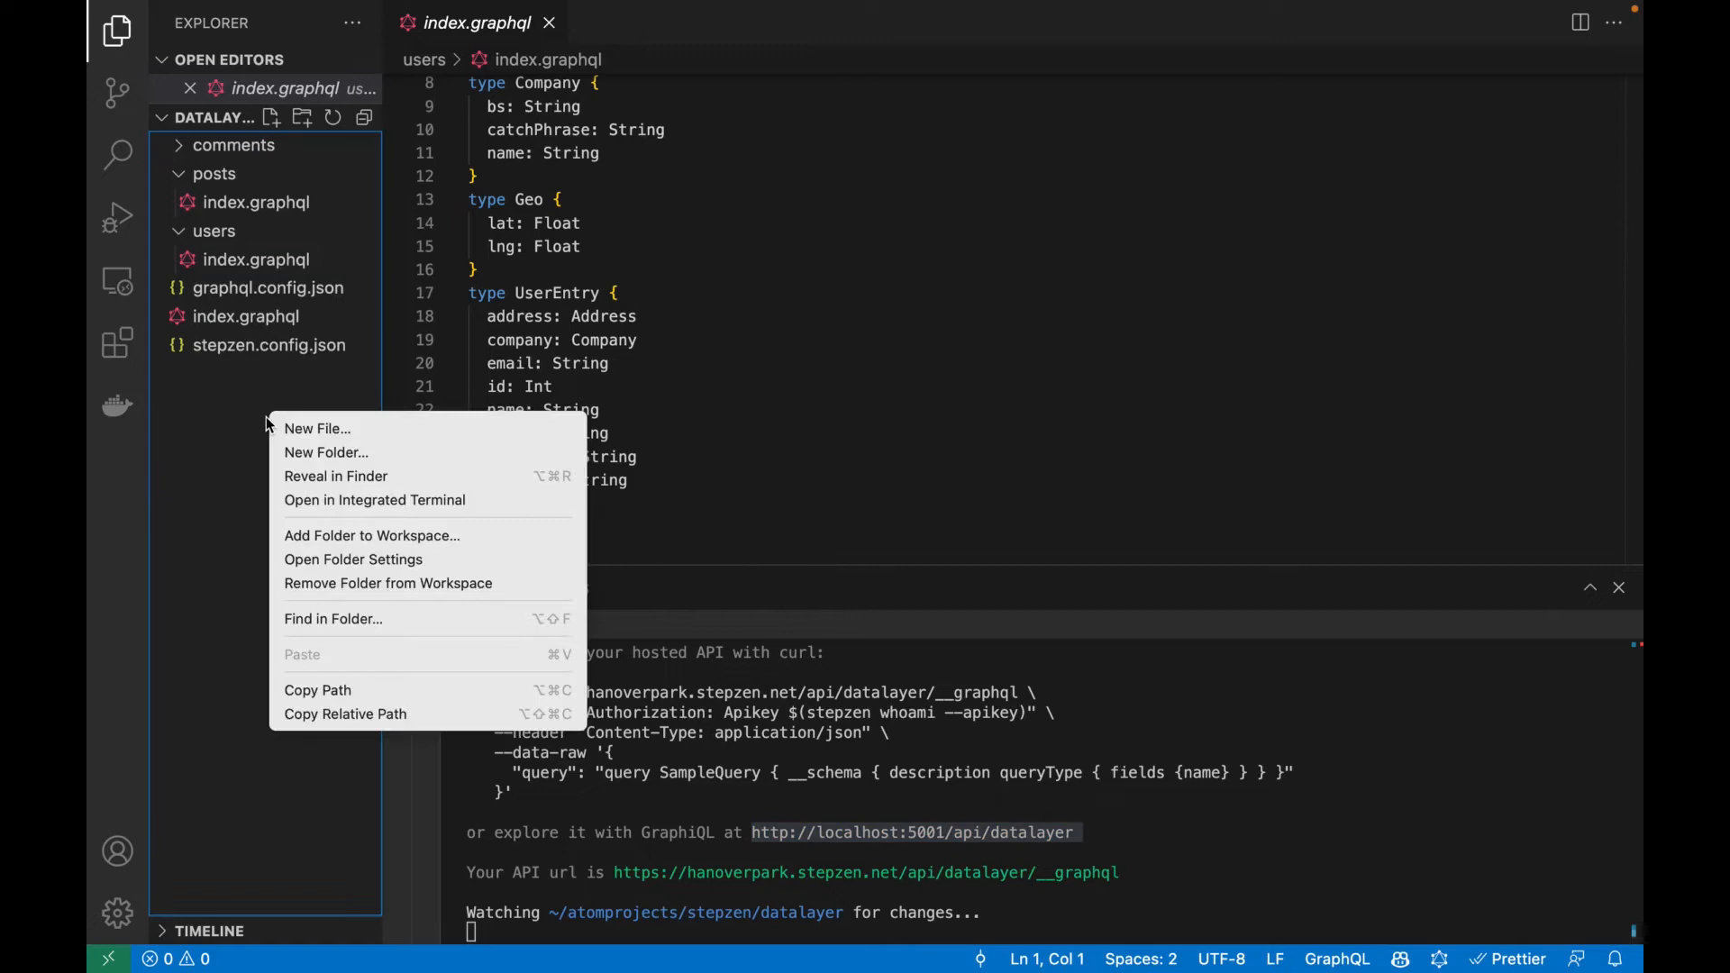
pyautogui.click(317, 429)
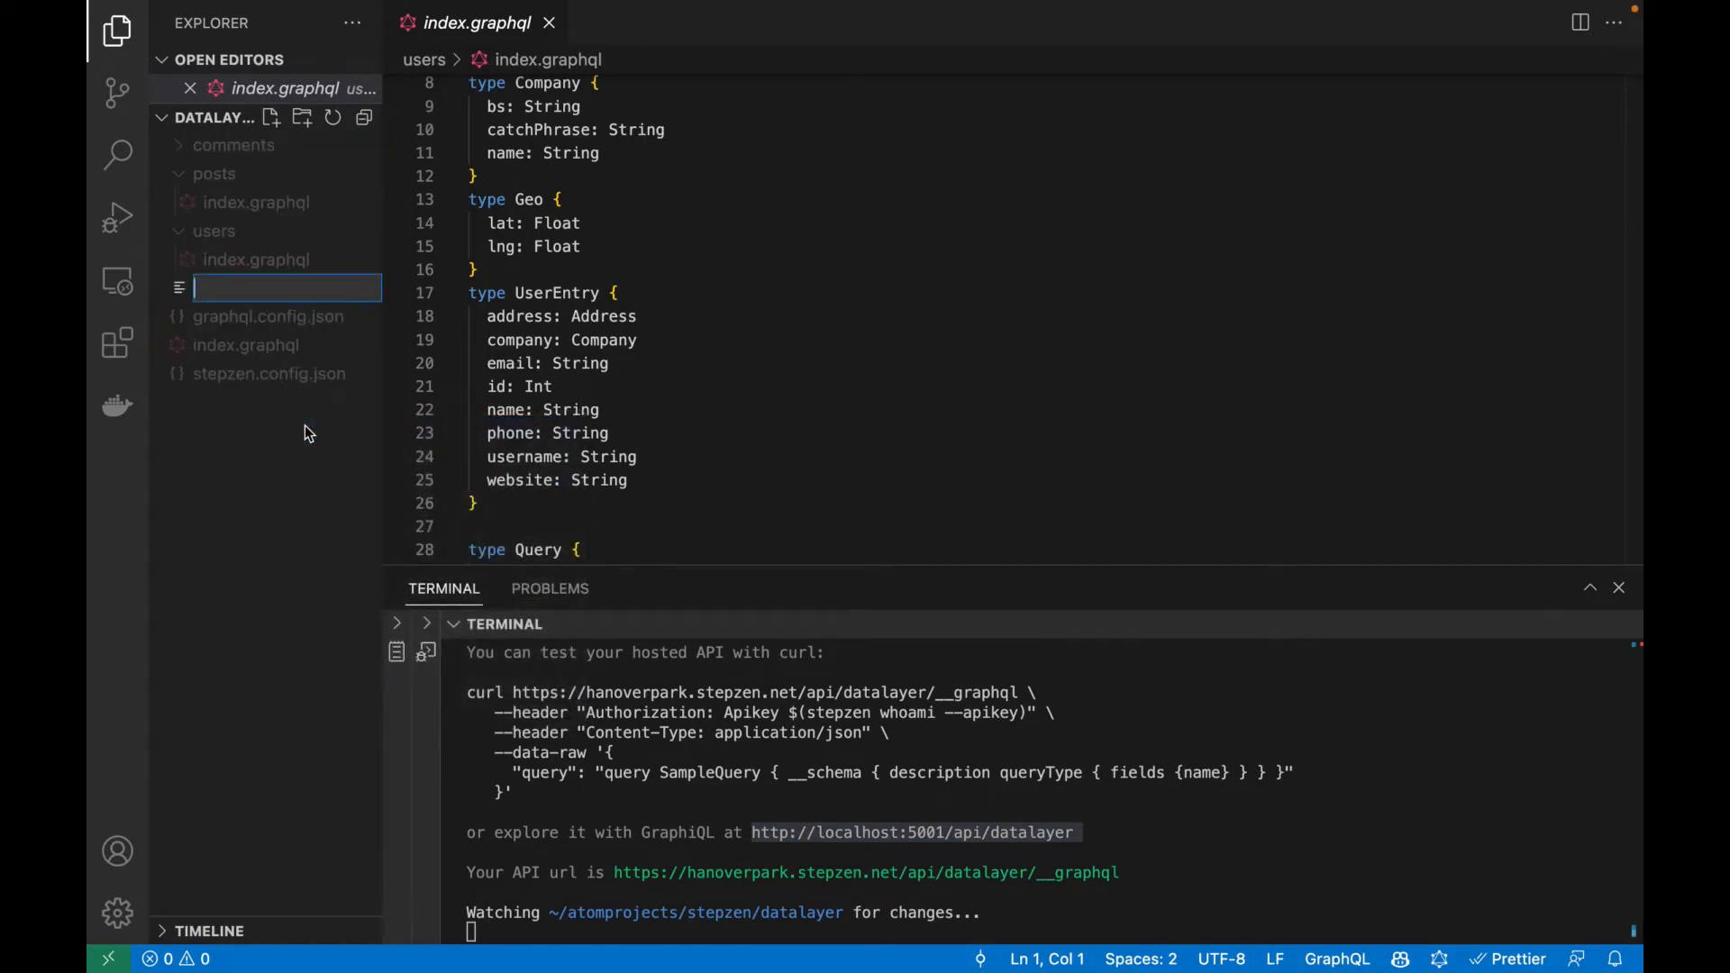
pyautogui.write('combinations.gr')
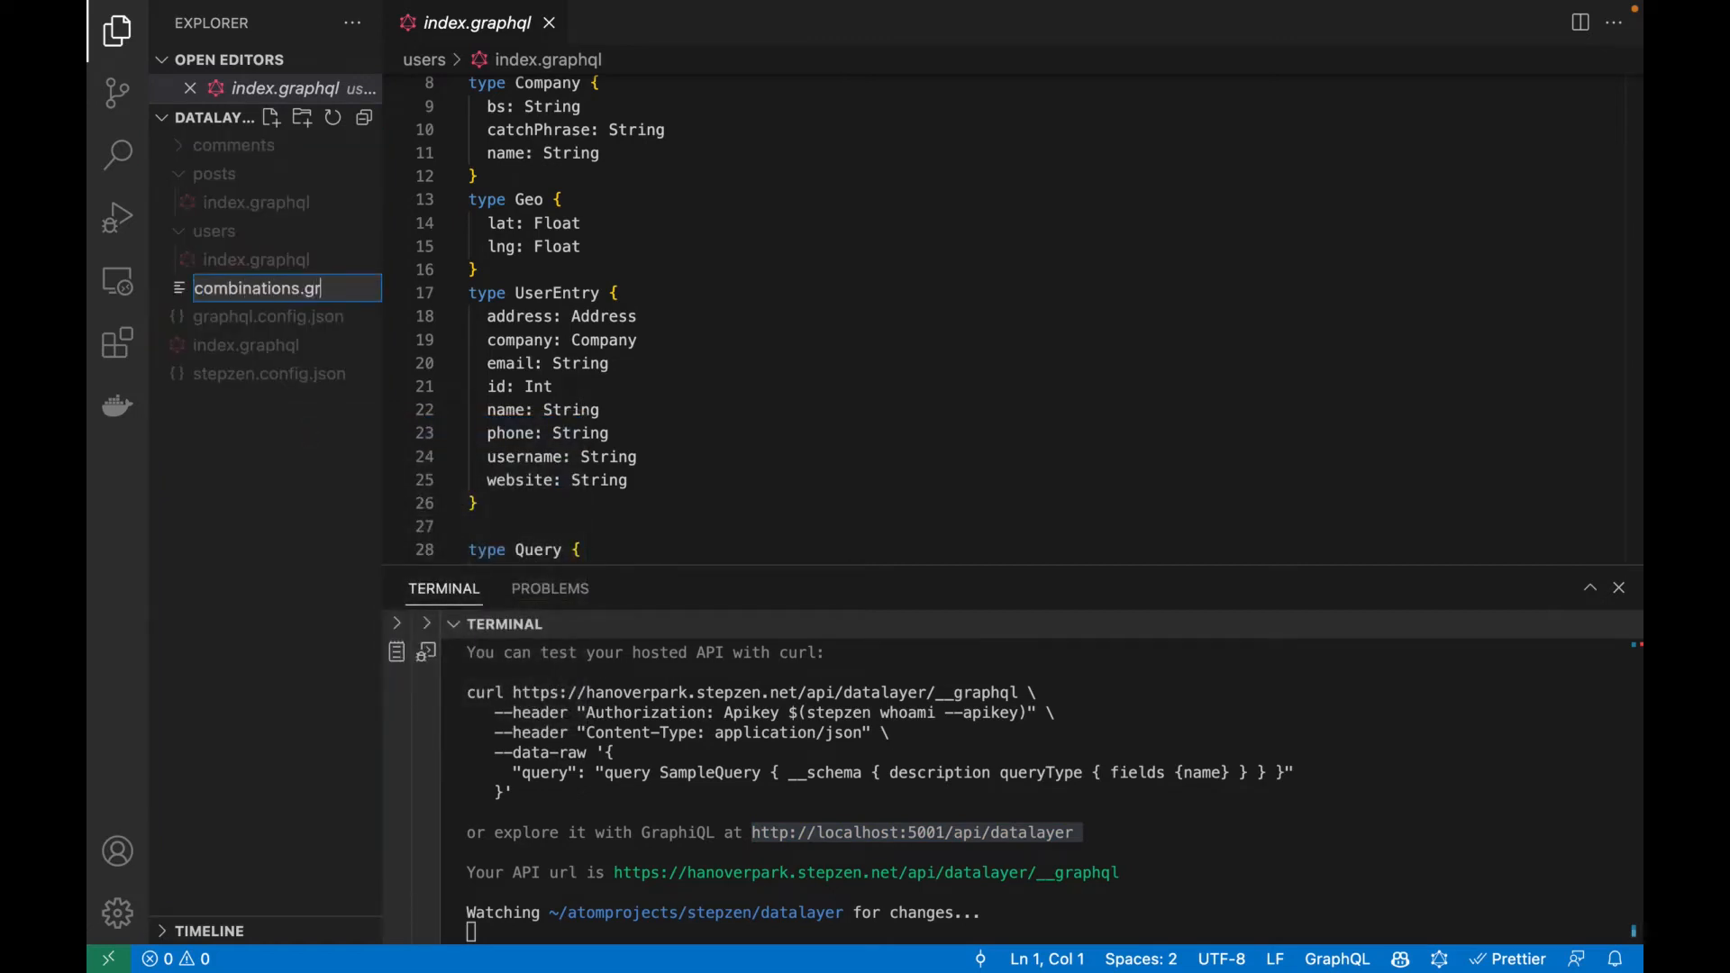
pyautogui.press('Enter')
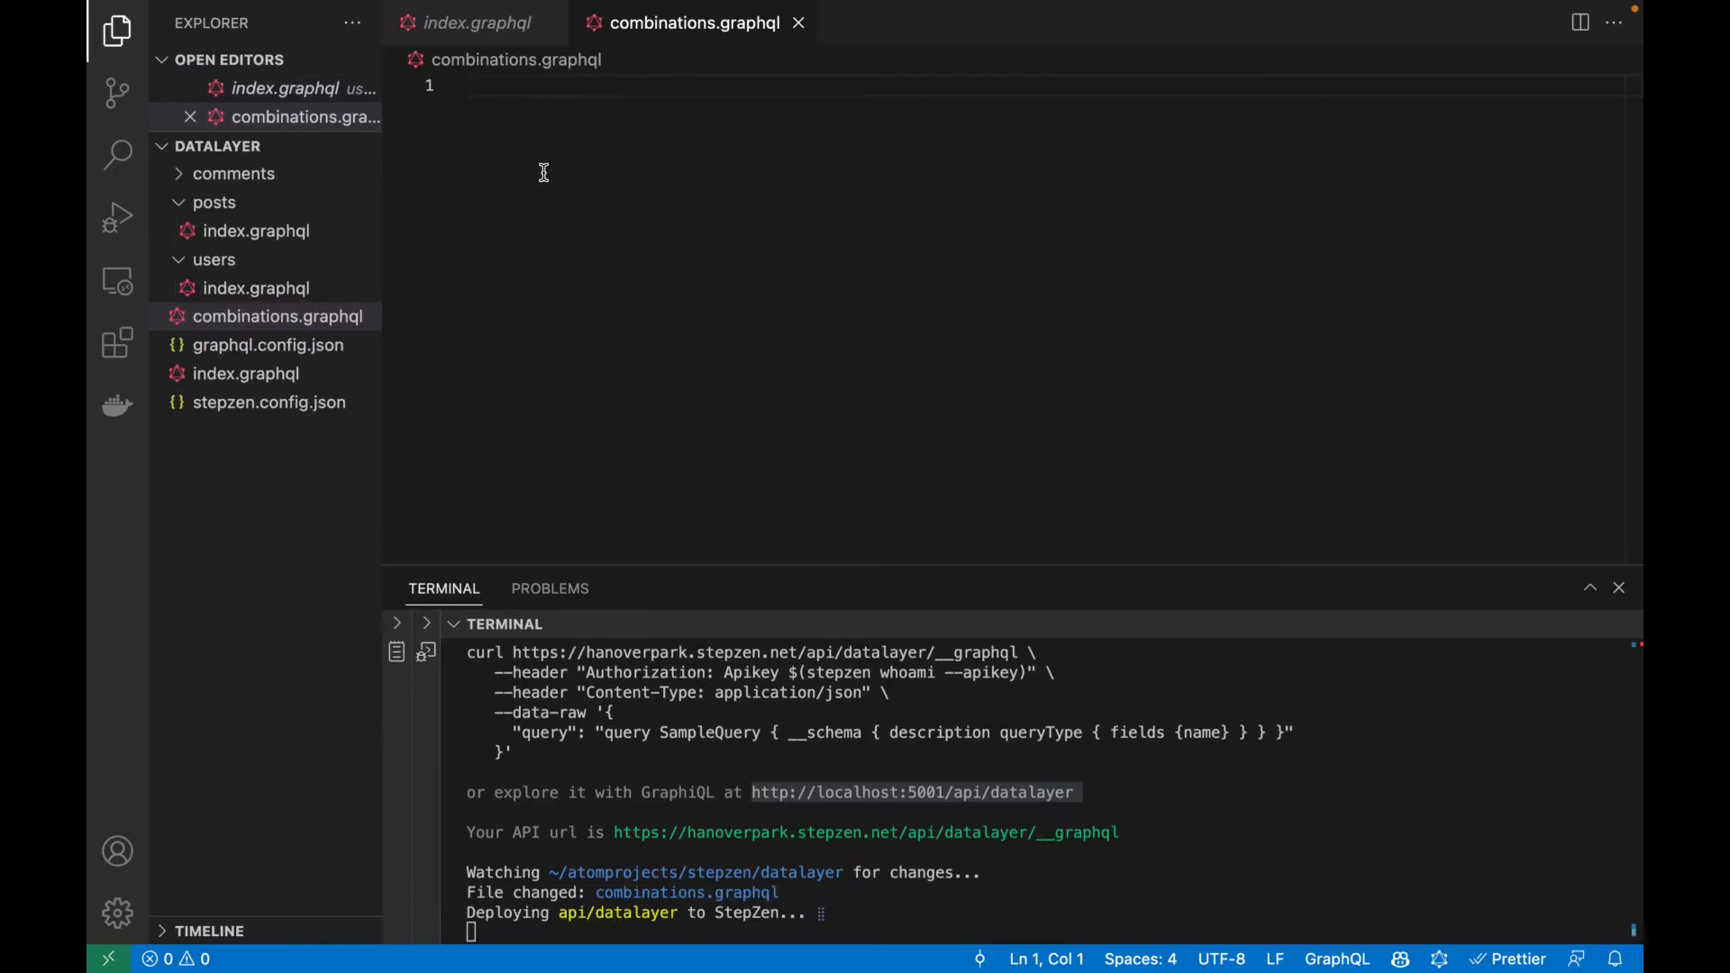
# Write extend type Post { comments: [Comment!]! } and save the file.
pyautogui.write('extend type')
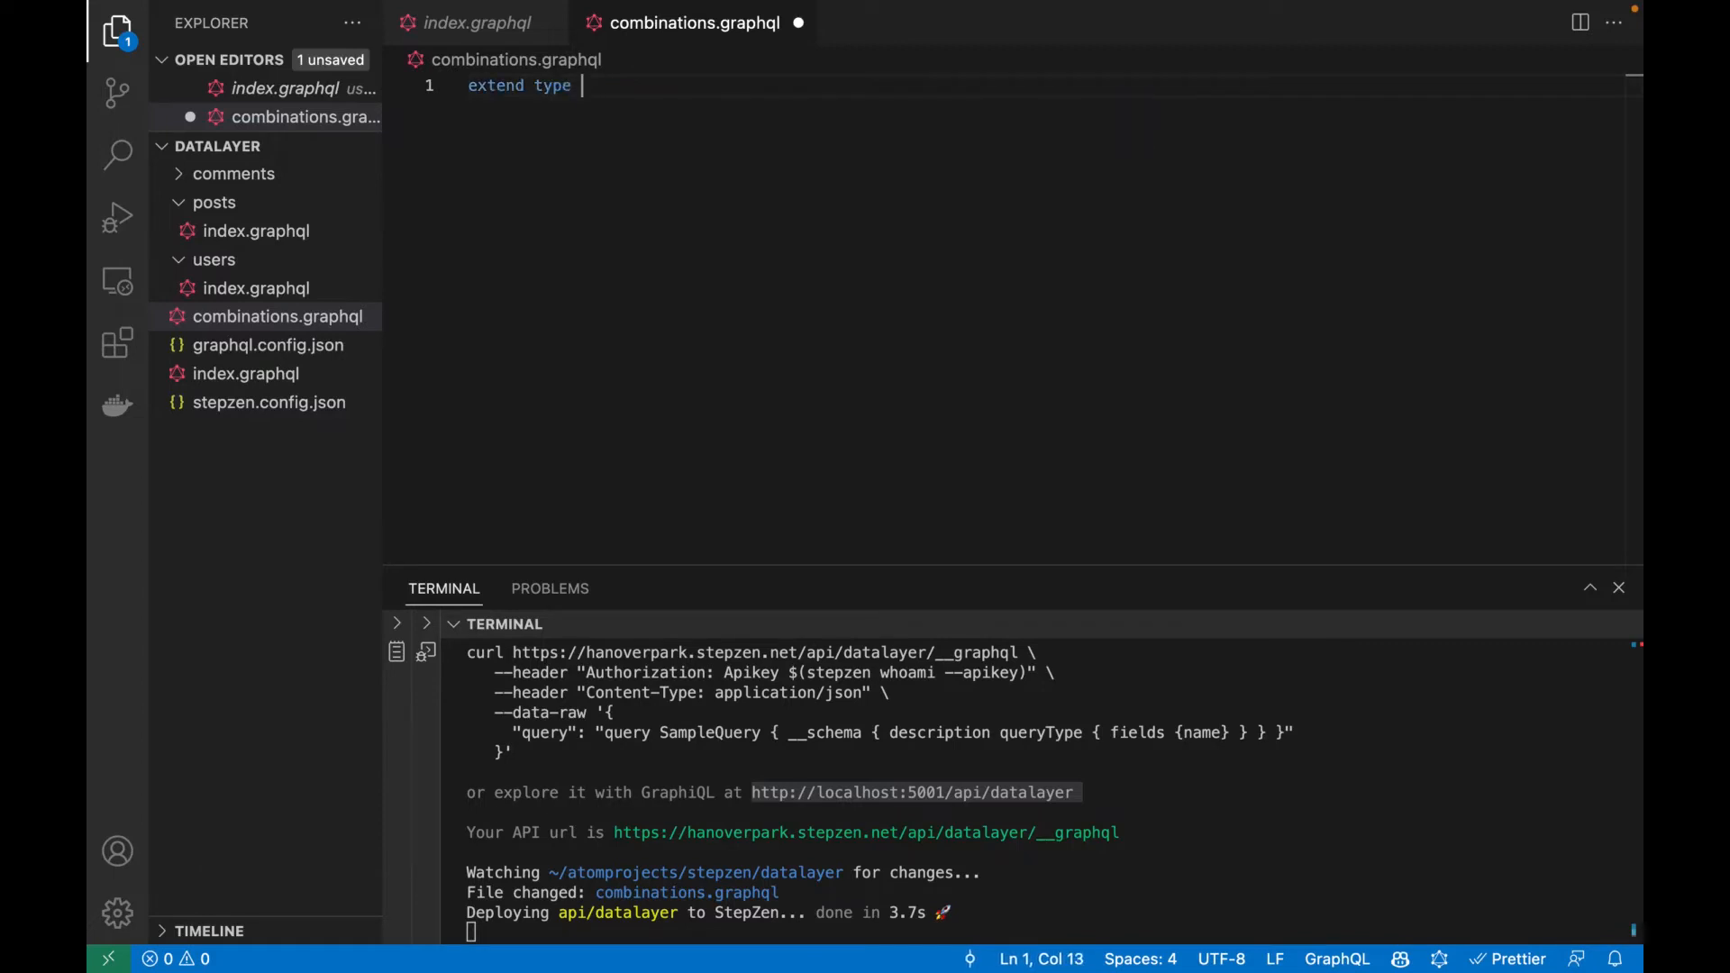
pyautogui.write('Post {')
pyautogui.write('user')
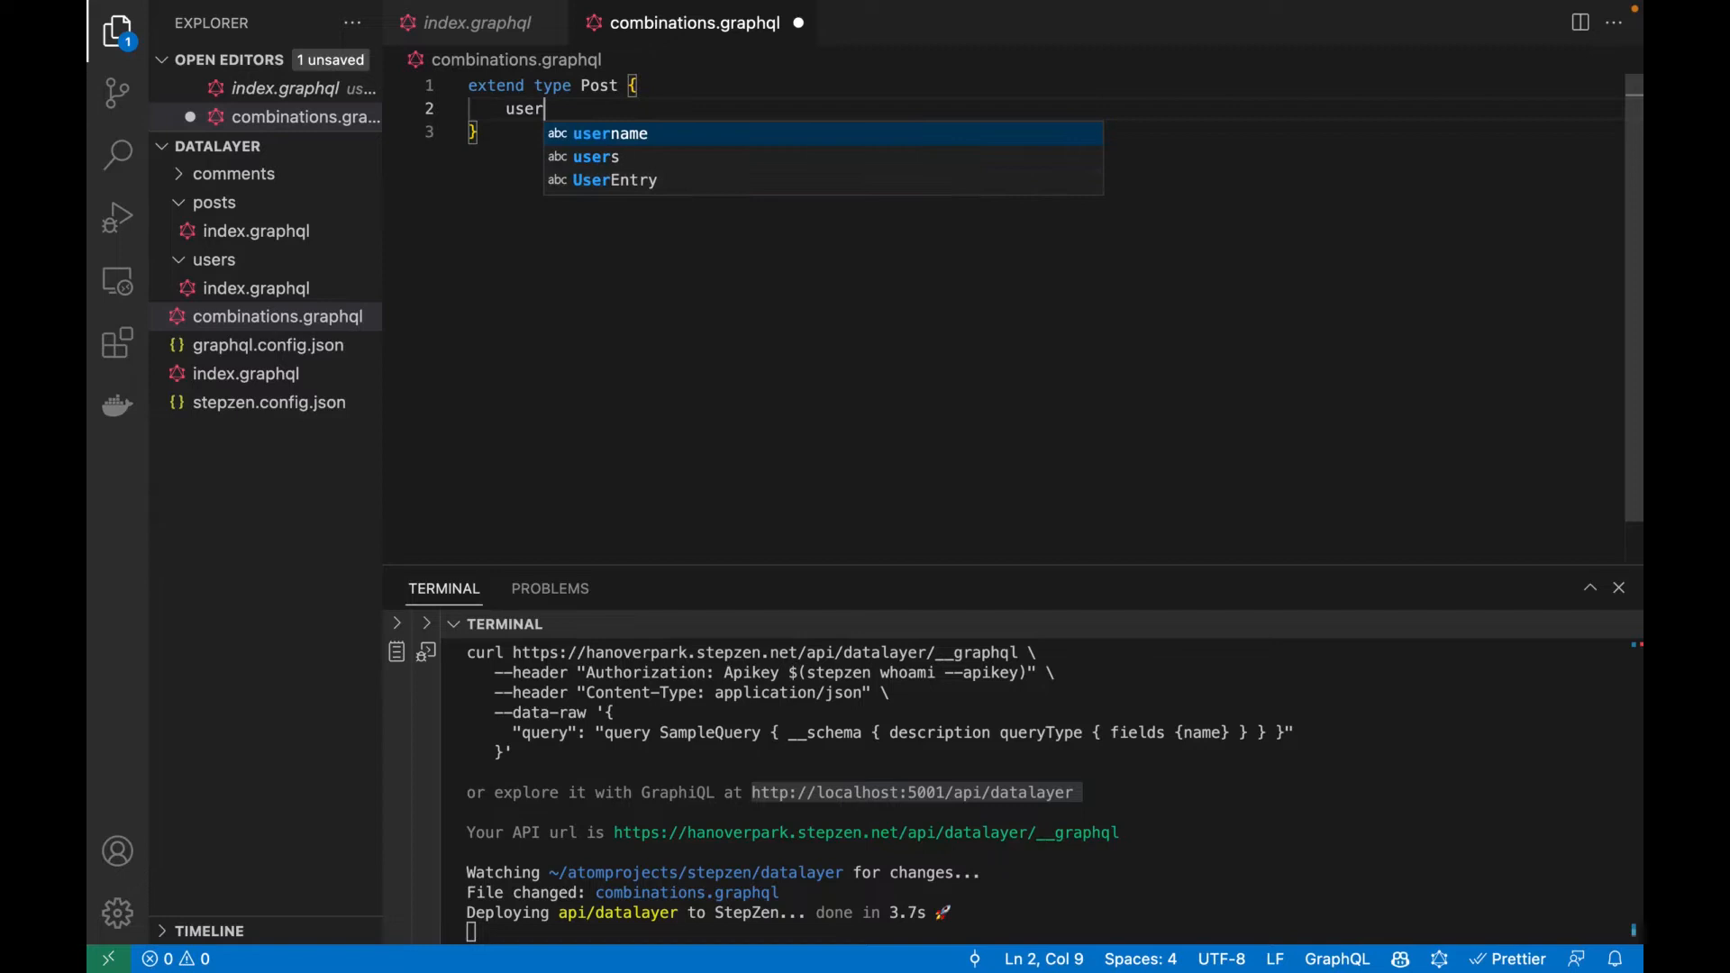
pyautogui.write('comments:')
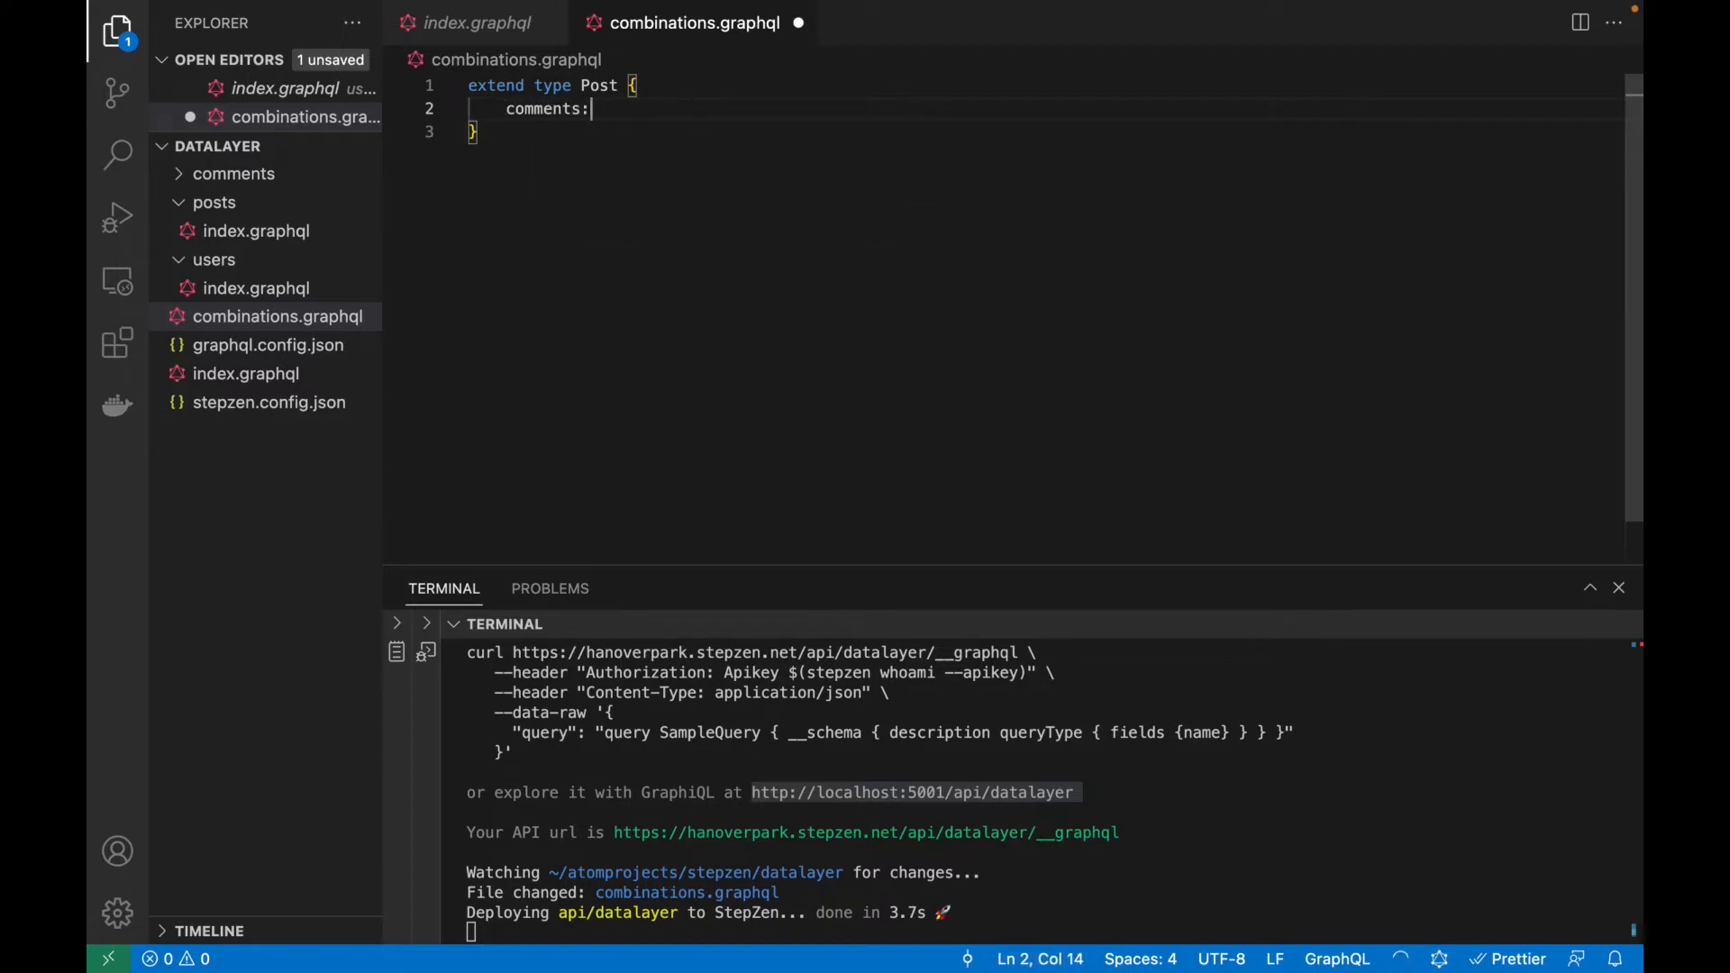
pyautogui.write('[Comment!]!')
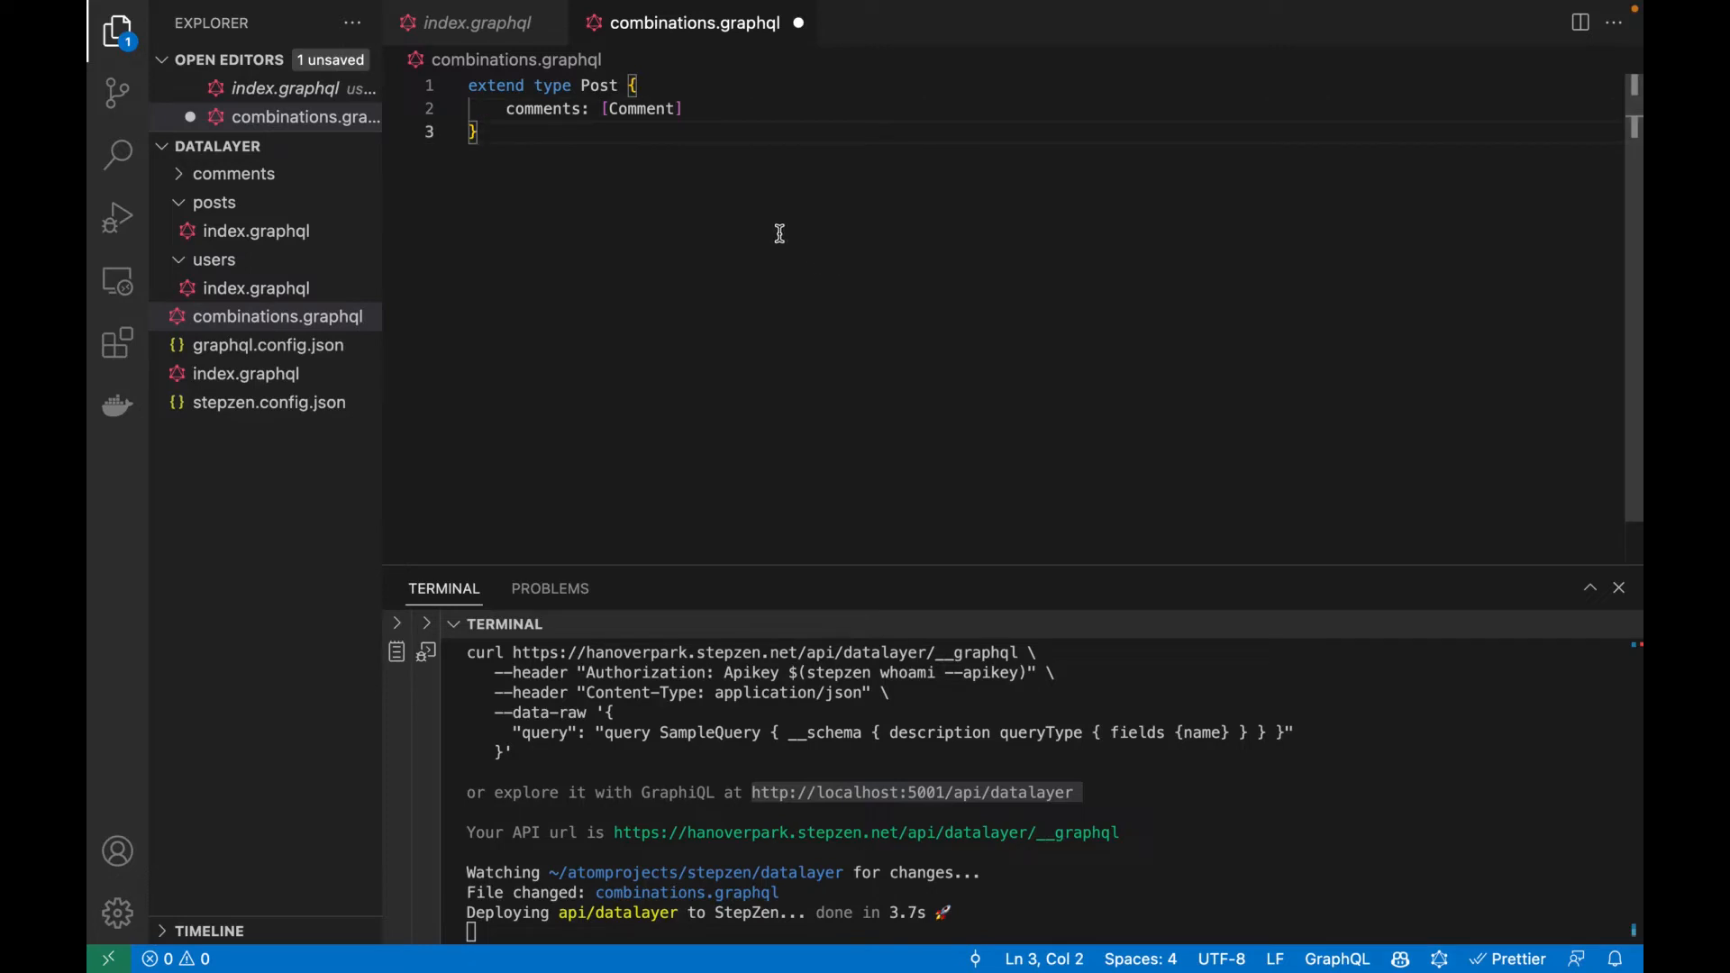
pyautogui.press('enter')
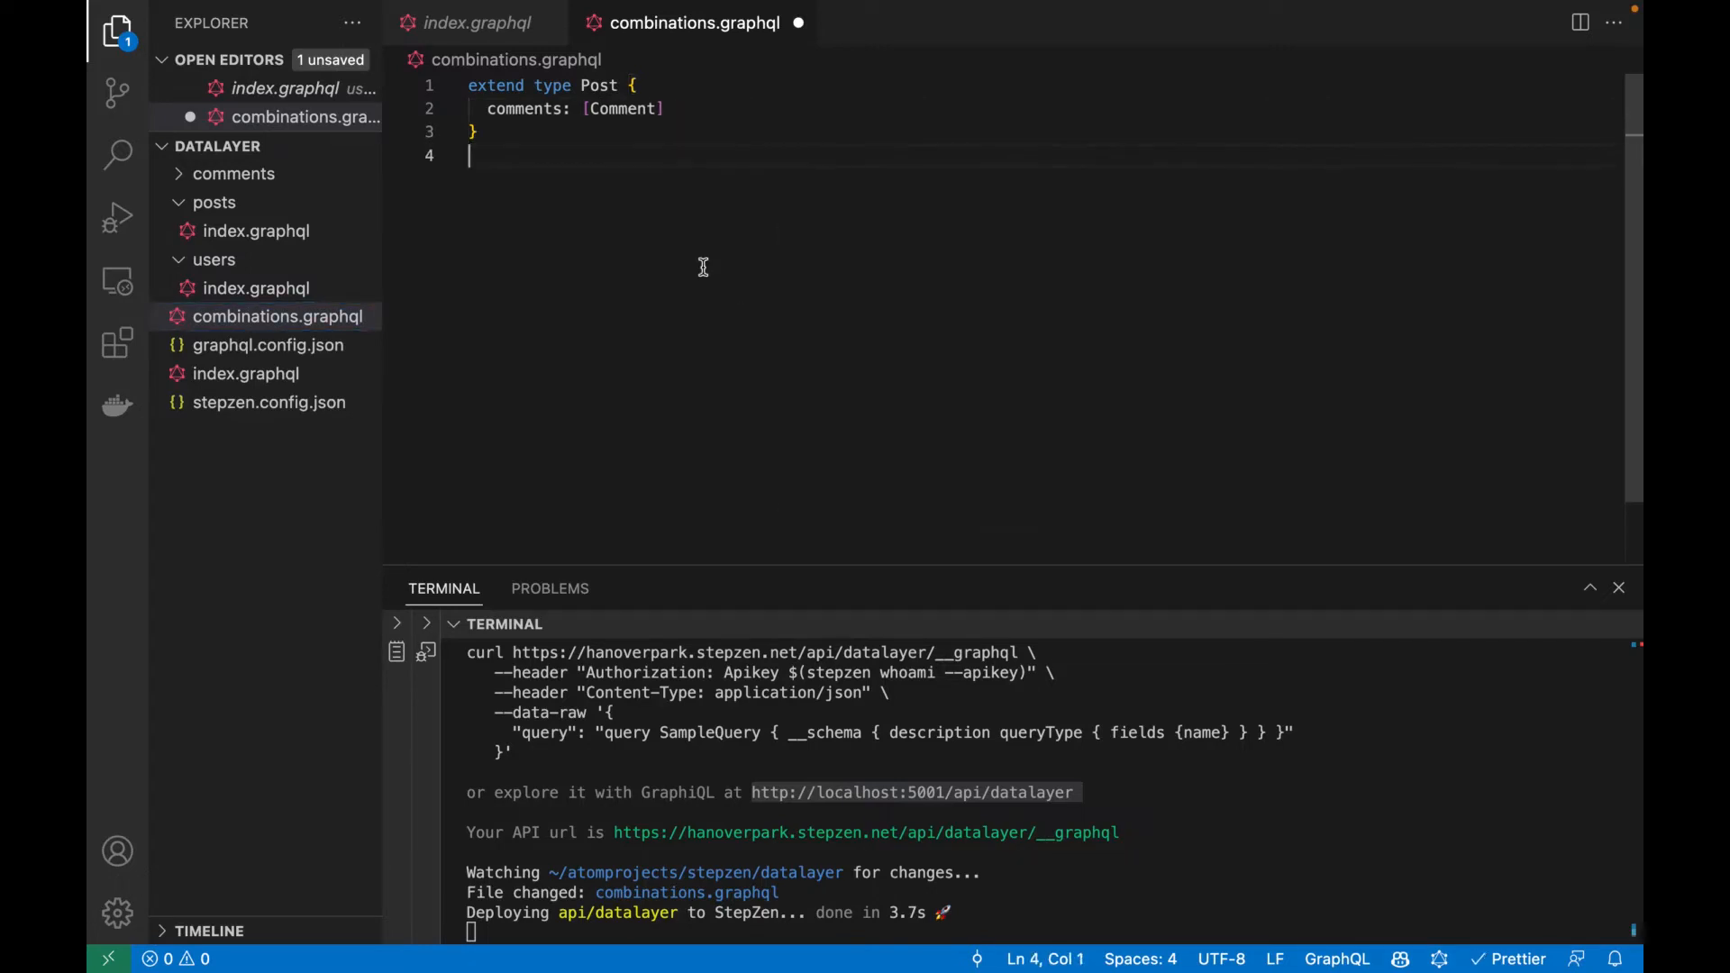
pyautogui.press('ctrl+s')
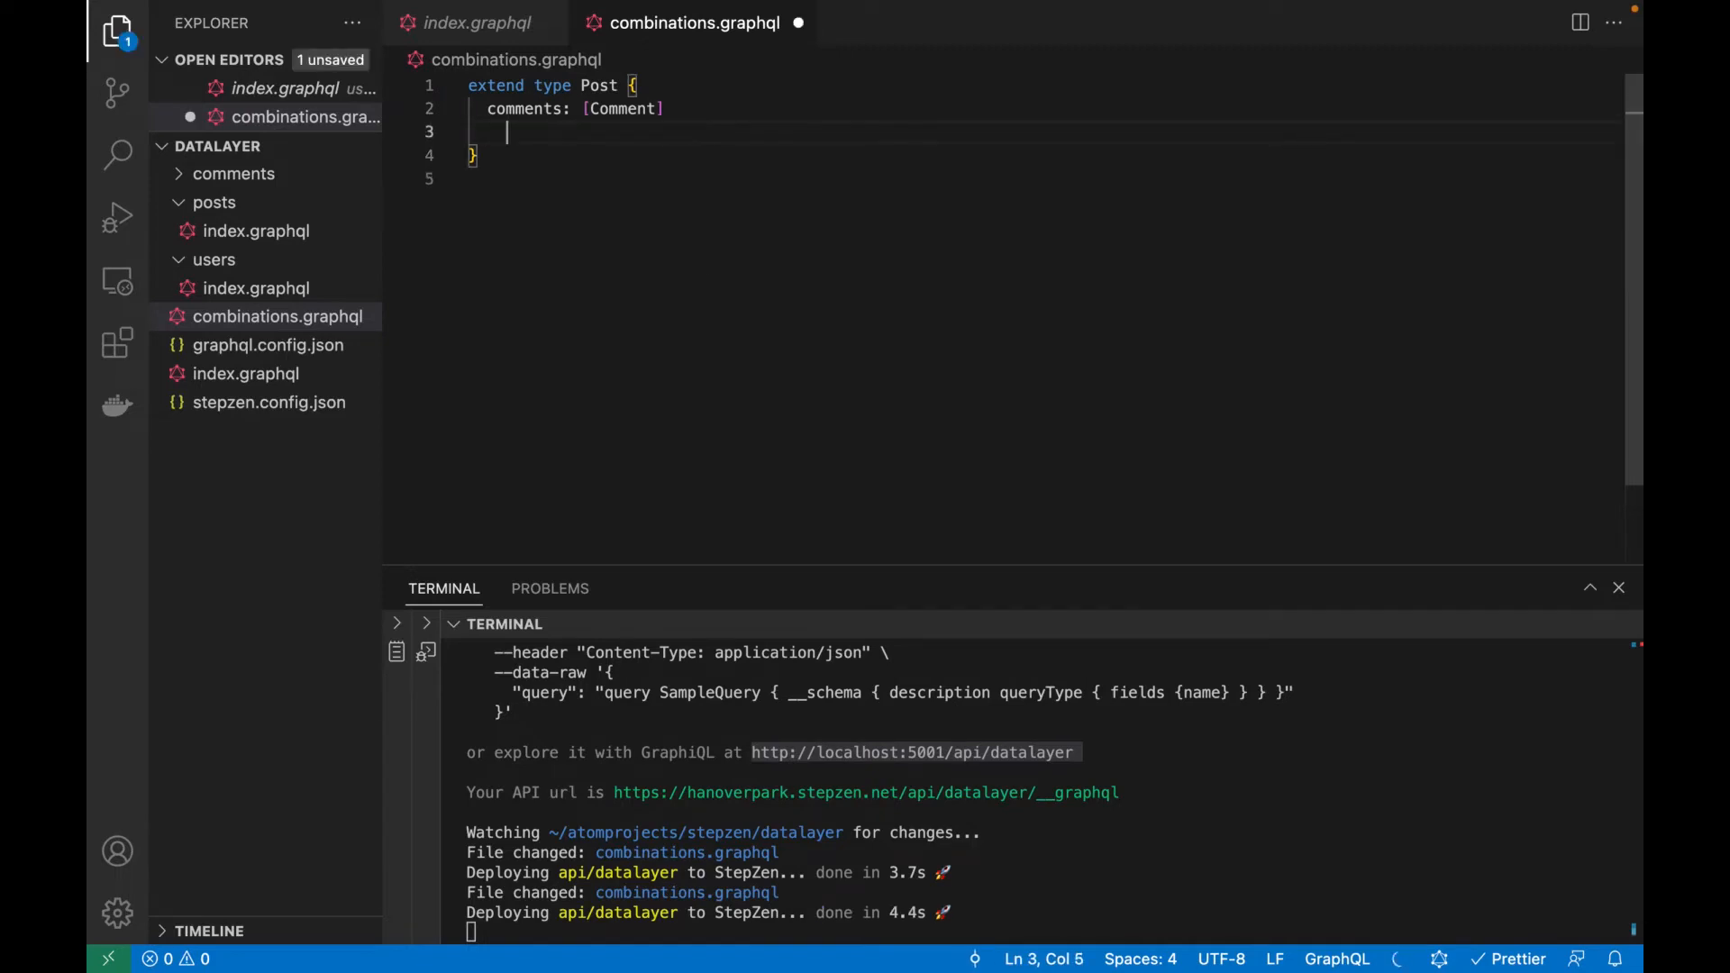
pyautogui.write('@materializer(query: "" arguments: [{ name: "" field: ""}])')
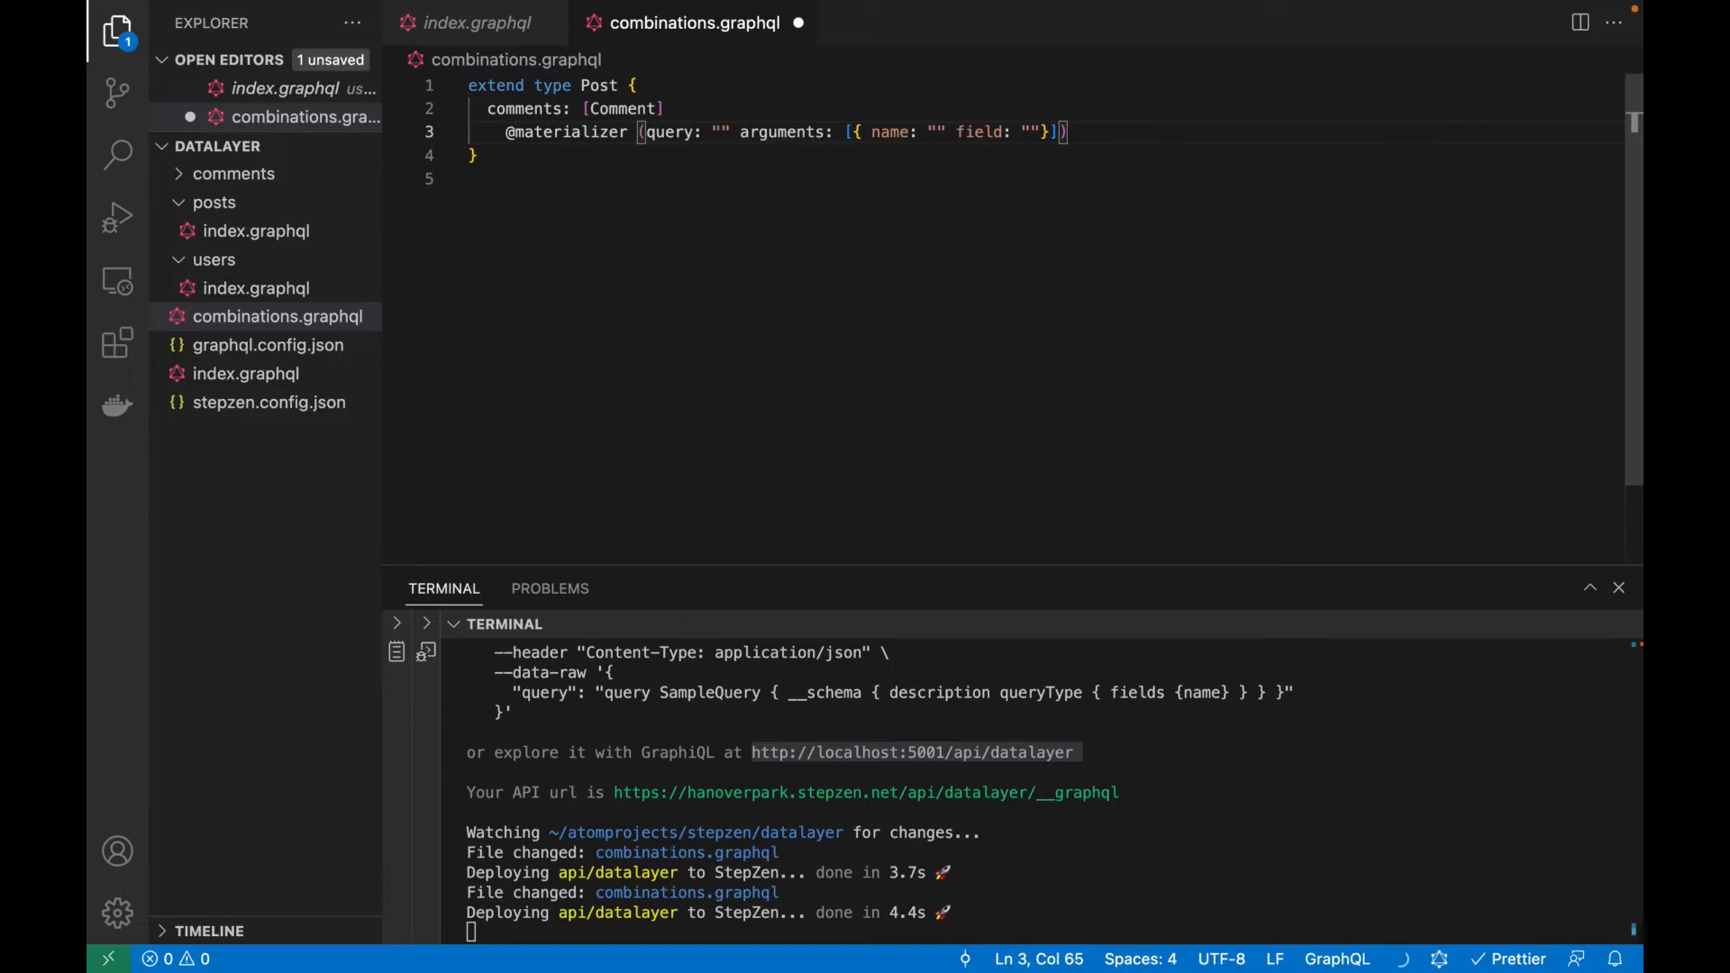
pyautogui.click(718, 132)
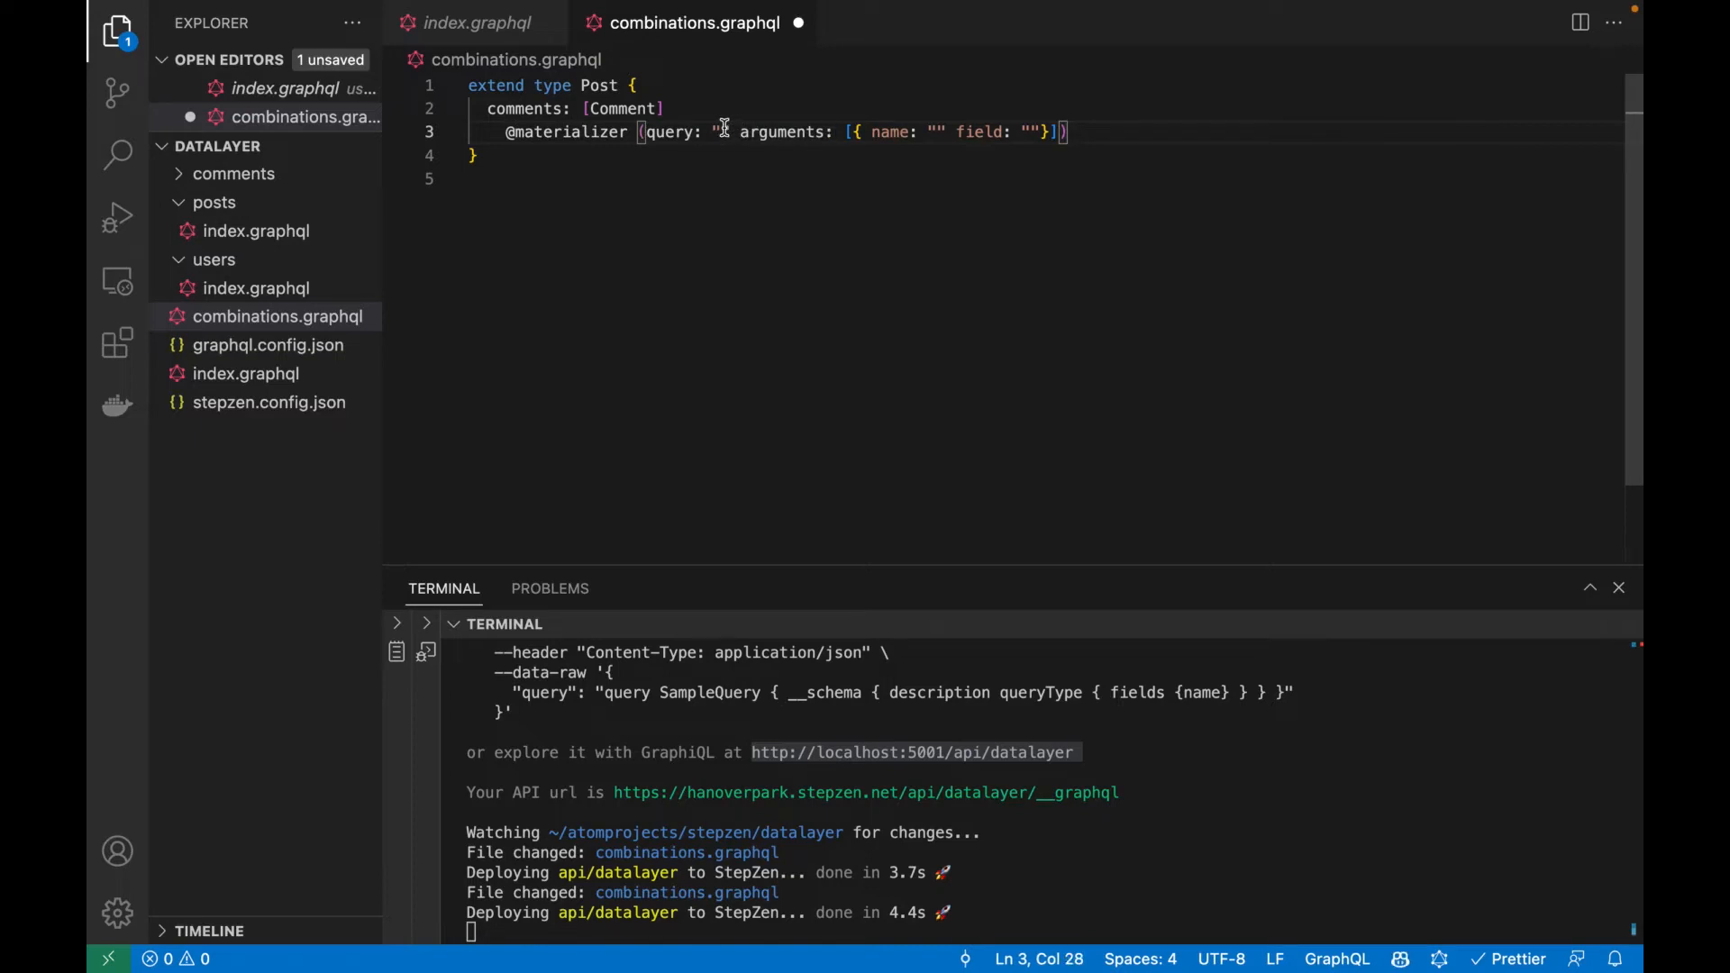
pyautogui.write('comm')
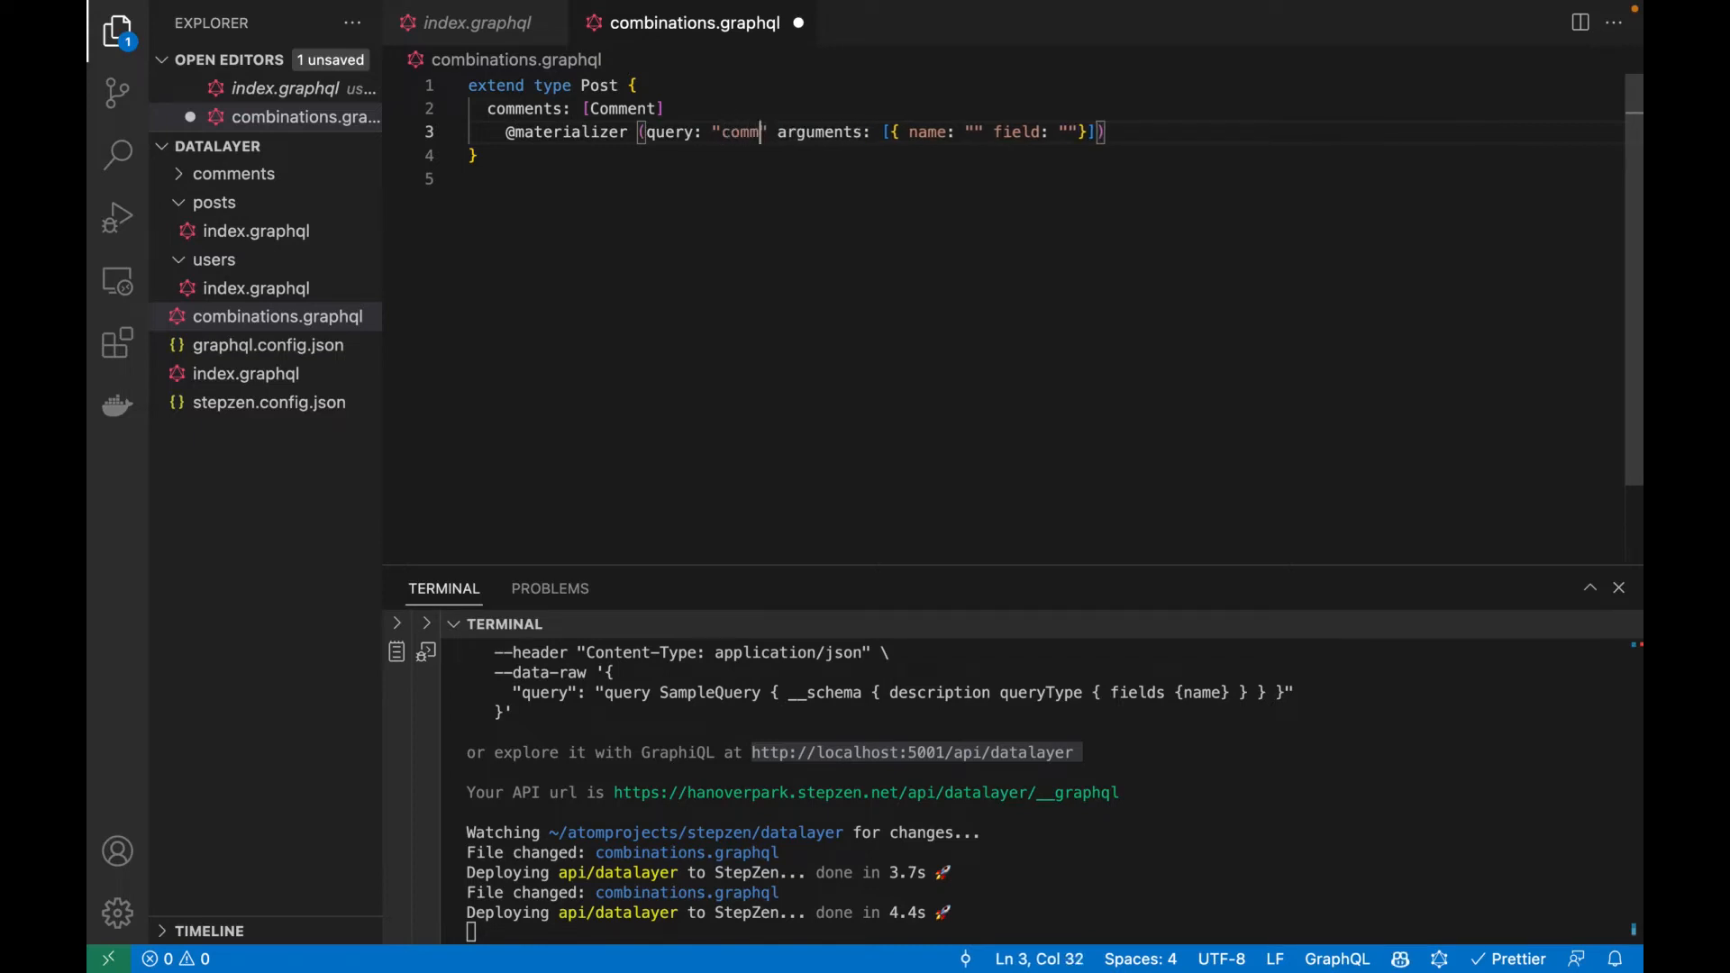
pyautogui.write('ents')
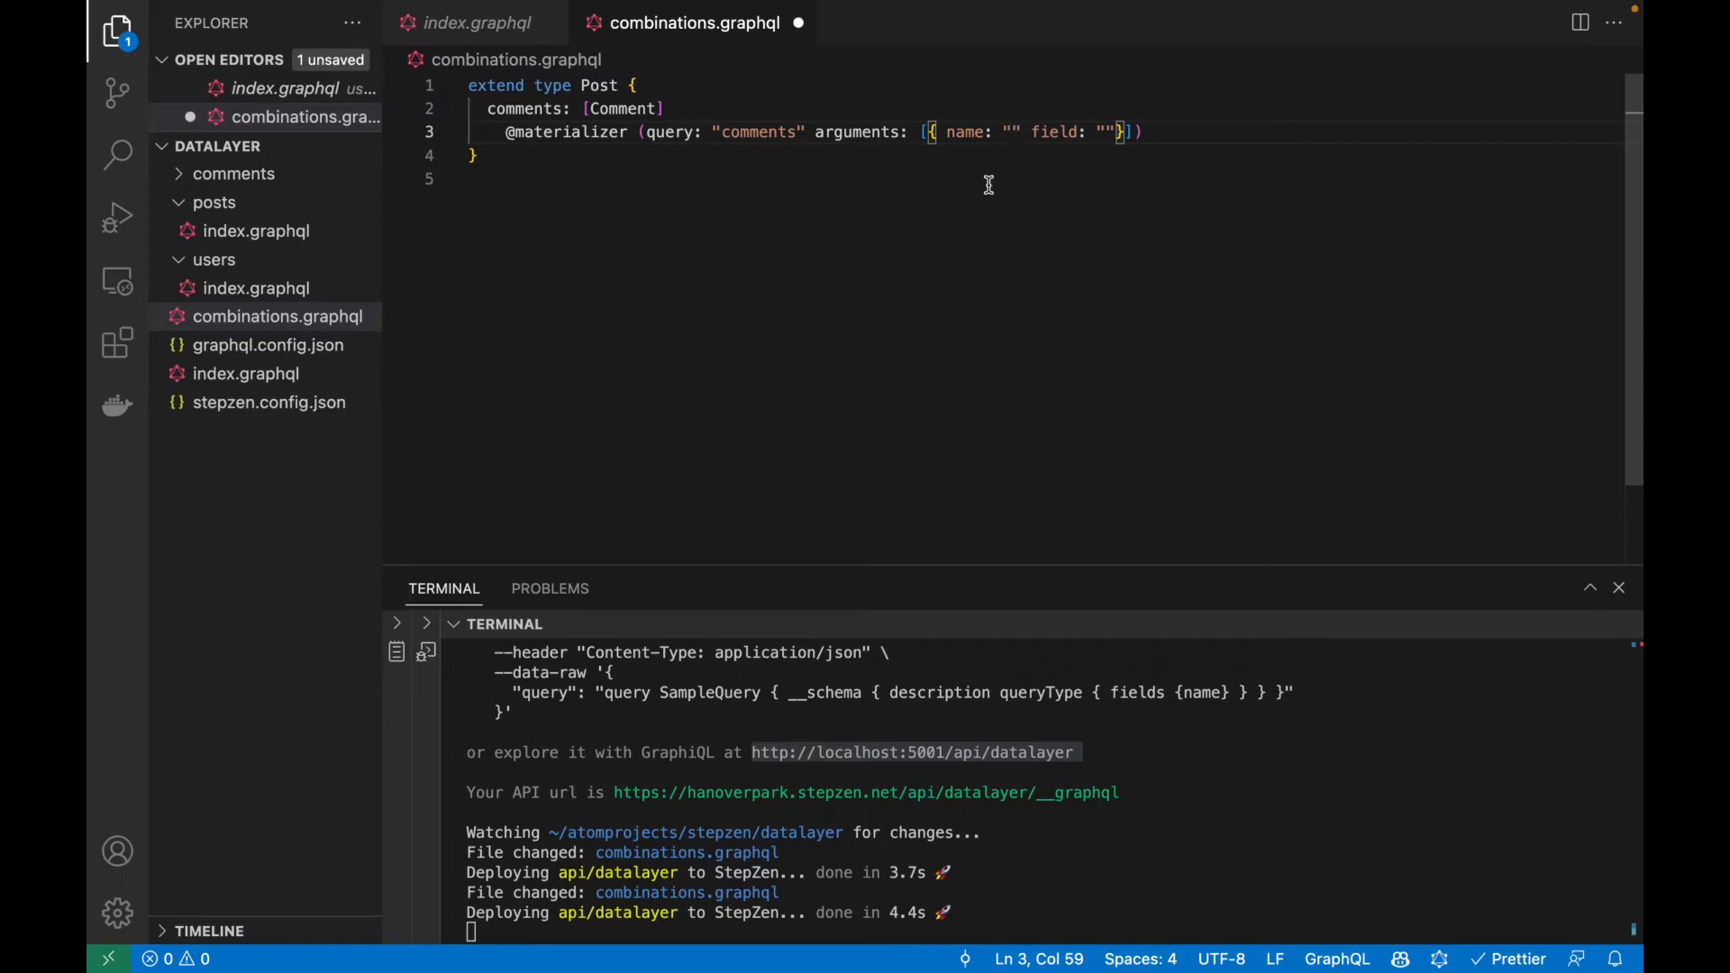
pyautogui.write('postId')
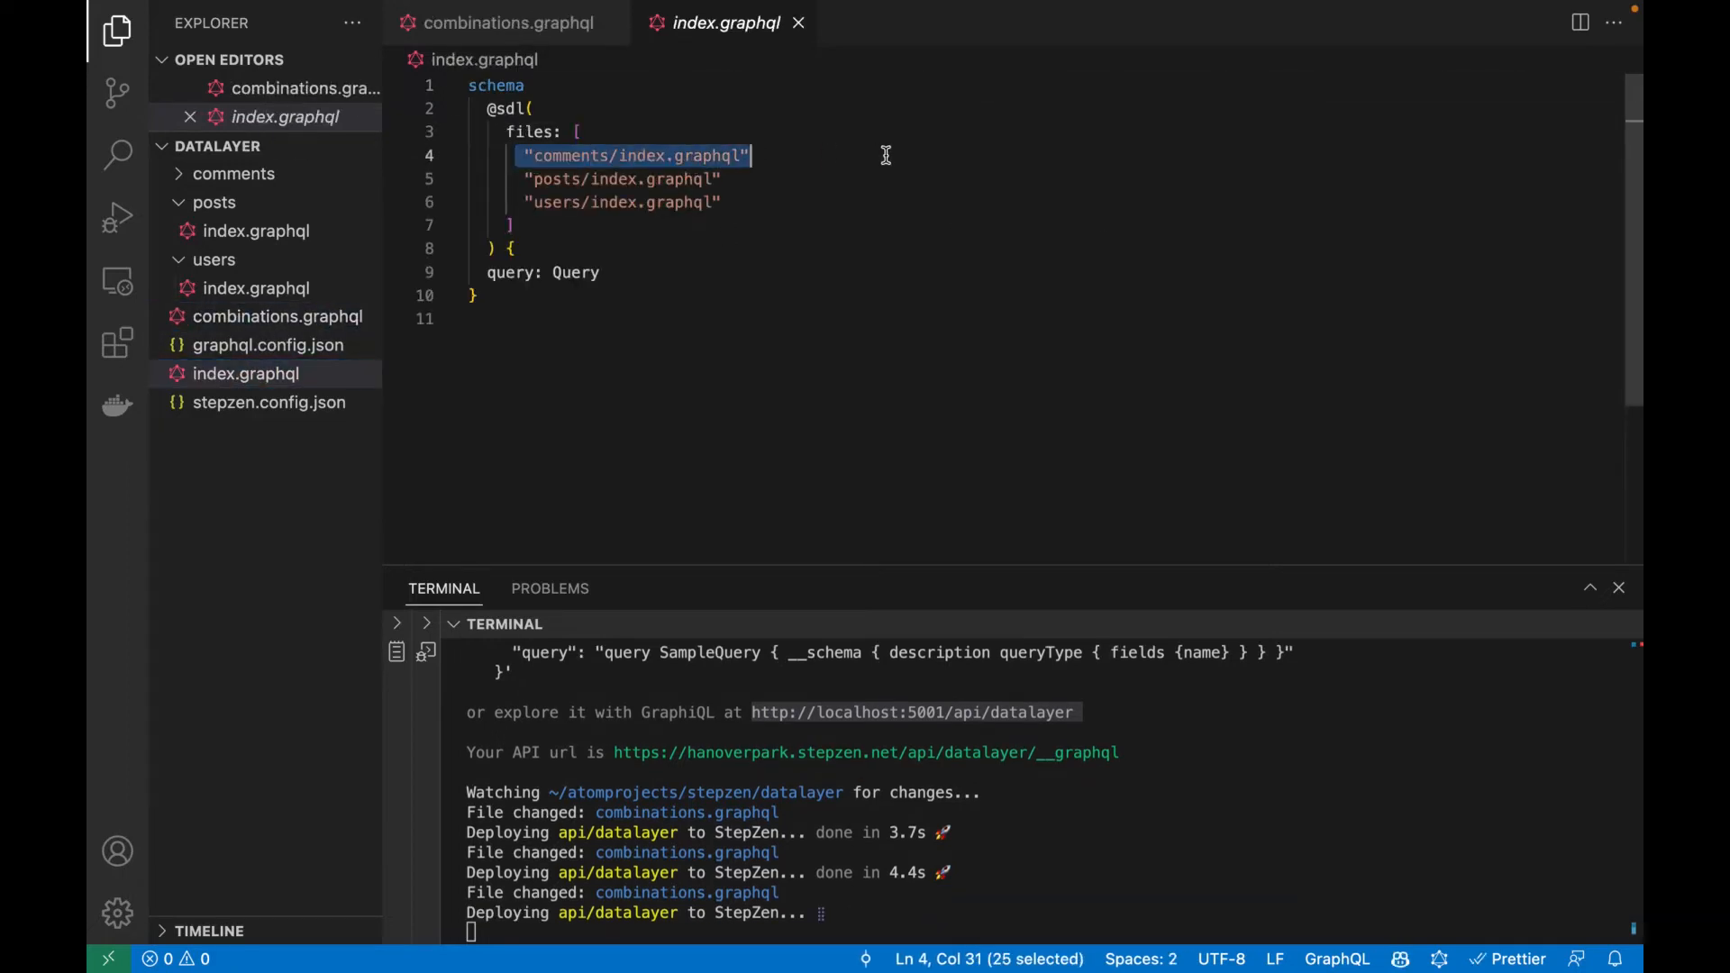
# Duplicate the comments schema entry in root index.graphql as "combinations.graphql" and return to the combinations file.
pyautogui.press('Enter')
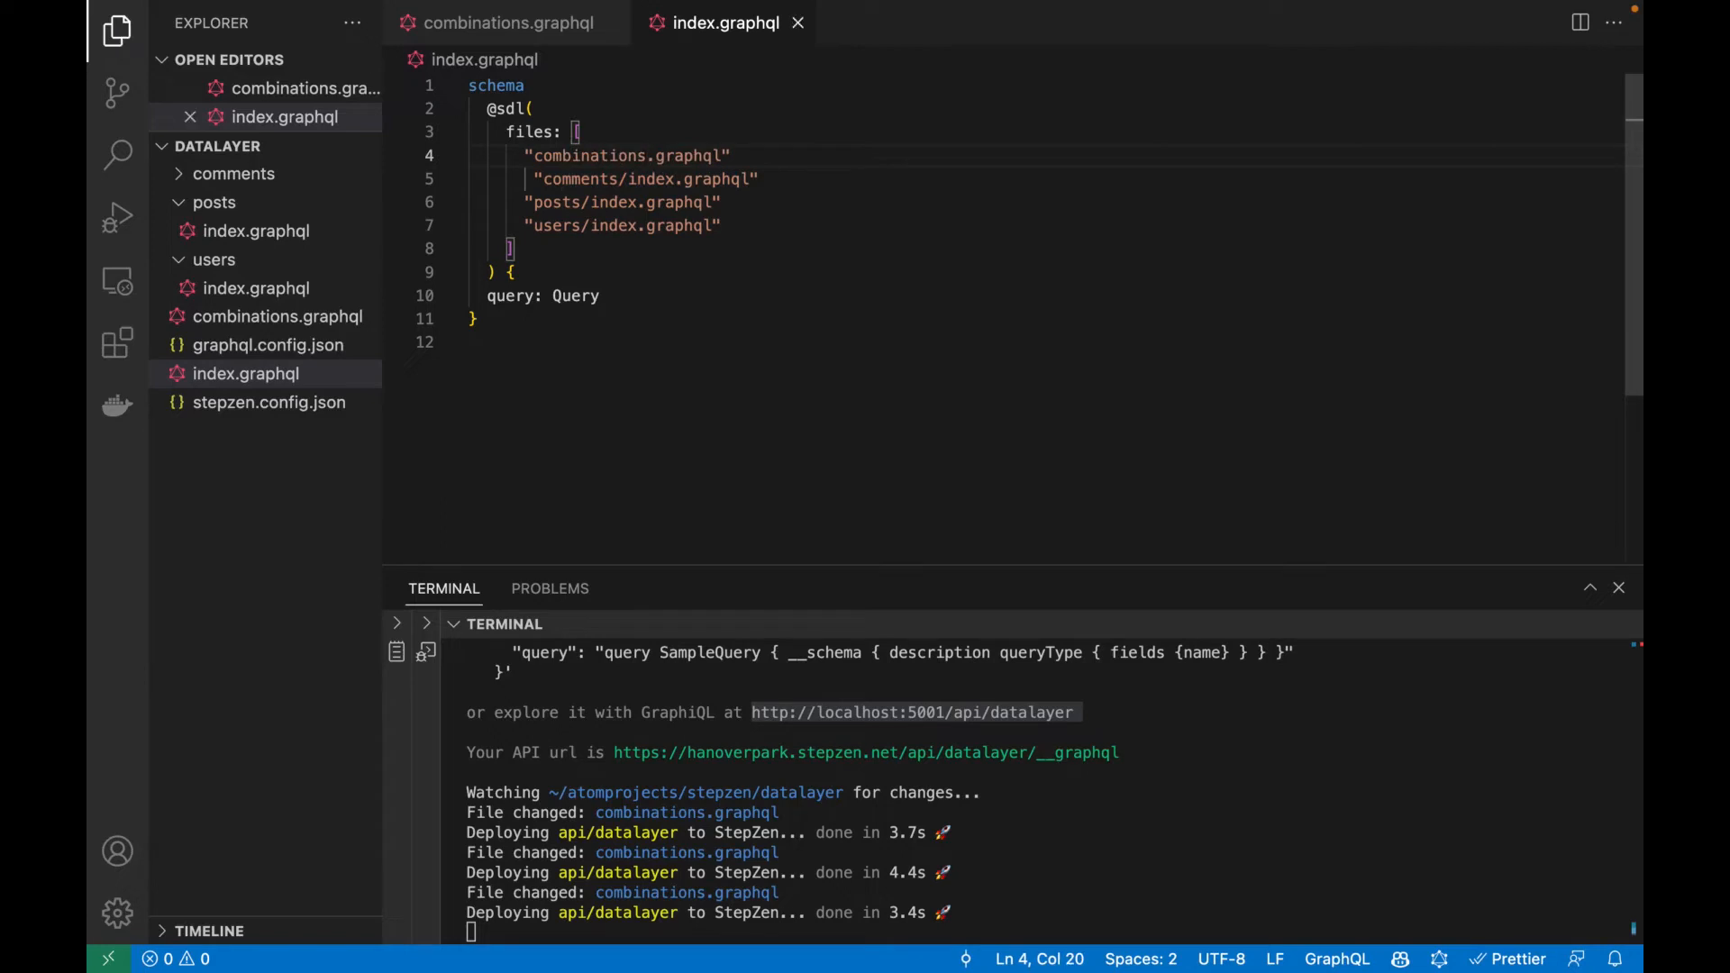
pyautogui.rightClick(510, 272)
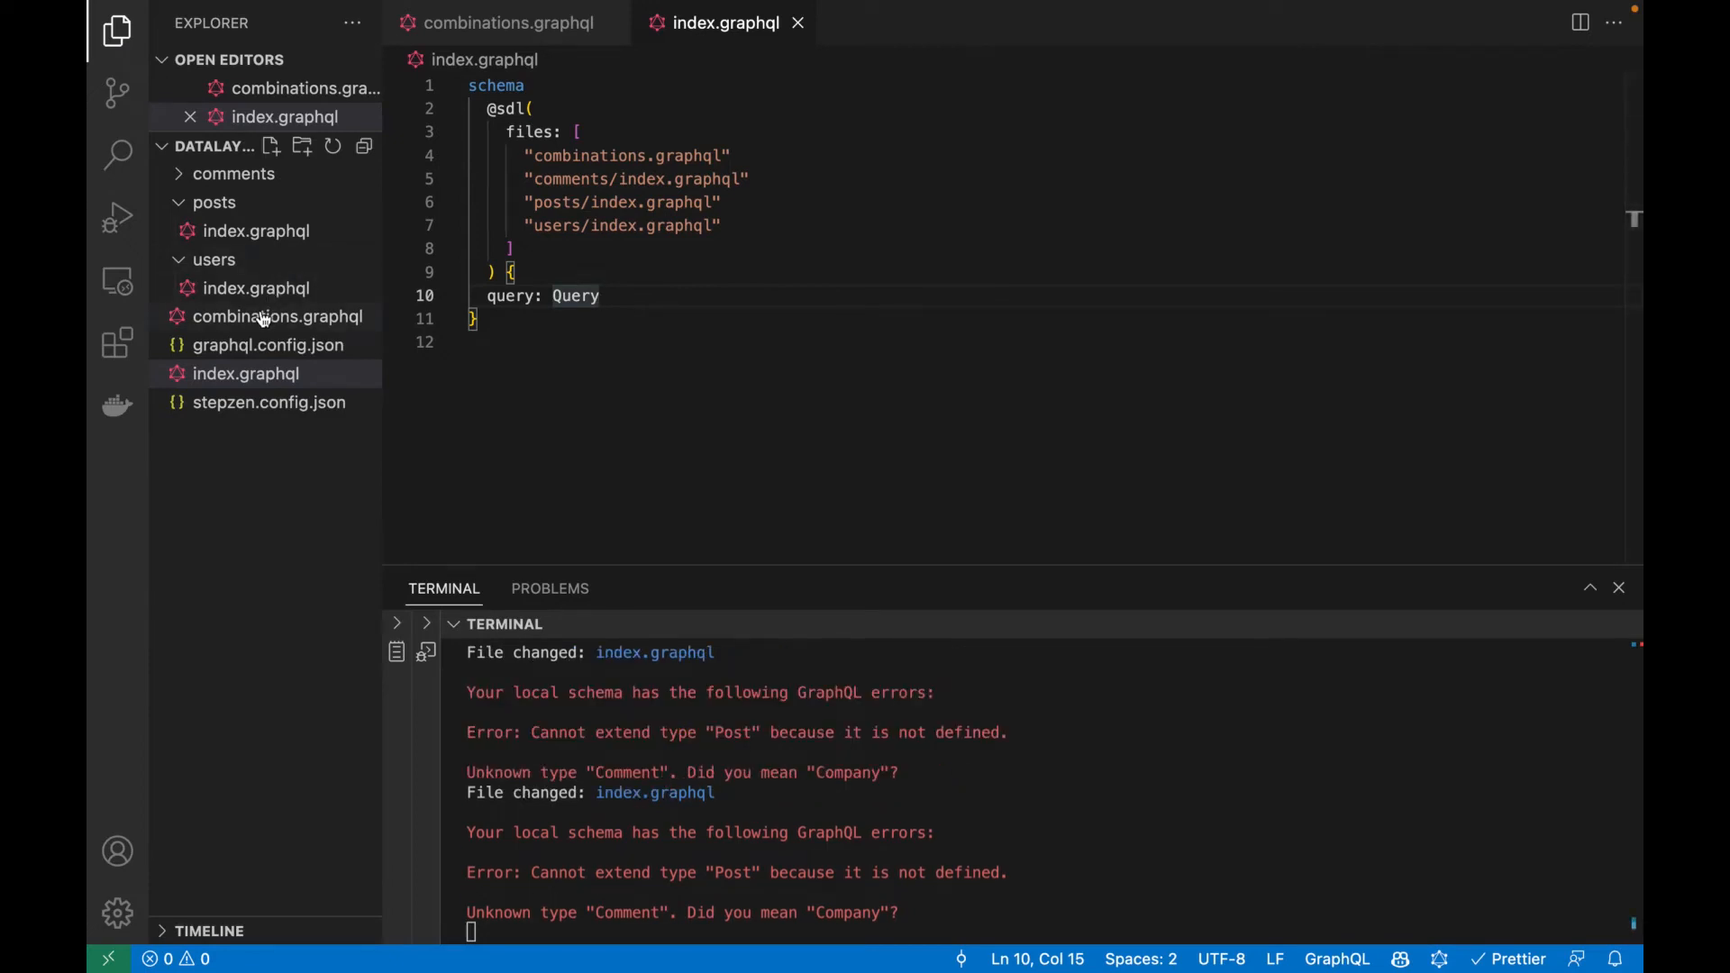
pyautogui.click(277, 318)
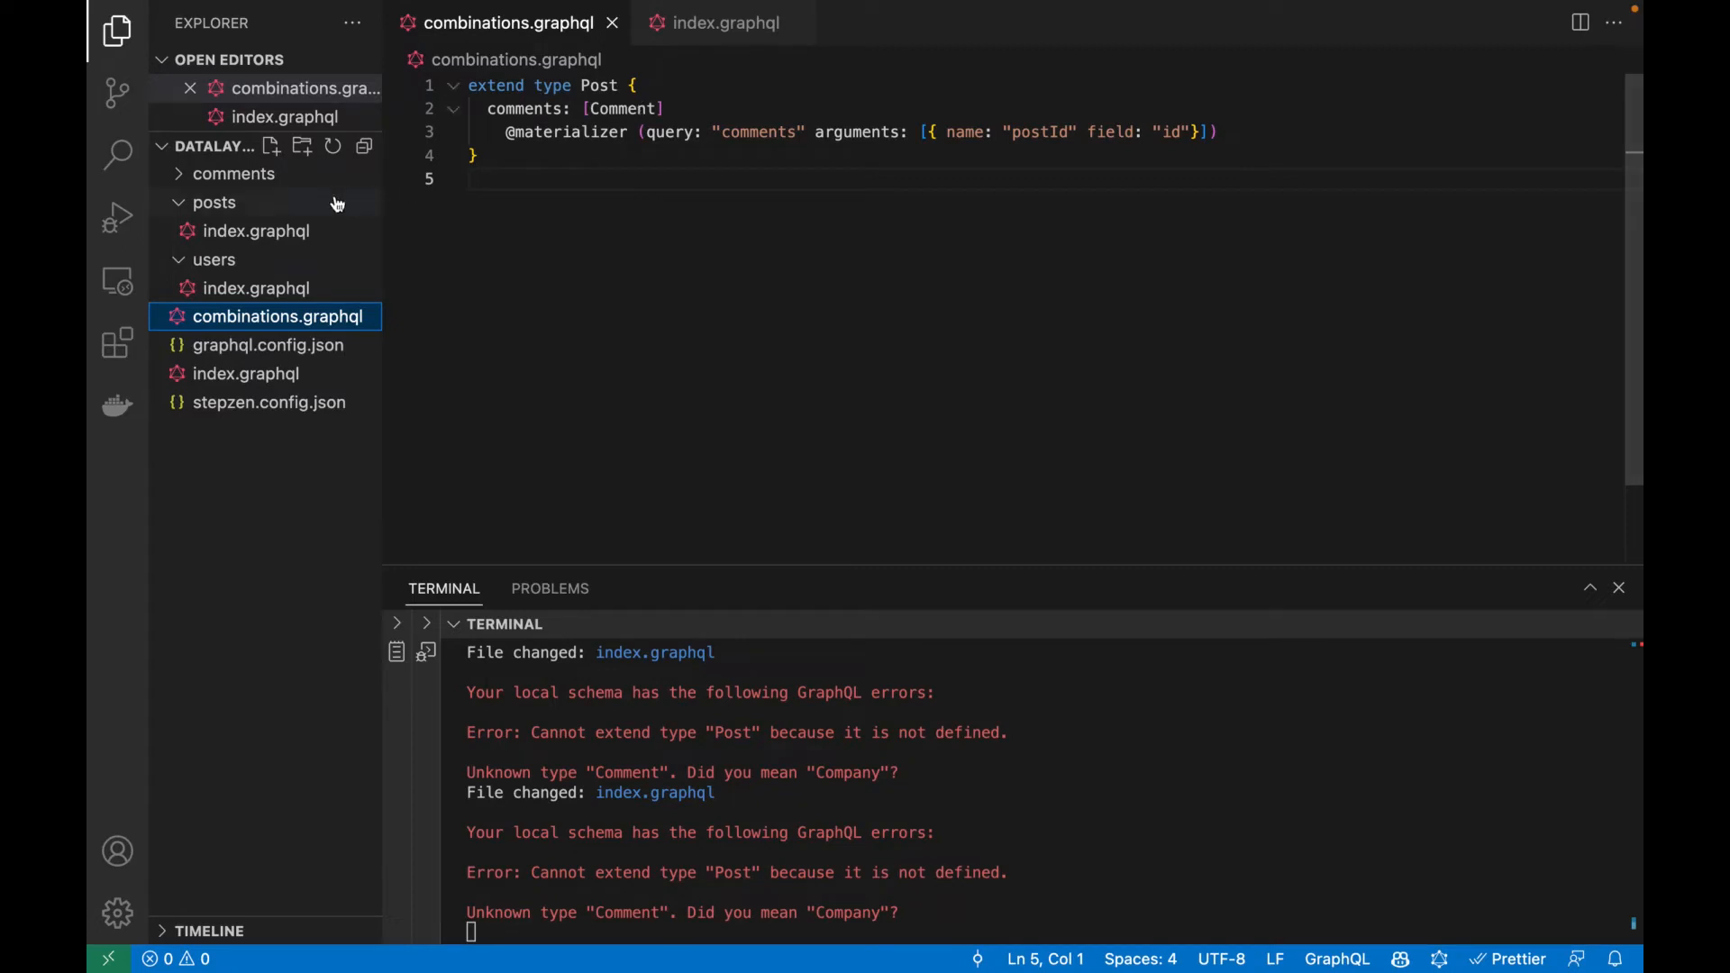
# Copy CommentEntry from comments/index.graphql and use it as the comments list type in combinations.graphql.
pyautogui.click(256, 231)
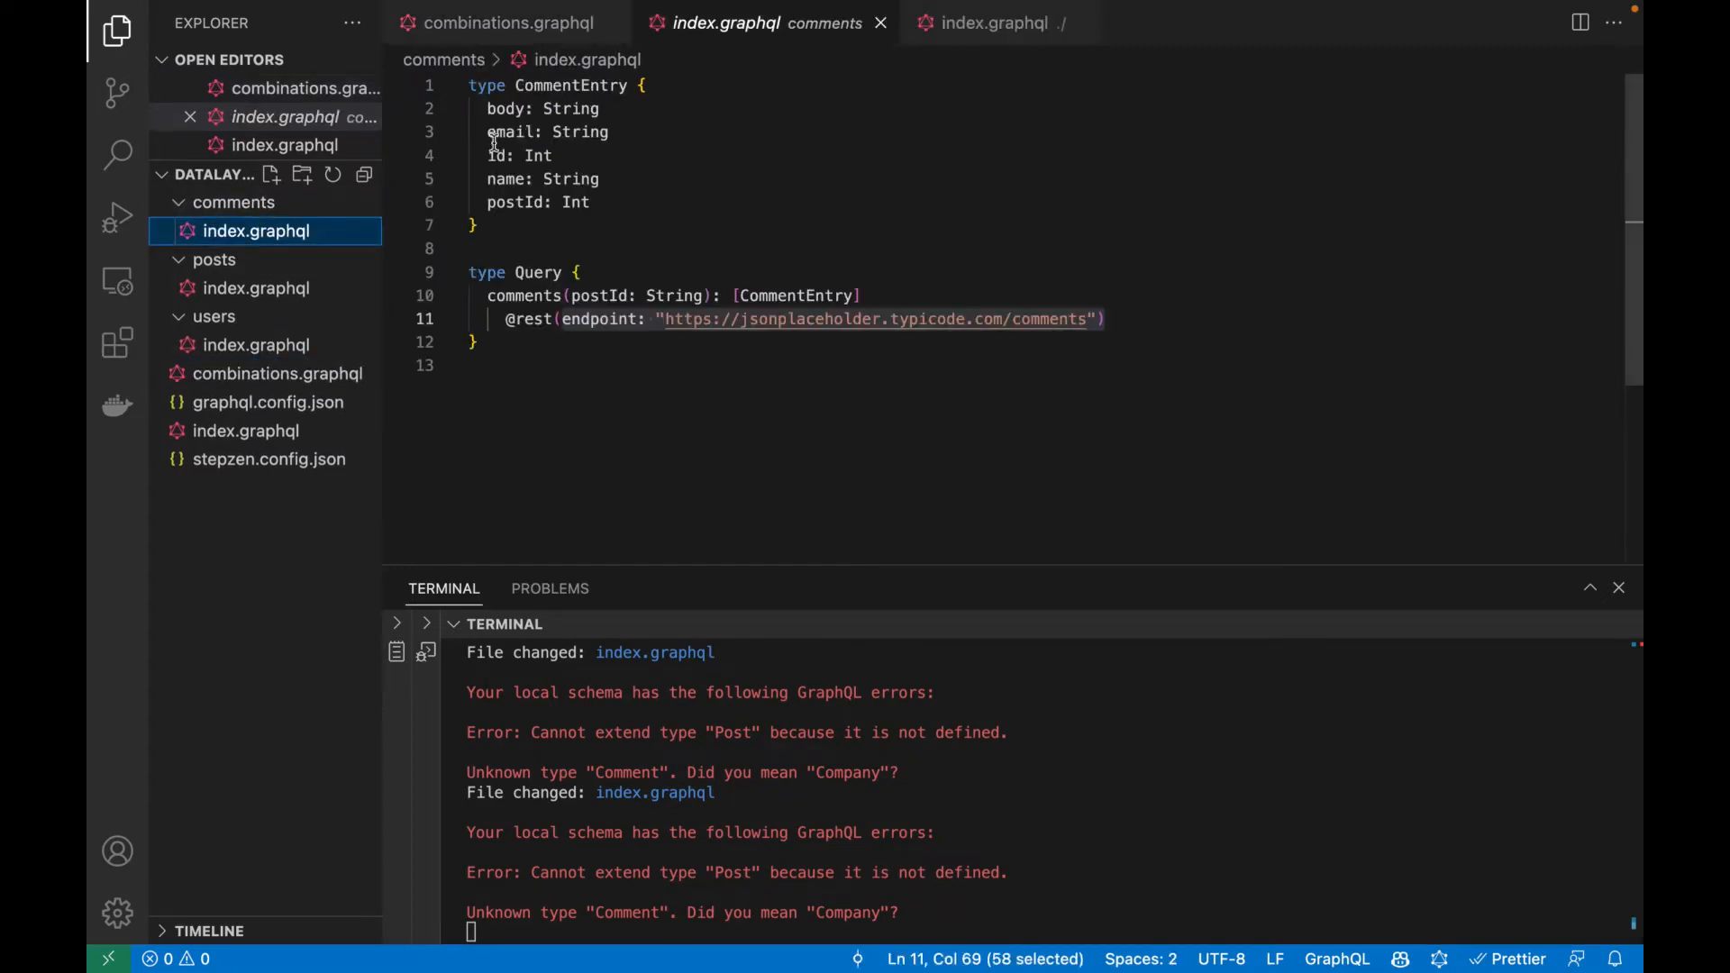
pyautogui.doubleClick(571, 85)
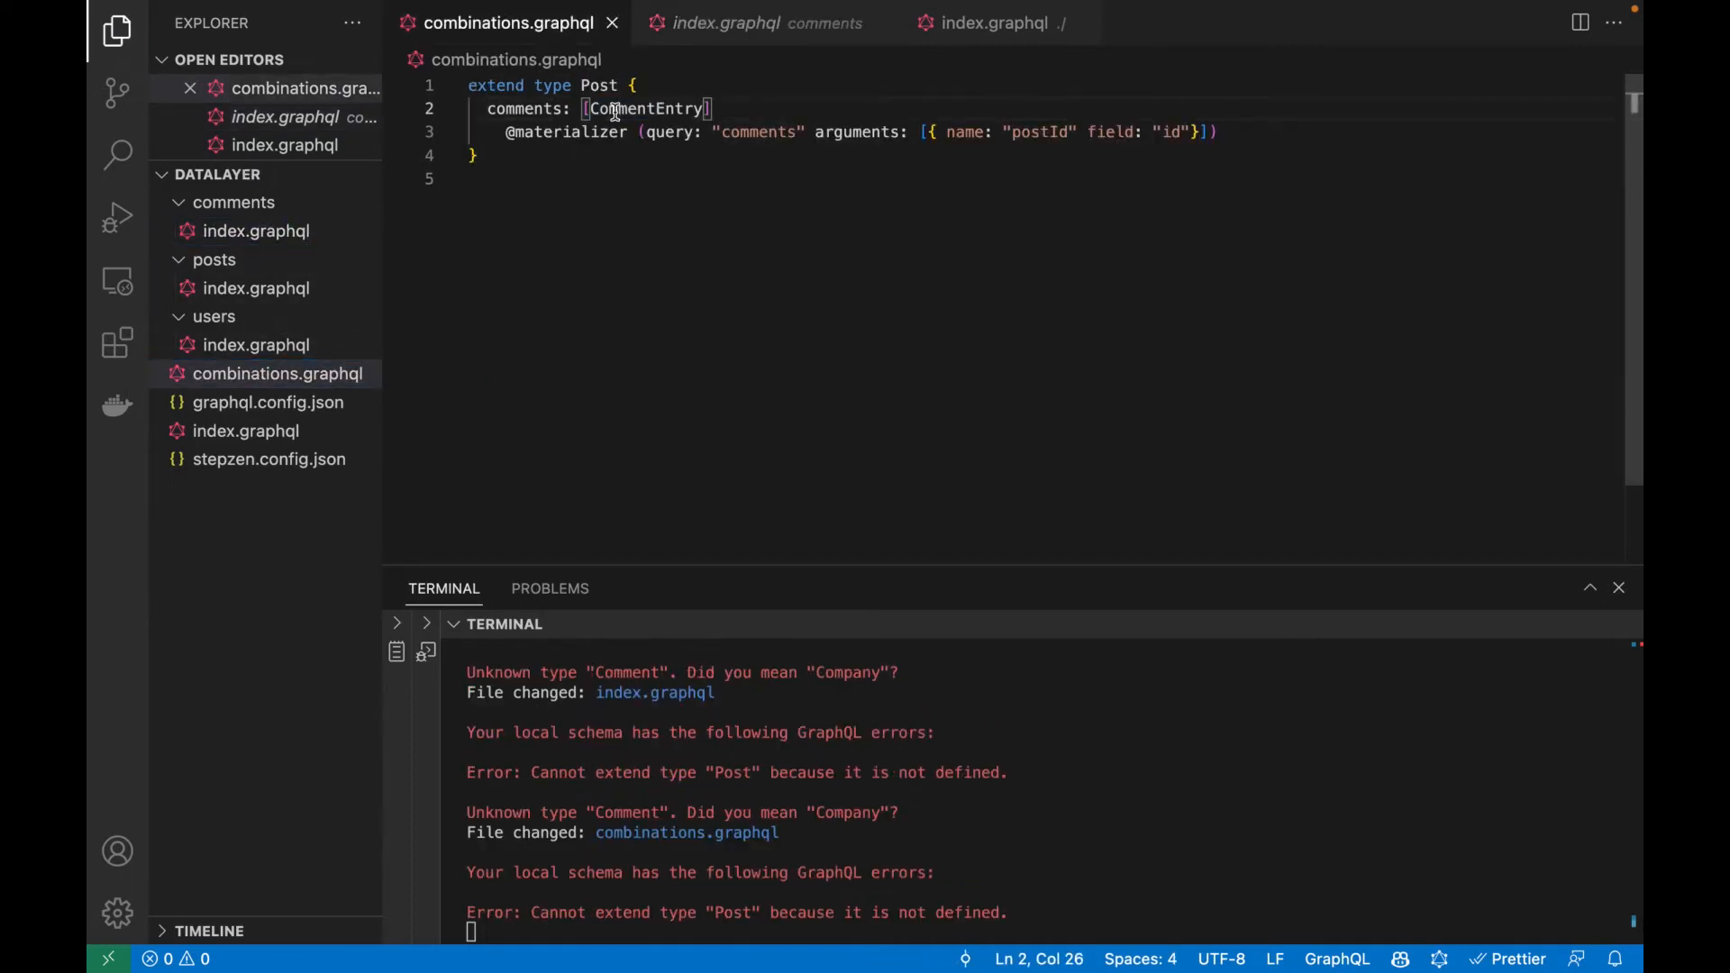
pyautogui.moveTo(759, 528)
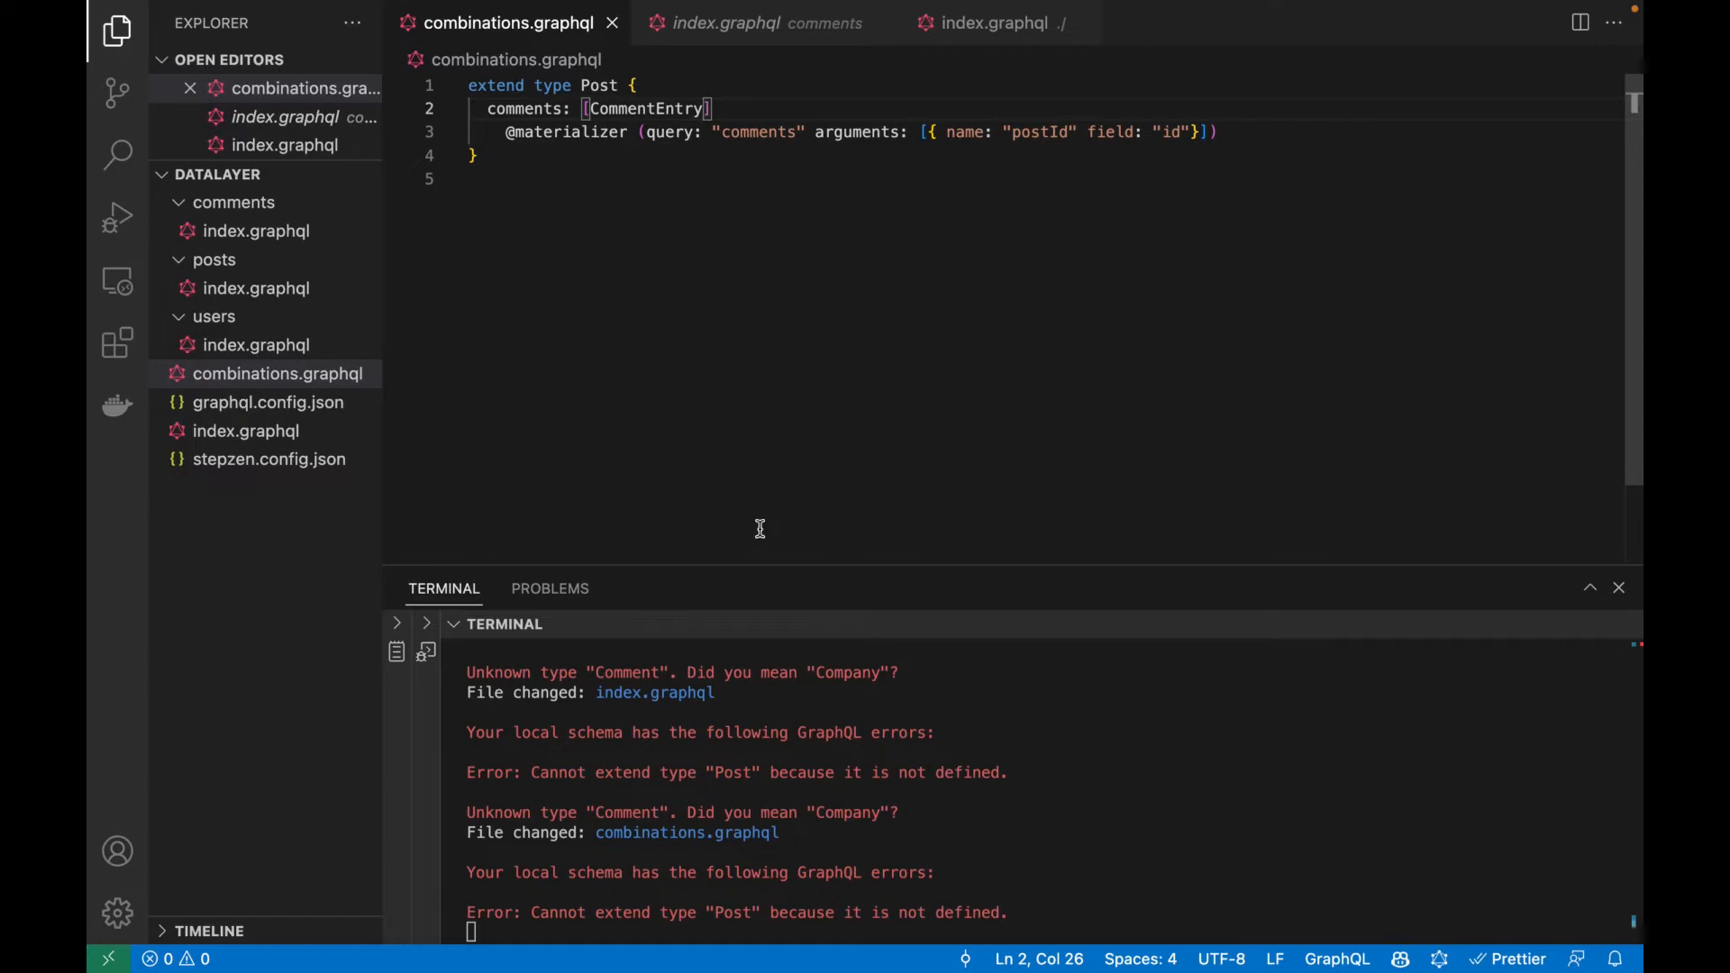
pyautogui.doubleClick(600, 85)
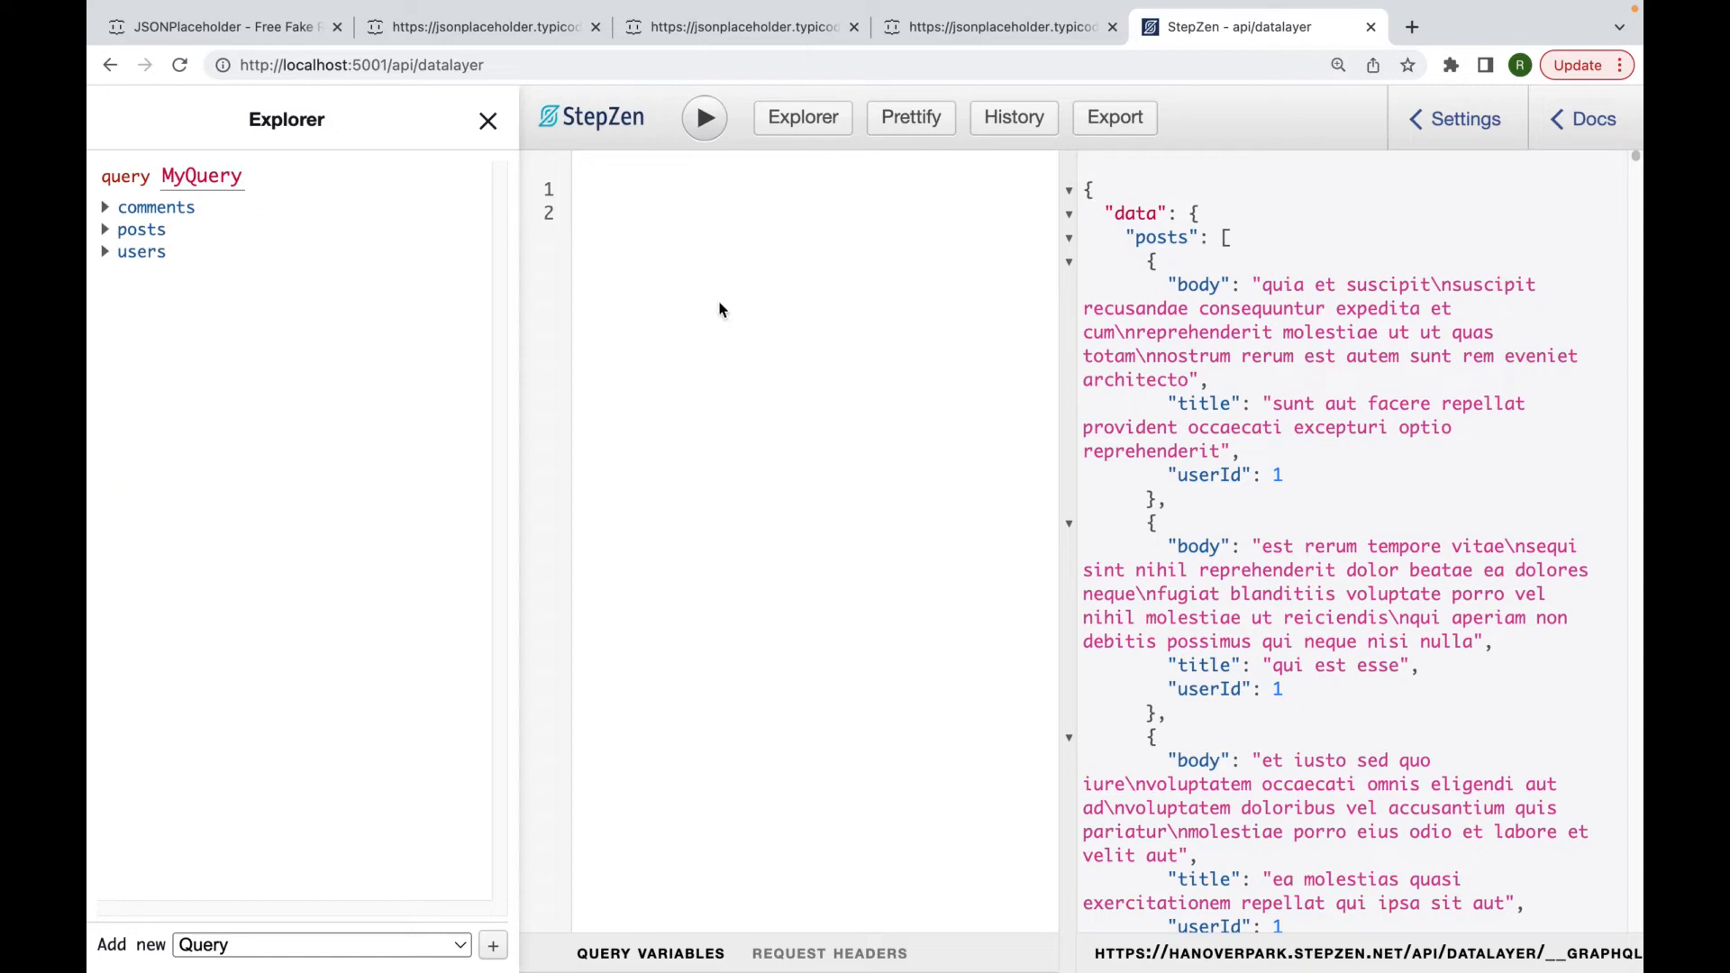
# Run a posts query with nested comments { name }, dropping the root comments query.
pyautogui.click(181, 65)
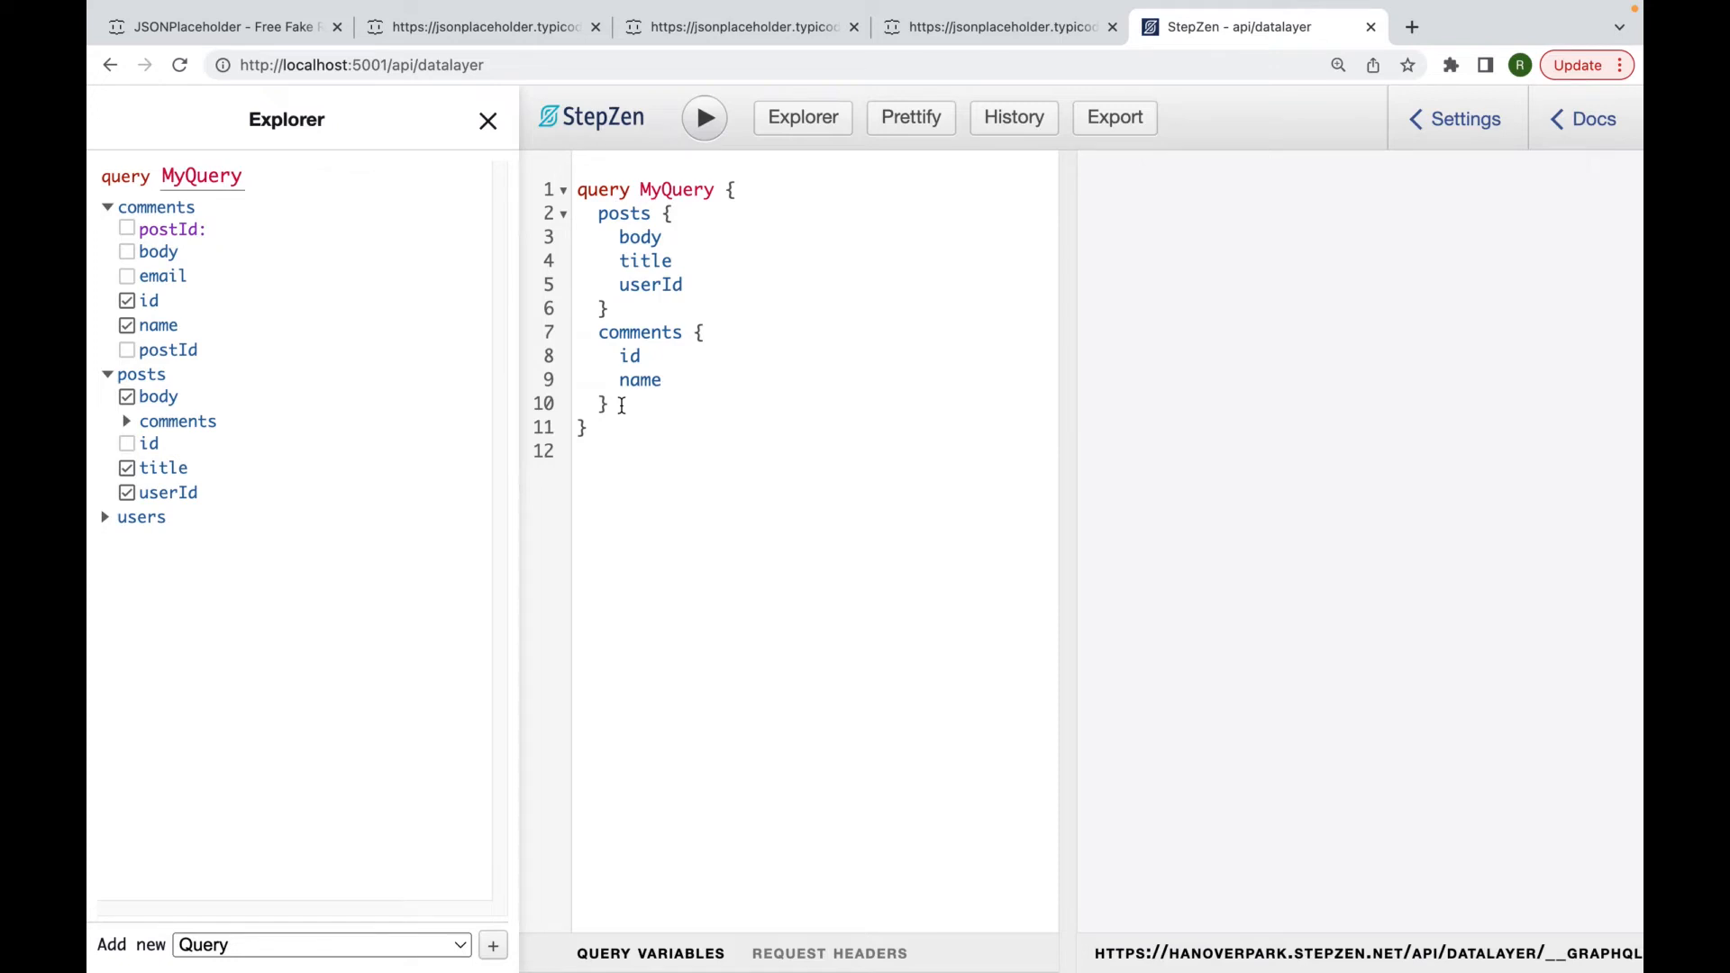
pyautogui.click(155, 207)
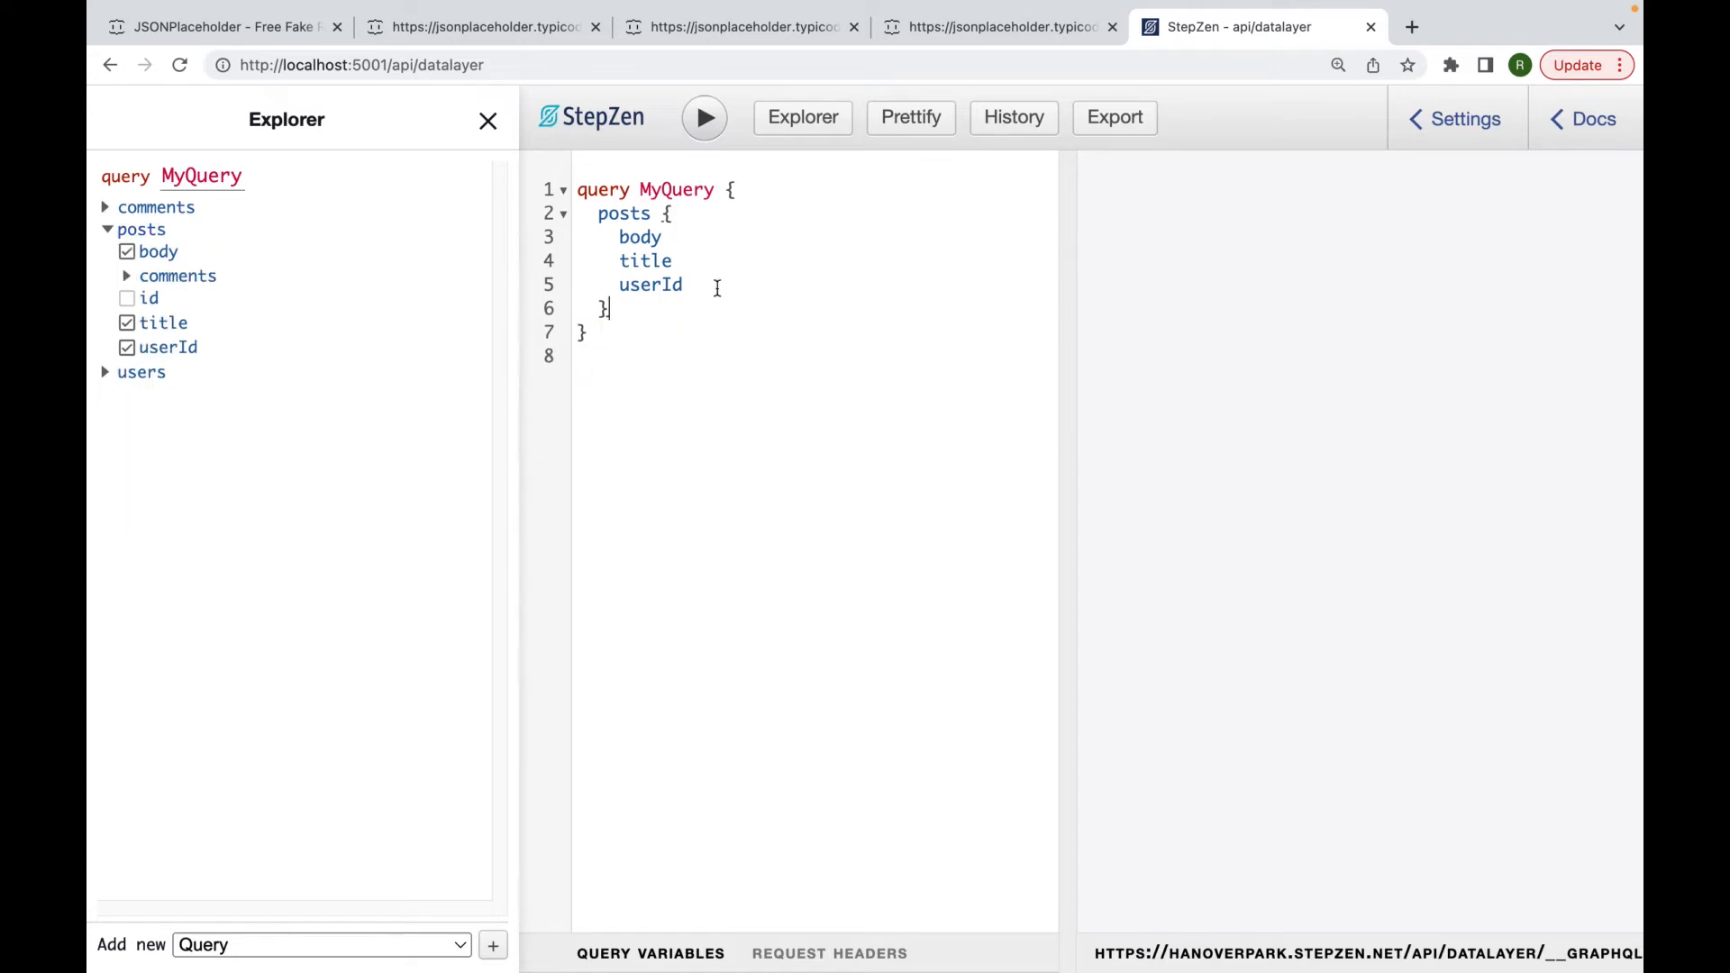
pyautogui.write('co')
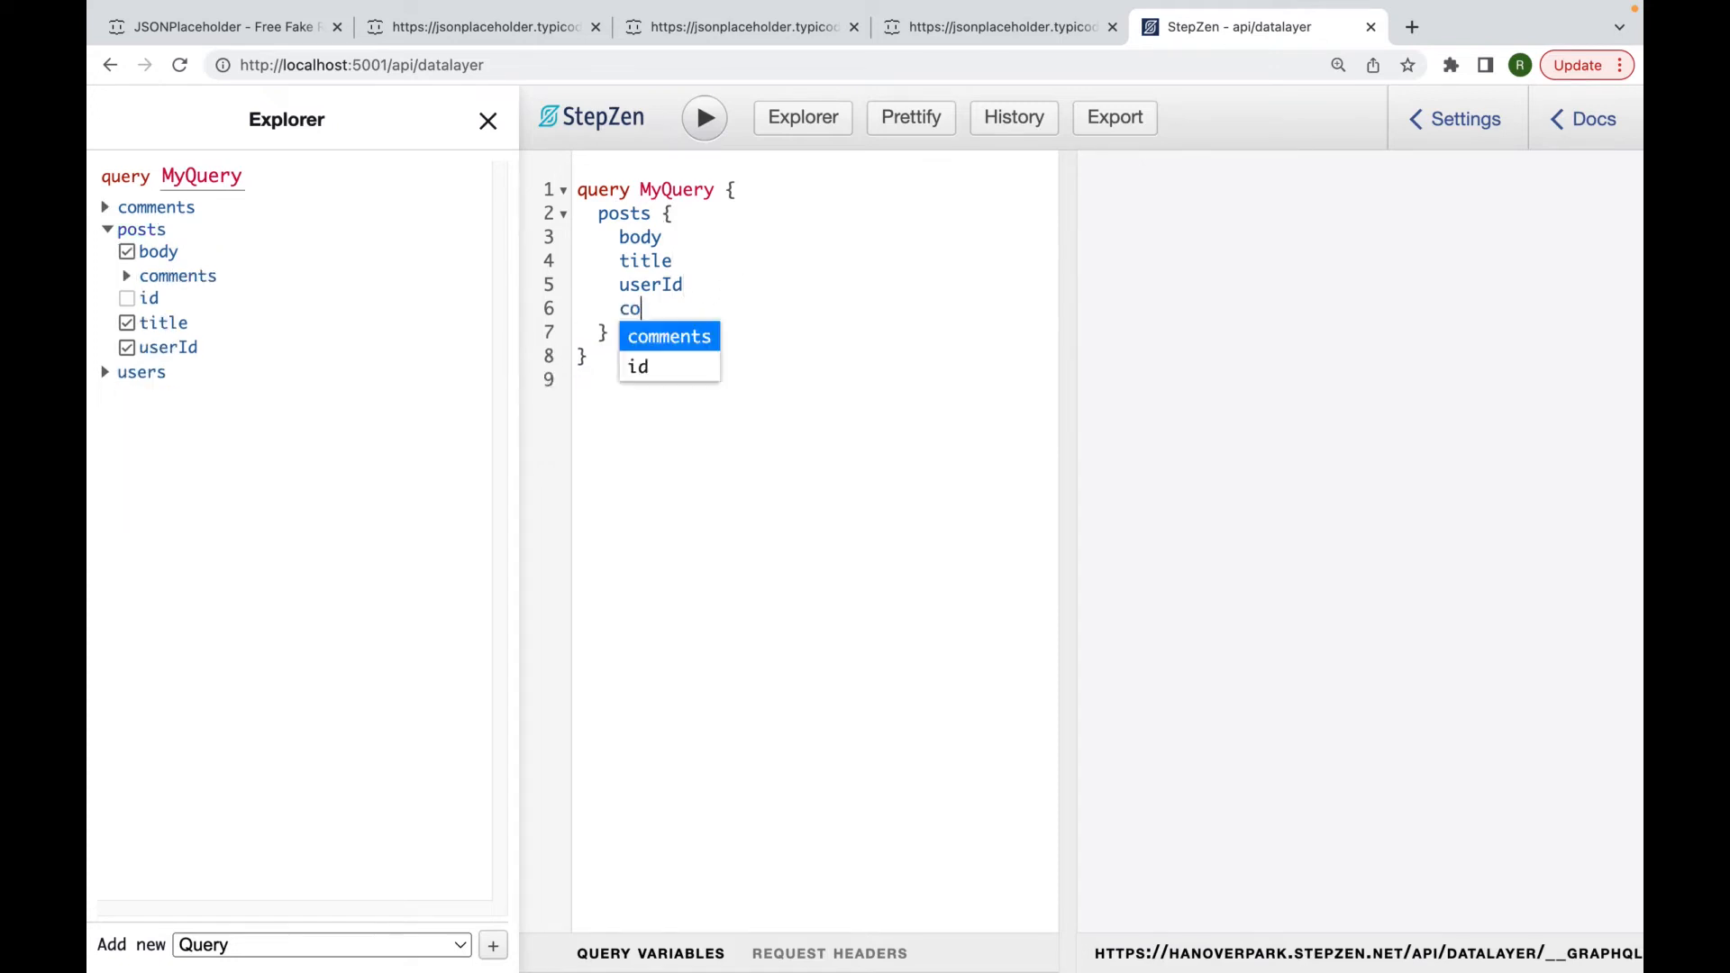
pyautogui.click(666, 337)
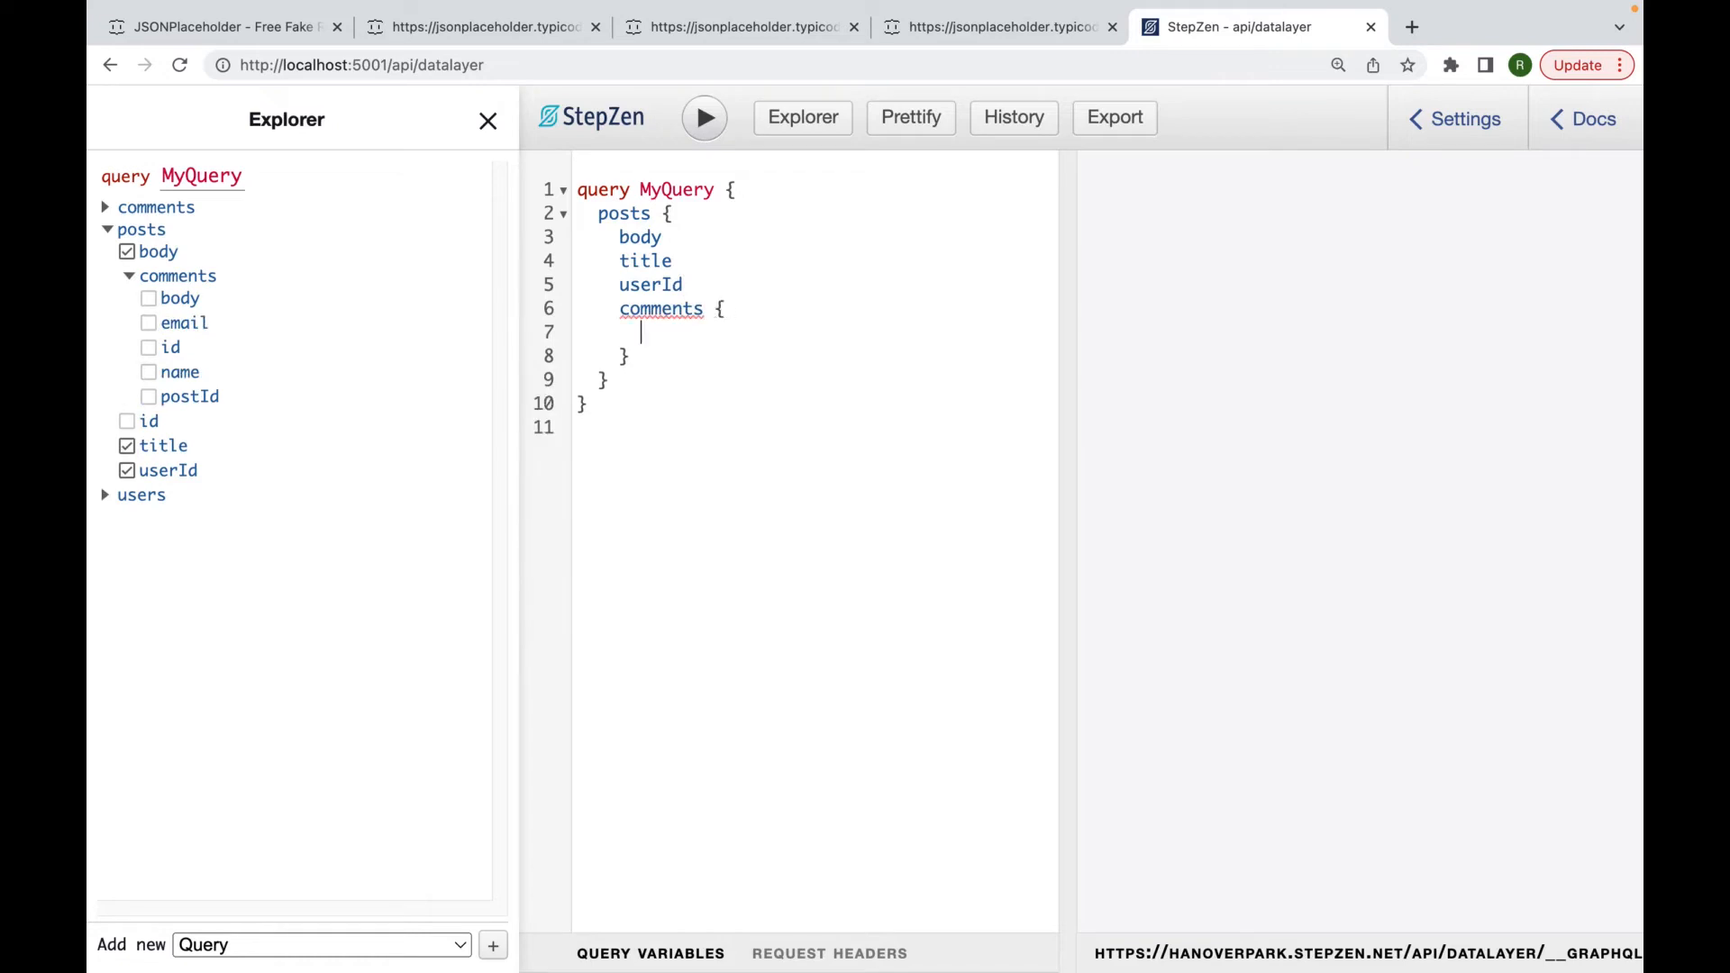
pyautogui.click(150, 371)
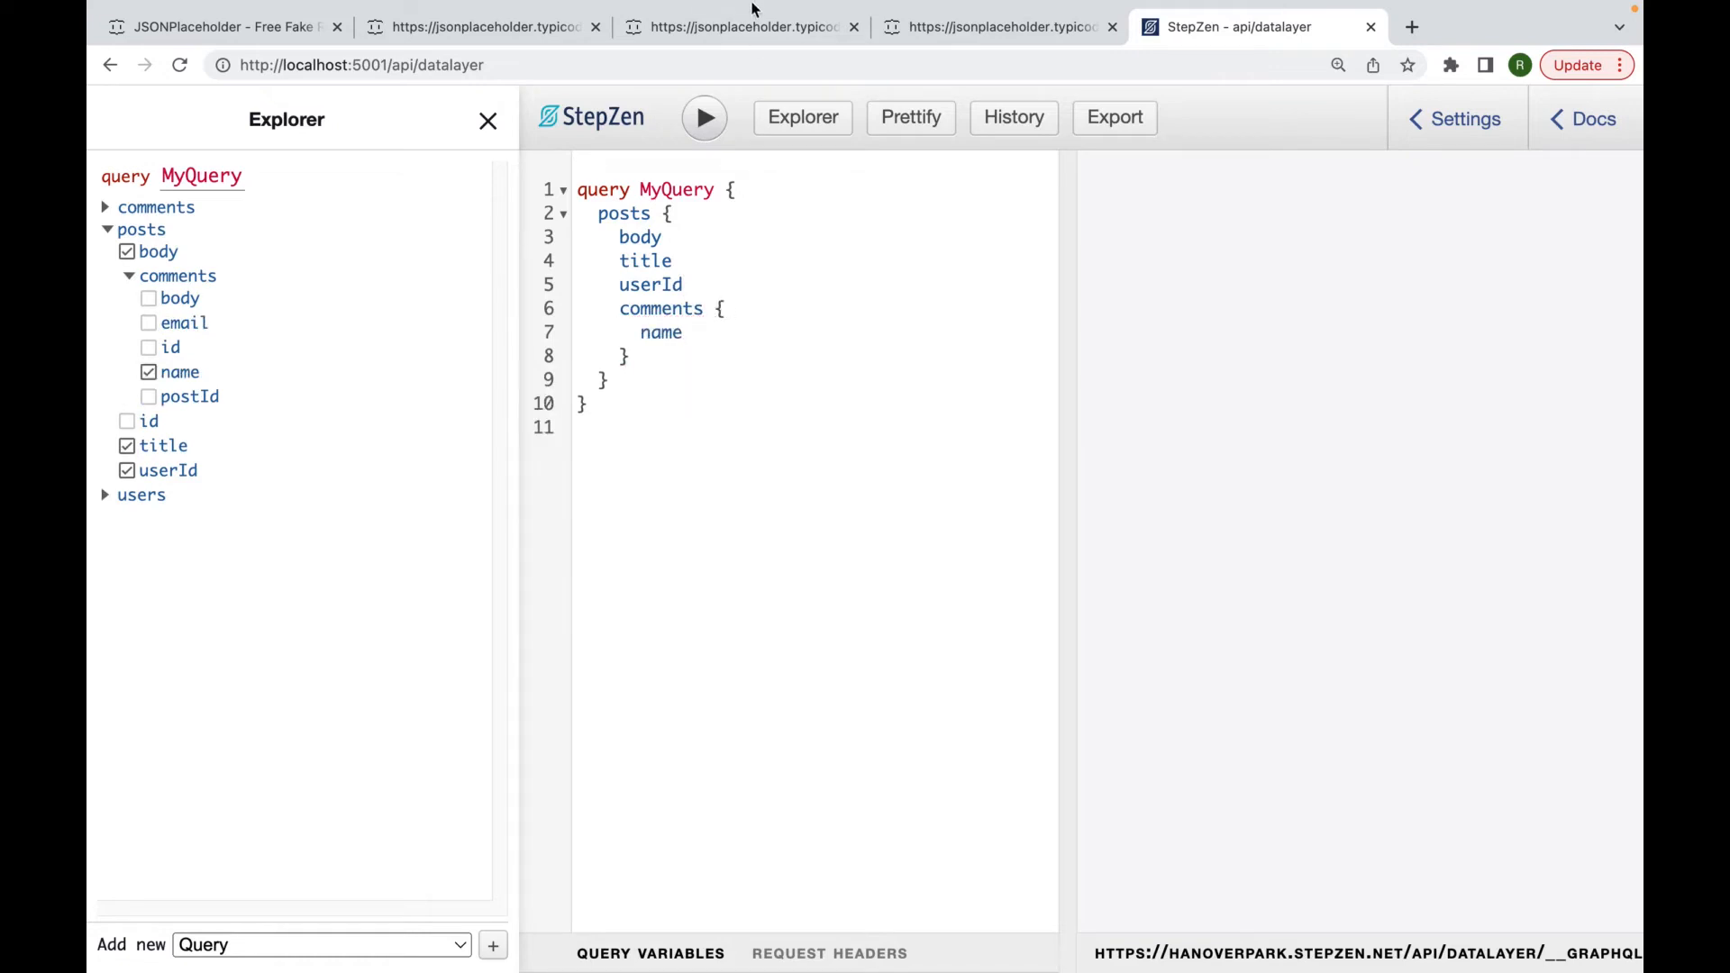
pyautogui.click(705, 118)
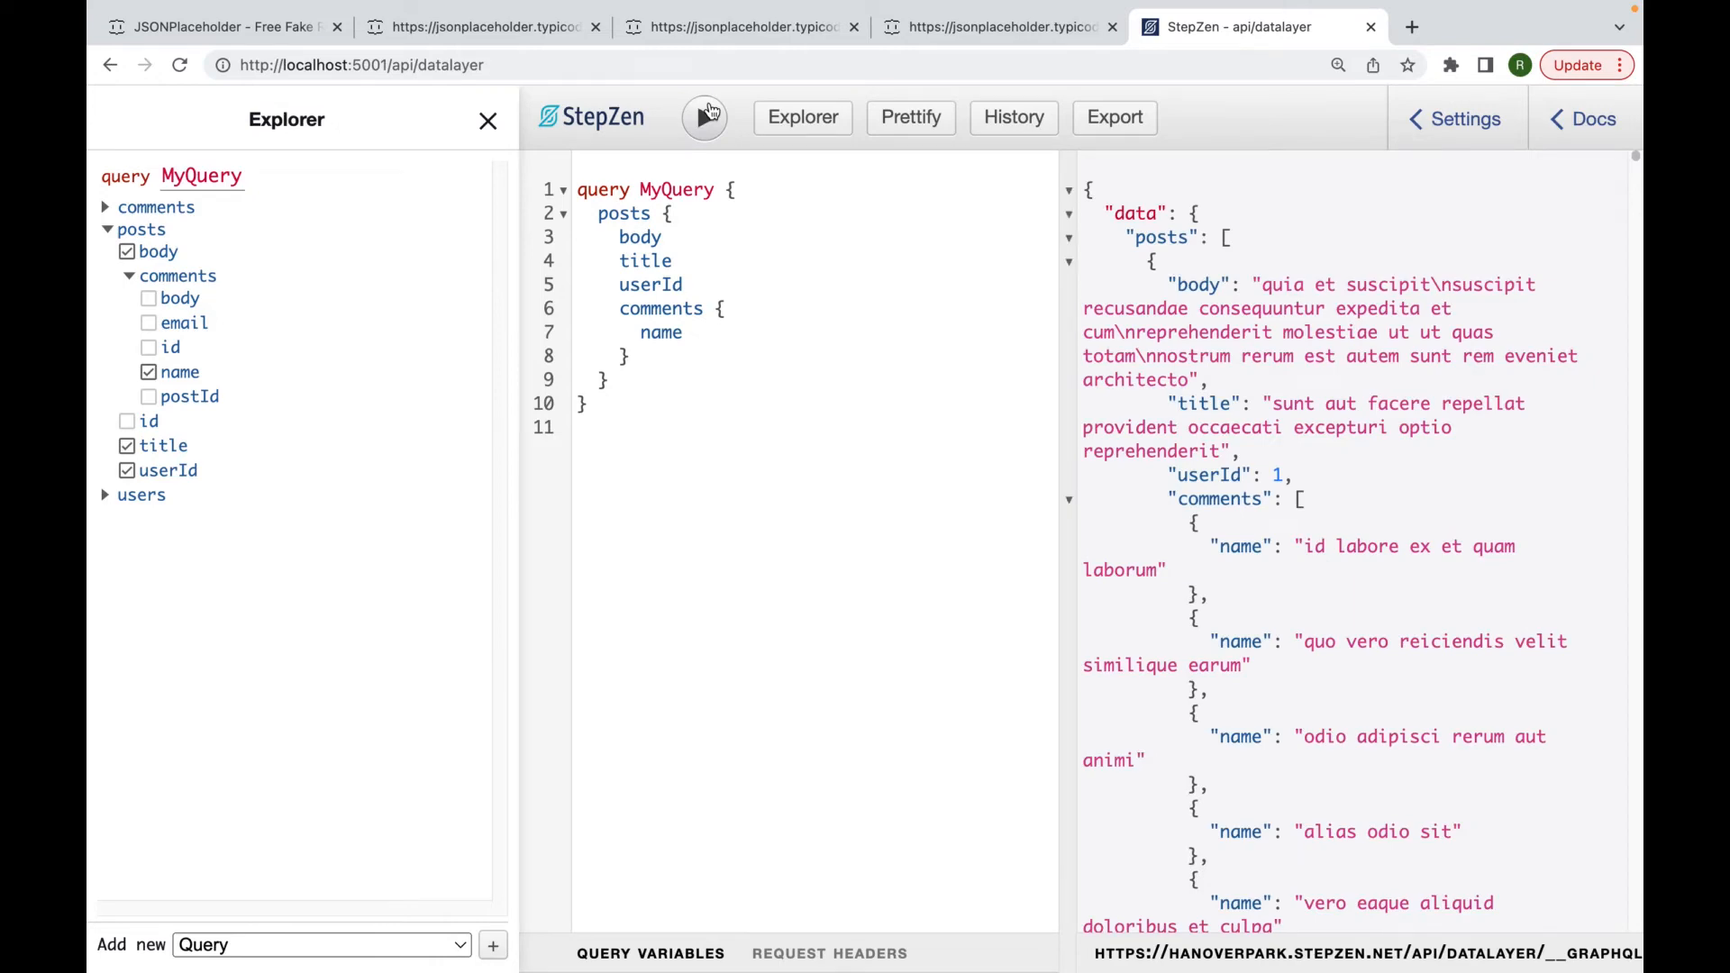
pyautogui.moveTo(1288, 497)
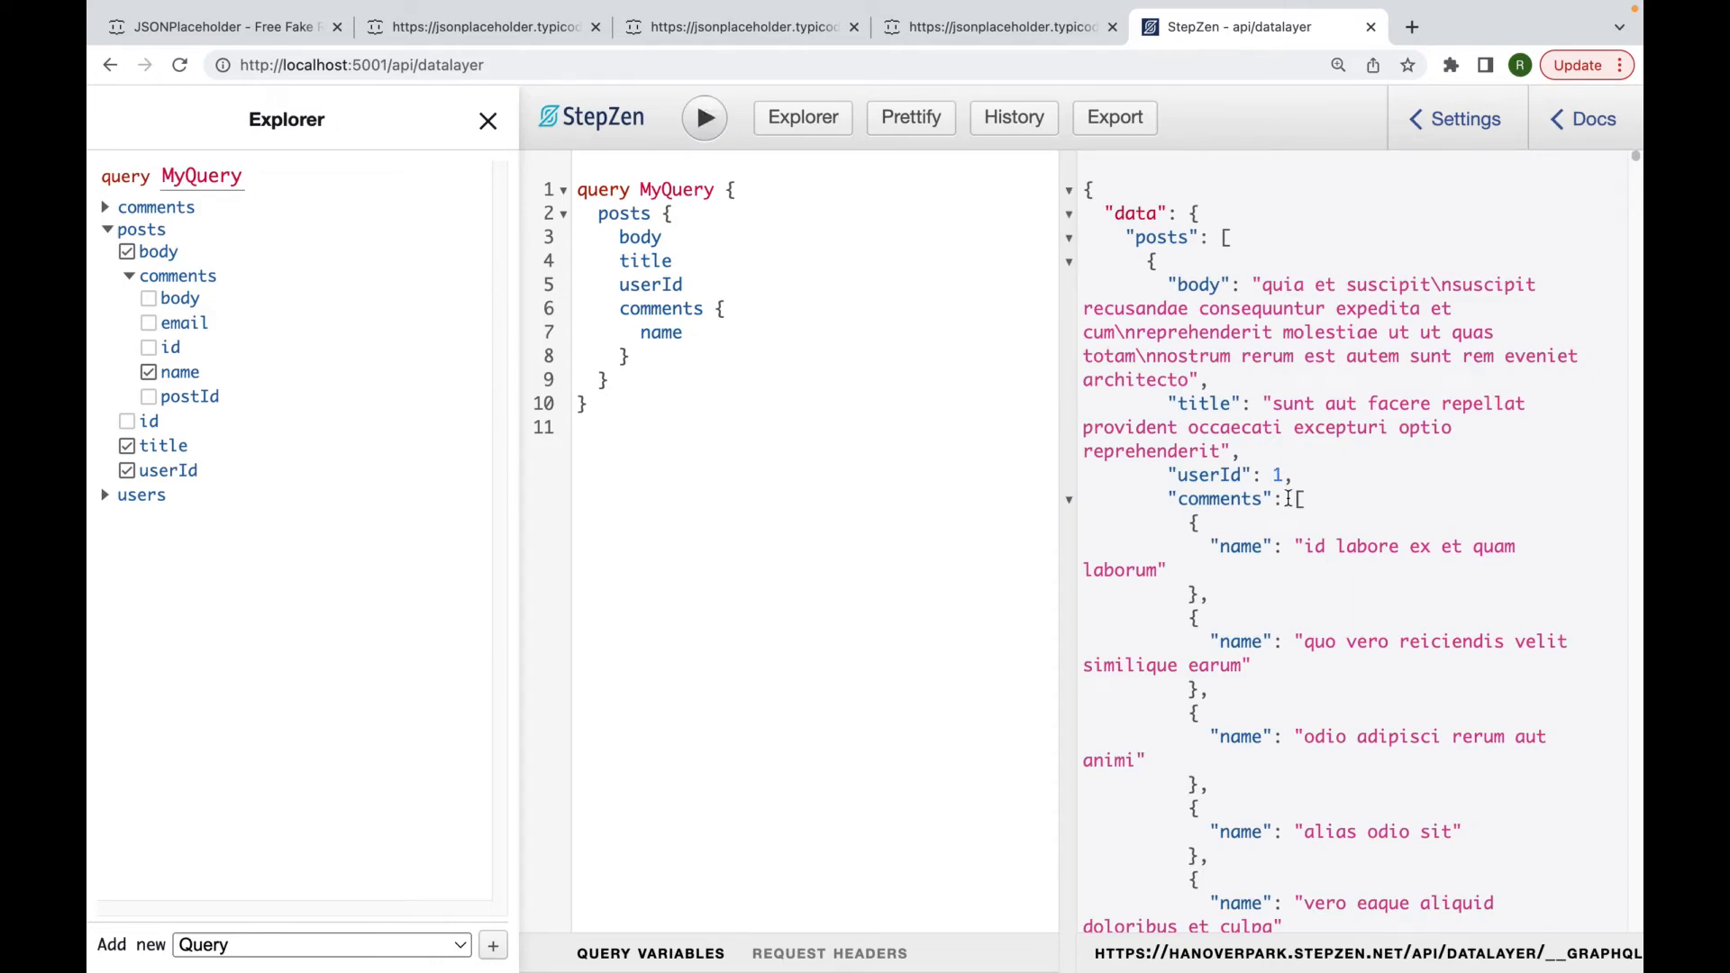
# Review the nested comment names, then delete the comments block and return to VS Code.
pyautogui.scroll(-3)
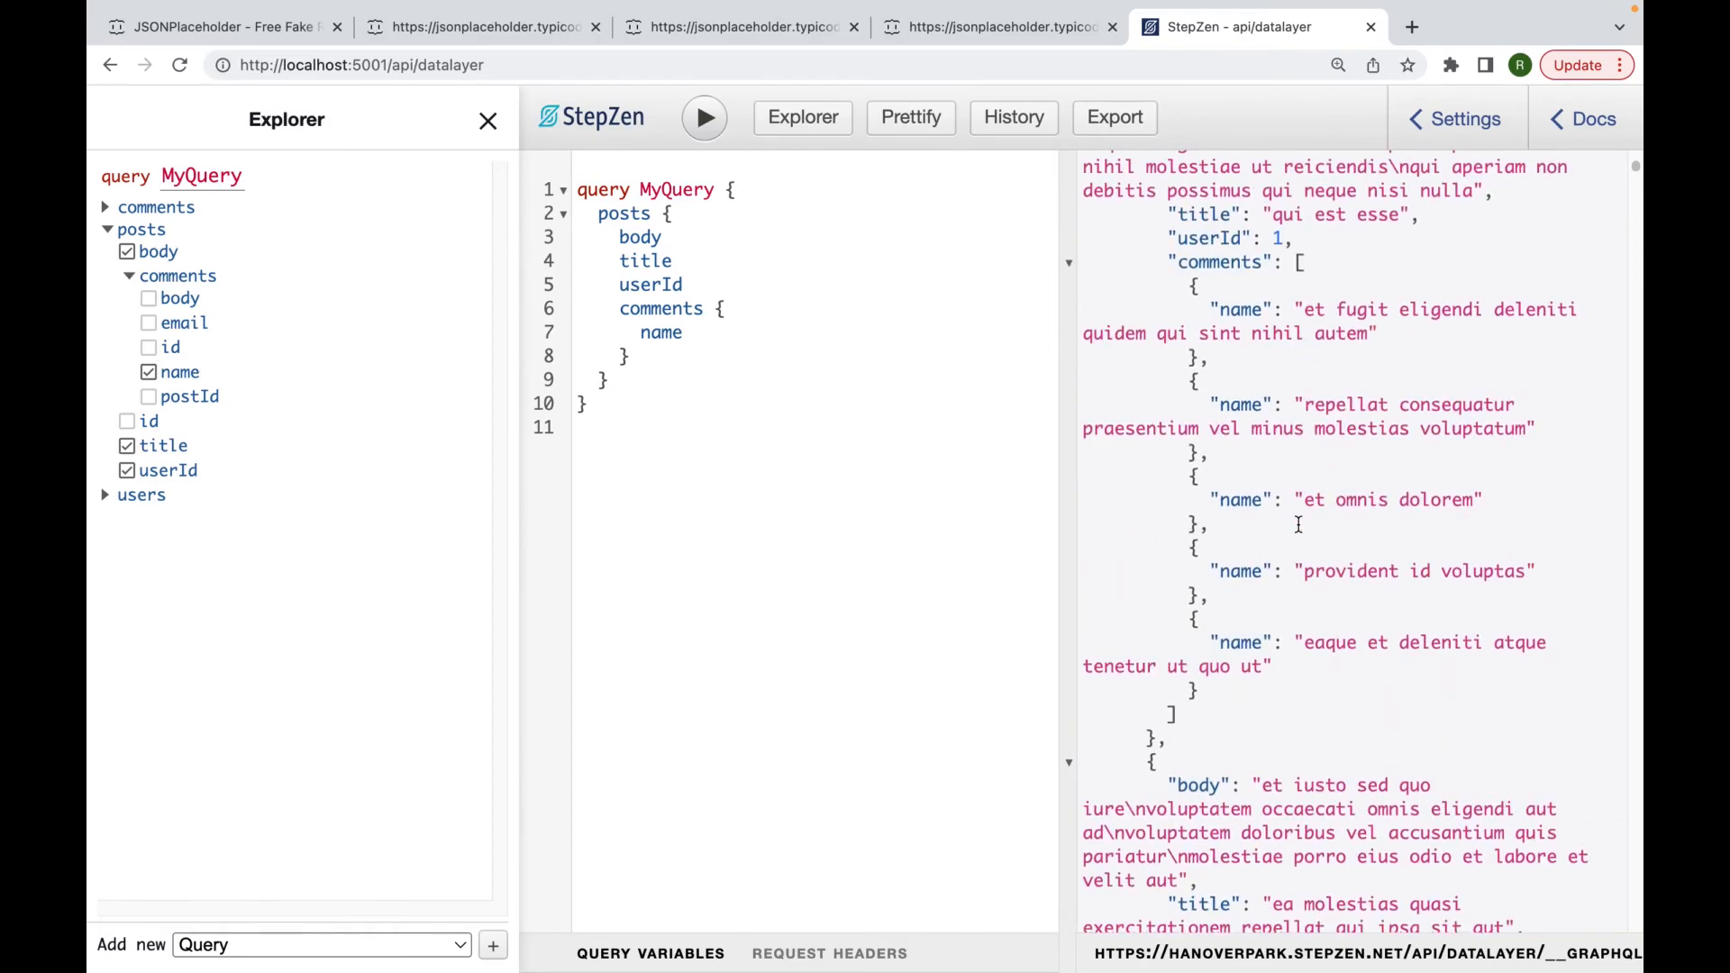
pyautogui.scroll(-3)
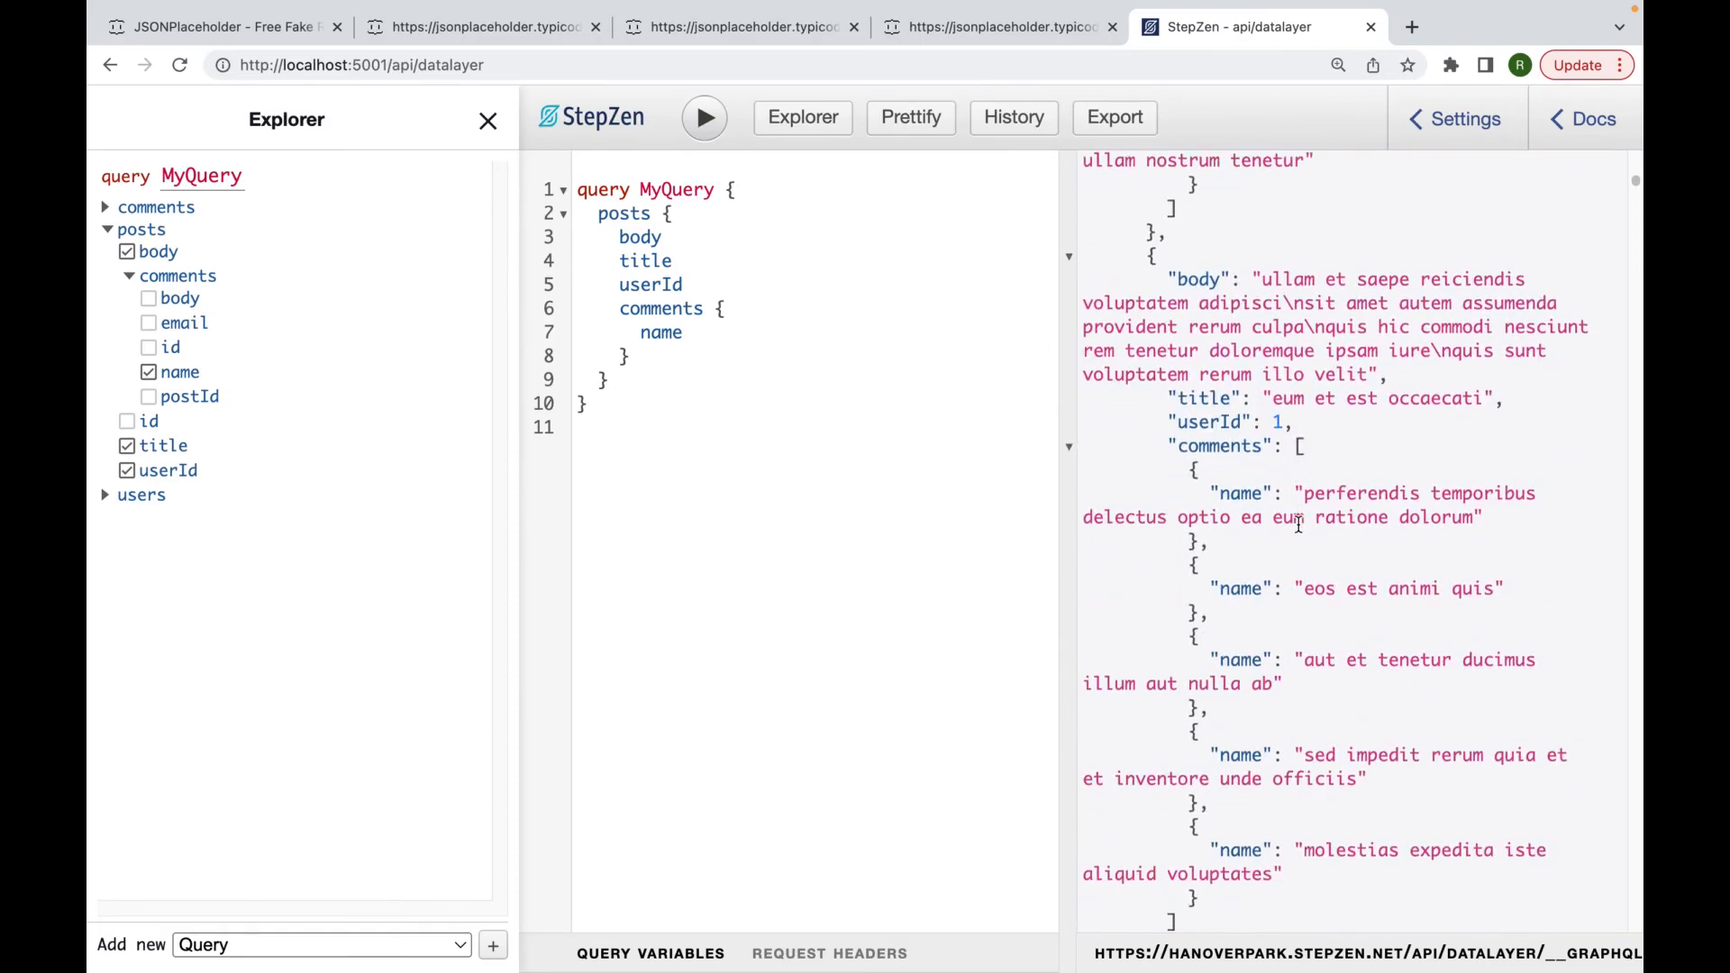
pyautogui.scroll(3)
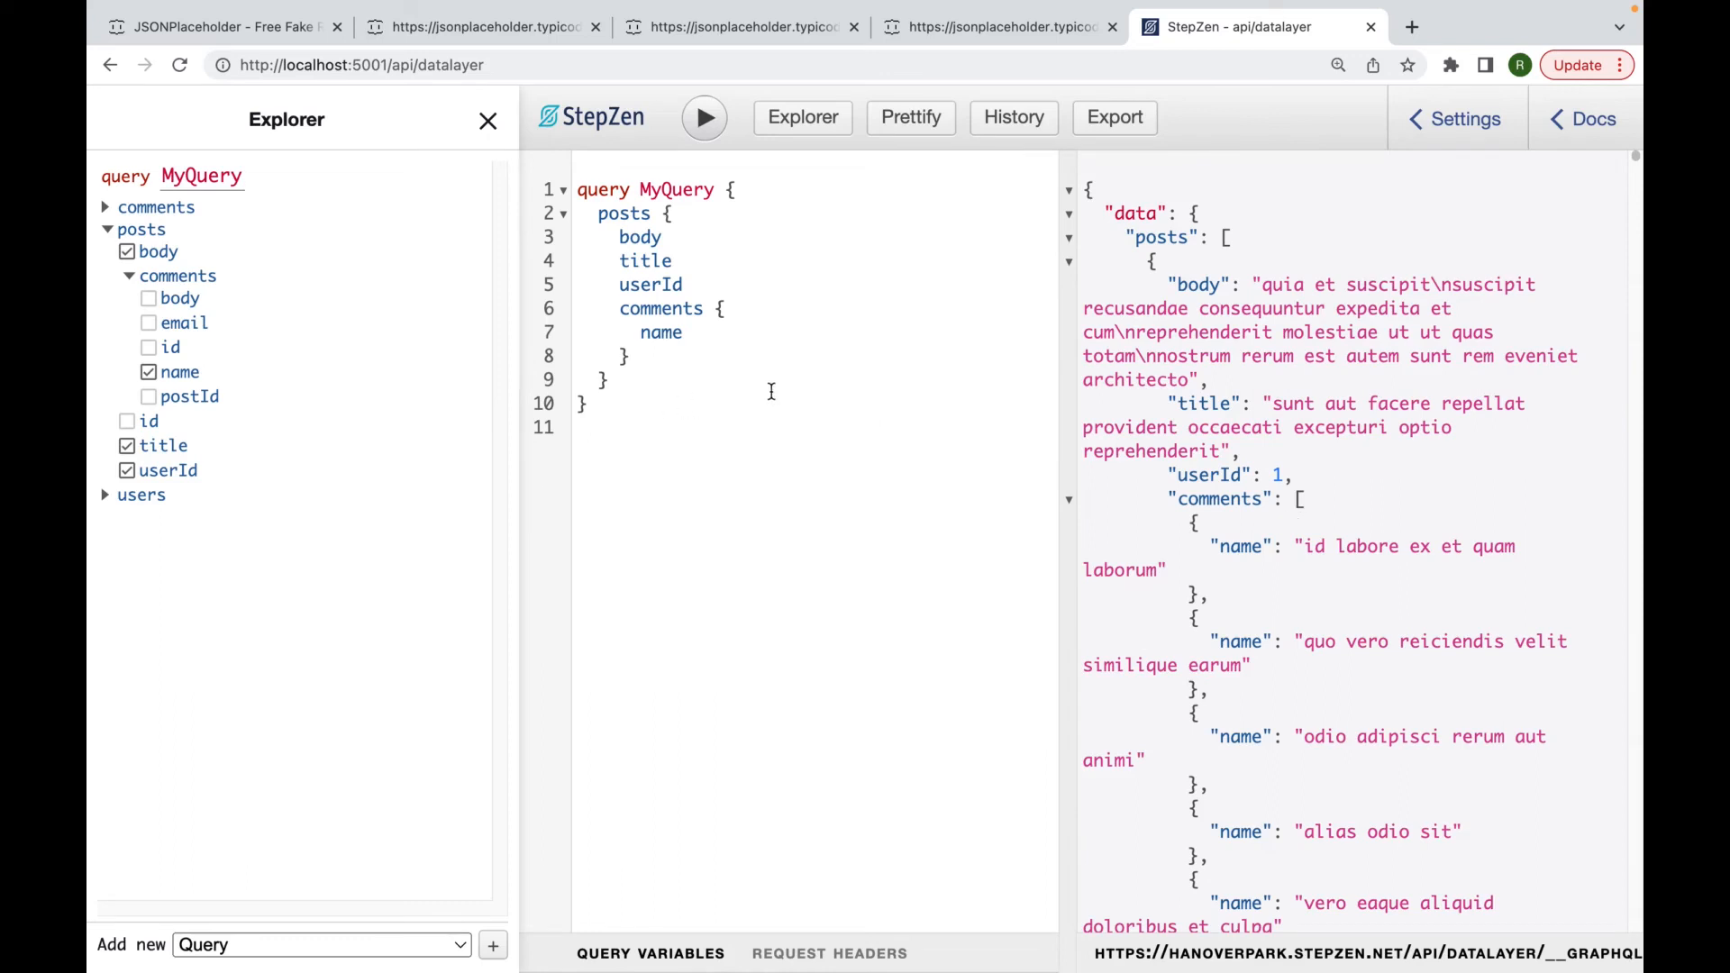
pyautogui.doubleClick(651, 285)
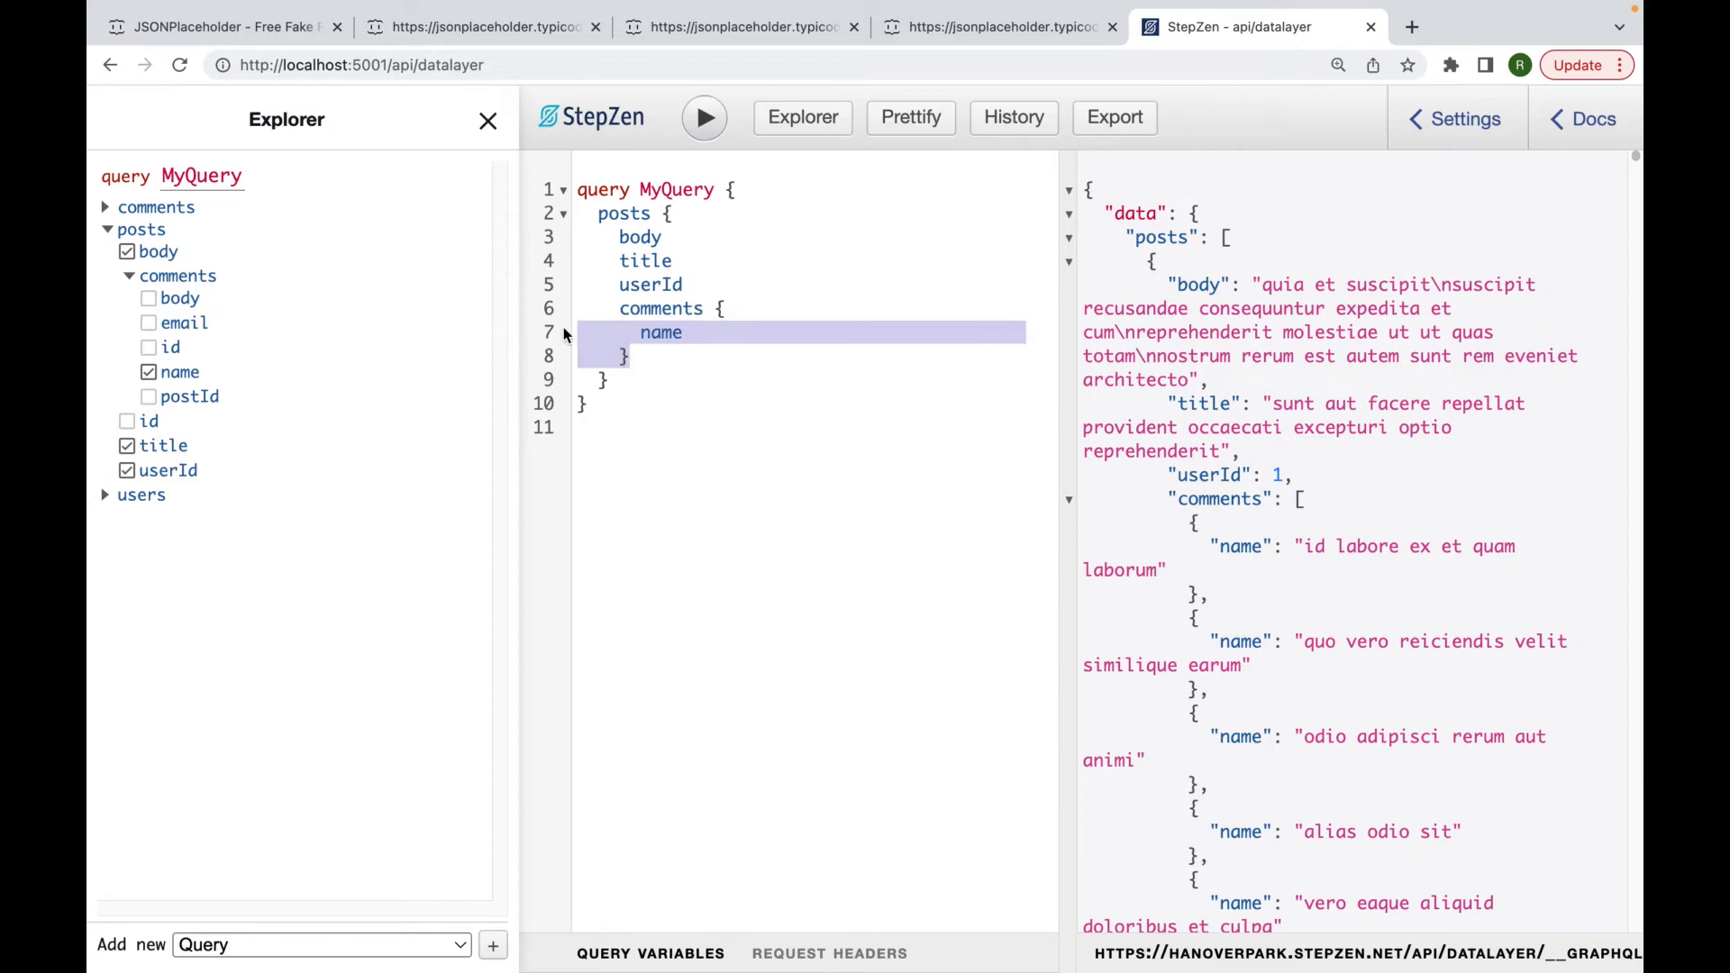
pyautogui.click(129, 276)
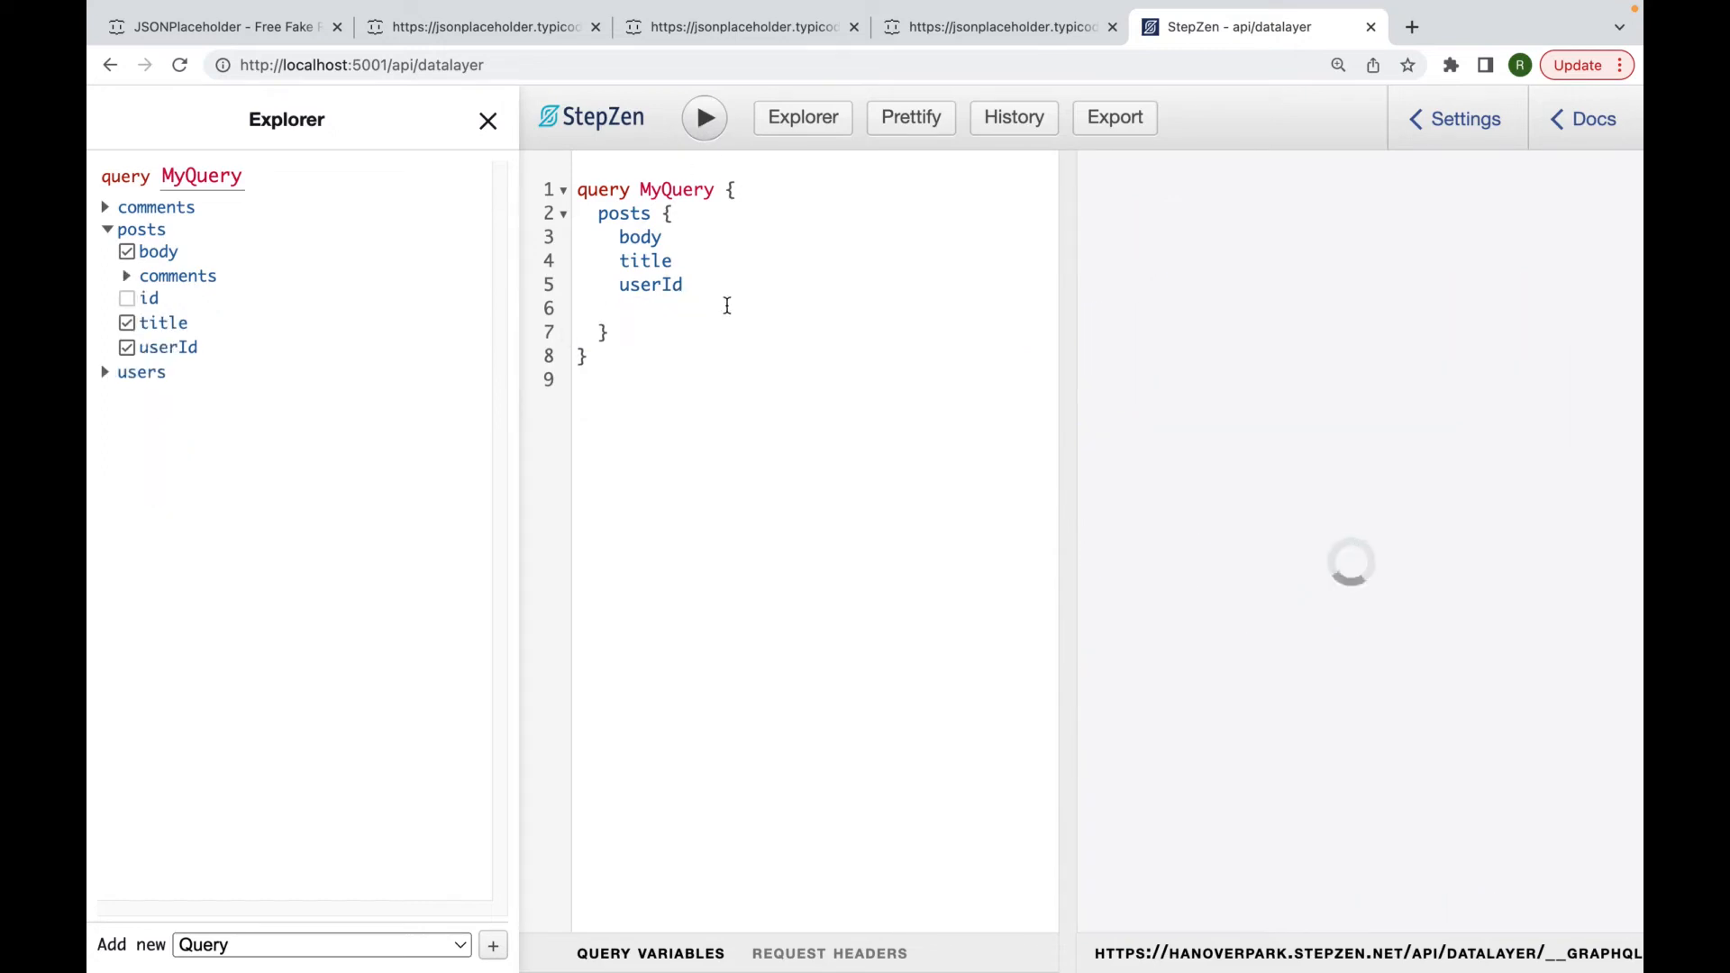
pyautogui.click(705, 119)
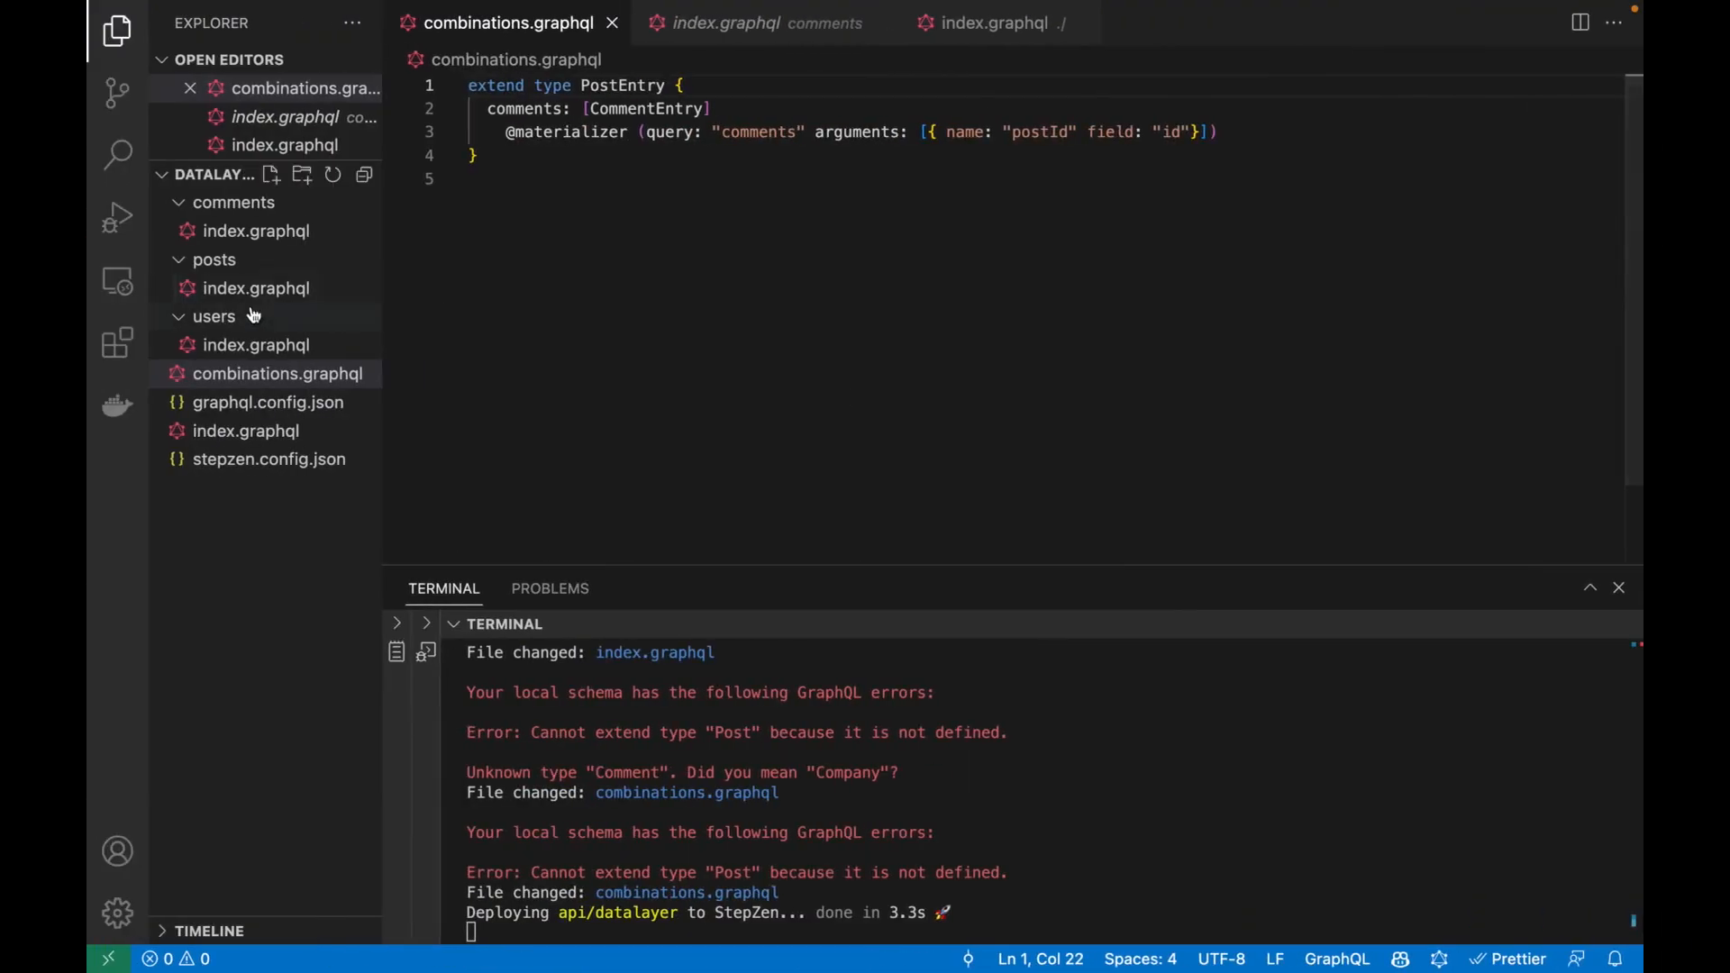
# Add a user(userId: String) query in users/index.graphql fetching users/$userId.
pyautogui.click(256, 344)
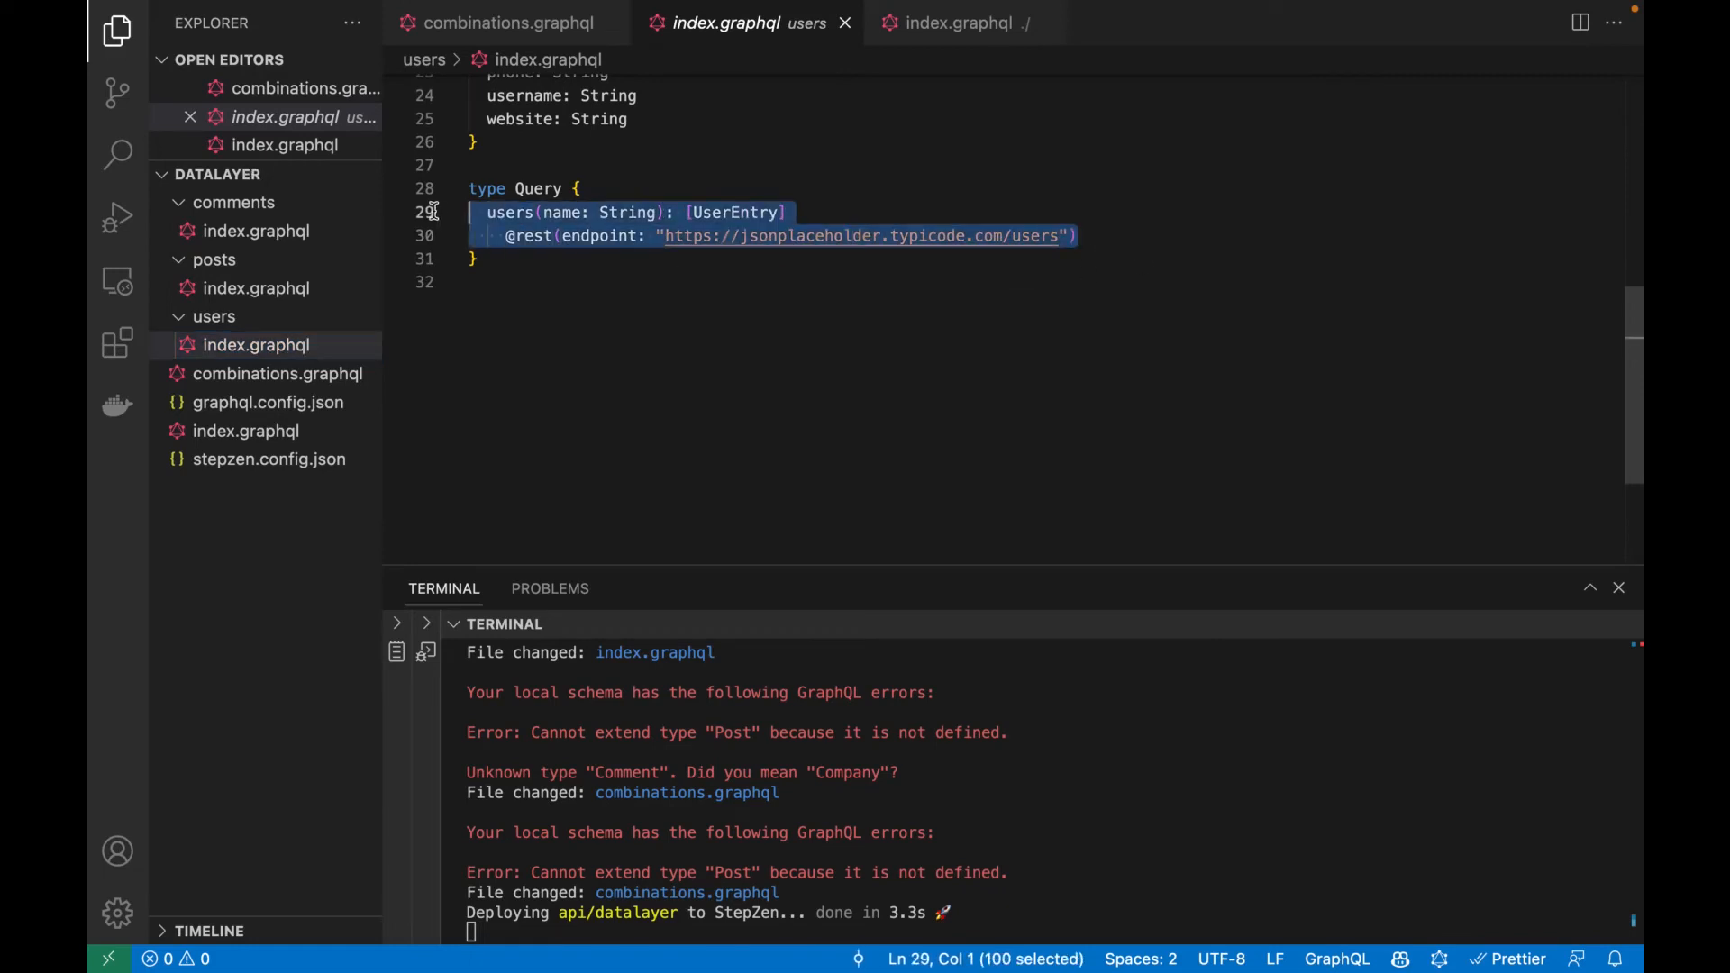
pyautogui.press('ctrl+v')
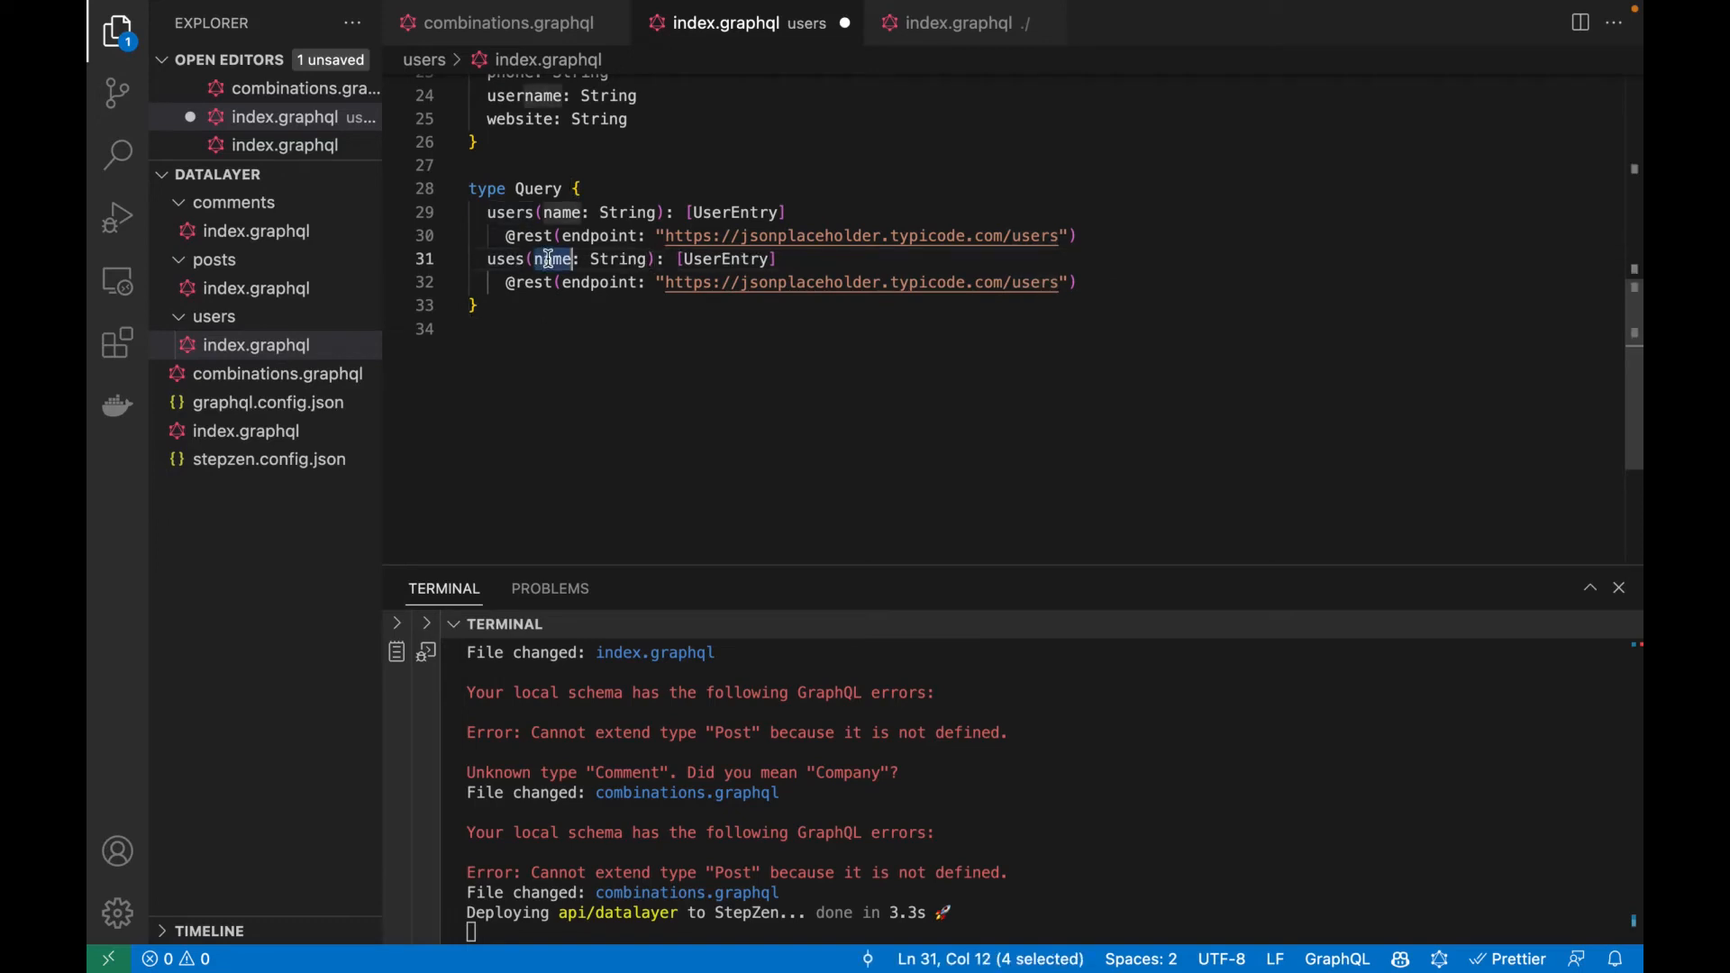
pyautogui.write('userId')
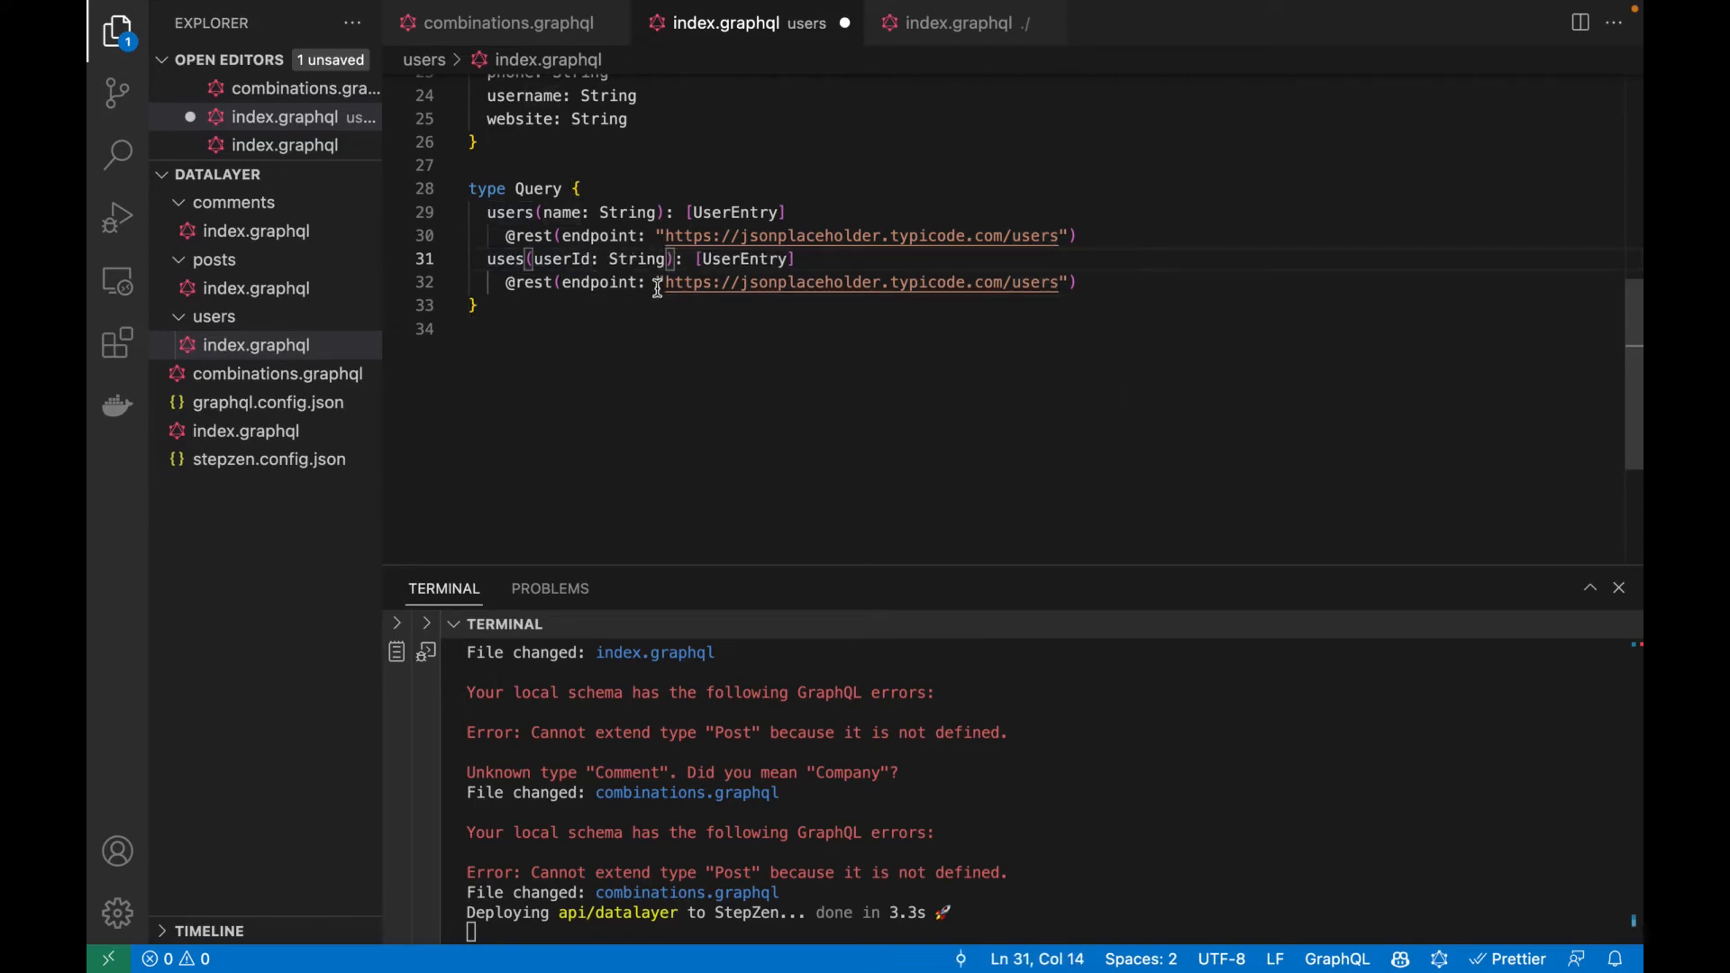
pyautogui.click(525, 258)
pyautogui.write('/$')
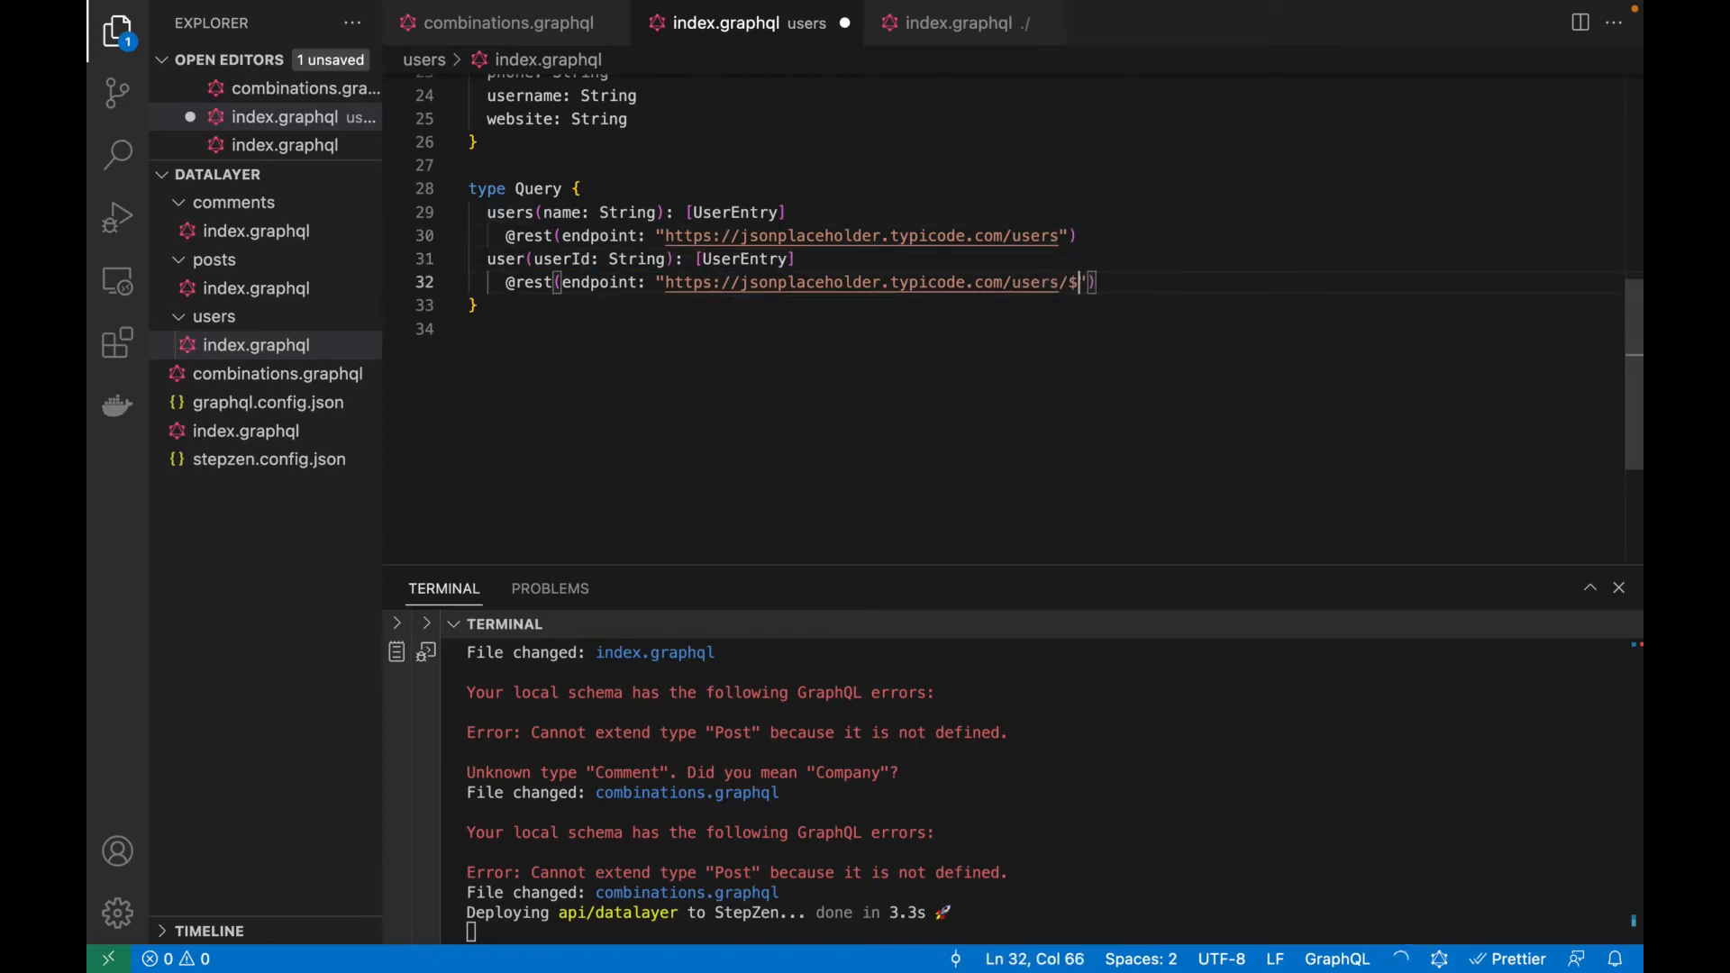
pyautogui.write('user')
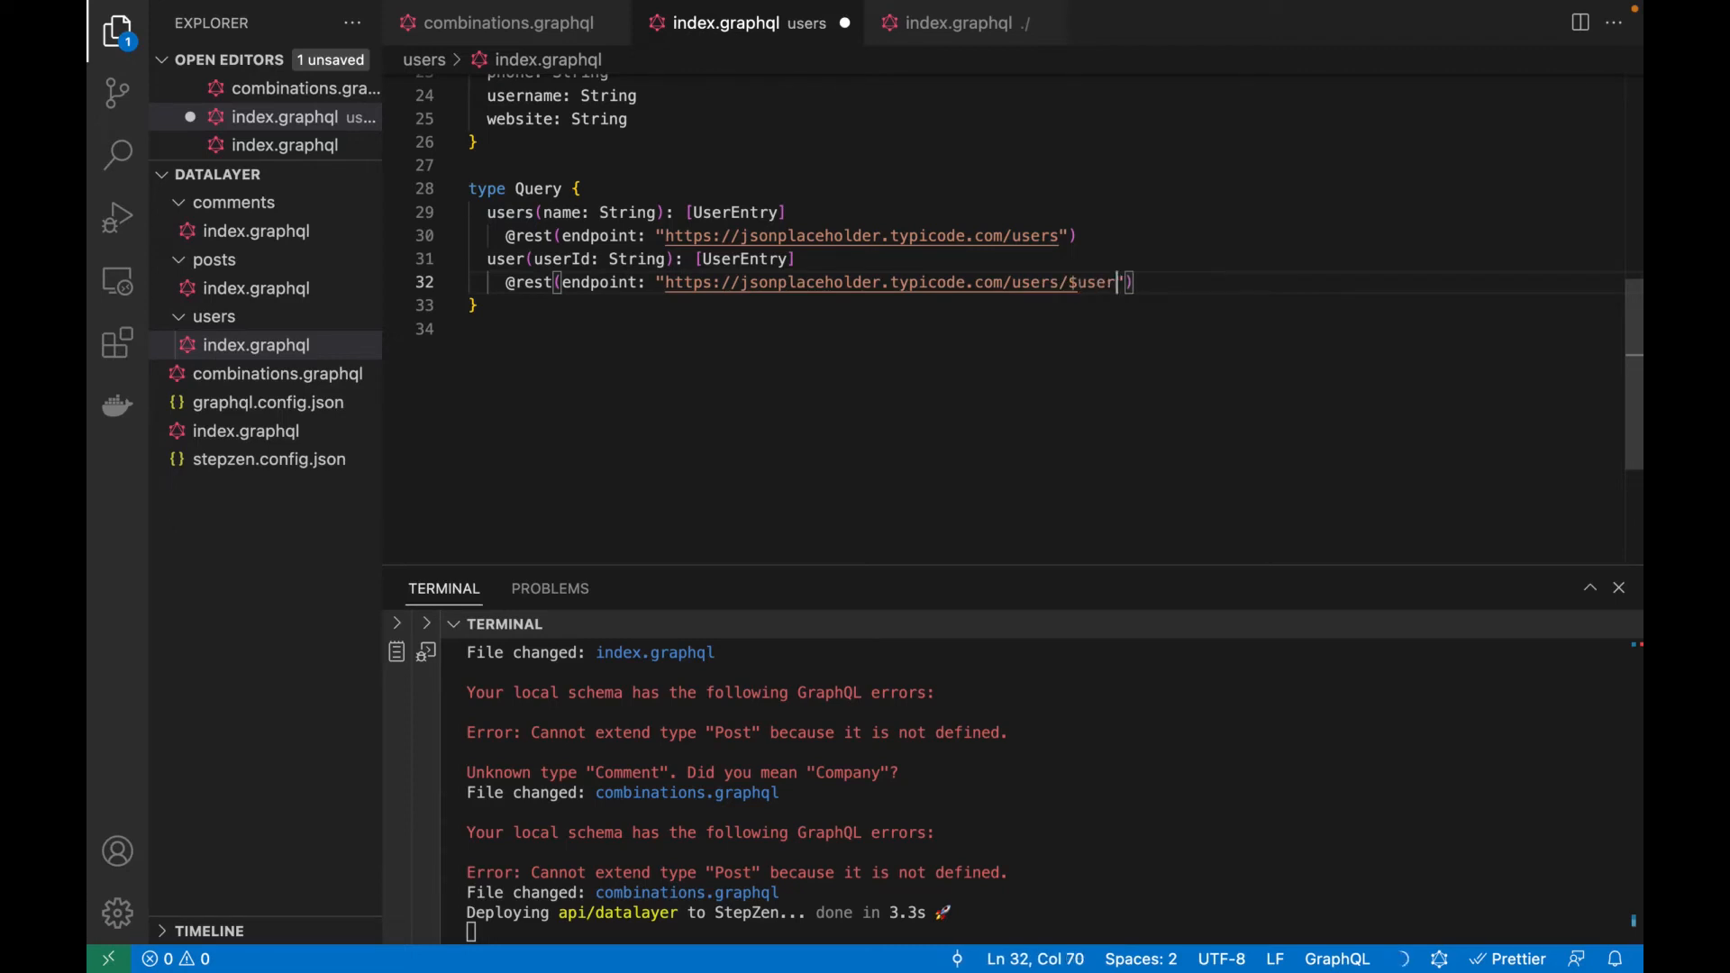
pyautogui.write('Id')
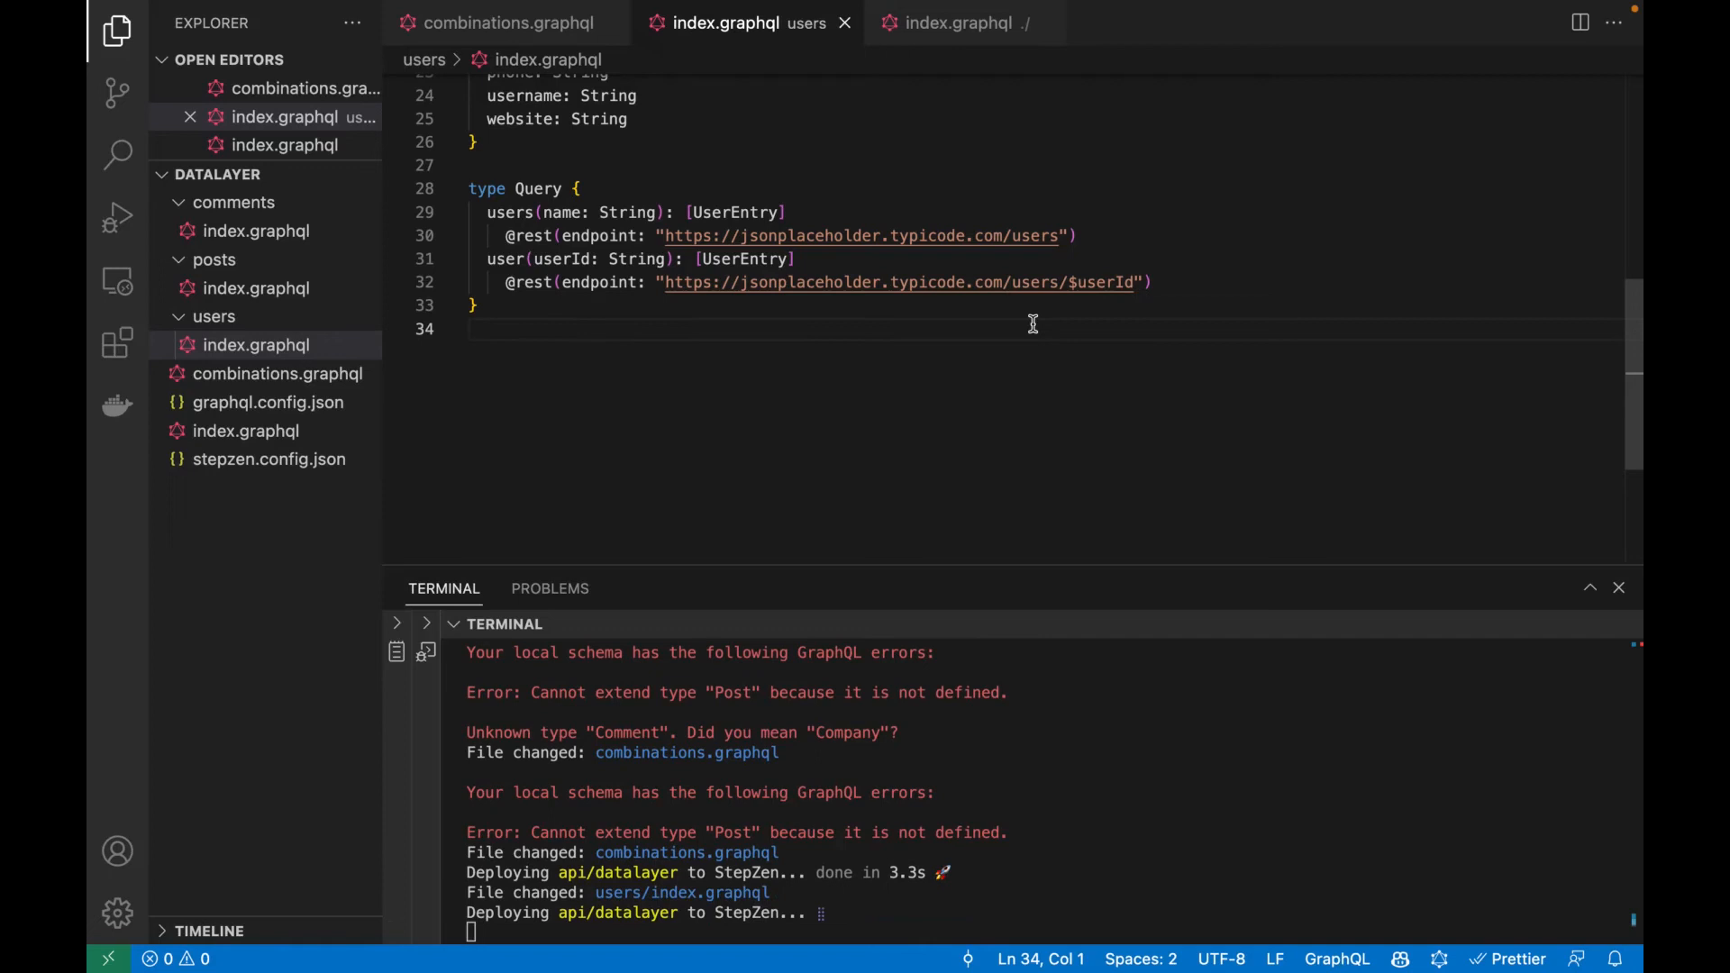
pyautogui.moveTo(785, 308)
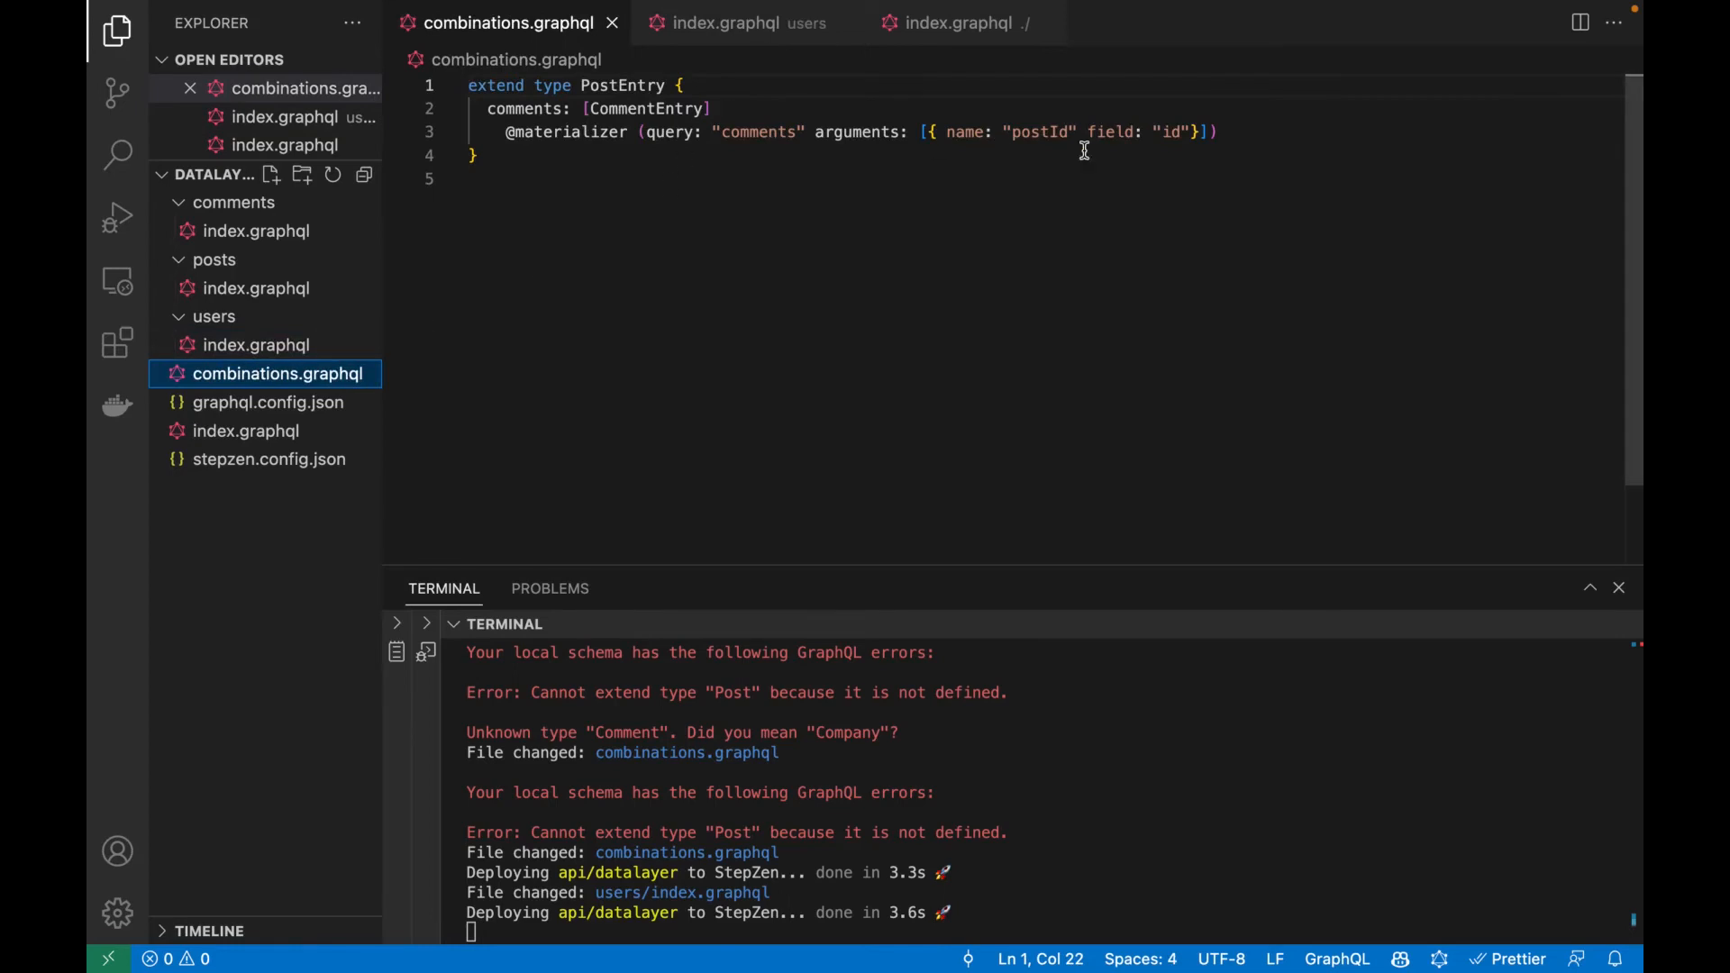
# Add user: UserEntry materialized from the user query with the post's userId, and save.
pyautogui.press('Enter')
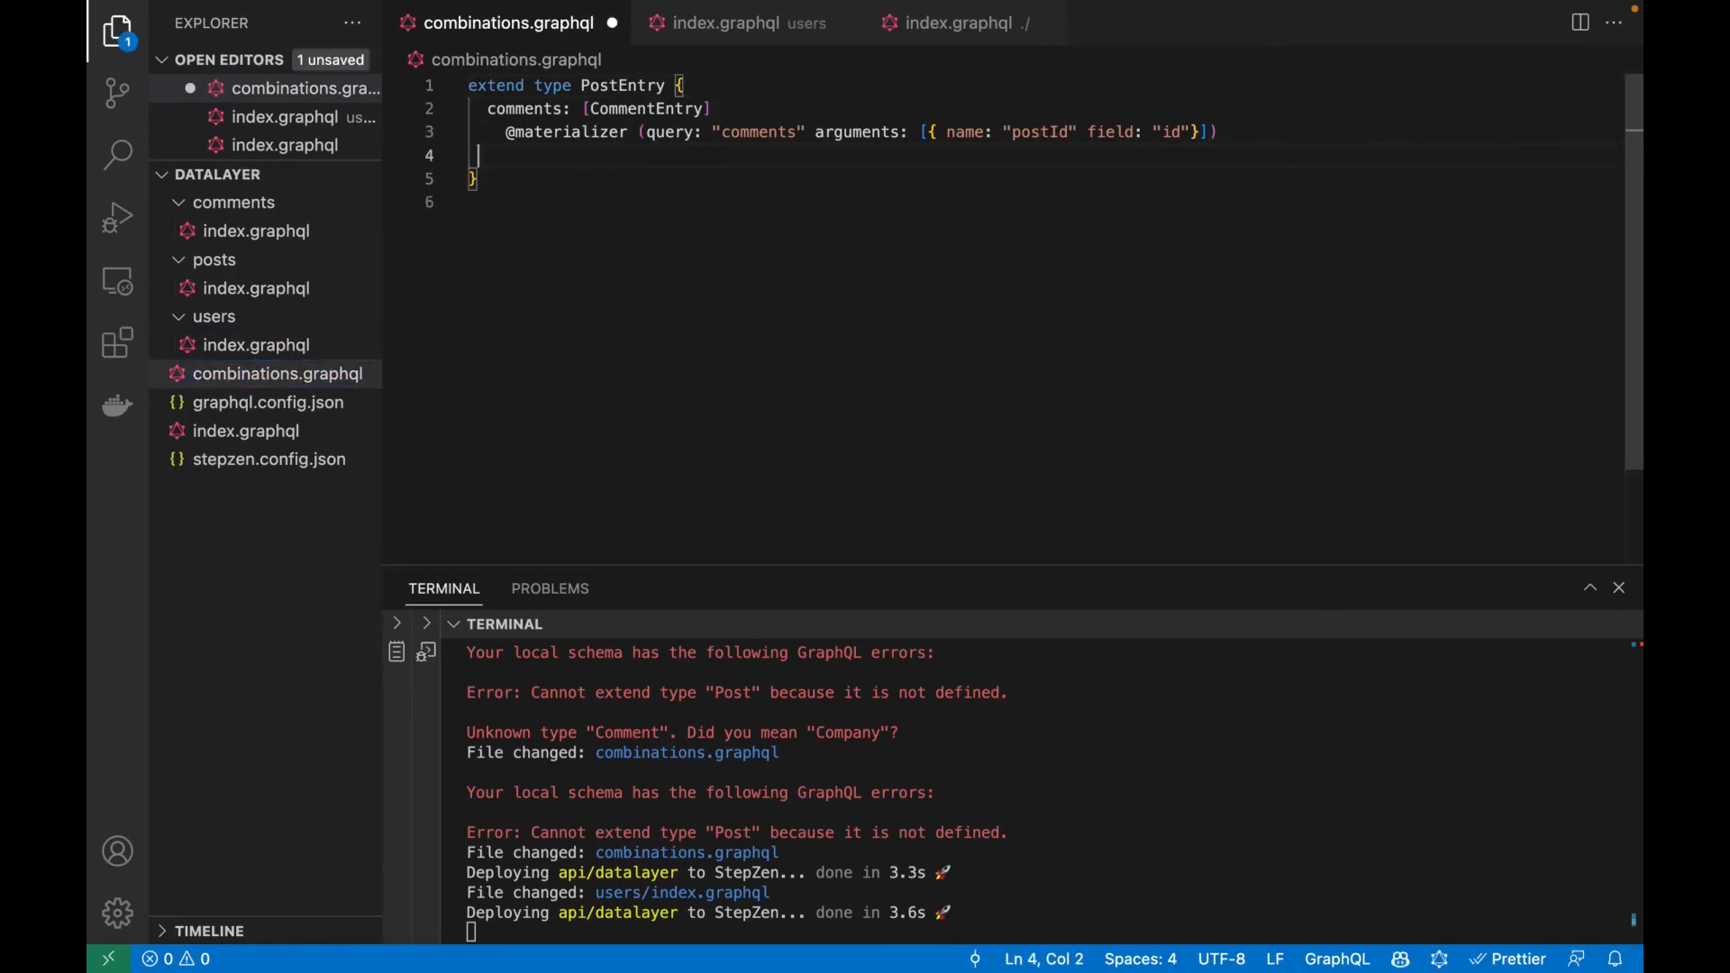
pyautogui.write('user: UserEntry')
pyautogui.write('@materializer (query: "user" arguments: [{ name: "id" field: "userId"}])')
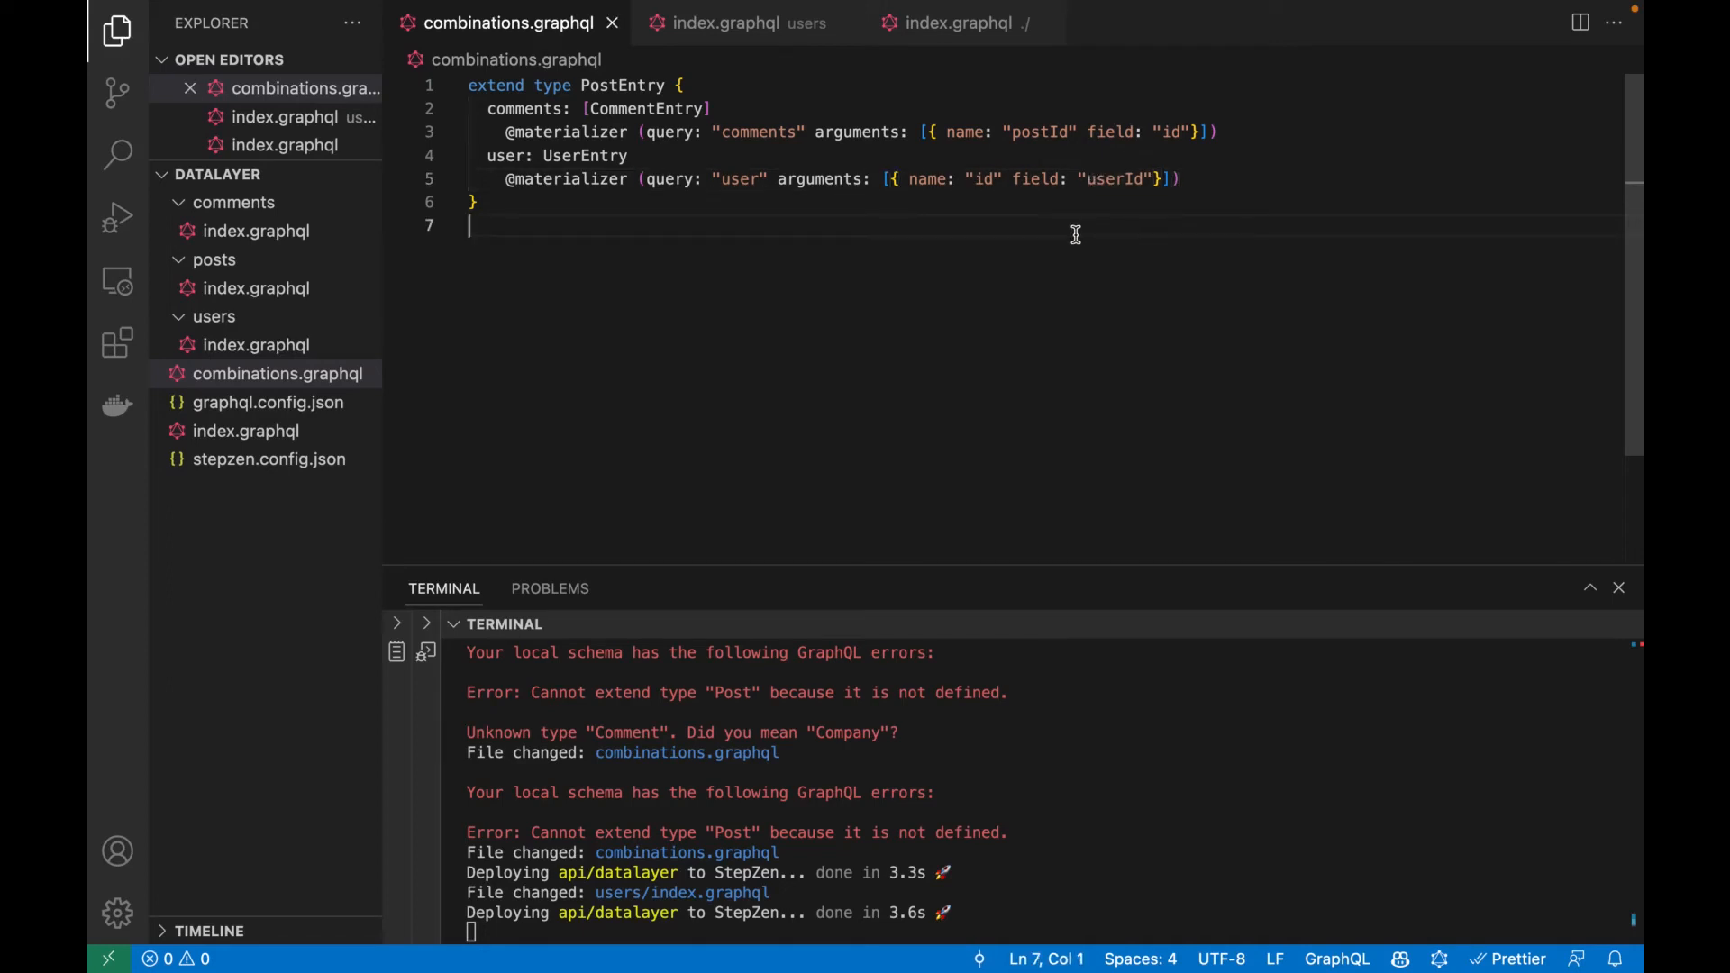
pyautogui.scroll(-3)
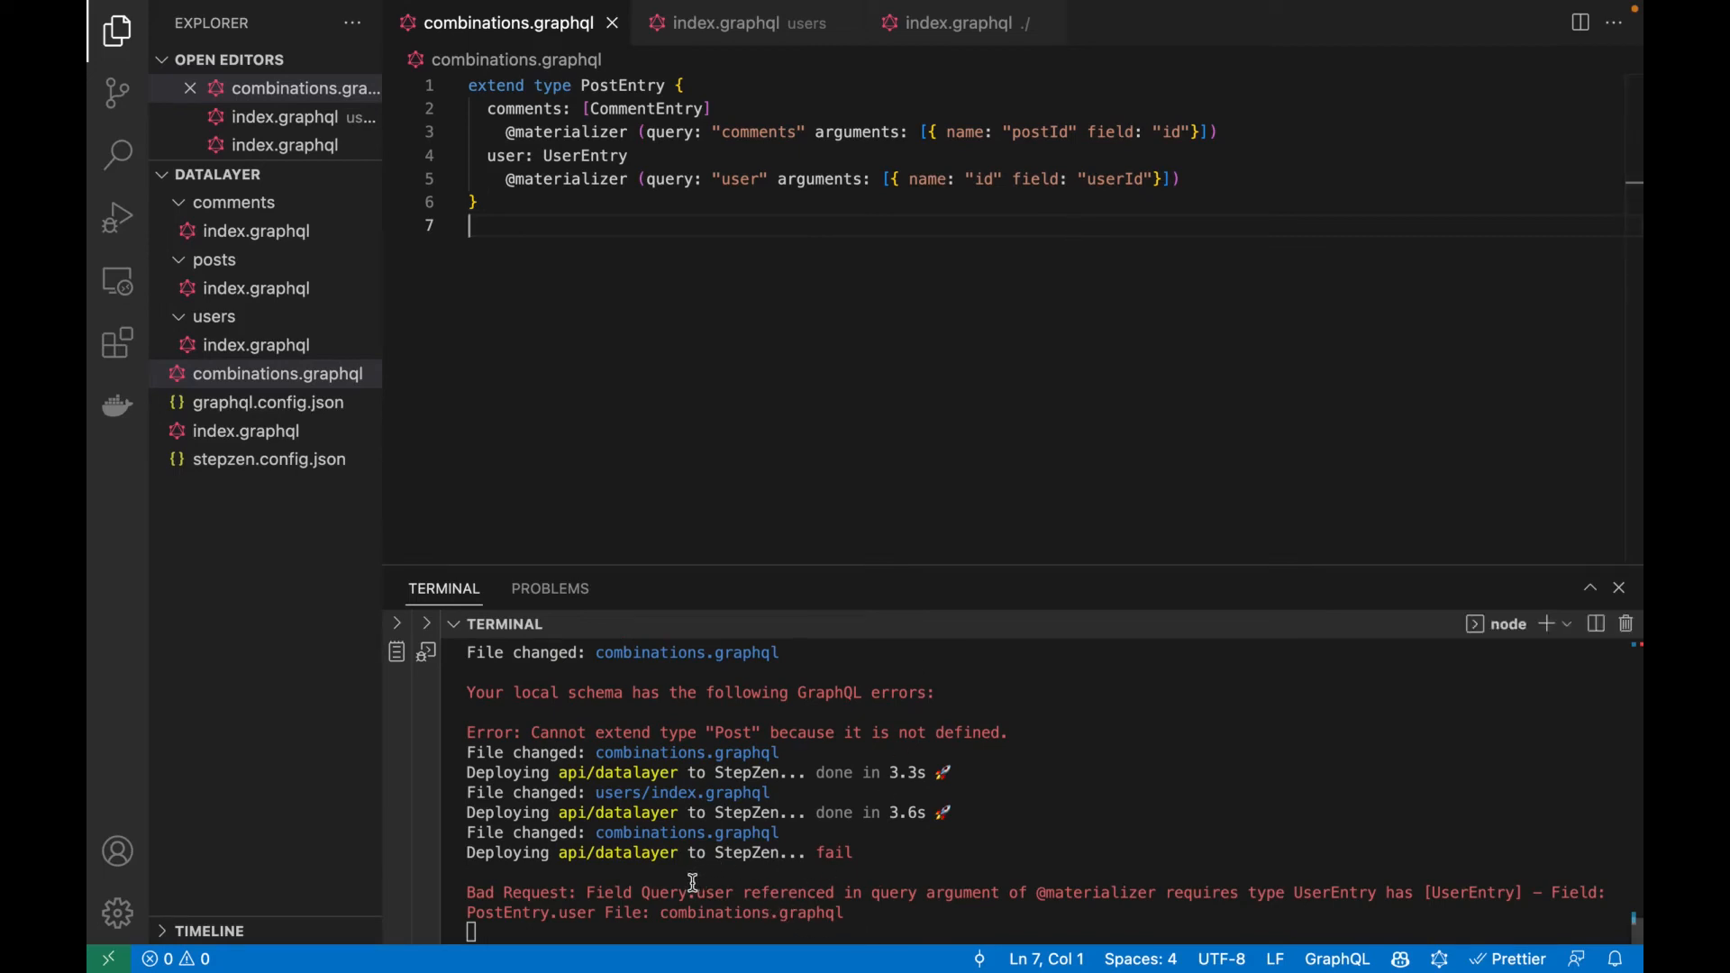
pyautogui.moveTo(758, 504)
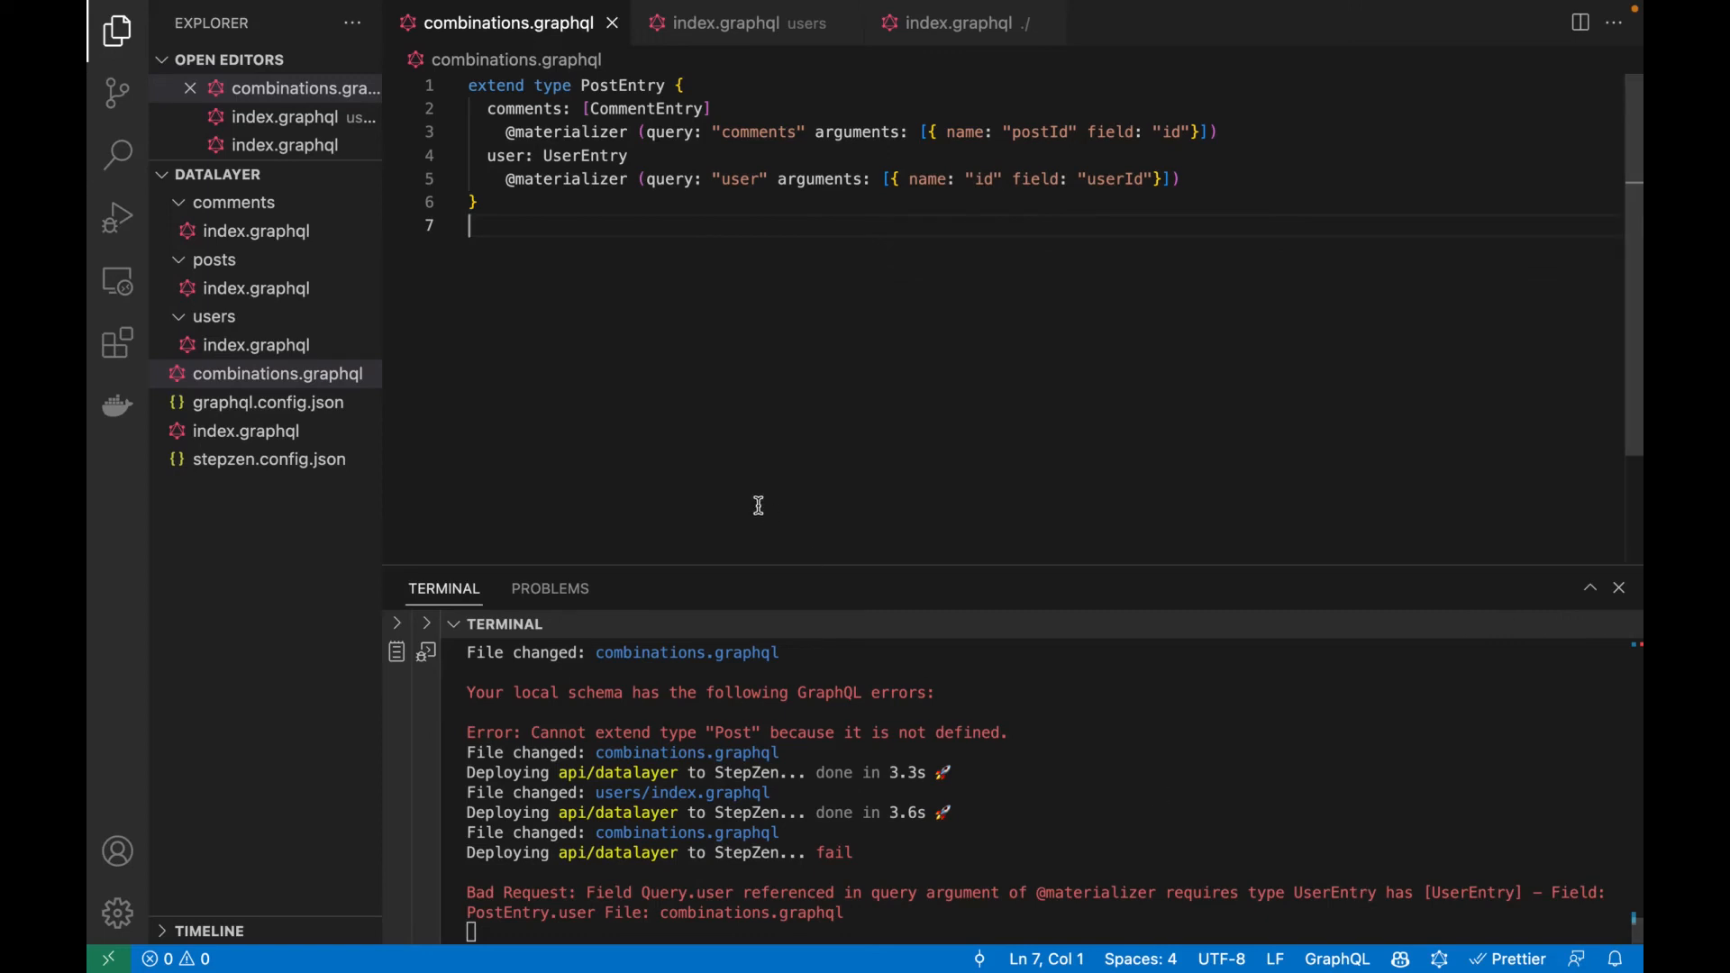
# Change the user query's return type from [UserEntry] to a single UserEntry and save.
pyautogui.doubleClick(582, 155)
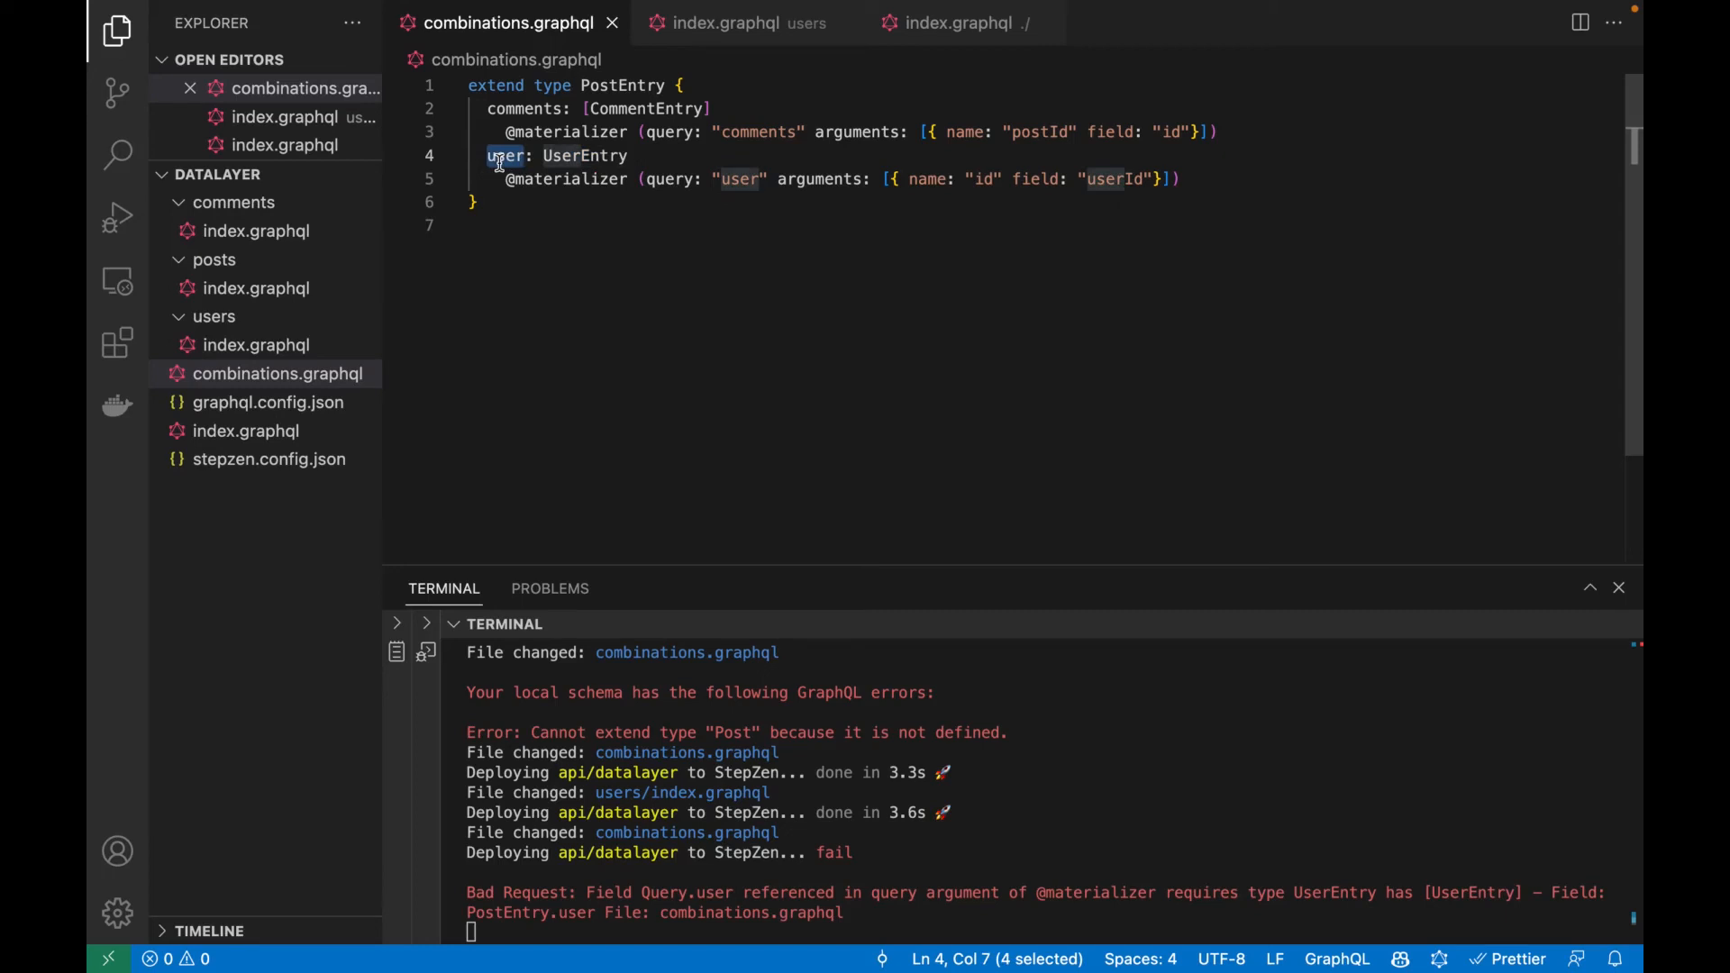
pyautogui.moveTo(996, 645)
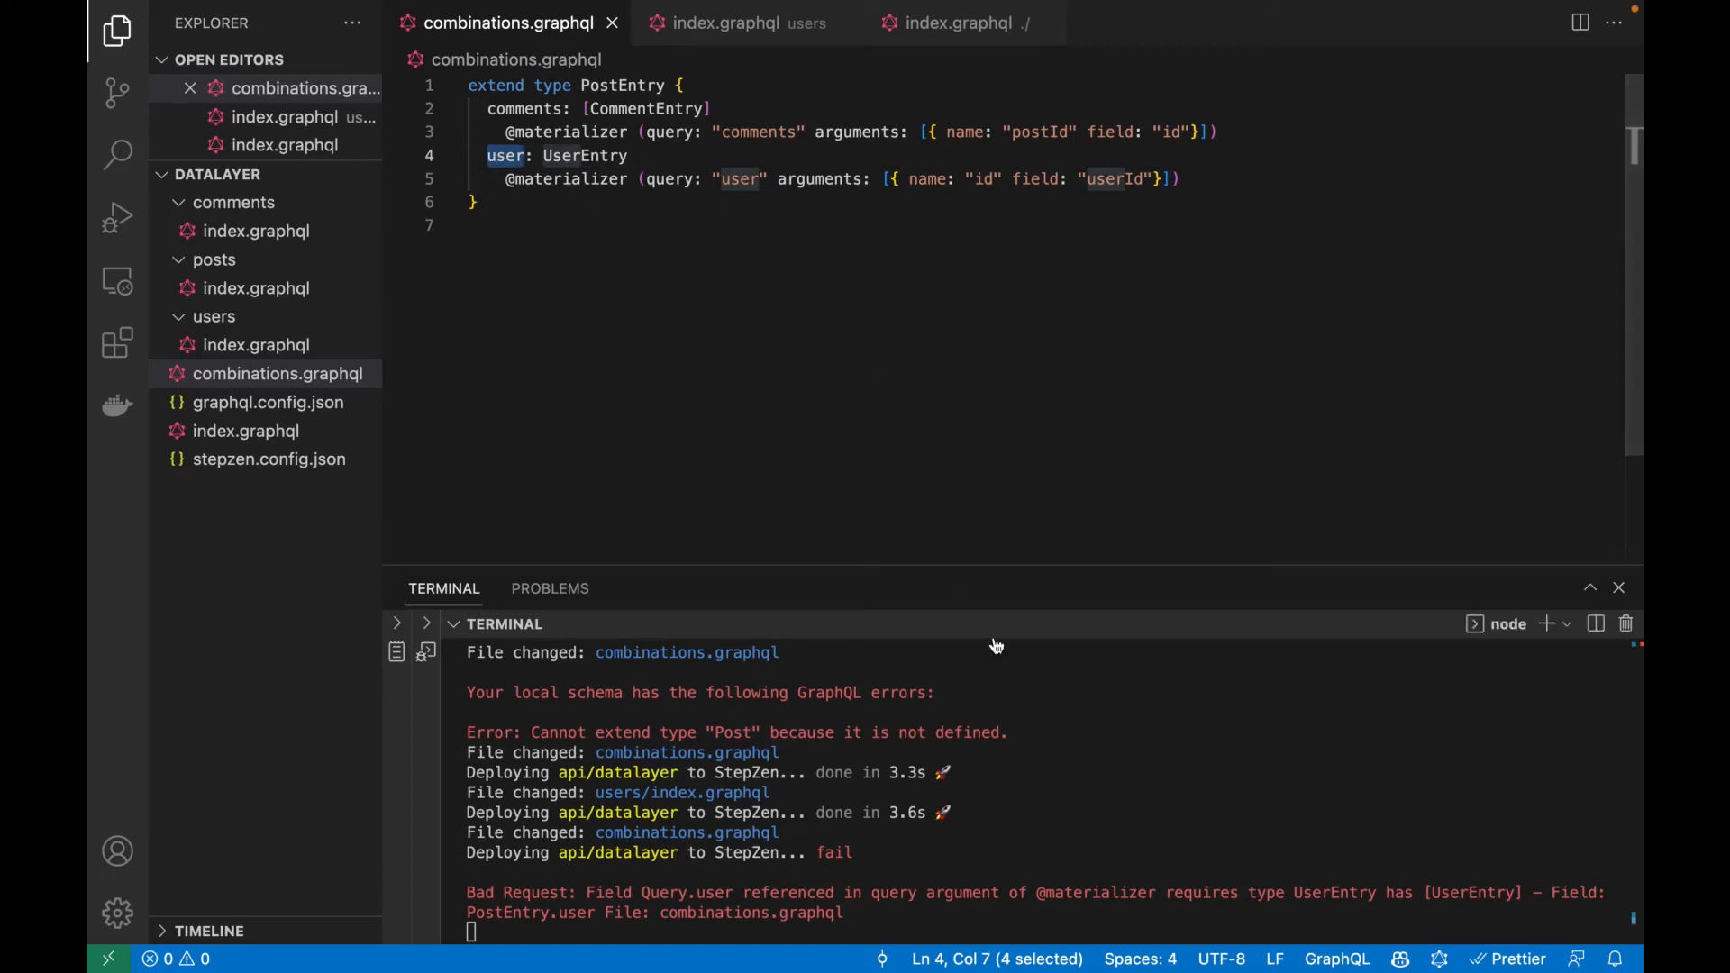
pyautogui.moveTo(822, 896)
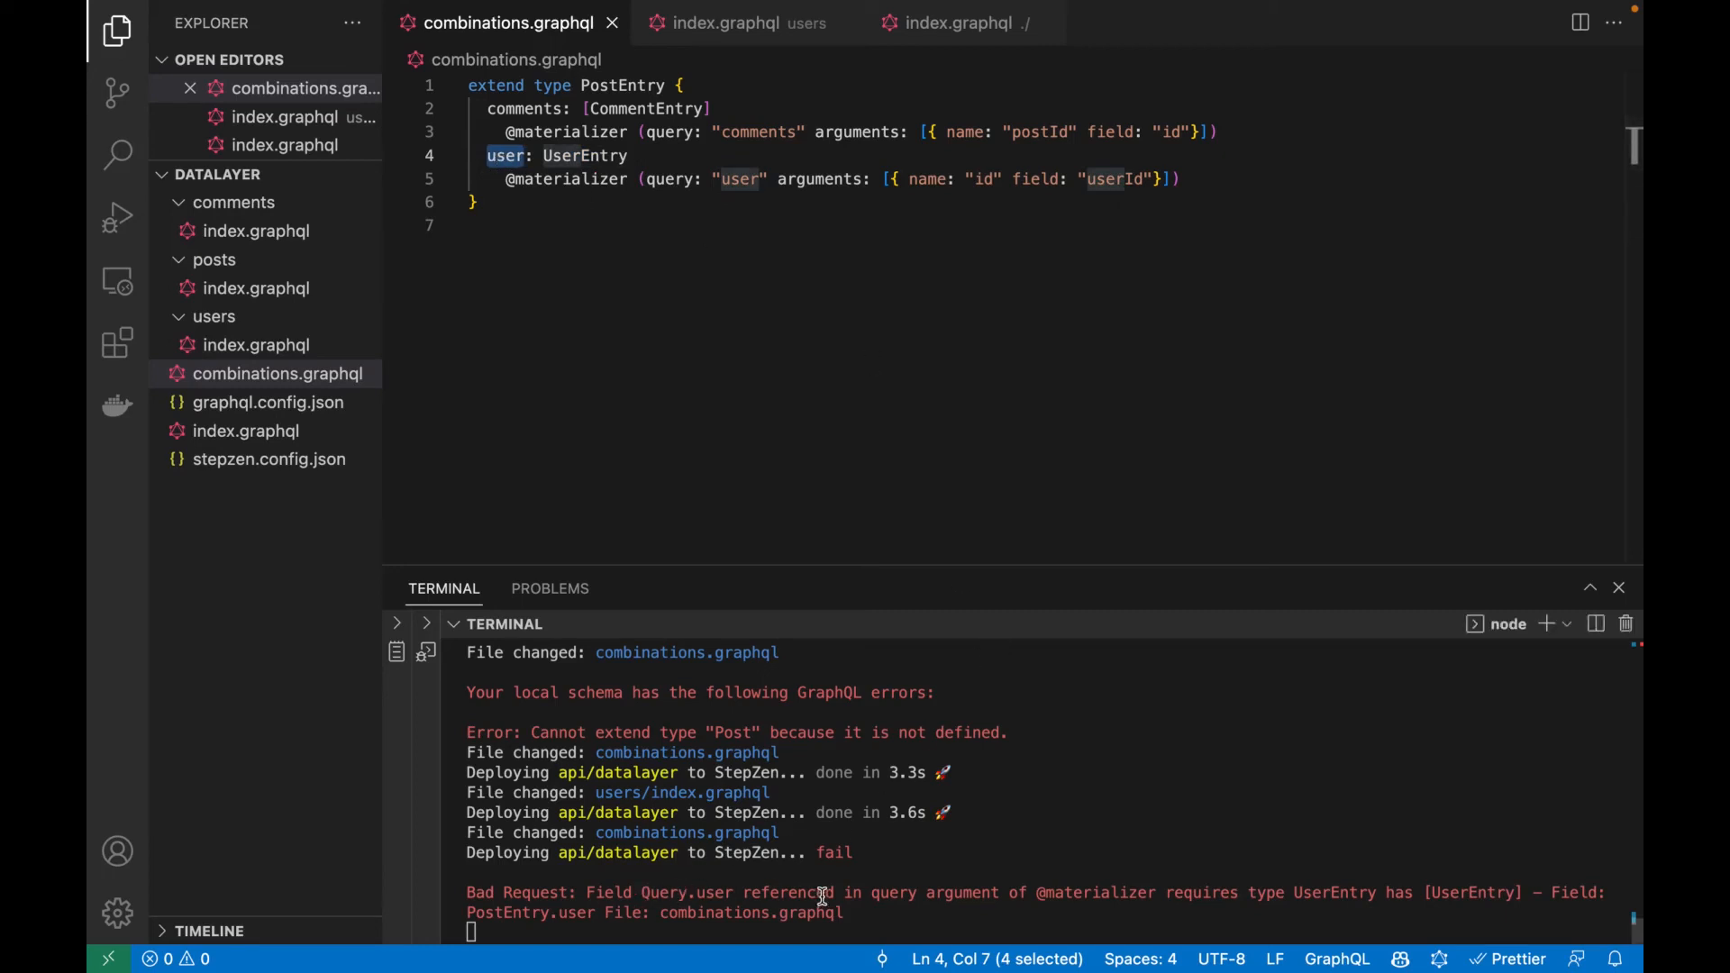
pyautogui.click(740, 22)
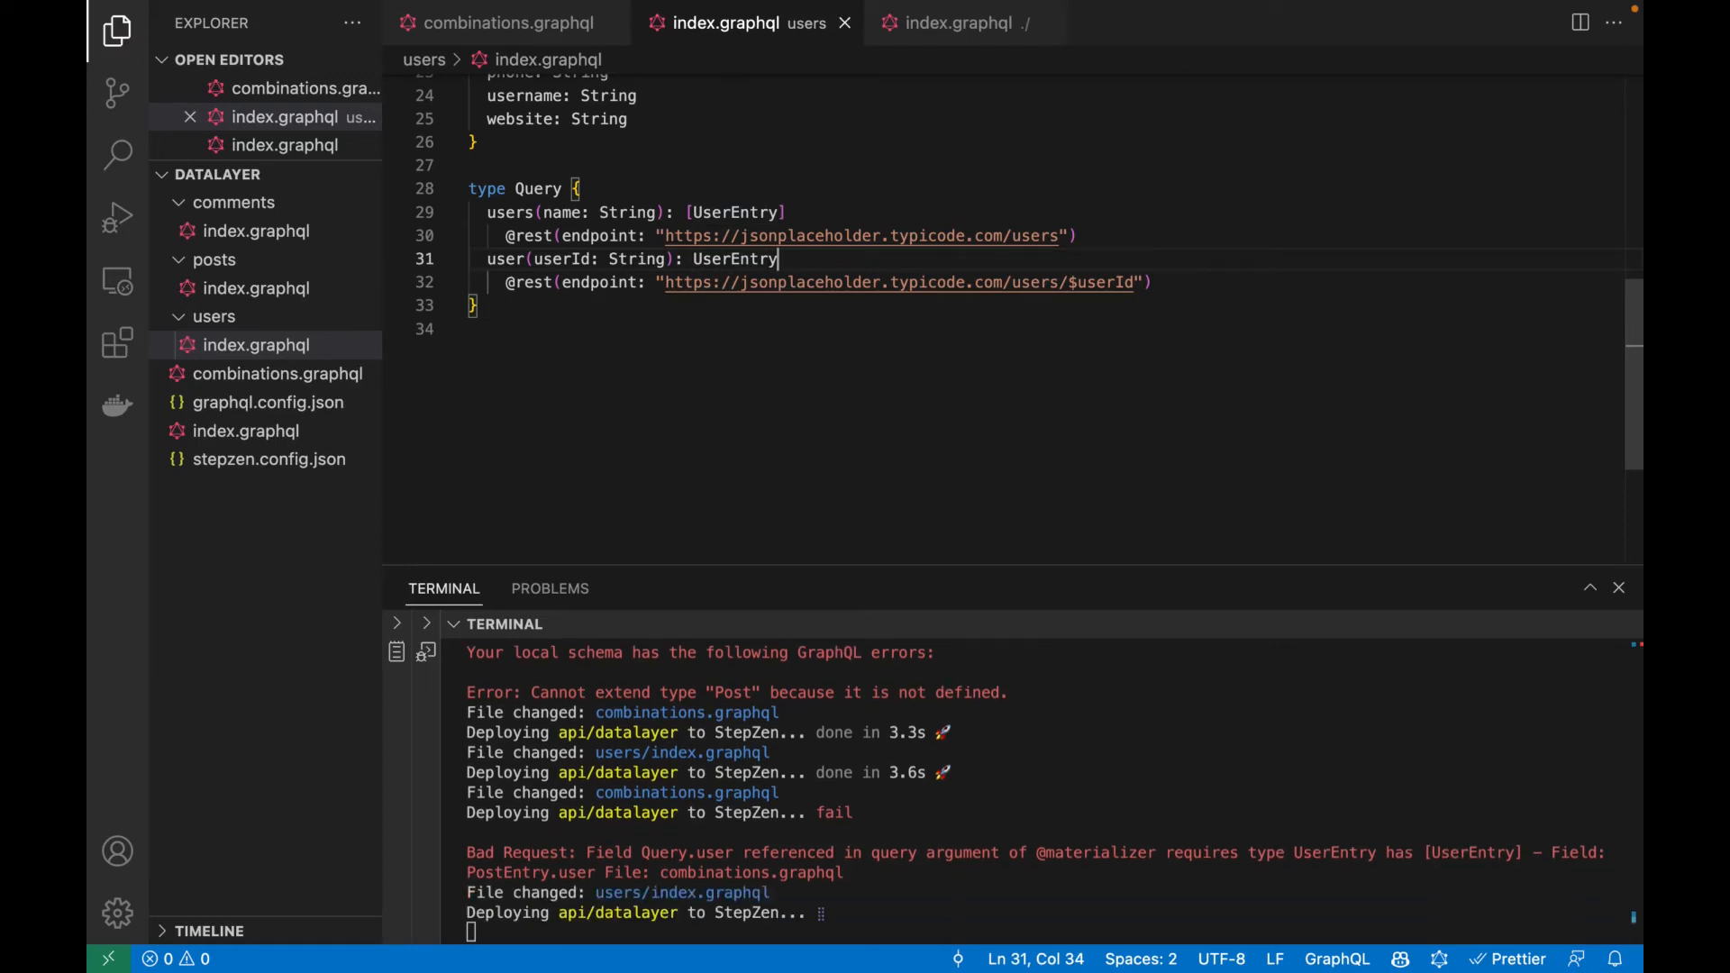
pyautogui.moveTo(801, 276)
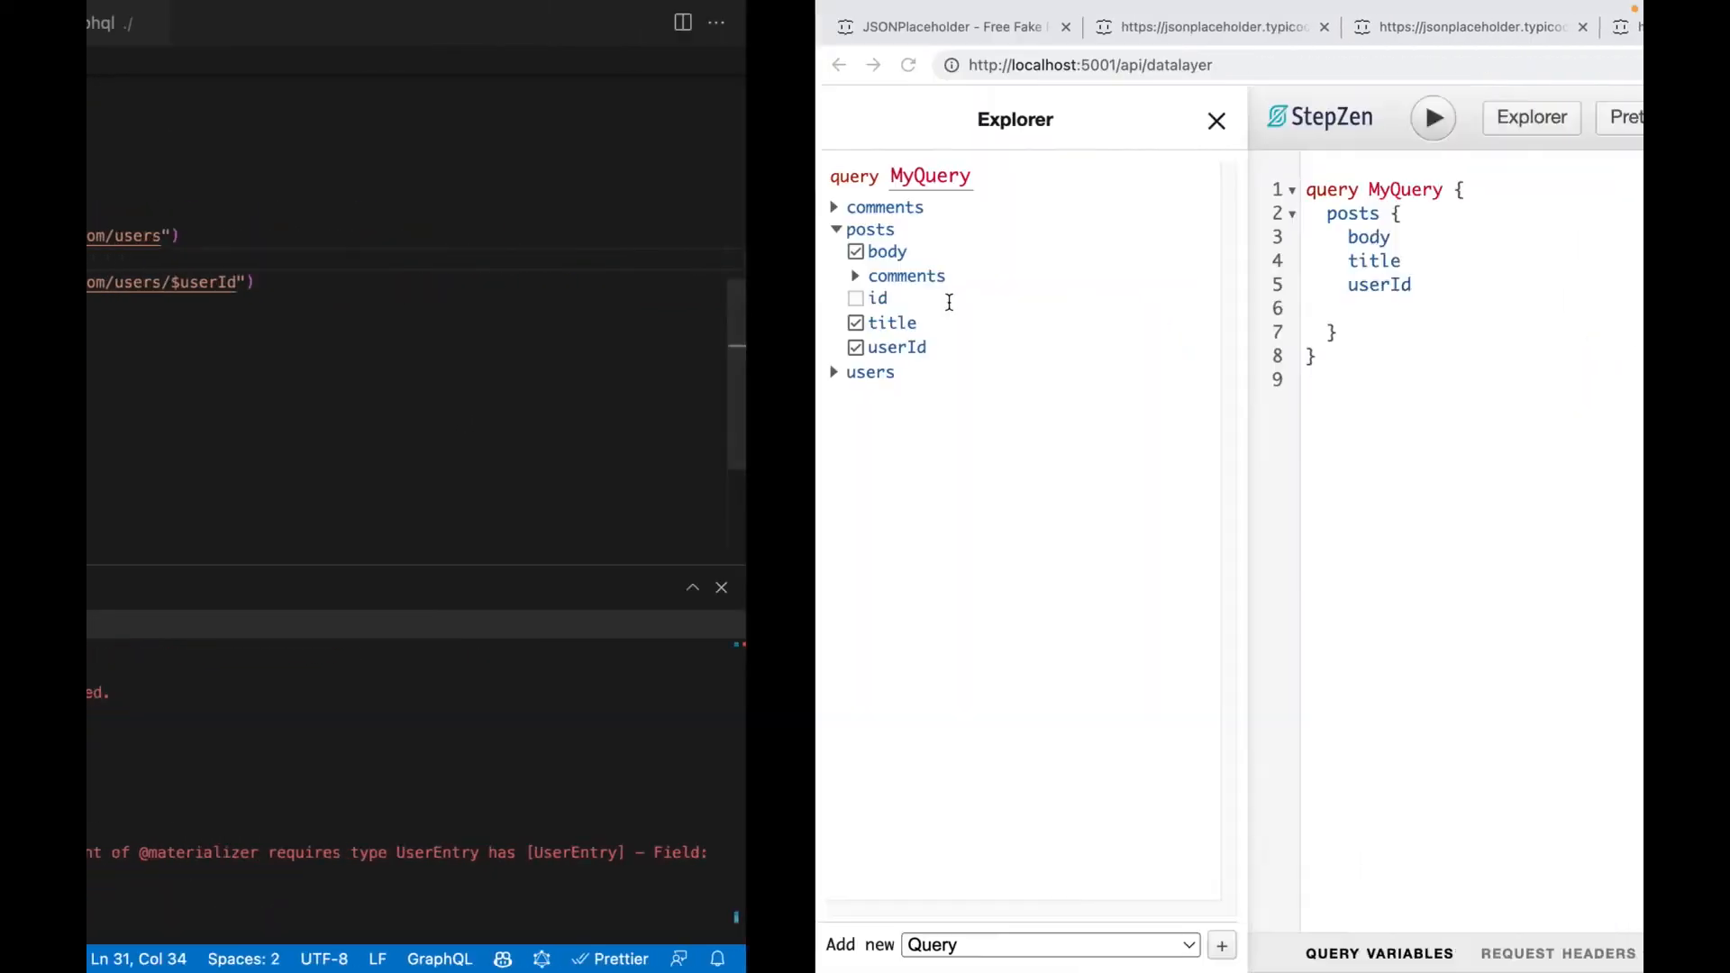
# Swap userId for a nested user { name } in the posts query and run it, getting null users.
pyautogui.click(705, 119)
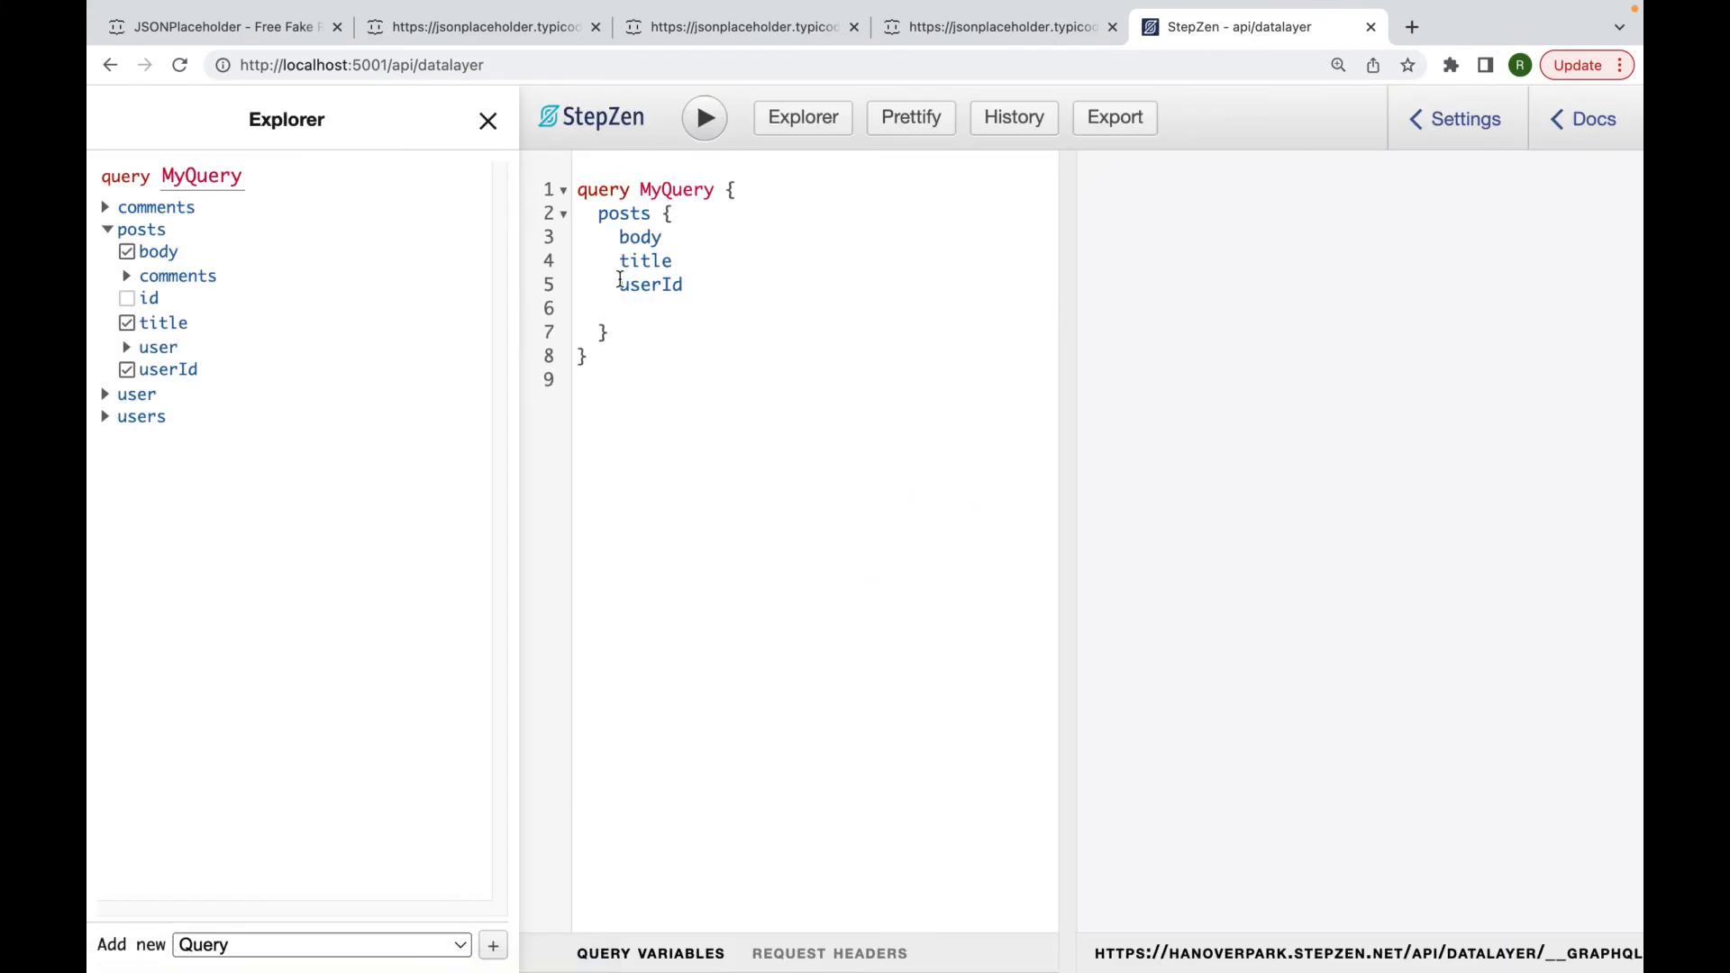
pyautogui.doubleClick(651, 285)
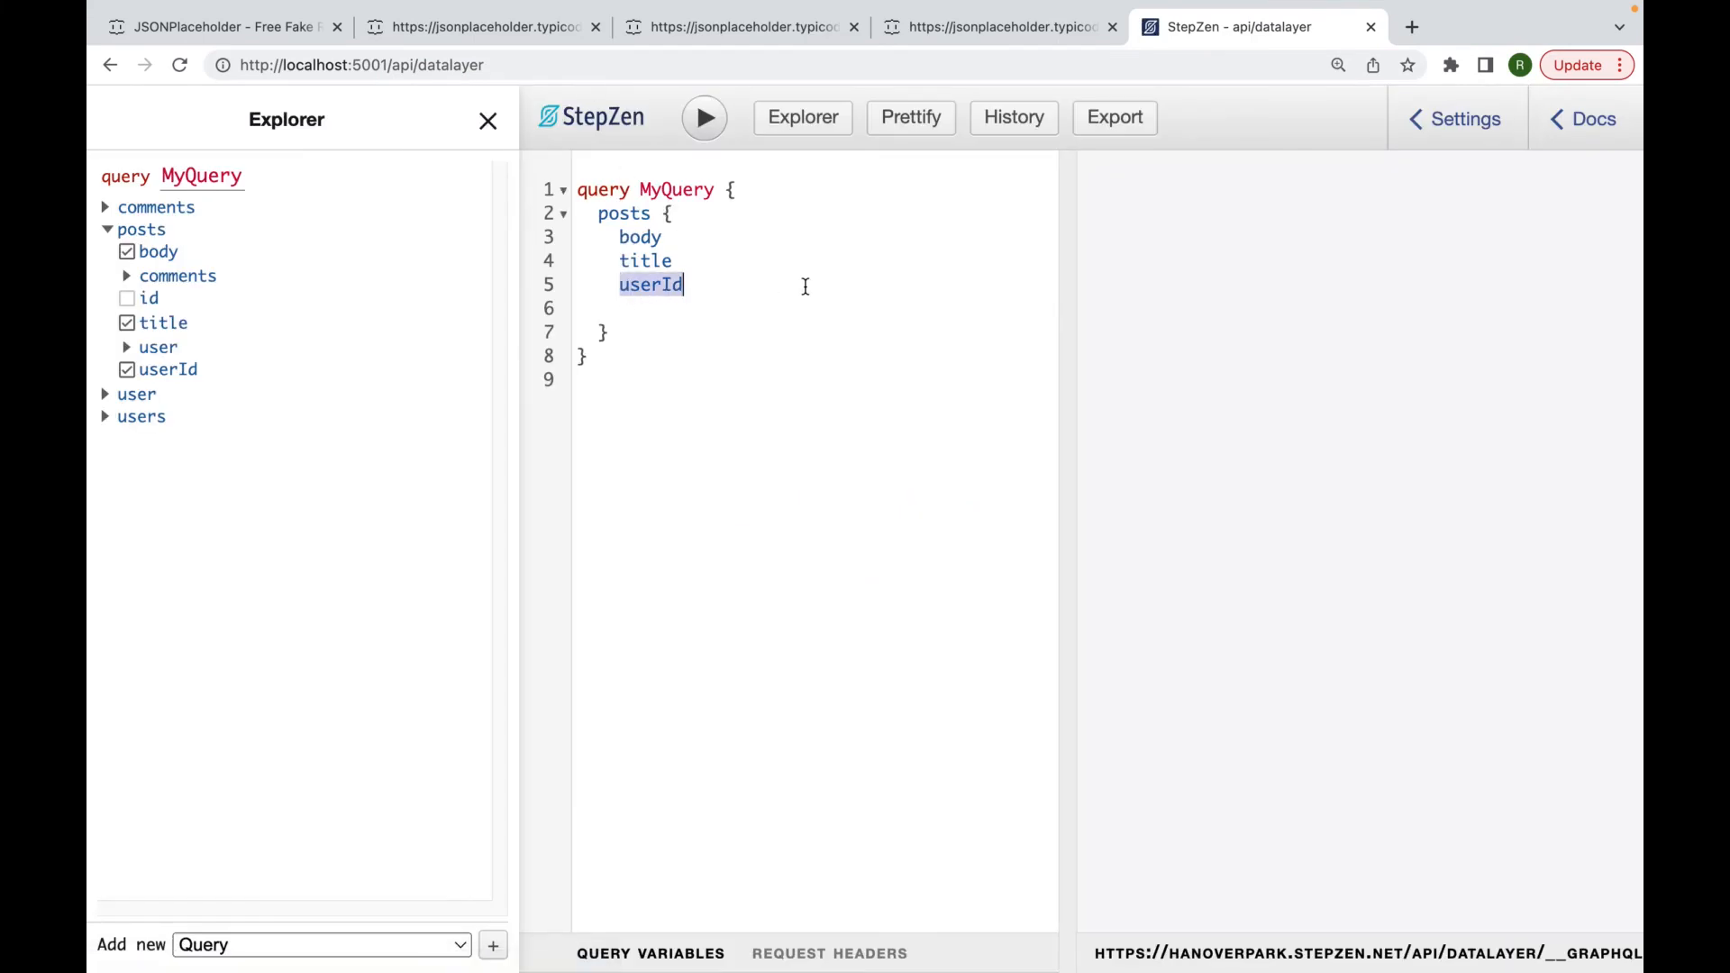
pyautogui.click(158, 346)
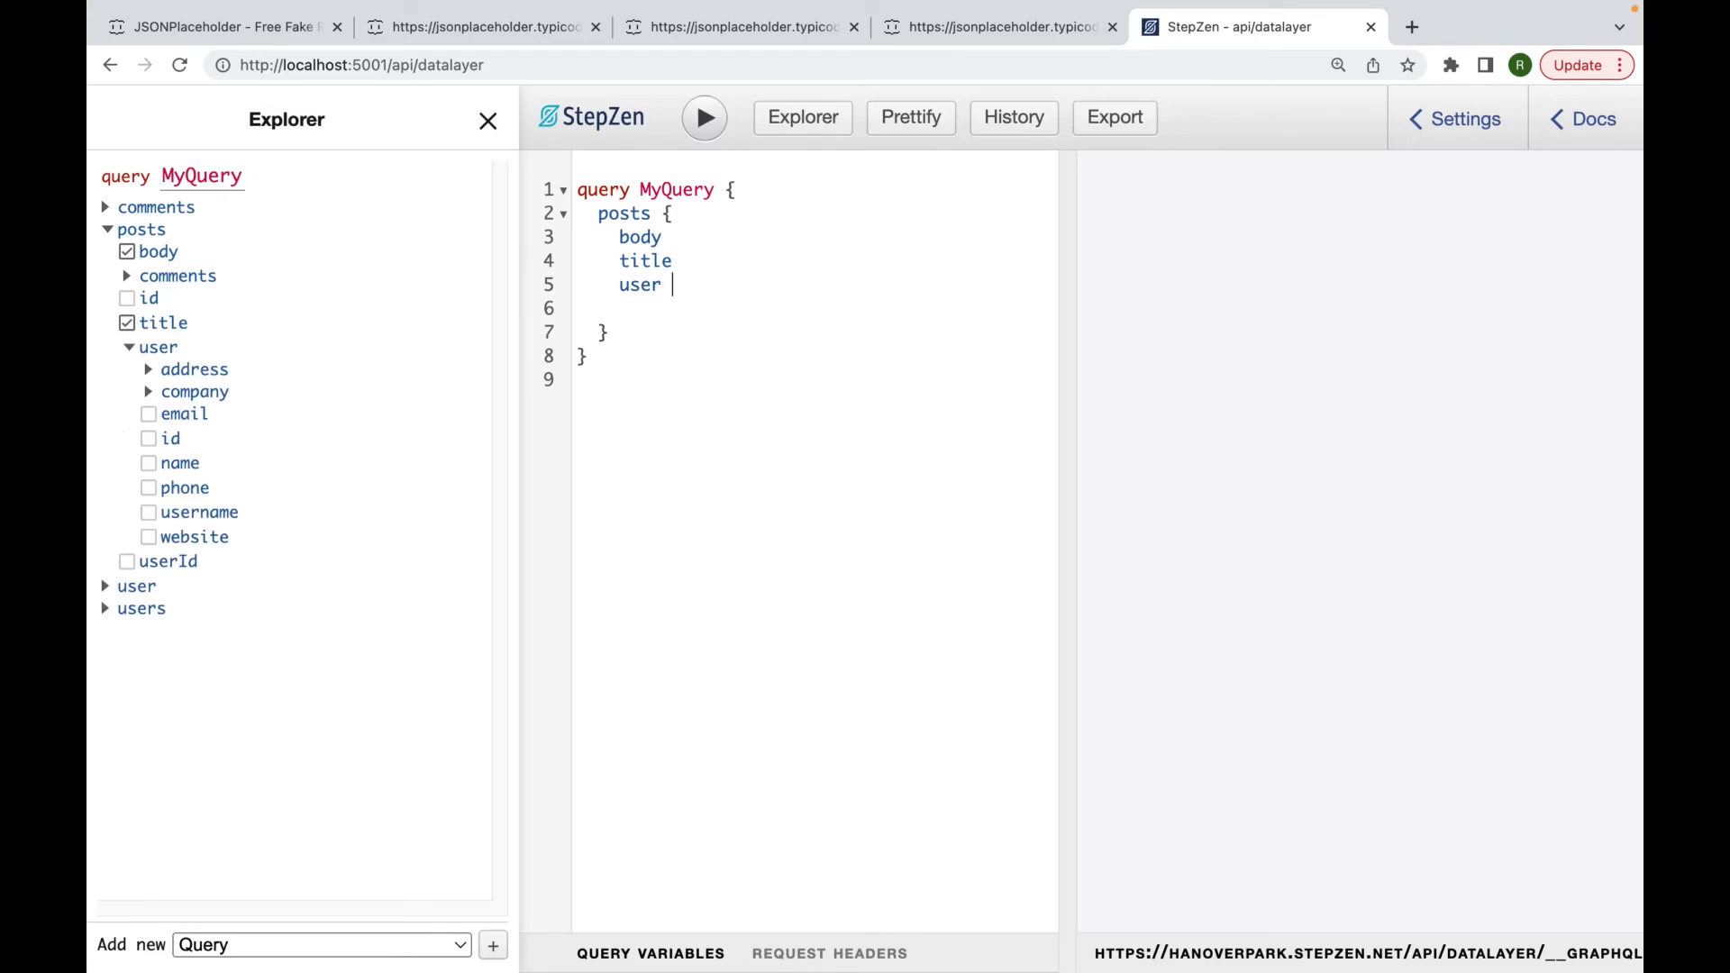
pyautogui.write('{ name')
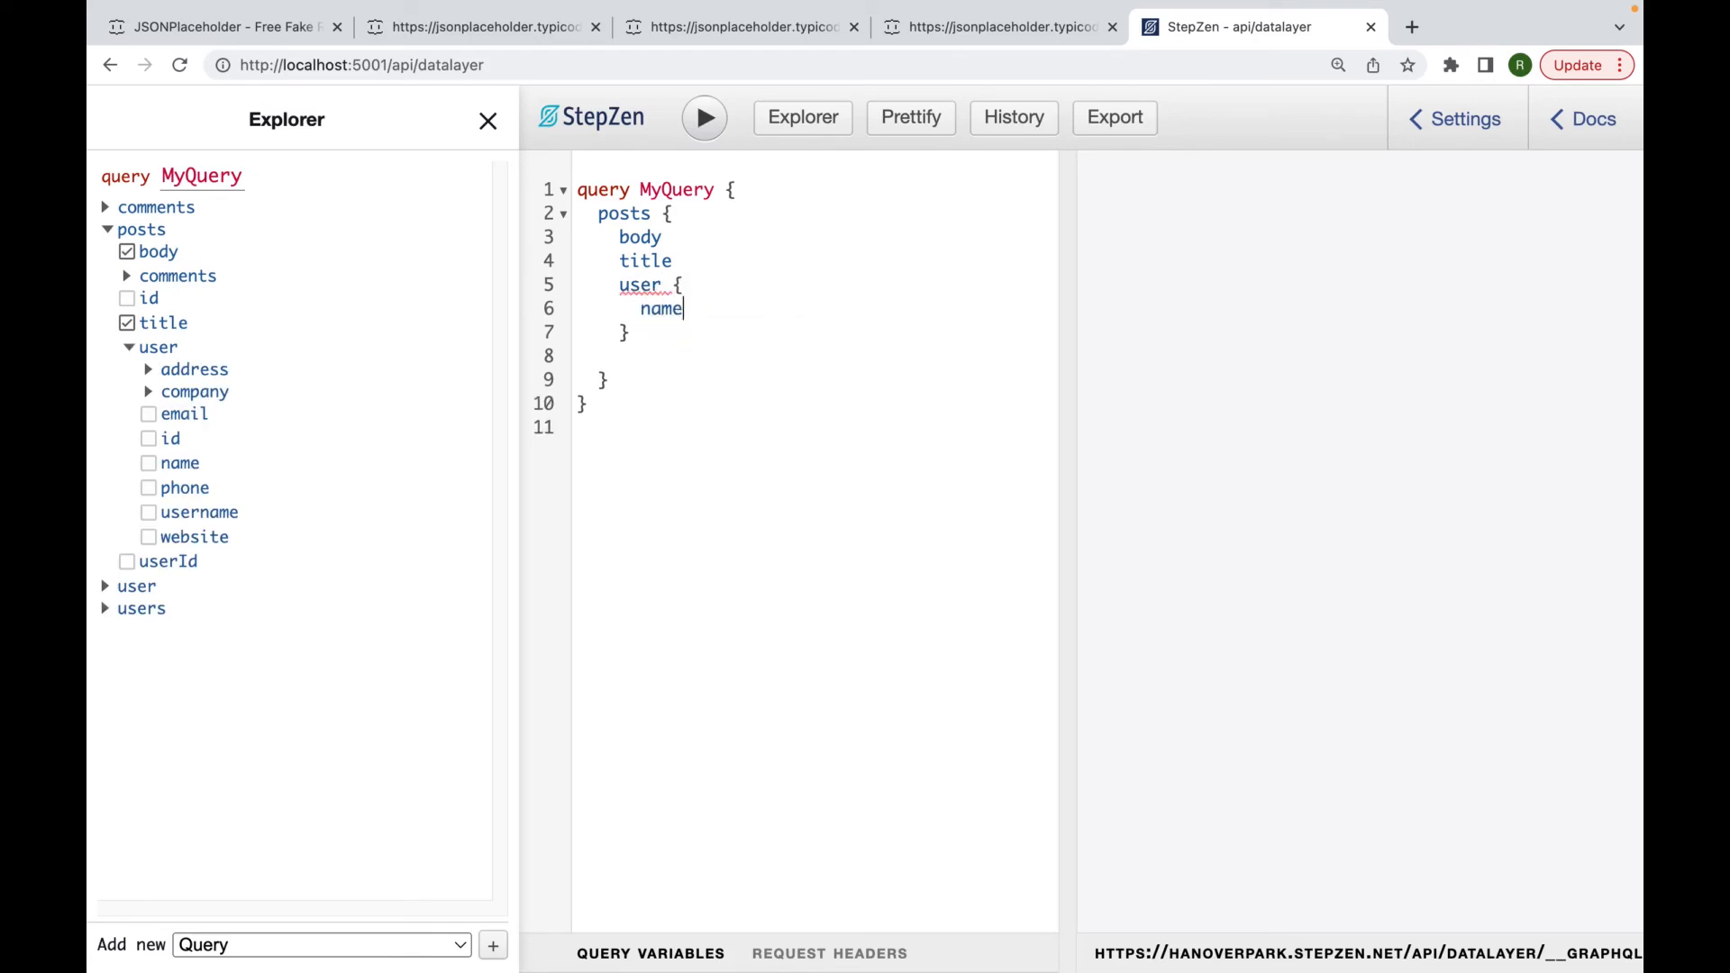
pyautogui.click(705, 117)
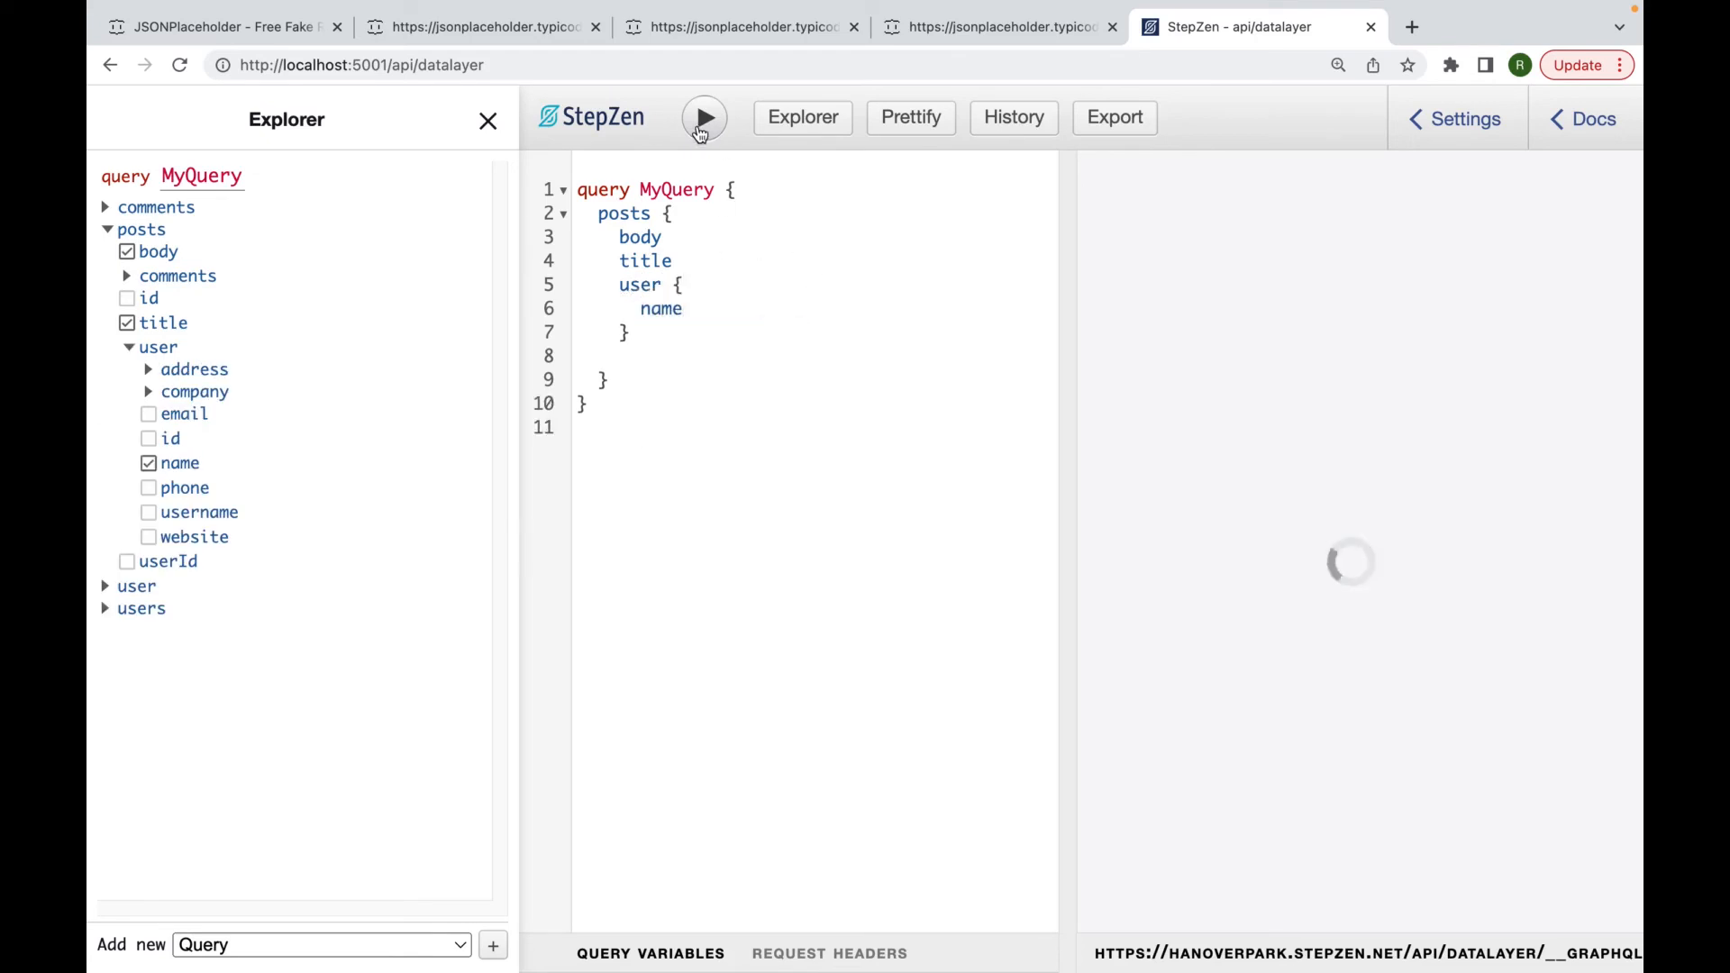
pyautogui.click(705, 117)
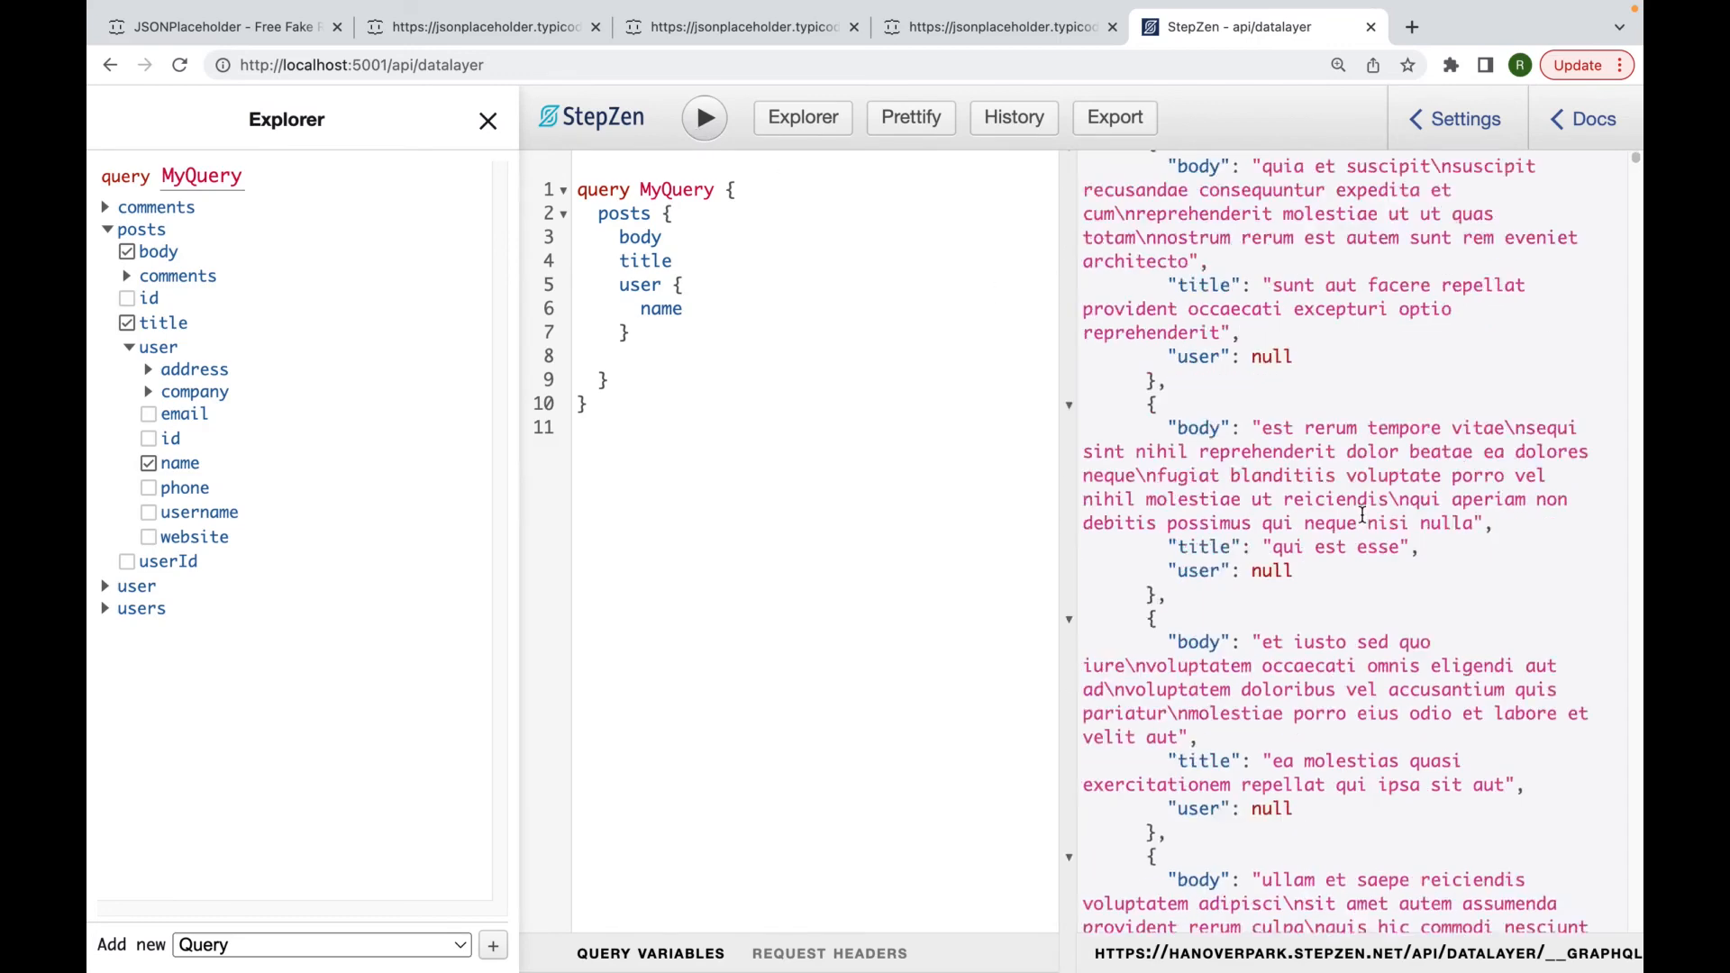
pyautogui.scroll(-3)
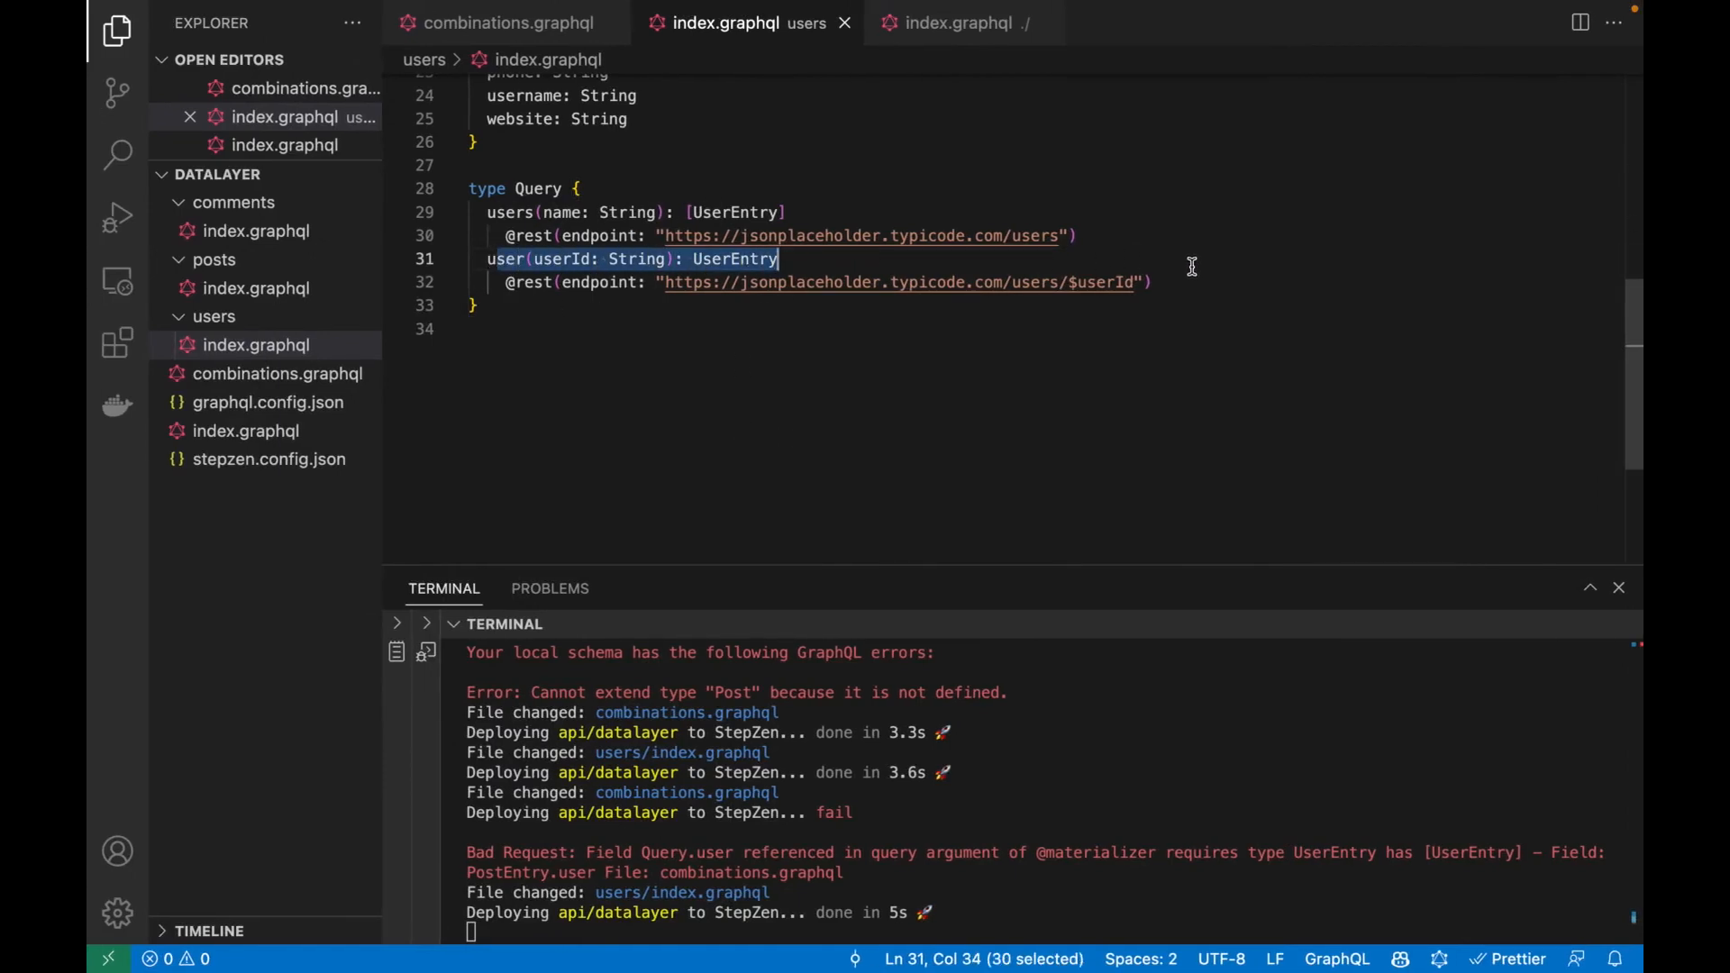
pyautogui.moveTo(1049, 301)
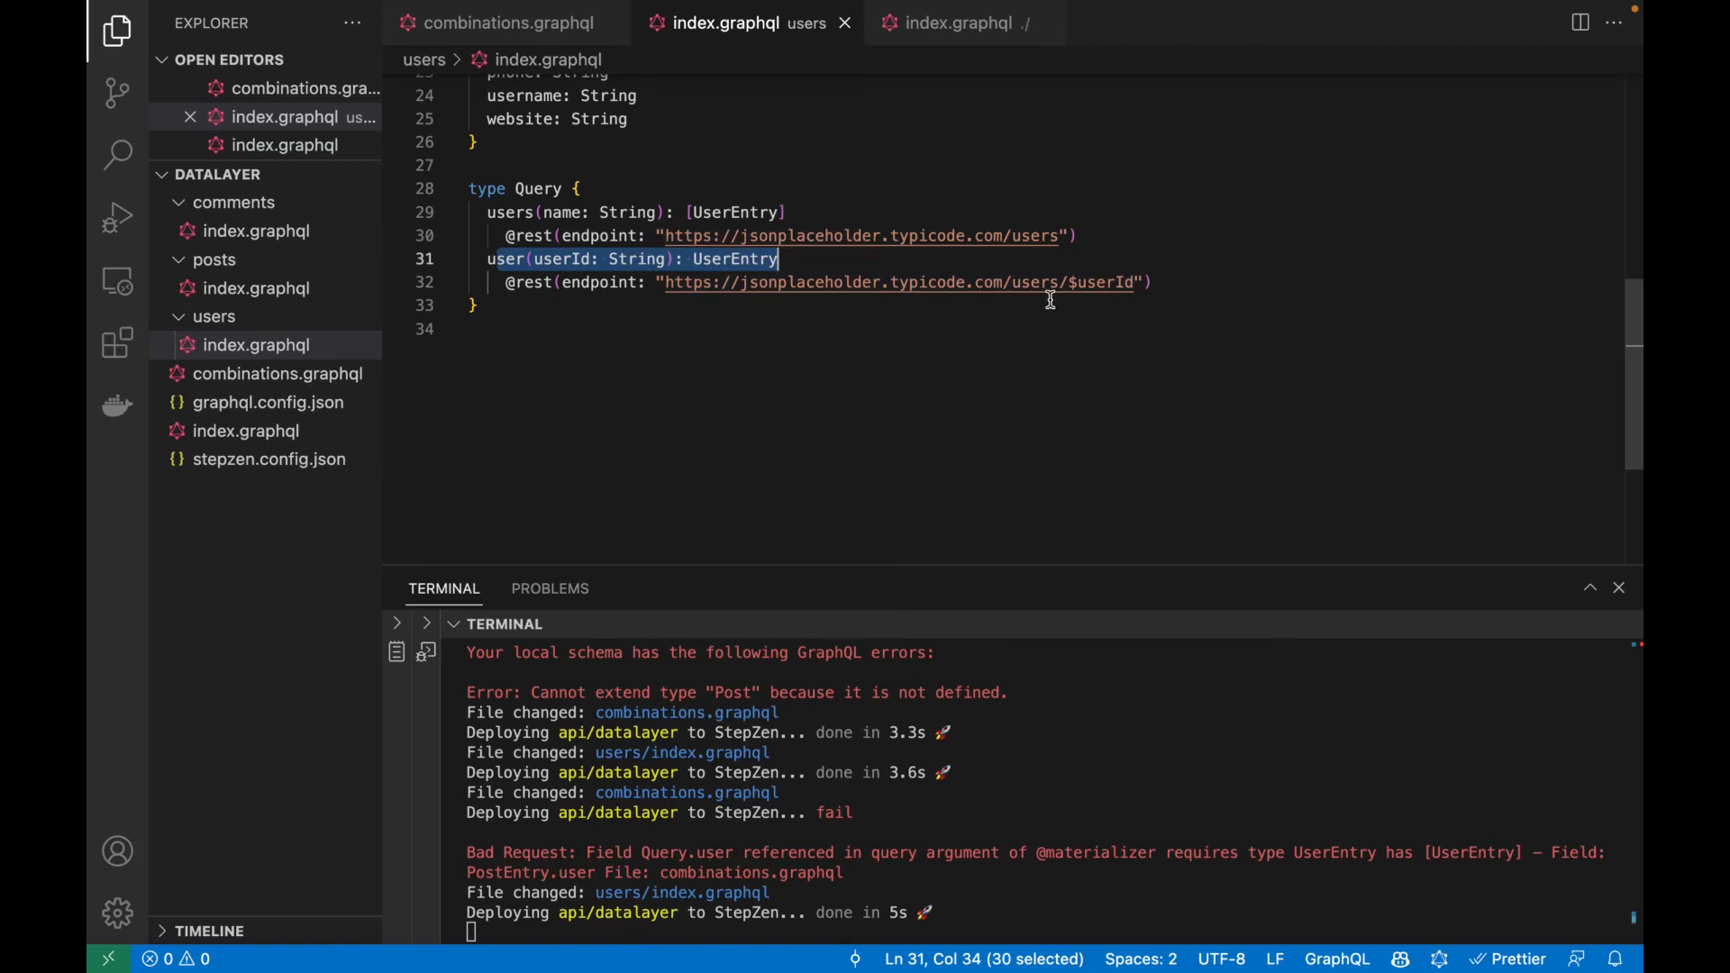
pyautogui.moveTo(679, 270)
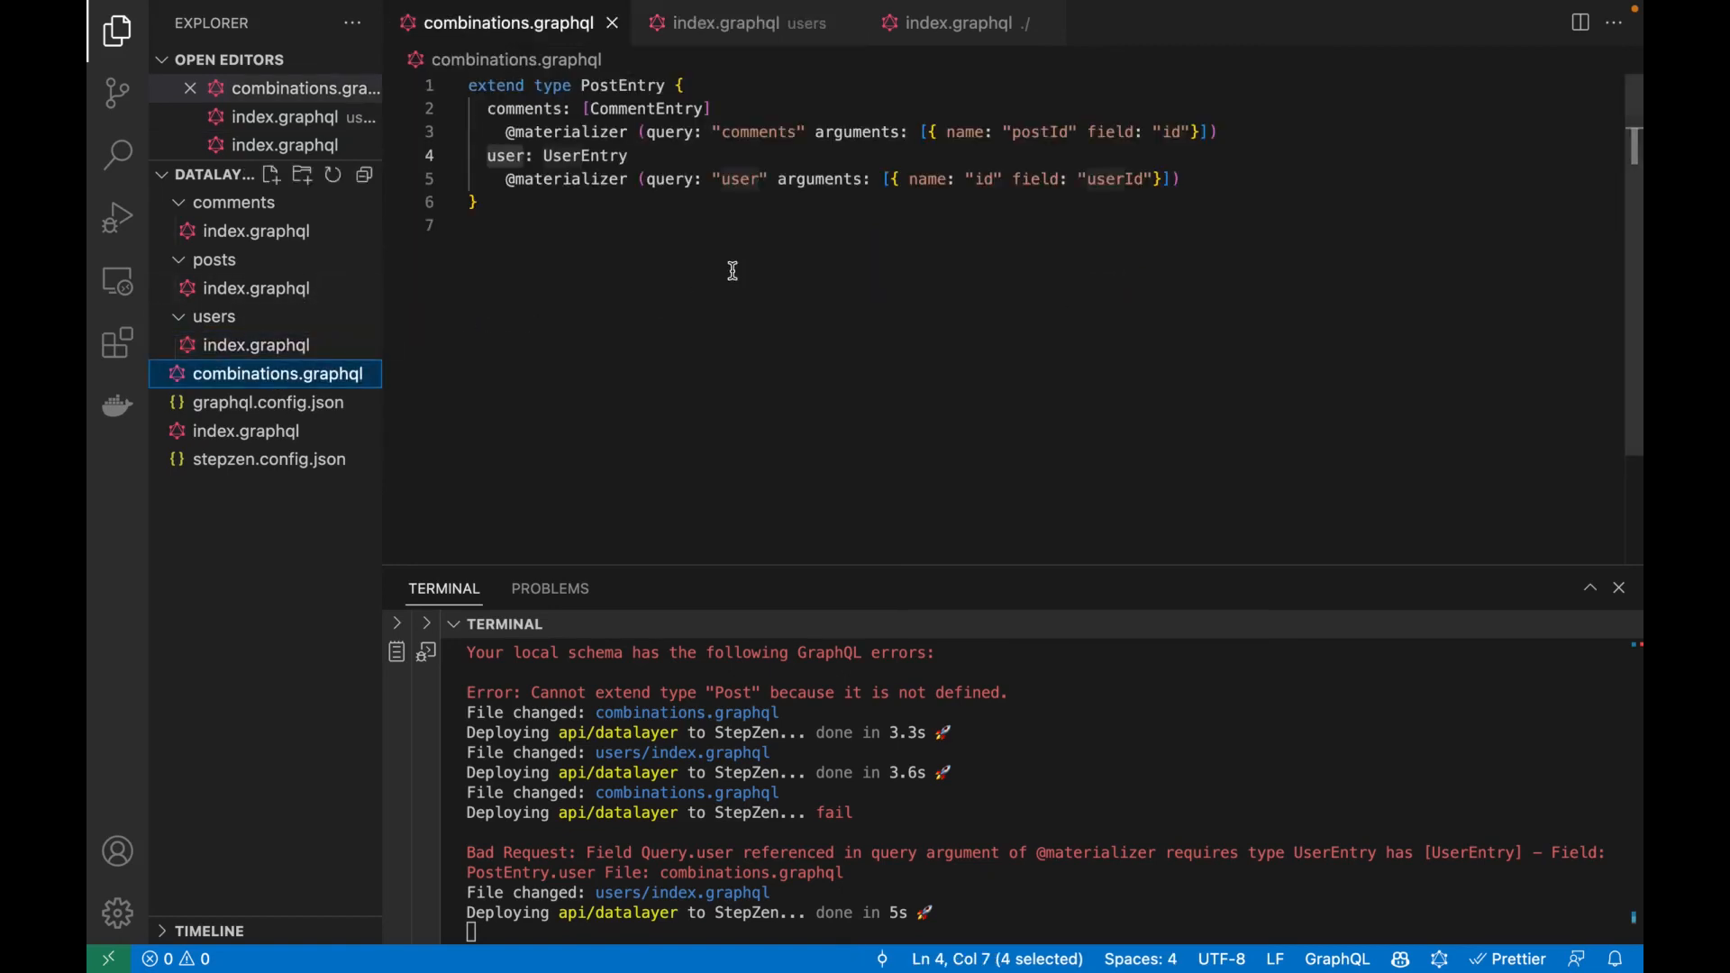
pyautogui.moveTo(942, 155)
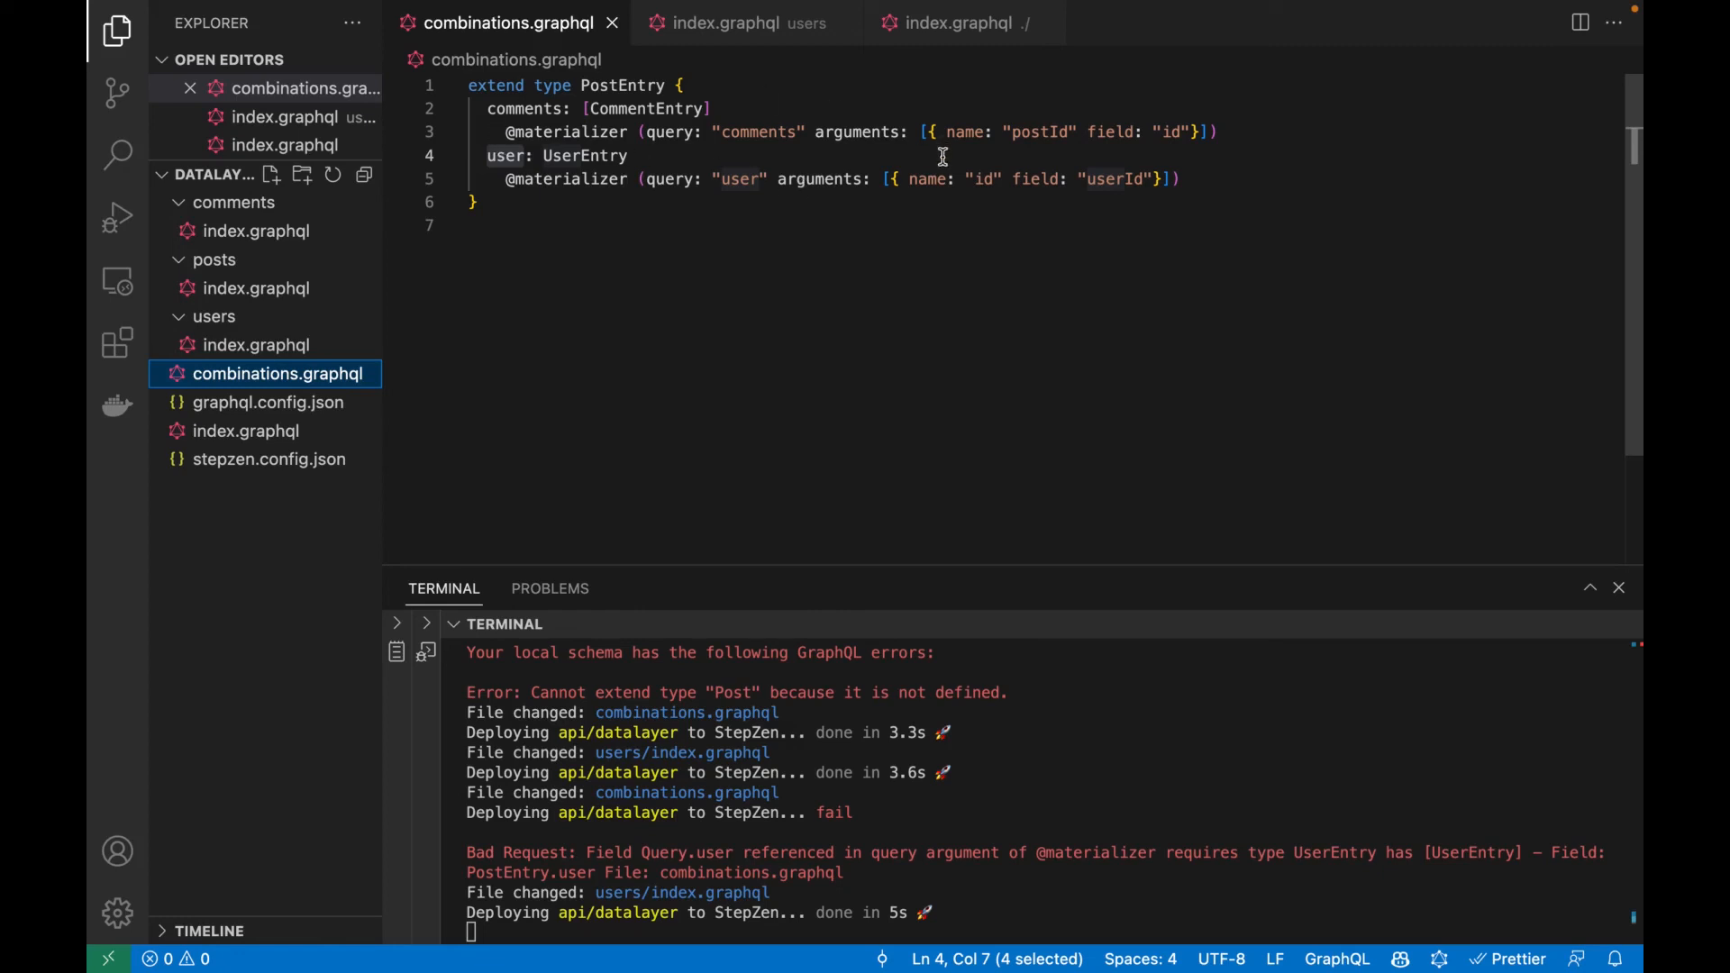
# Retype the 'user' field in combinations.graphql to match the users schema's user query.
pyautogui.write('user {')
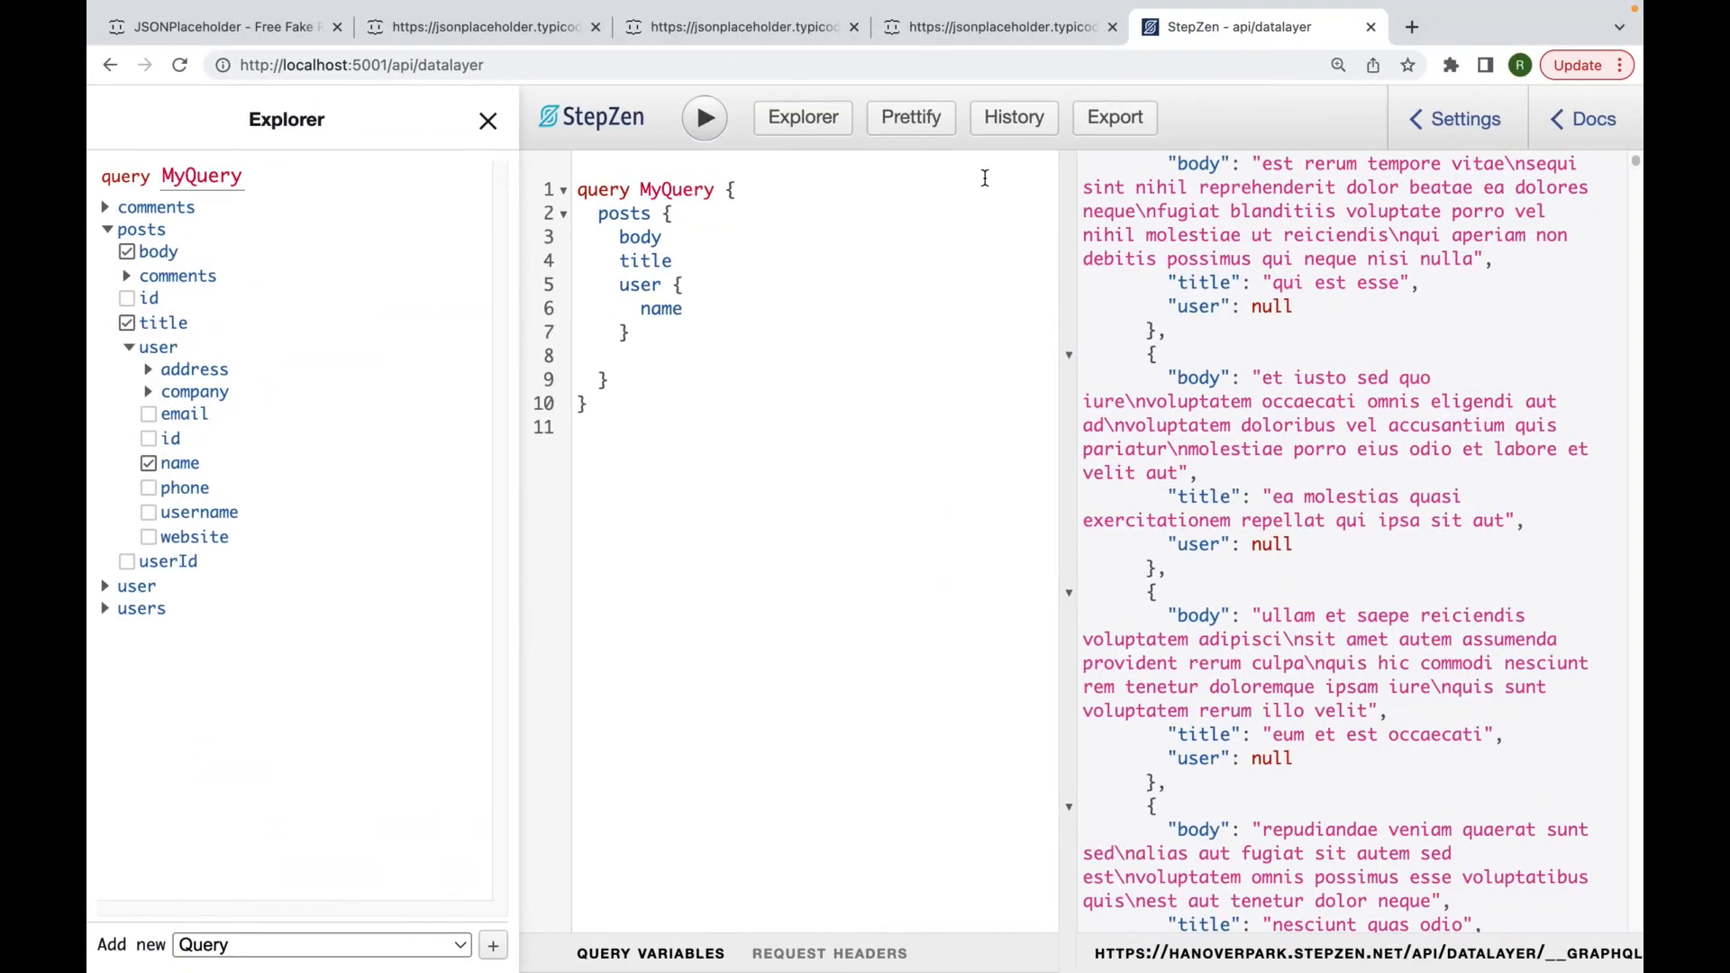
# Rerun the posts query and review results now showing names like Leanne Graham and Patricia Lebsack.
pyautogui.click(704, 119)
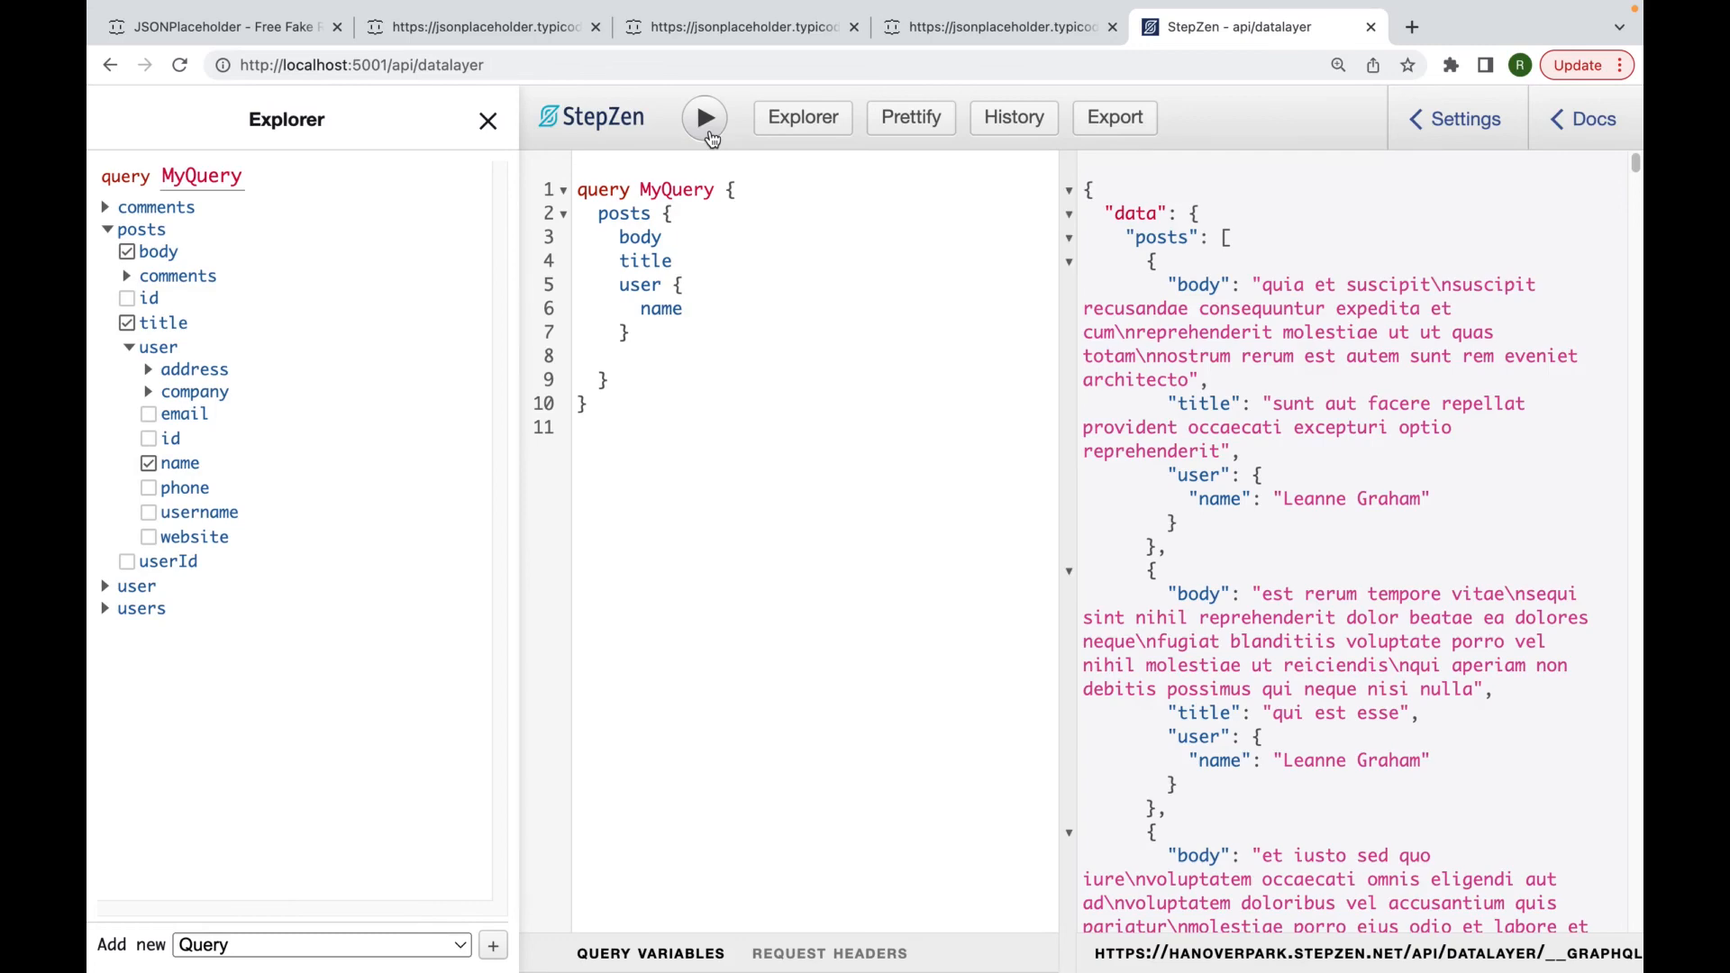
pyautogui.scroll(-3)
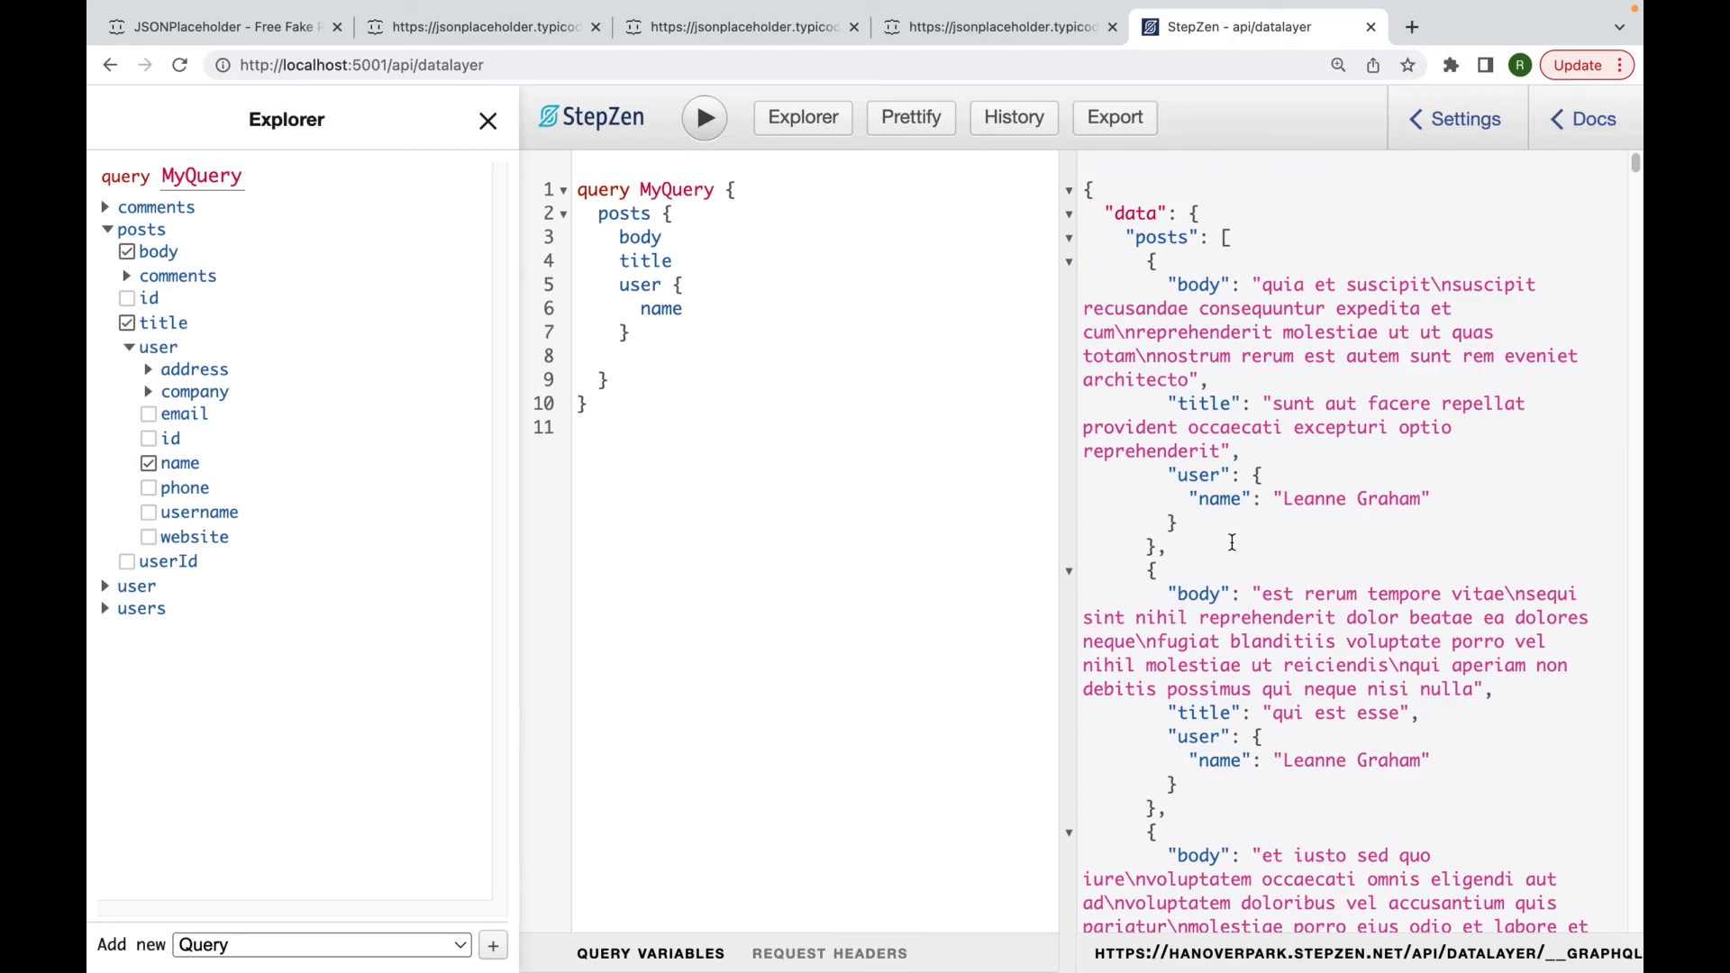
pyautogui.scroll(-3)
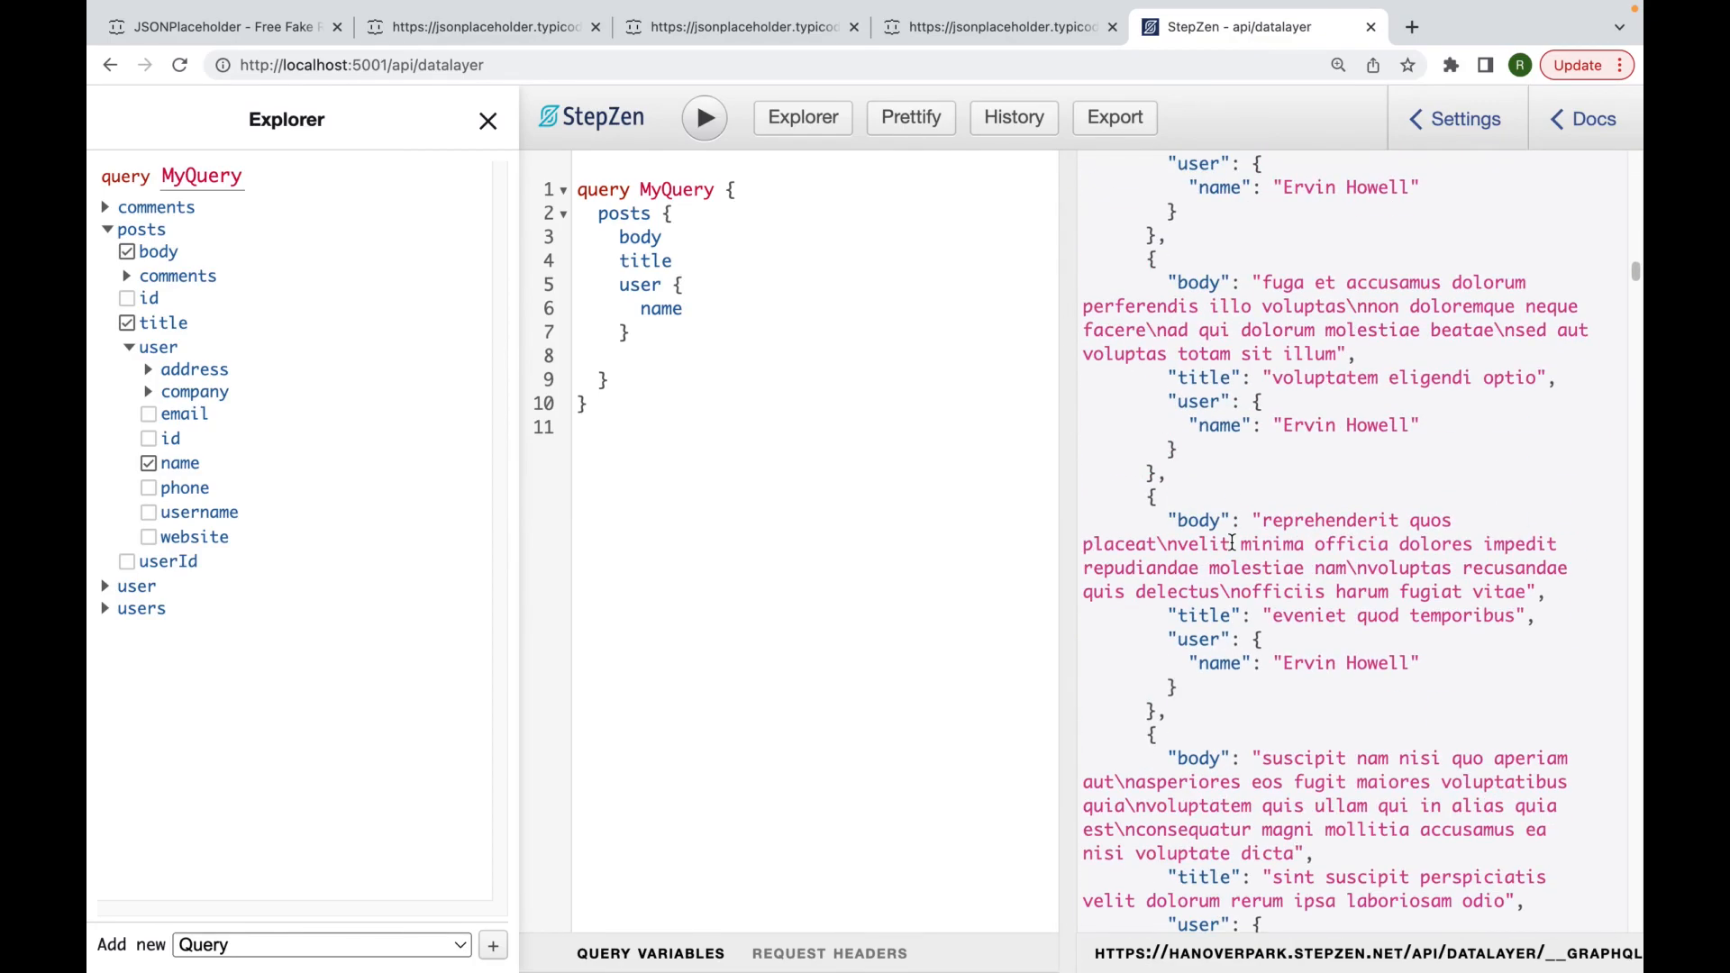
pyautogui.scroll(-3)
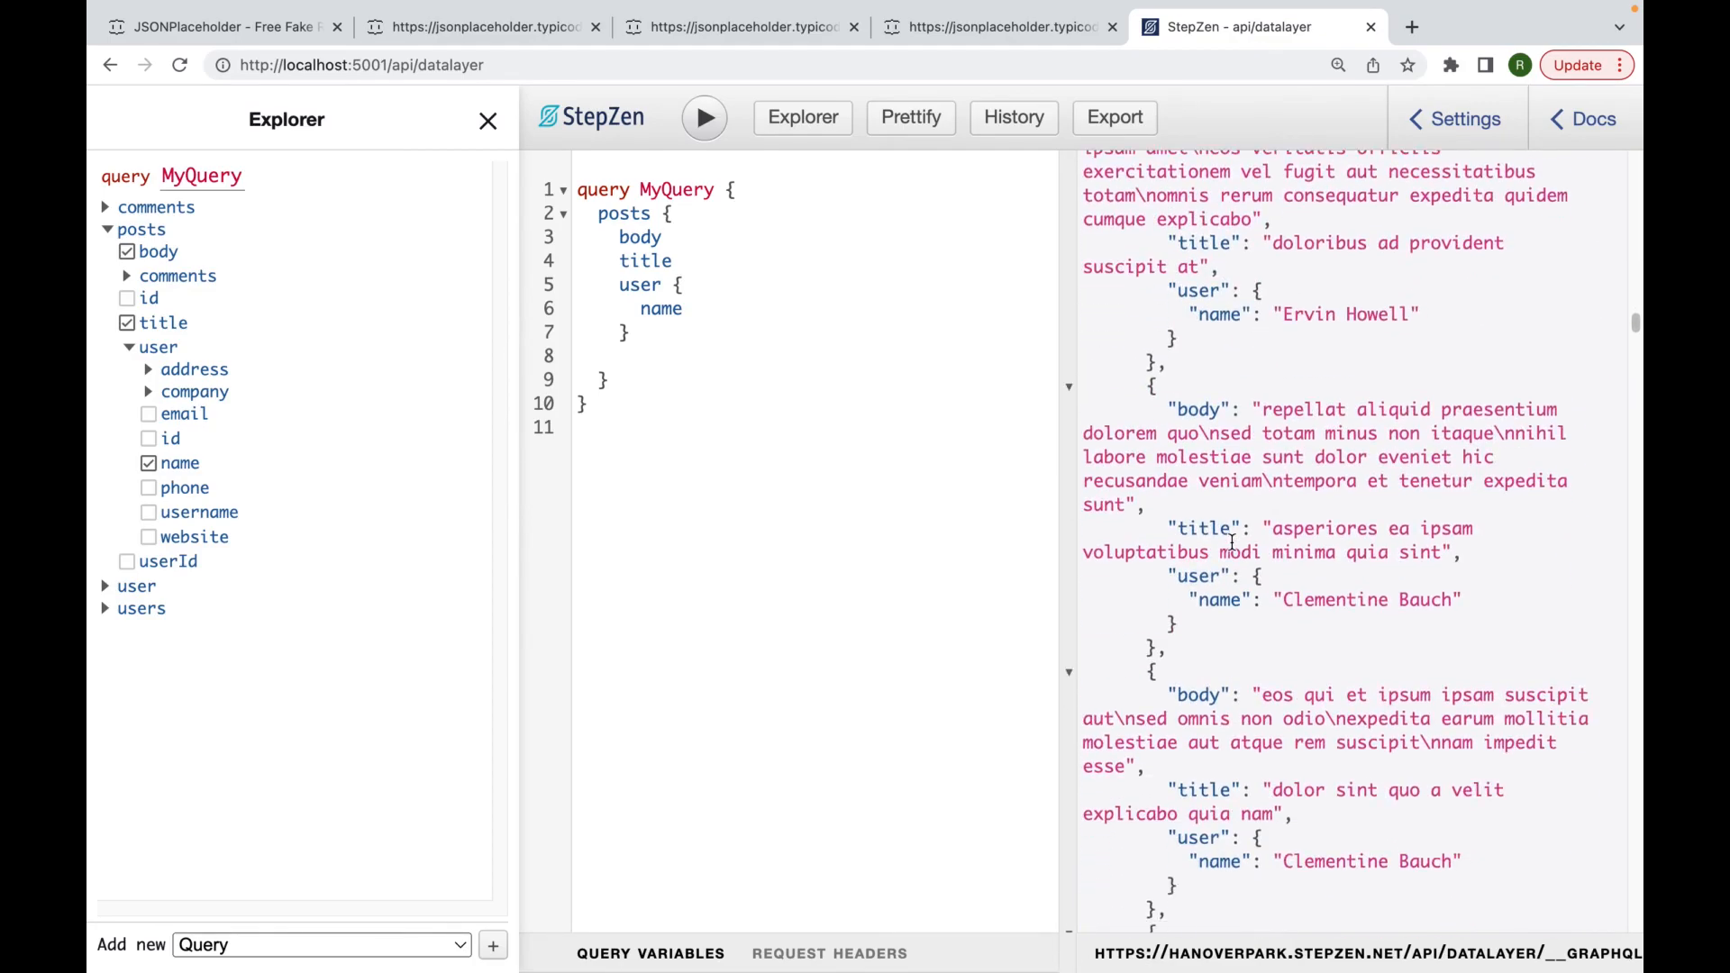
pyautogui.scroll(-3)
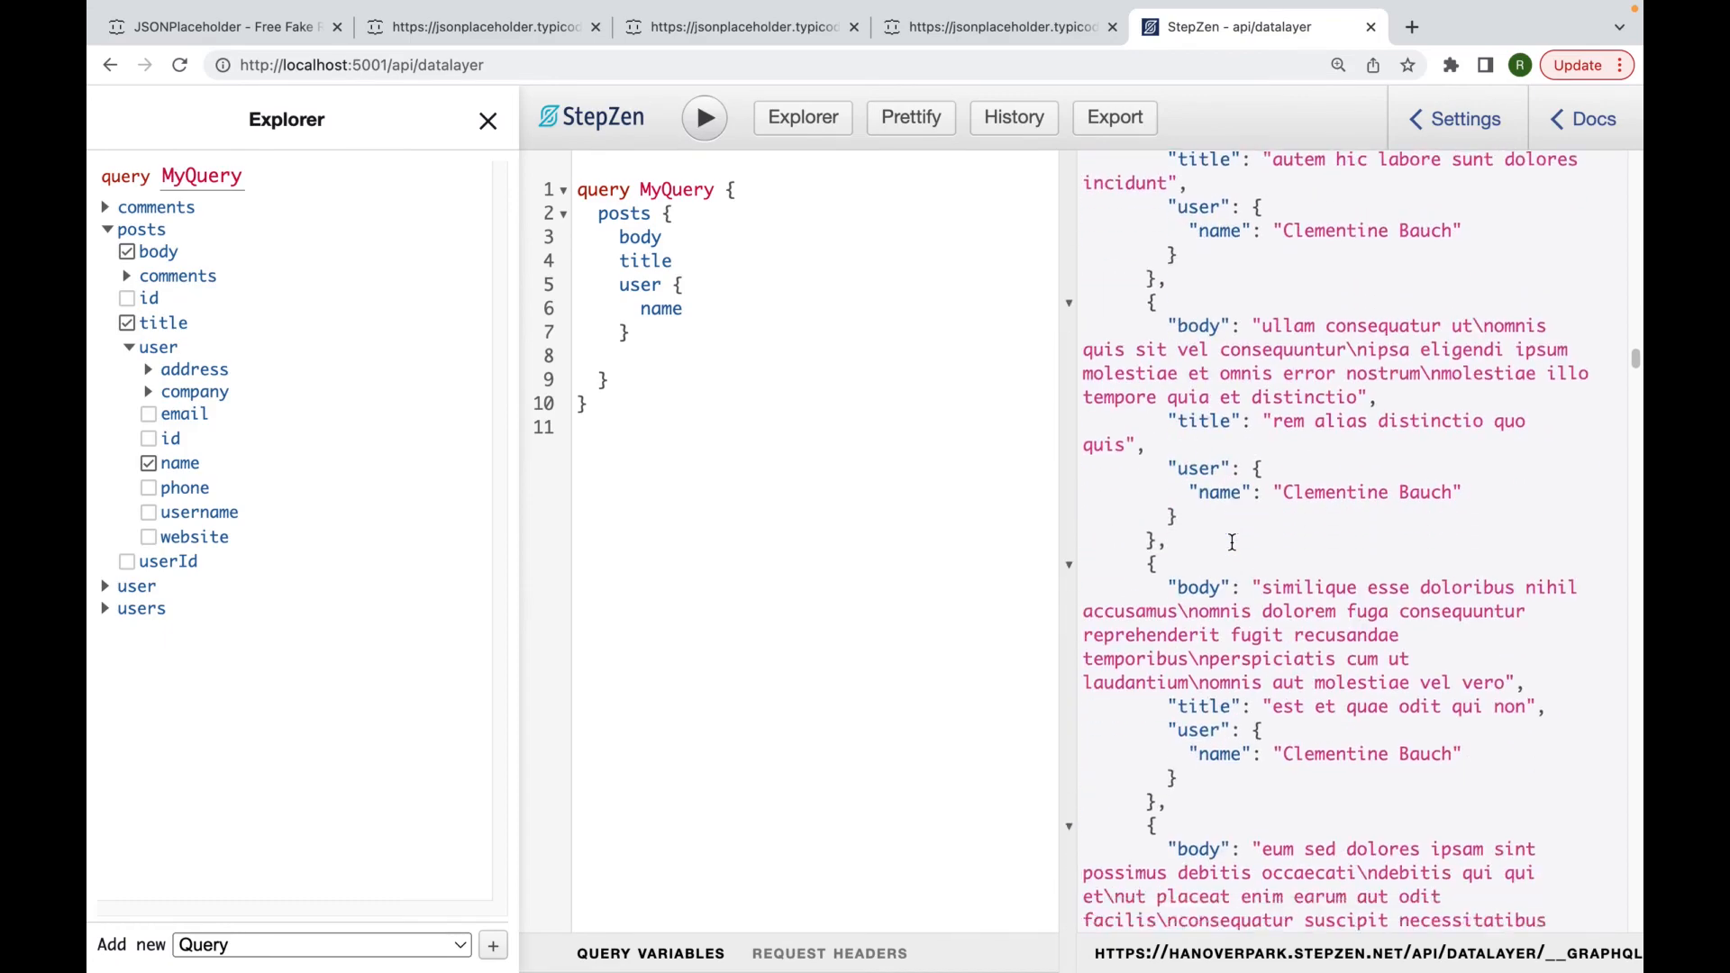
pyautogui.scroll(-3)
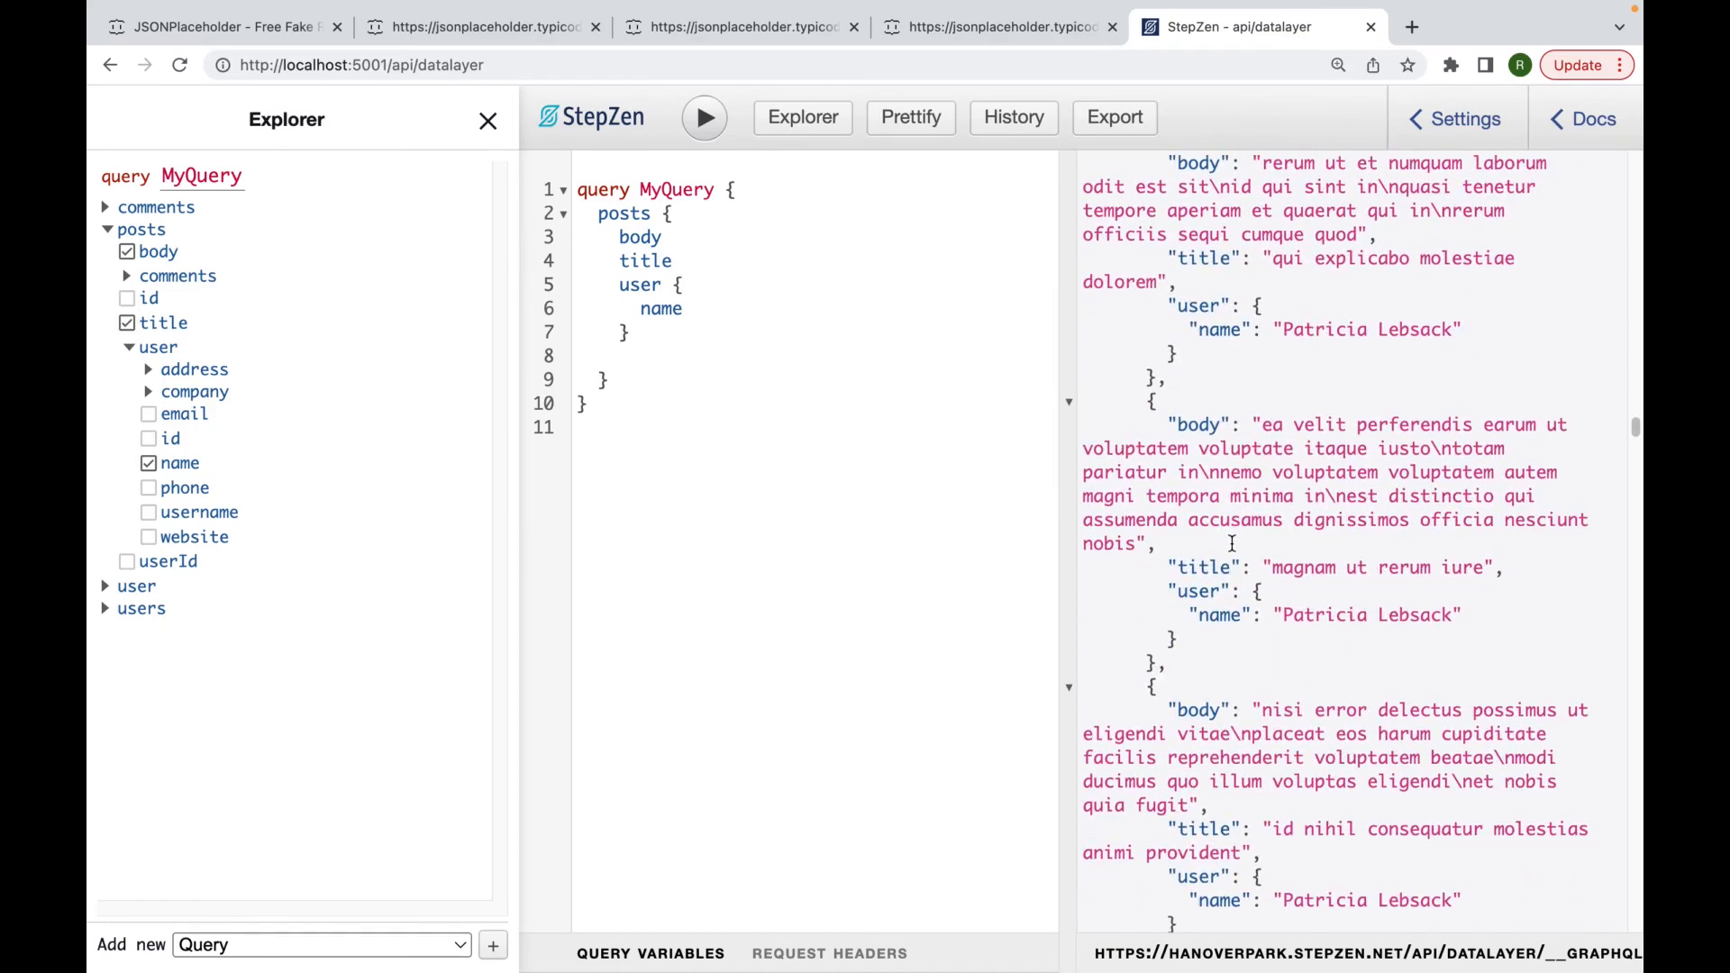
pyautogui.scroll(-3)
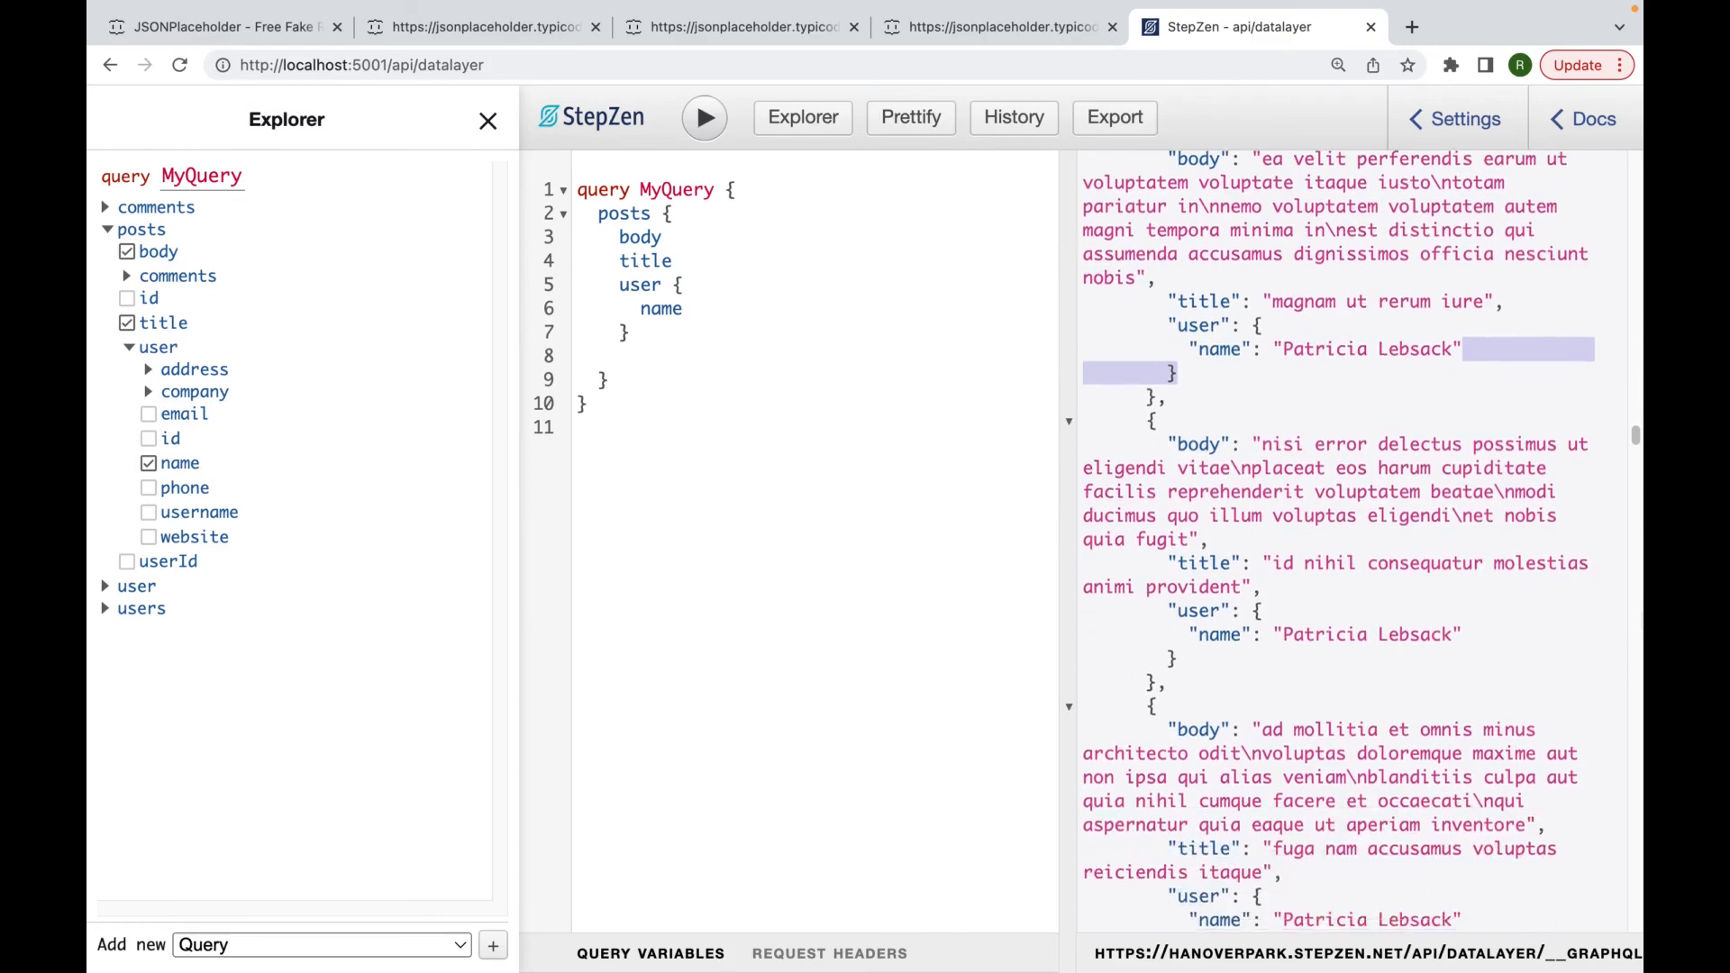